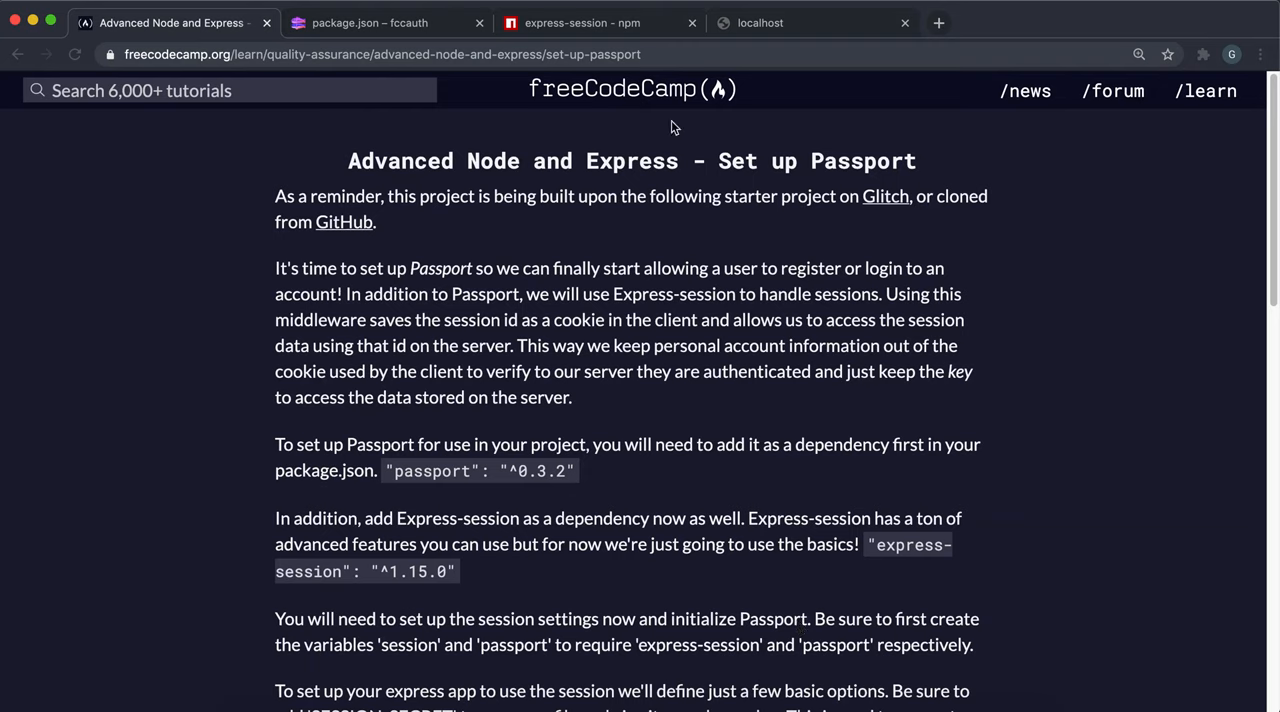
{"action": "mouse_move", "coordinate": [270, 164]}
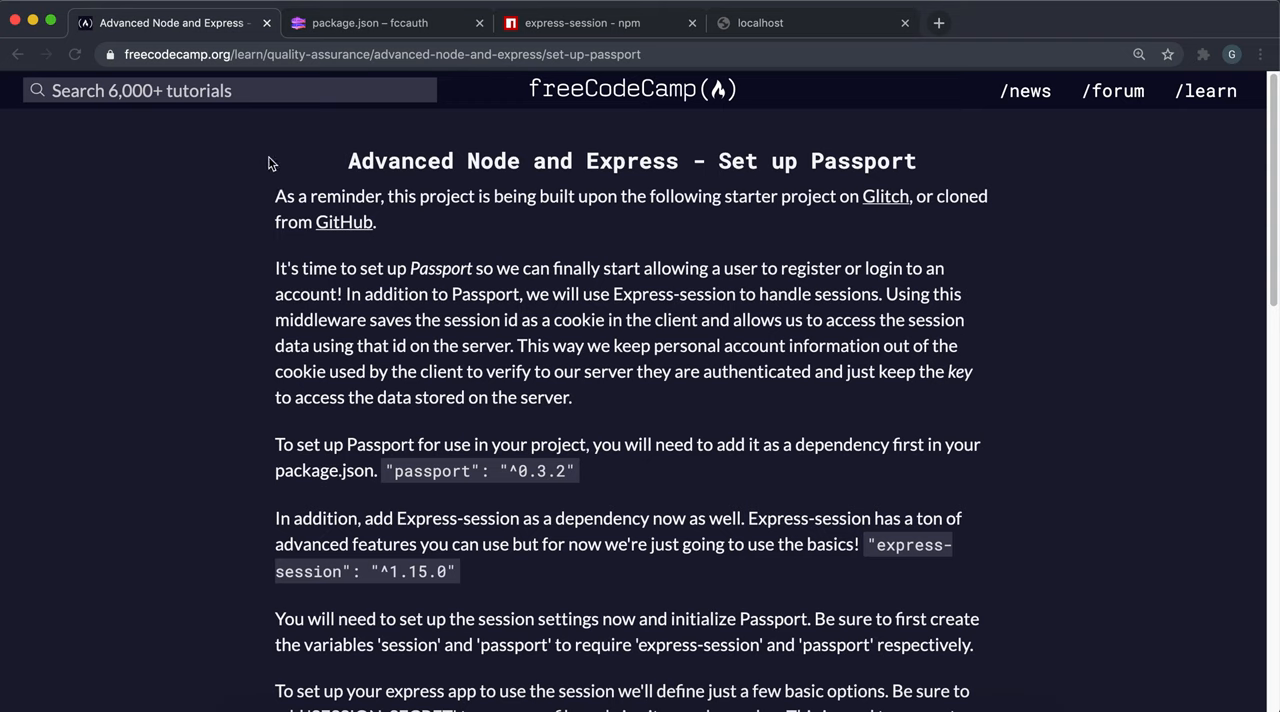
{"action": "mouse_move", "coordinate": [624, 258]}
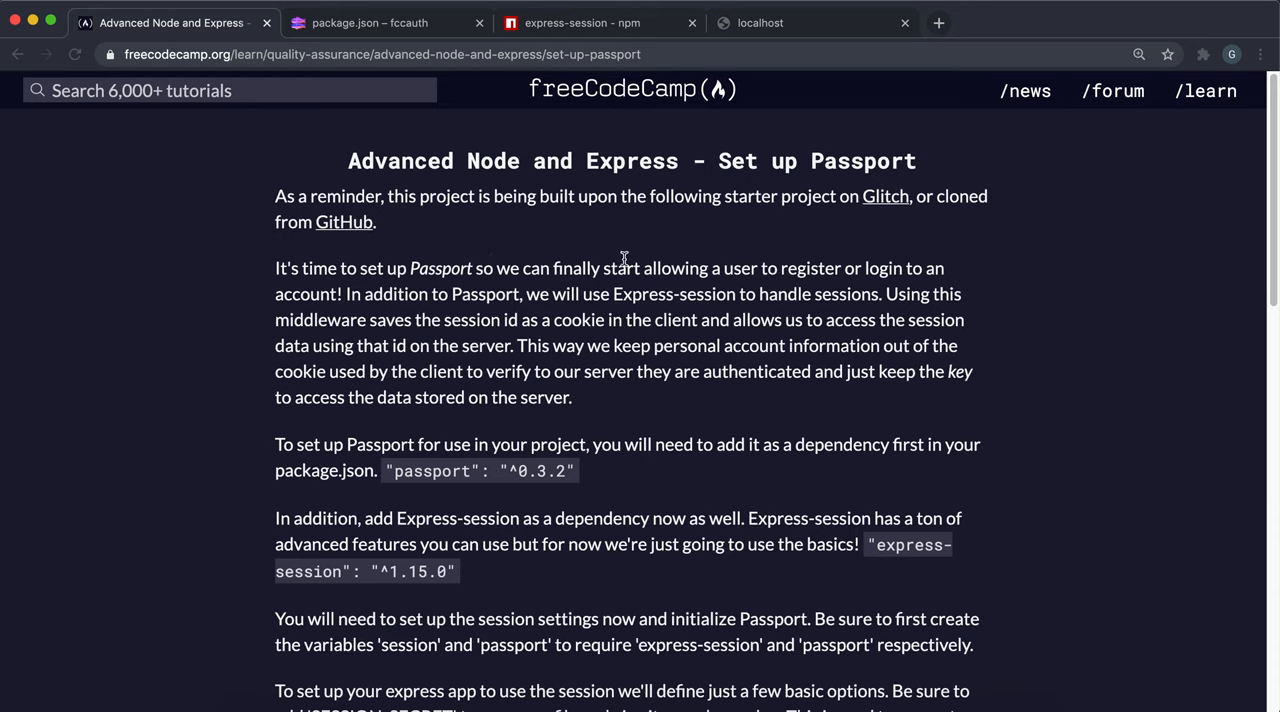
{"action": "mouse_move", "coordinate": [444, 240]}
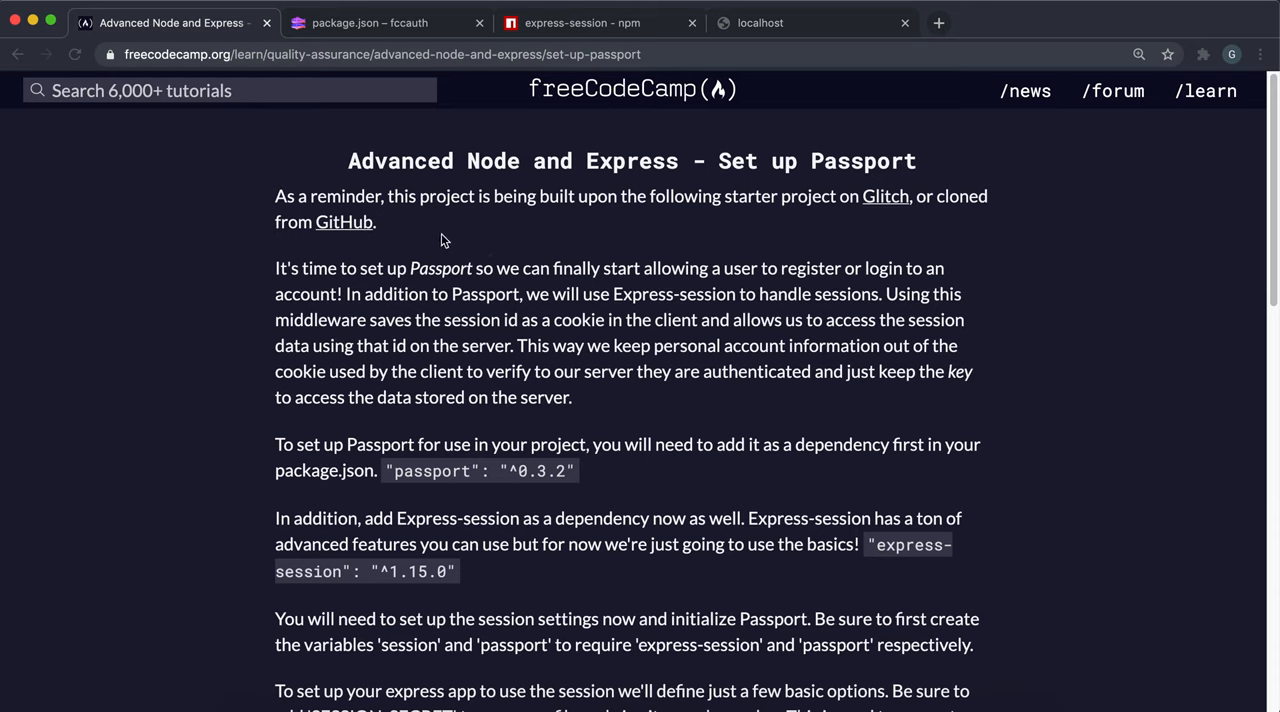
{"action": "mouse_move", "coordinate": [578, 150]}
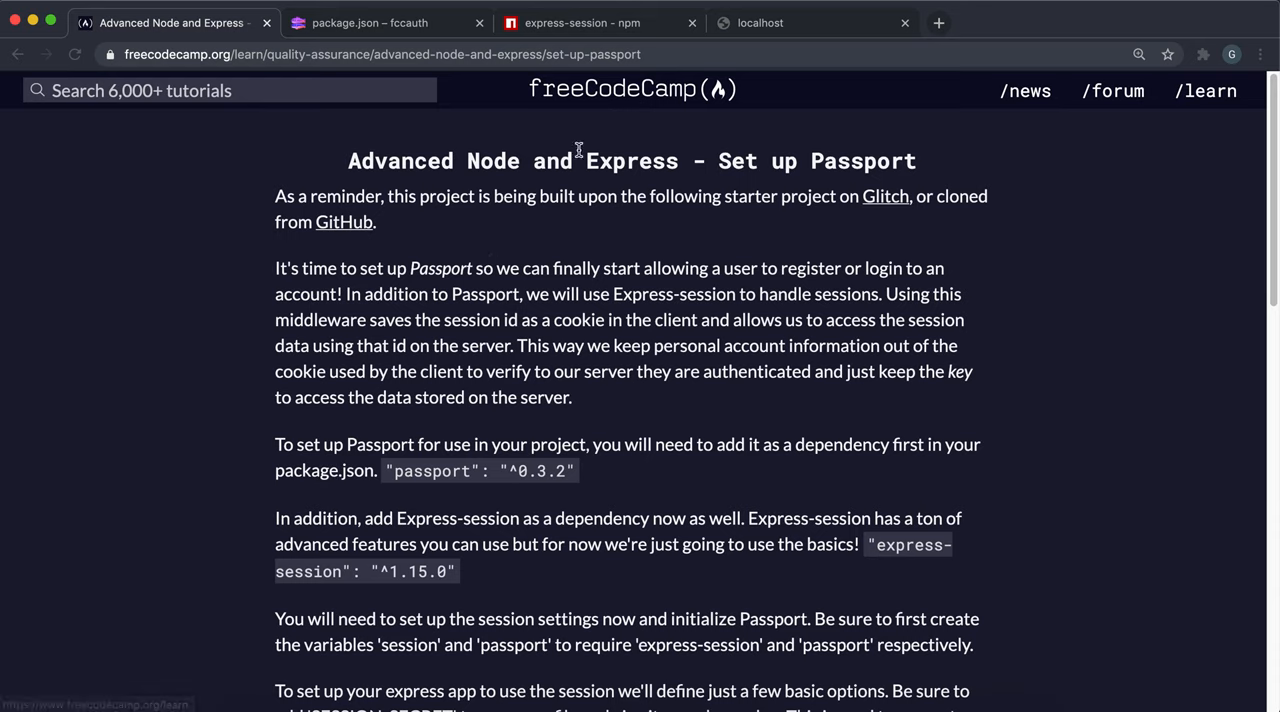
{"action": "mouse_move", "coordinate": [358, 130]}
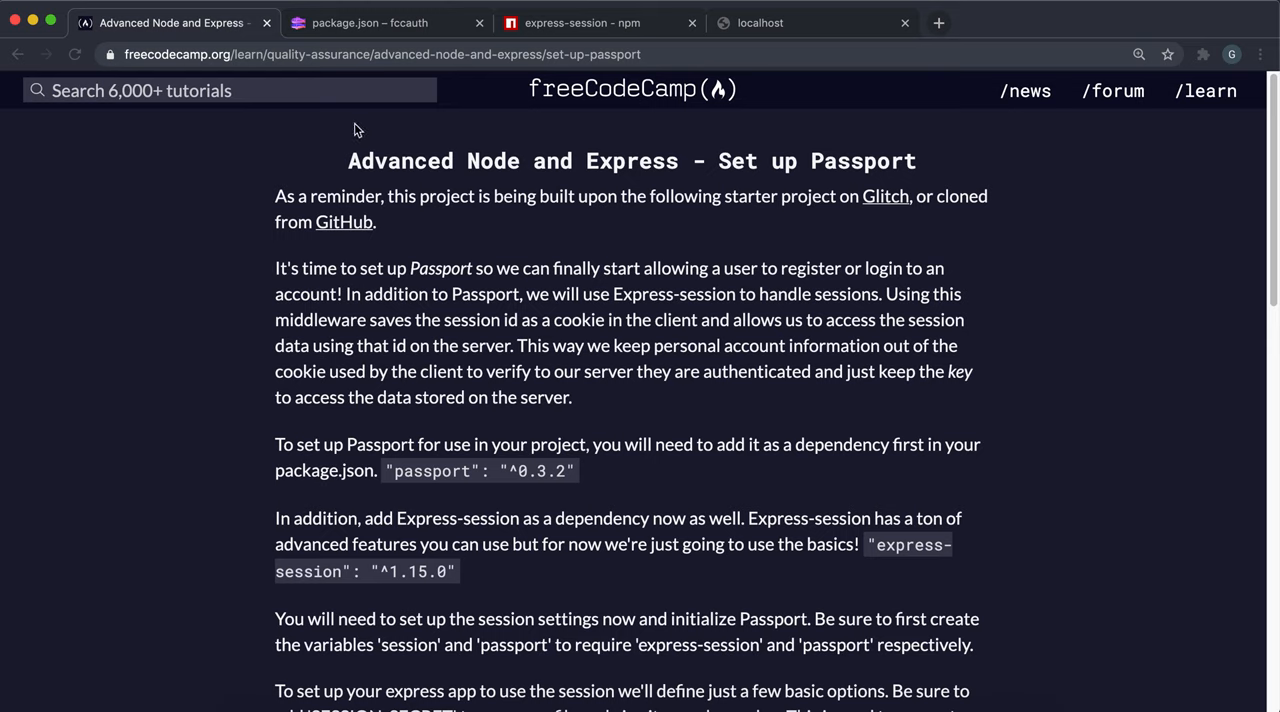
{"action": "mouse_move", "coordinate": [368, 354]}
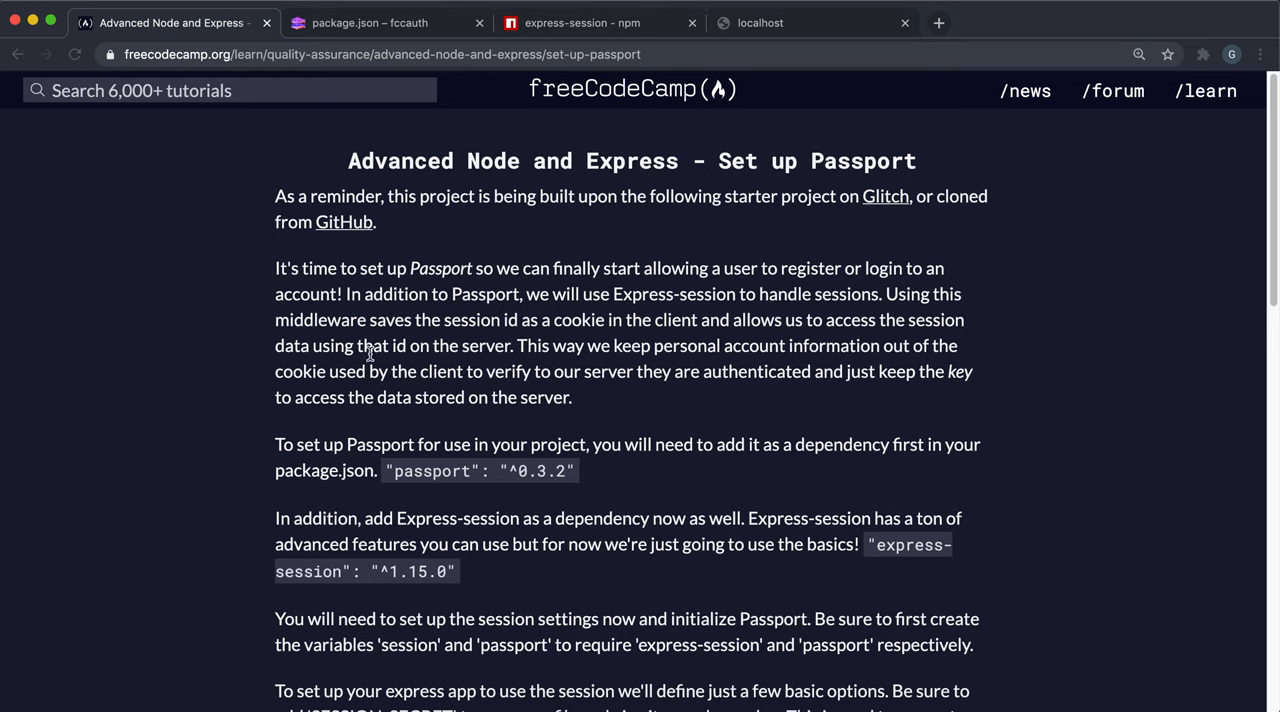
{"action": "mouse_move", "coordinate": [380, 510]}
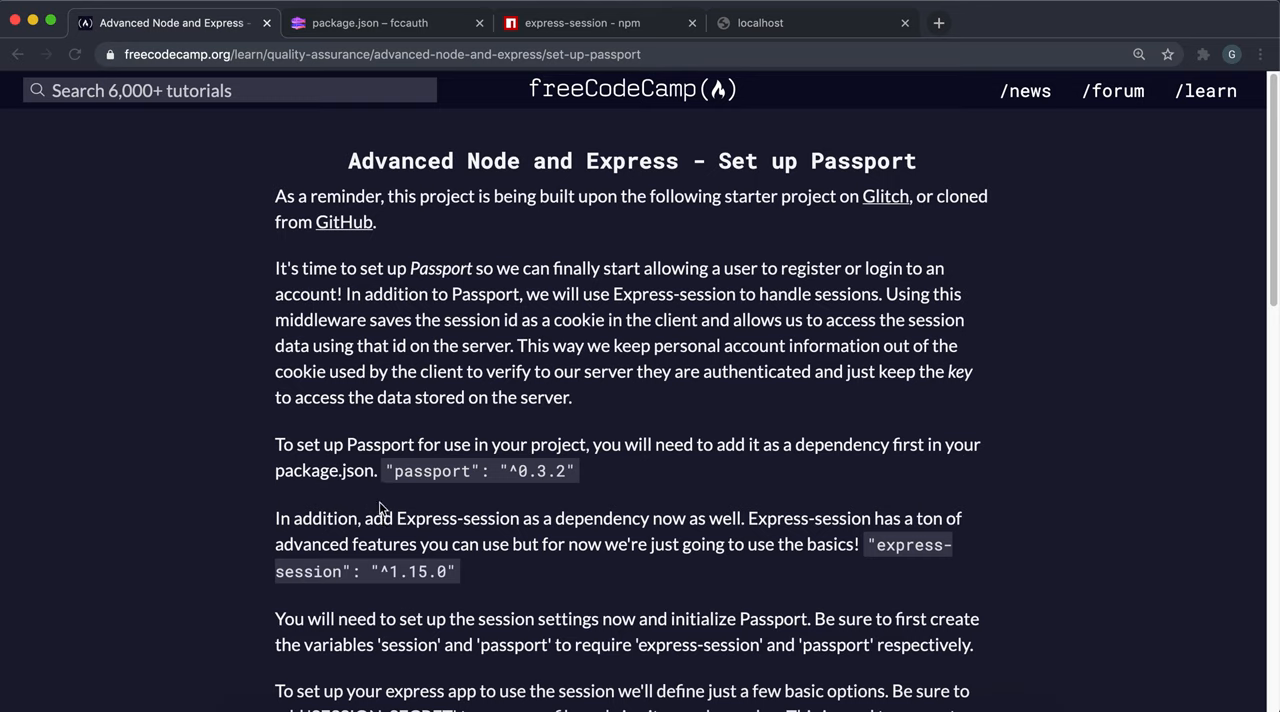
{"action": "mouse_move", "coordinate": [620, 296]}
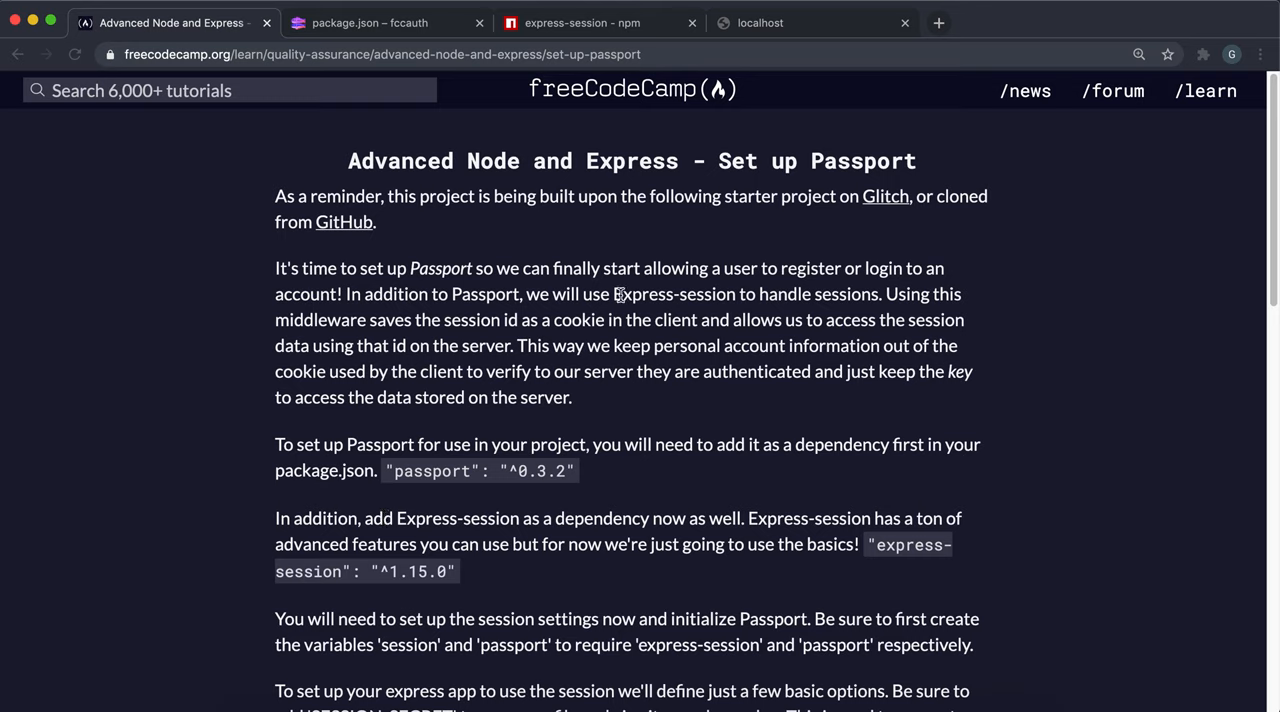
Run 'npm install express-session' in the integrated terminal of the project
{"action": "double_click", "coordinate": [676, 292]}
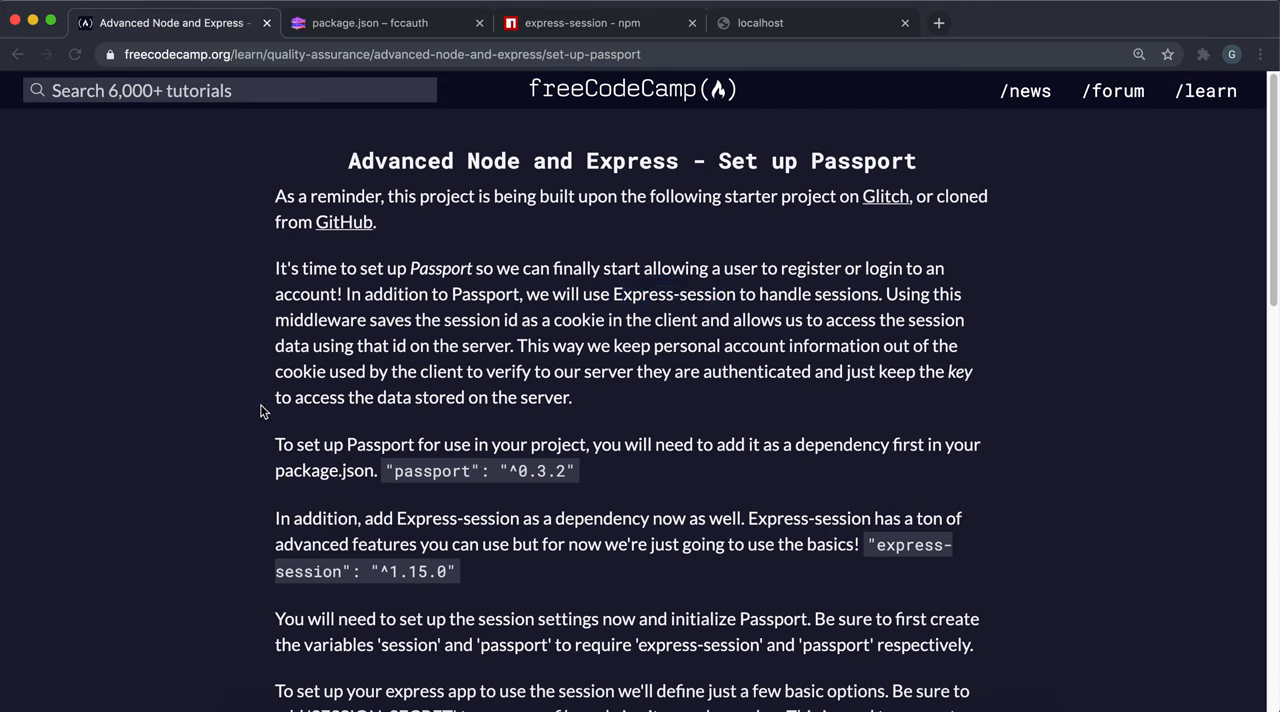
{"action": "mouse_move", "coordinate": [216, 356]}
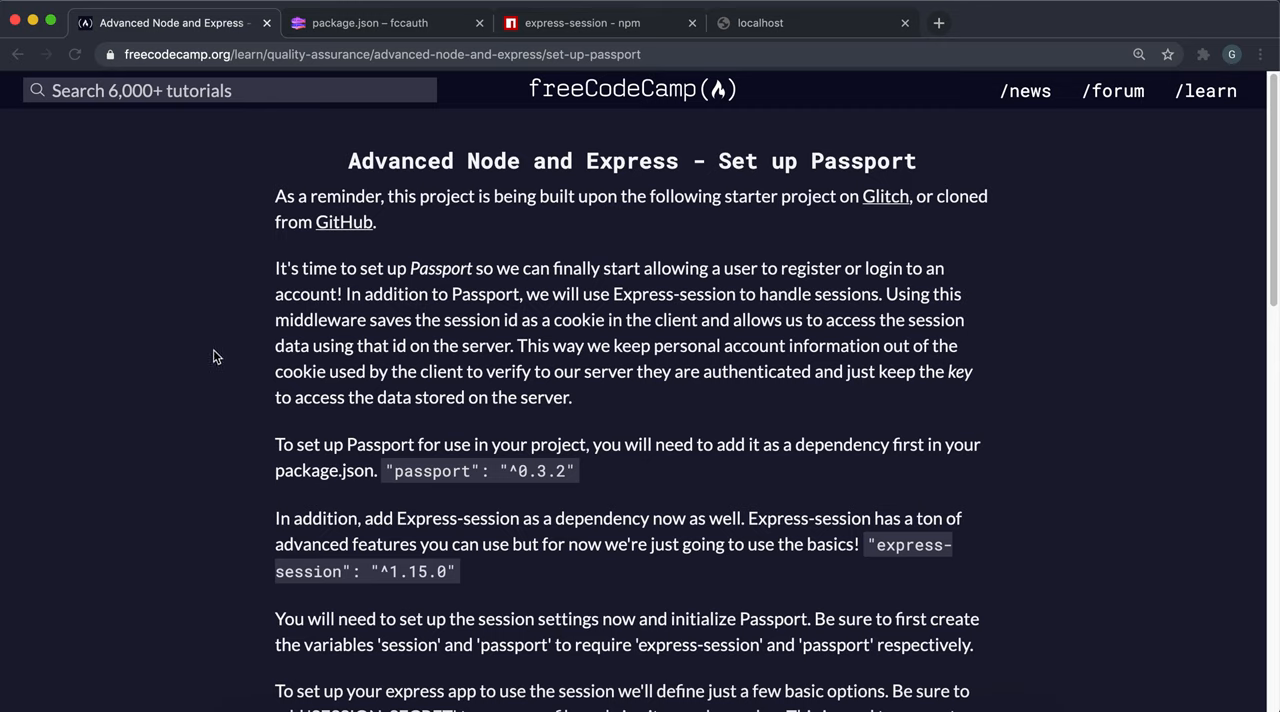
{"action": "mouse_move", "coordinate": [536, 468]}
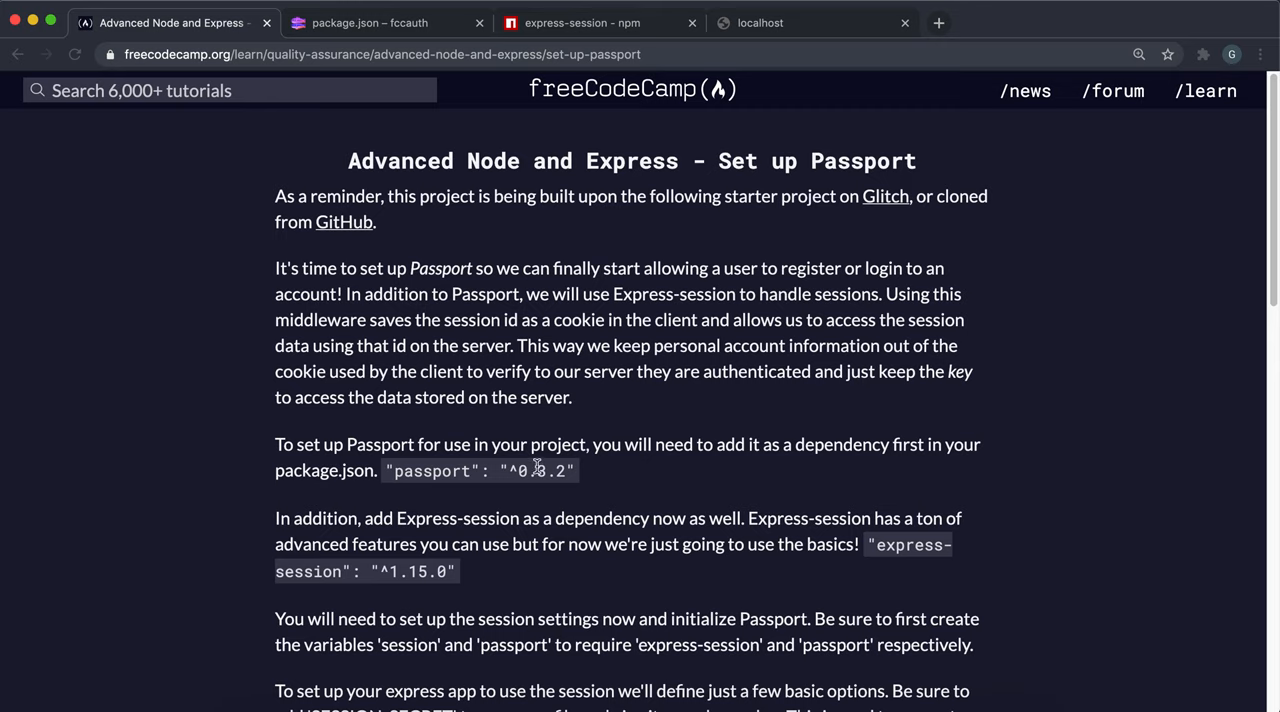
{"action": "mouse_move", "coordinate": [516, 616]}
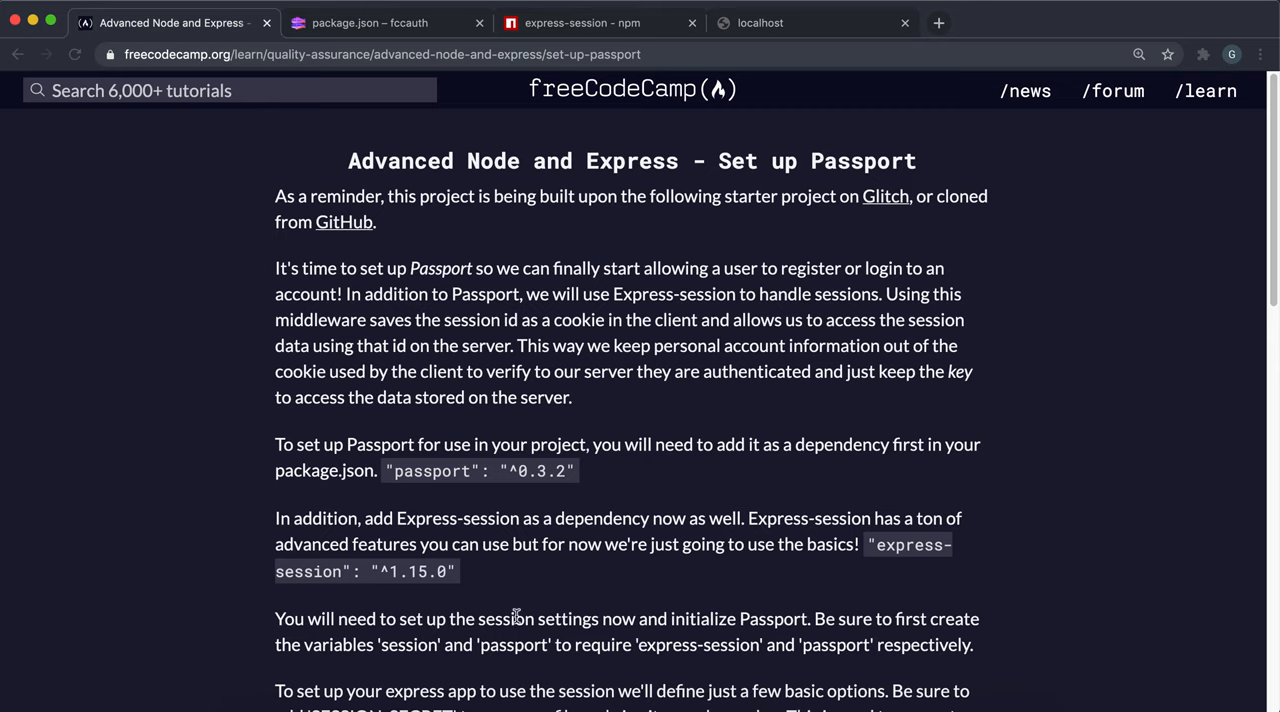
{"action": "scroll", "scroll_direction": "down", "scroll_amount": 3}
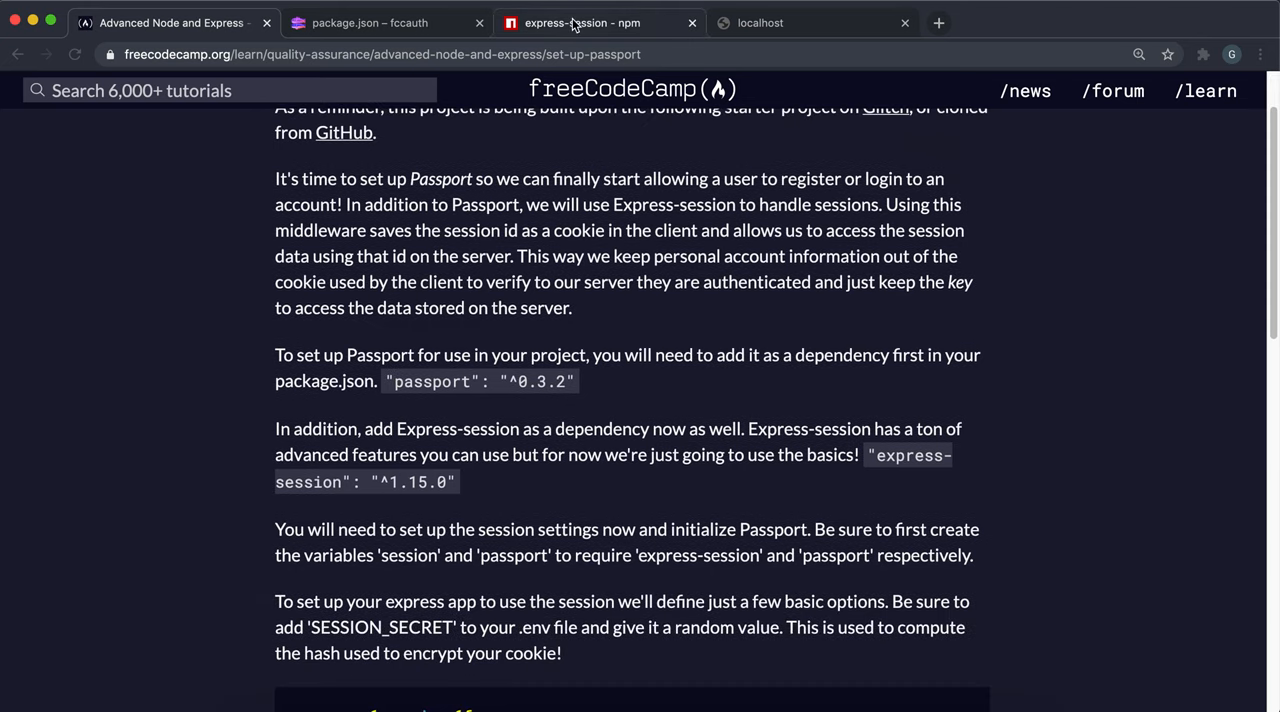
{"action": "left_click", "coordinate": [580, 22]}
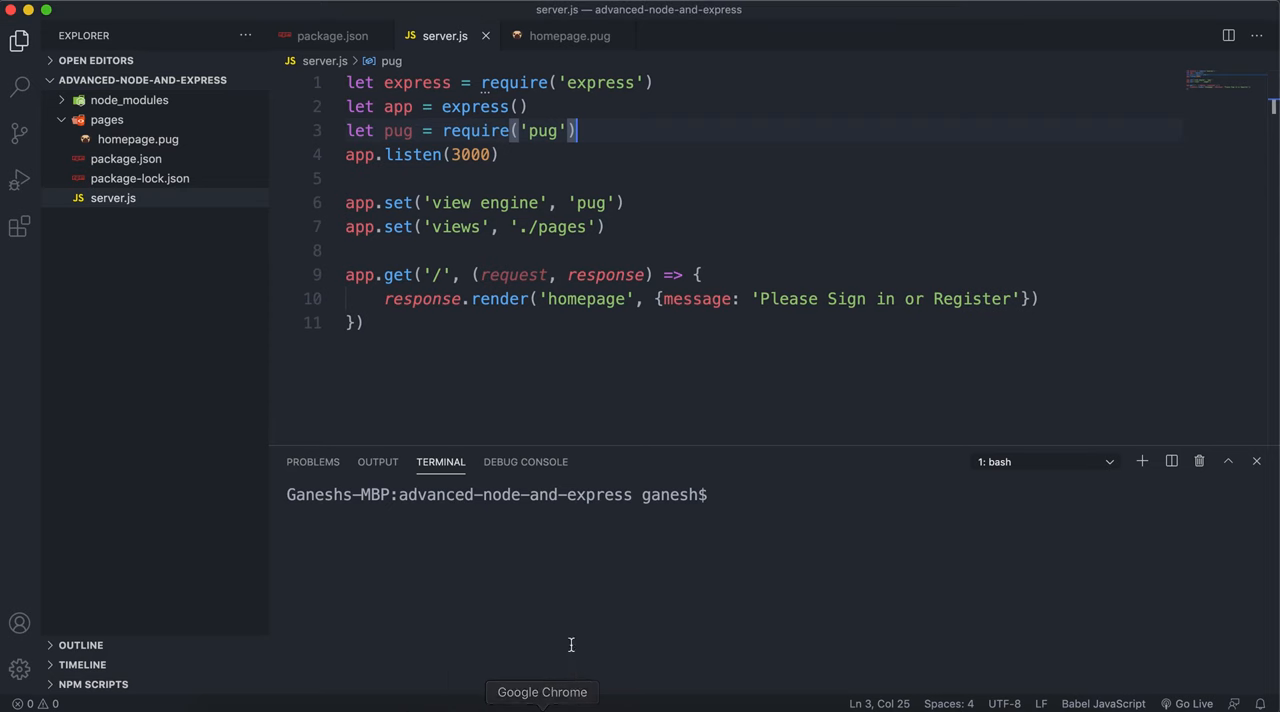
{"action": "type", "text": "npm"}
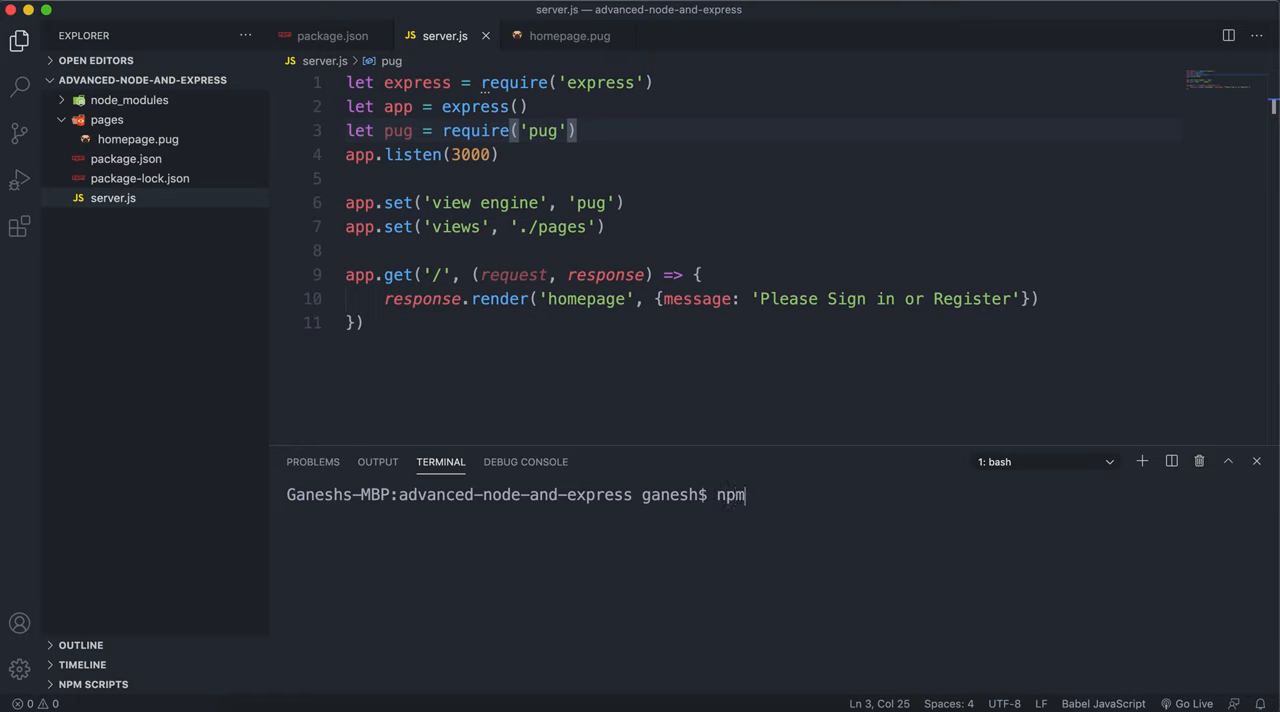
{"action": "type", "text": "install"}
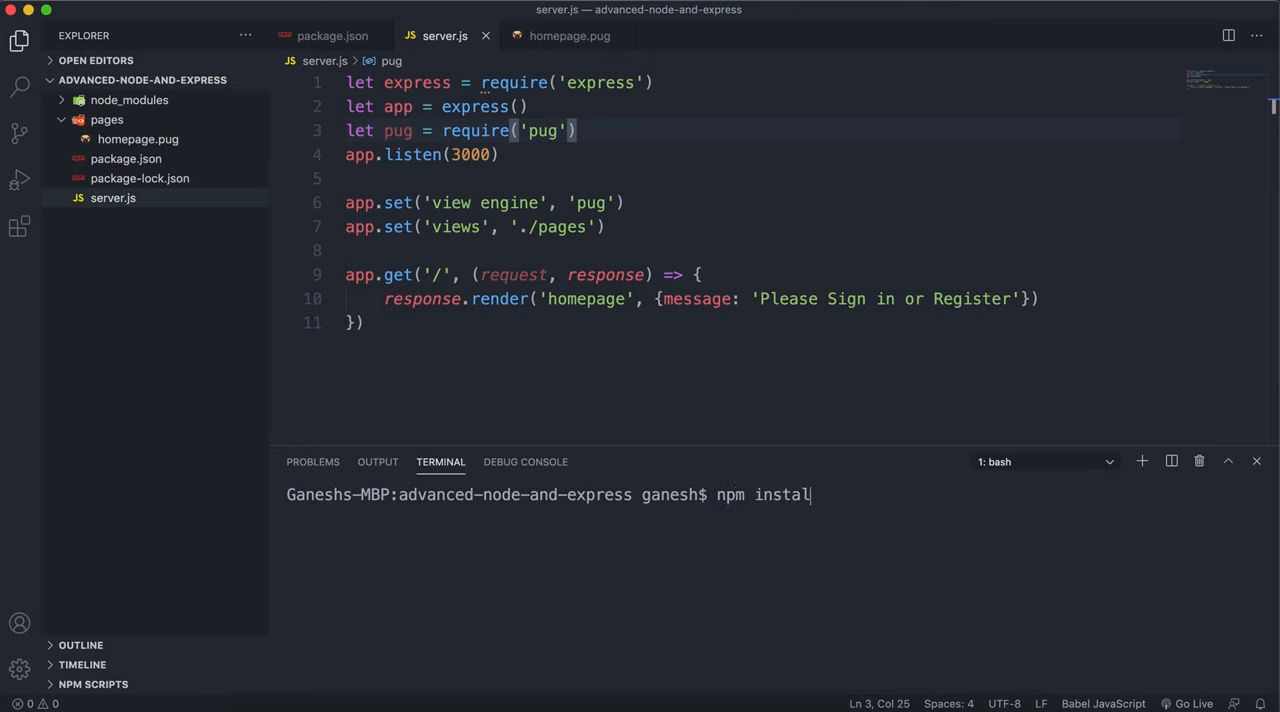
{"action": "key", "text": "Return"}
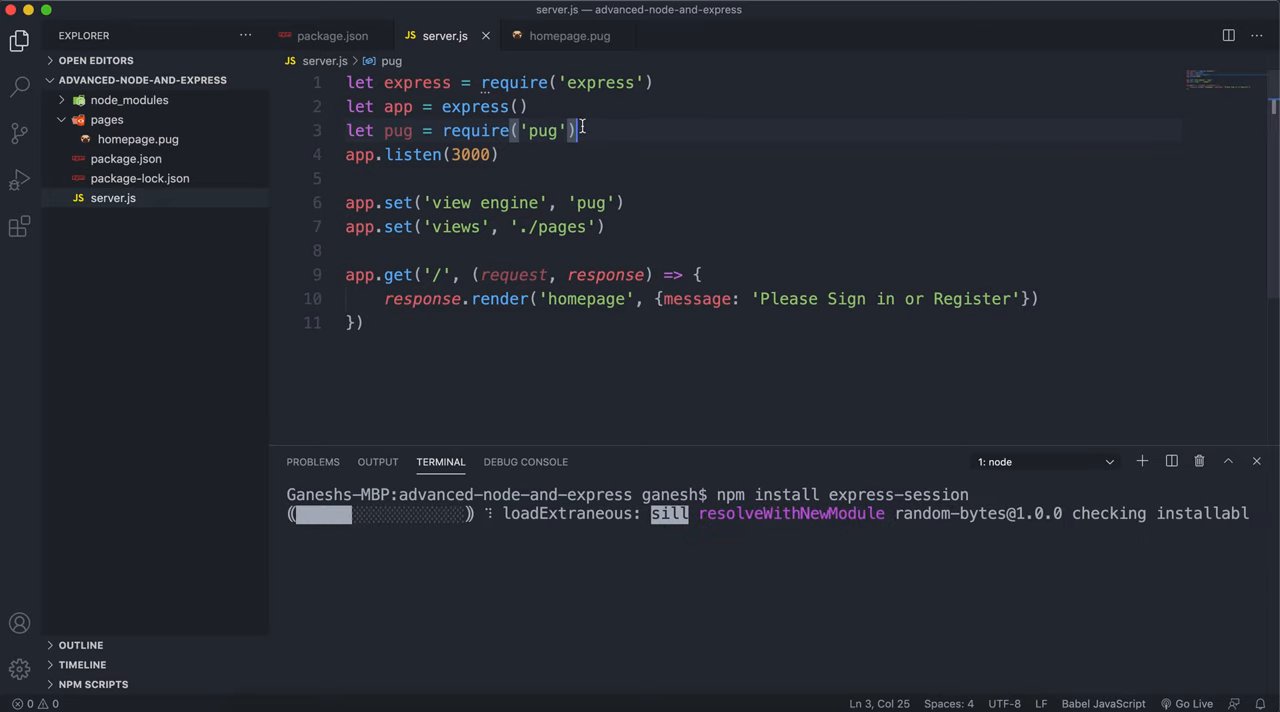
Add let session = require('express-session') on line 4 of server.js
{"action": "type", "text": "le"}
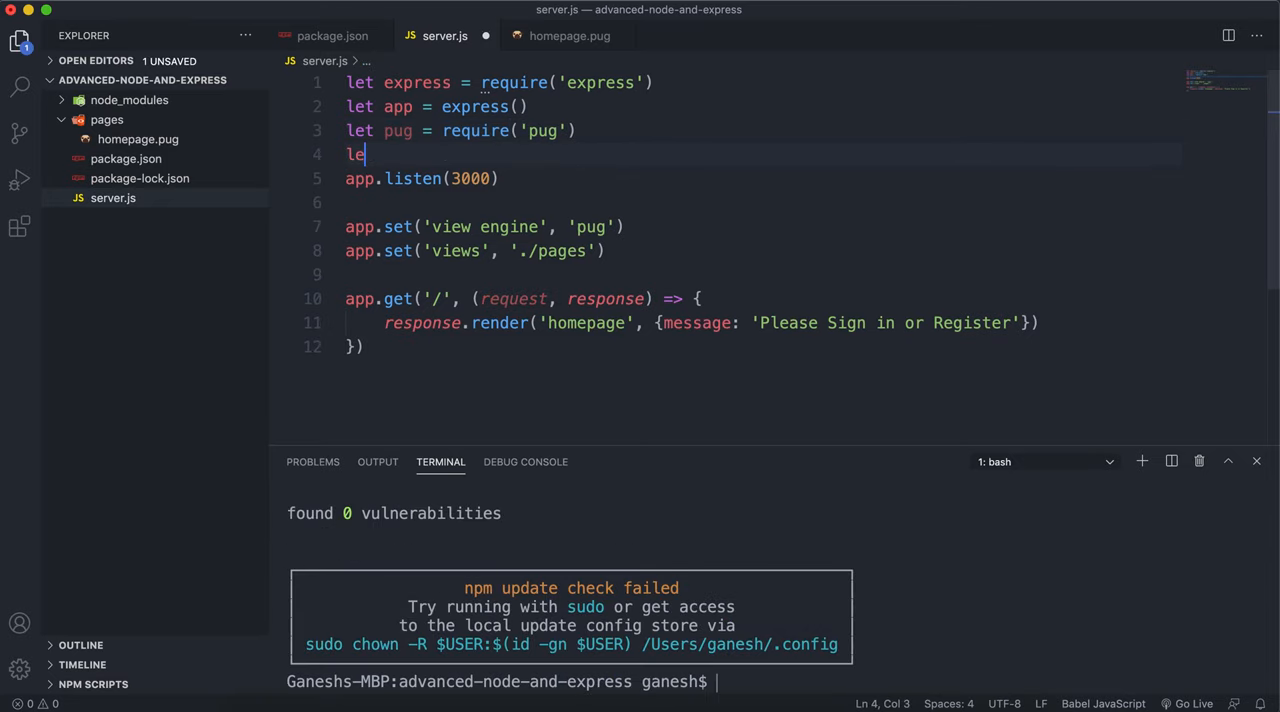
{"action": "type", "text": "s"}
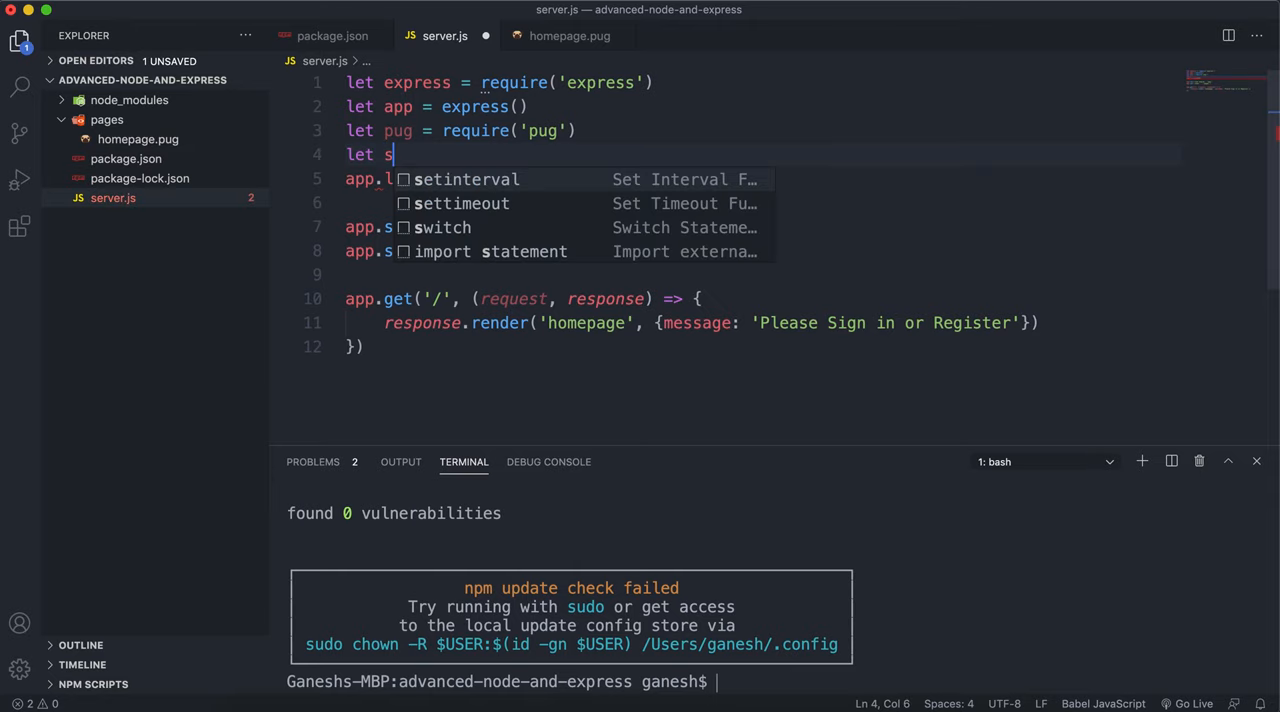
{"action": "type", "text": "ession ="}
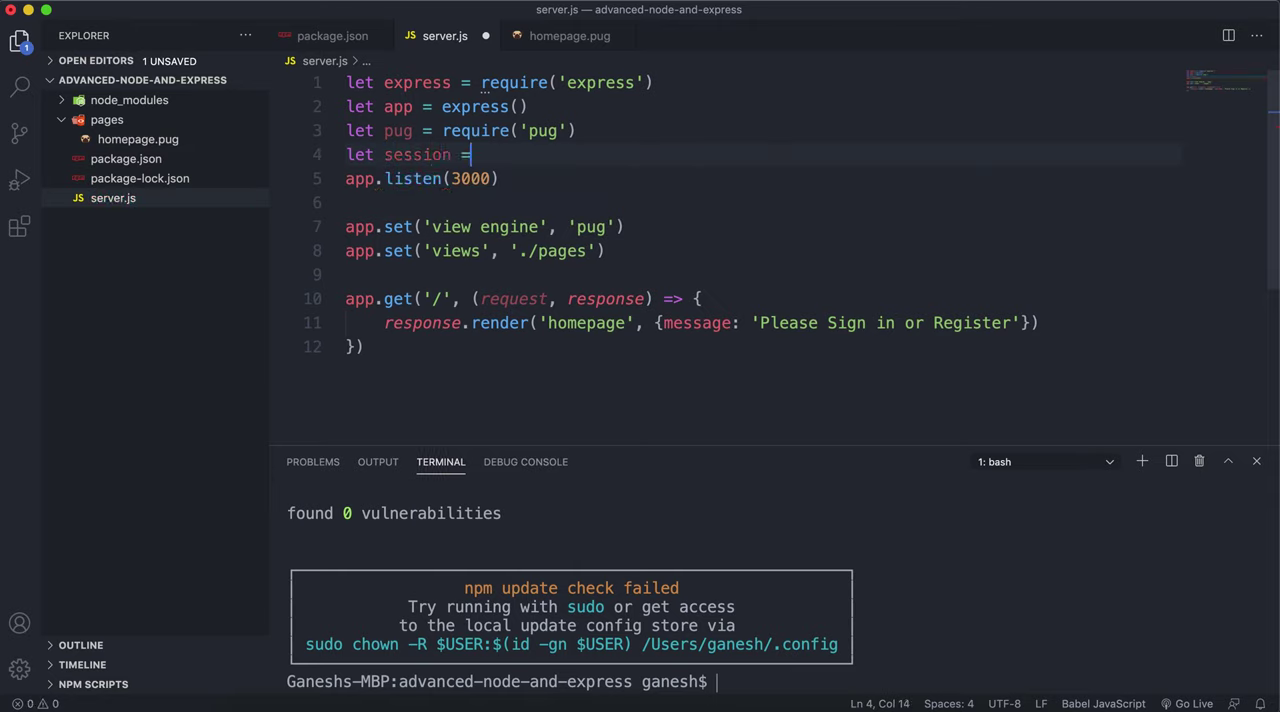
{"action": "type", "text": "red"}
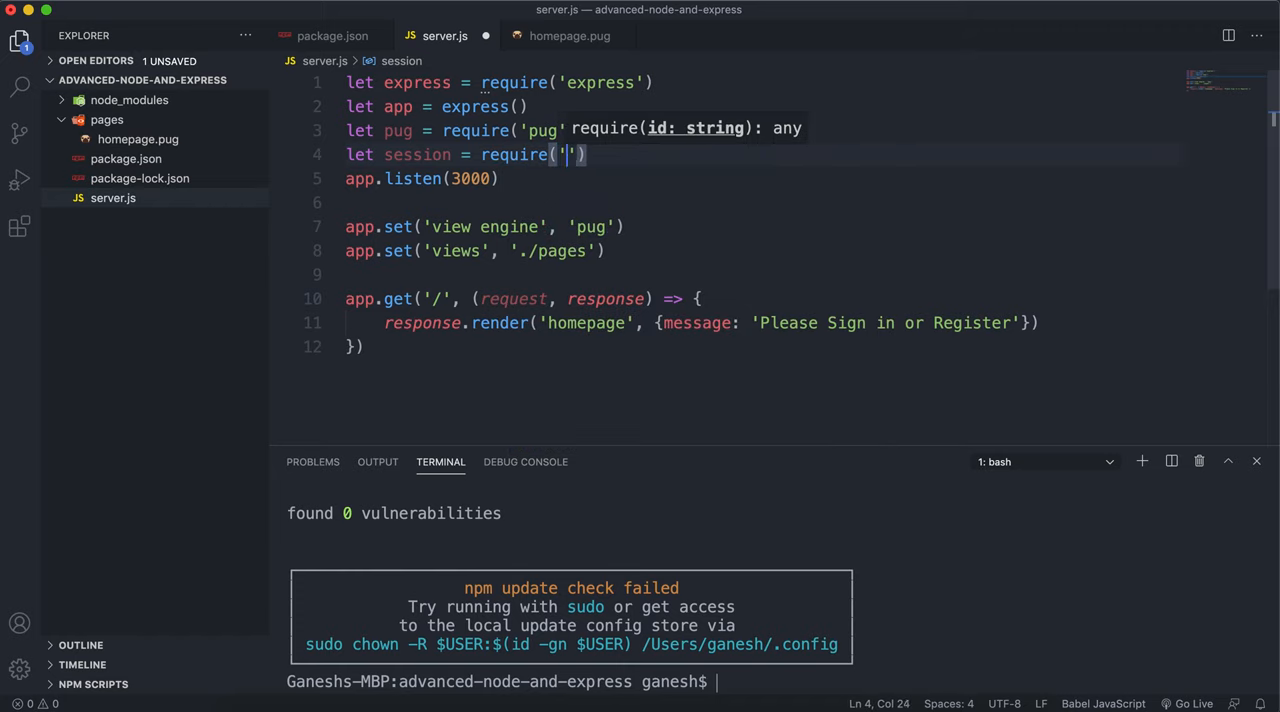
{"action": "type", "text": "express-session"}
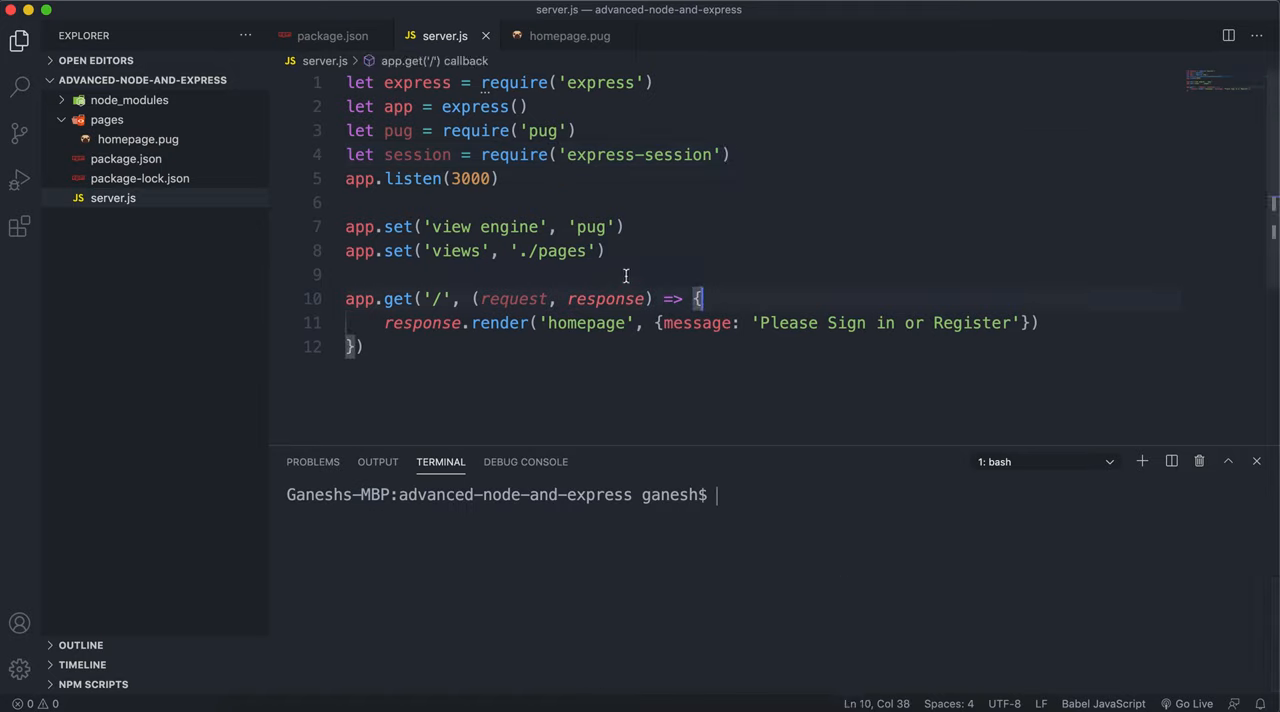
Start an app.use(session({ })) block with an empty options object below app.set
{"action": "key", "text": "Enter"}
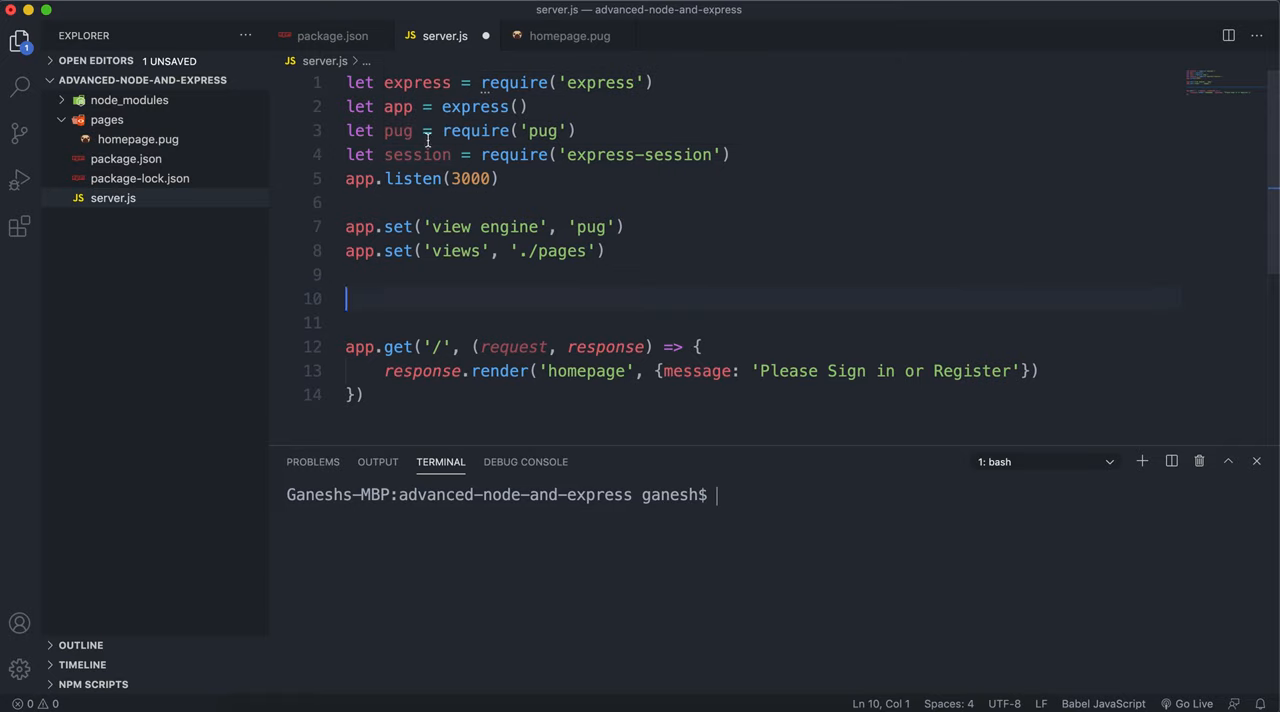
{"action": "mouse_move", "coordinate": [452, 348]}
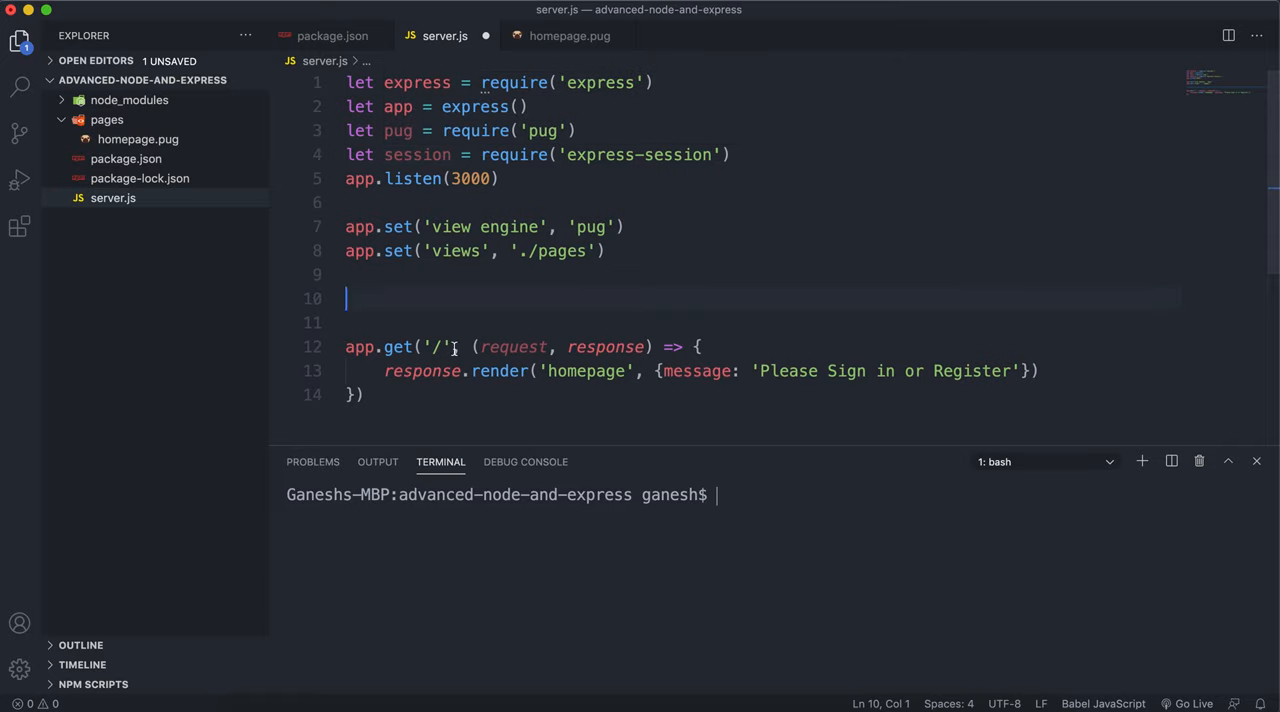
{"action": "mouse_move", "coordinate": [498, 372]}
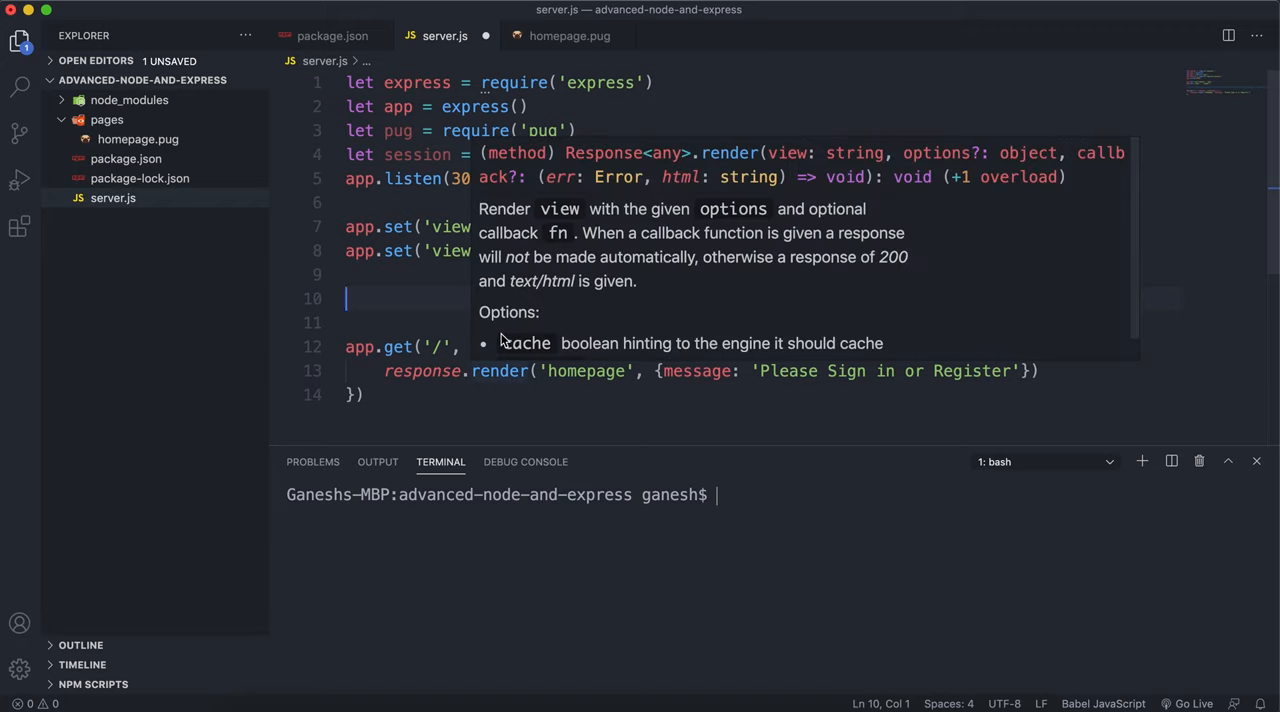
{"action": "type", "text": "app.use(s"}
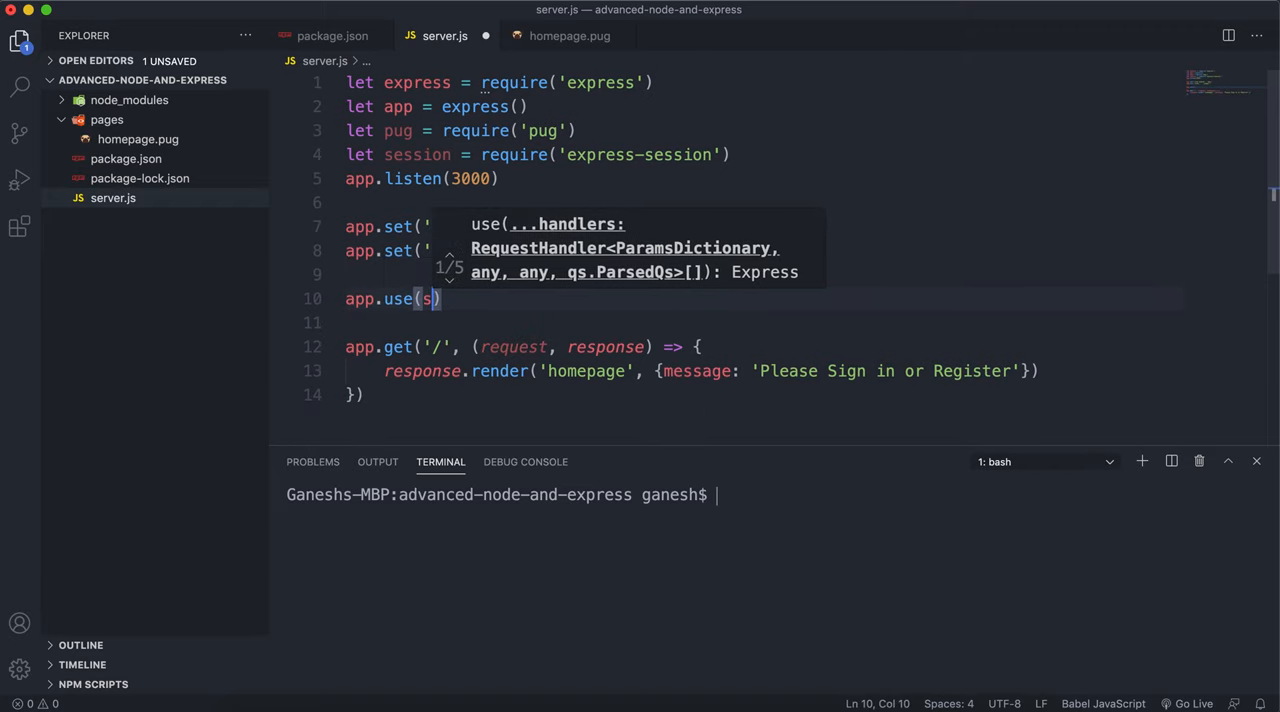
{"action": "type", "text": "ession({"}
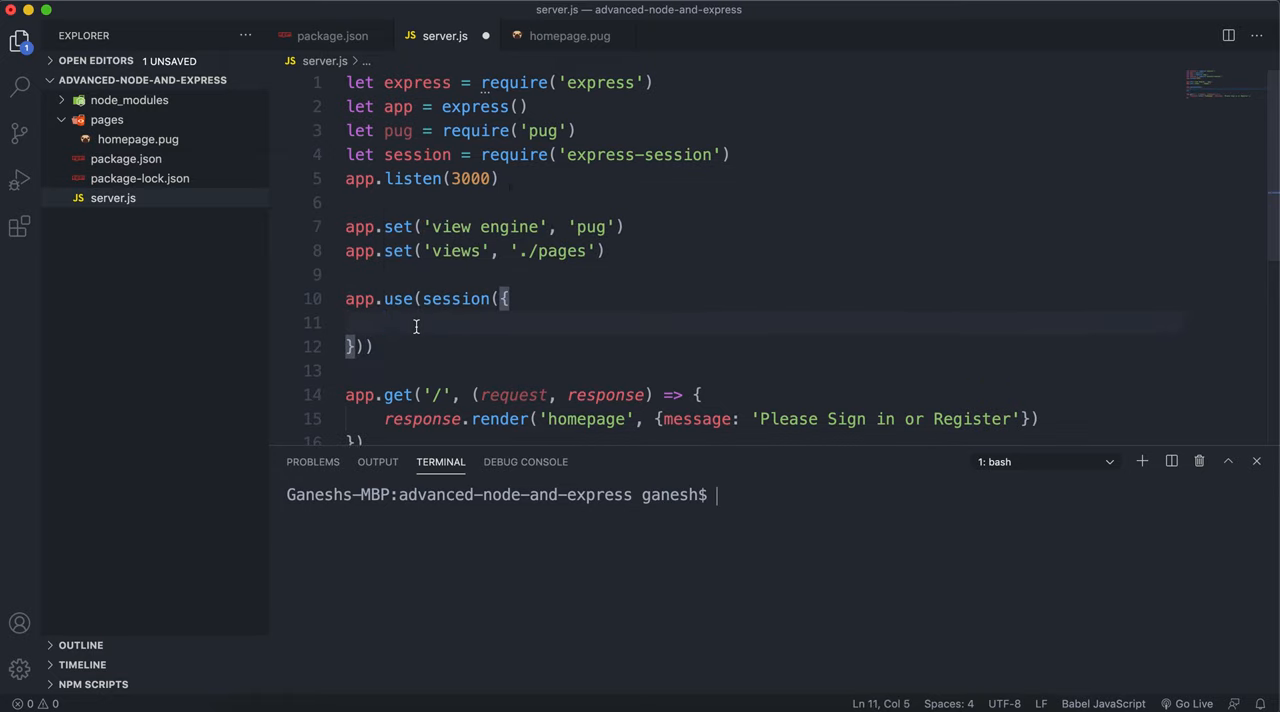
Search the express-session npm page for 'secret' and jump to the secret option section
{"action": "left_click", "coordinate": [582, 22]}
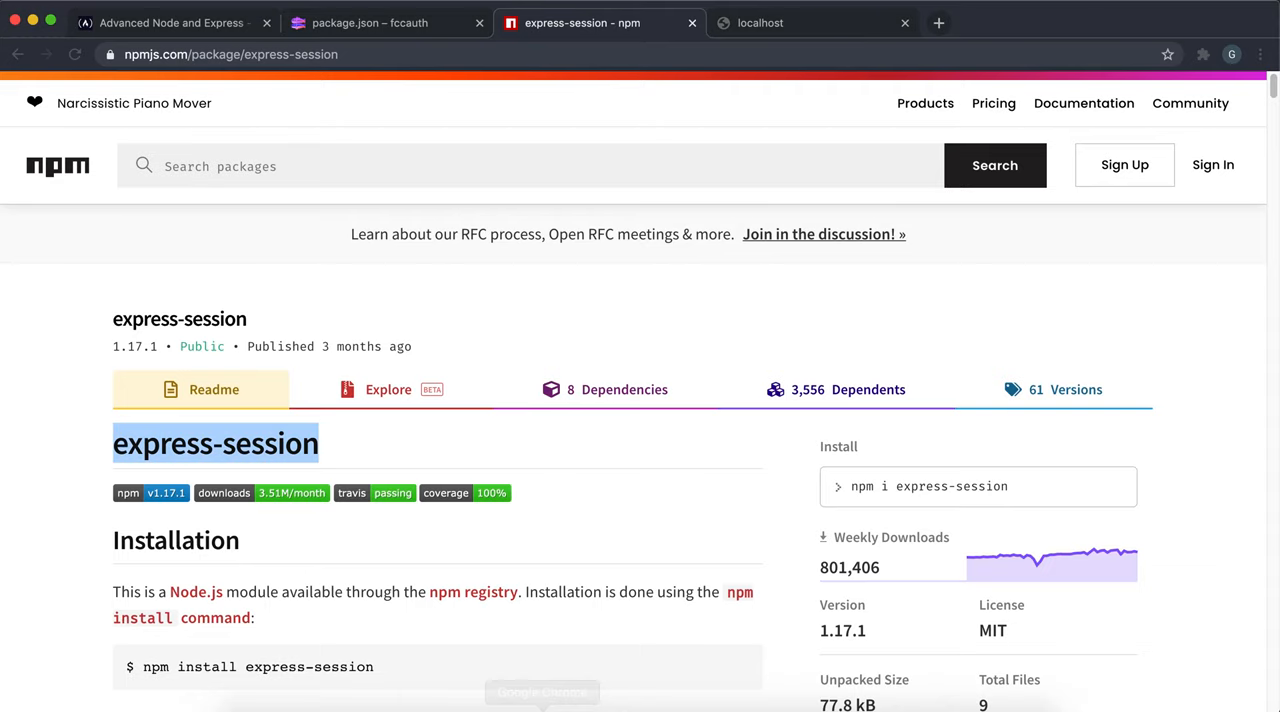
{"action": "mouse_move", "coordinate": [1076, 388]}
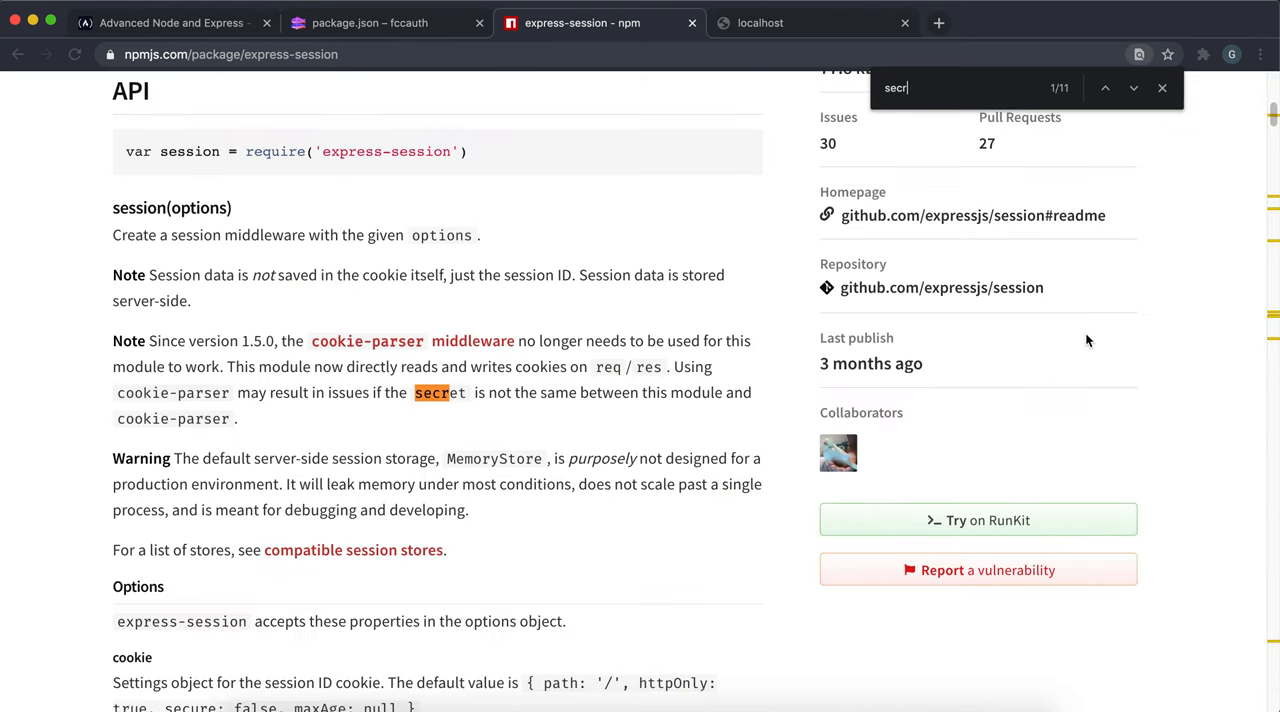
{"action": "type", "text": "et"}
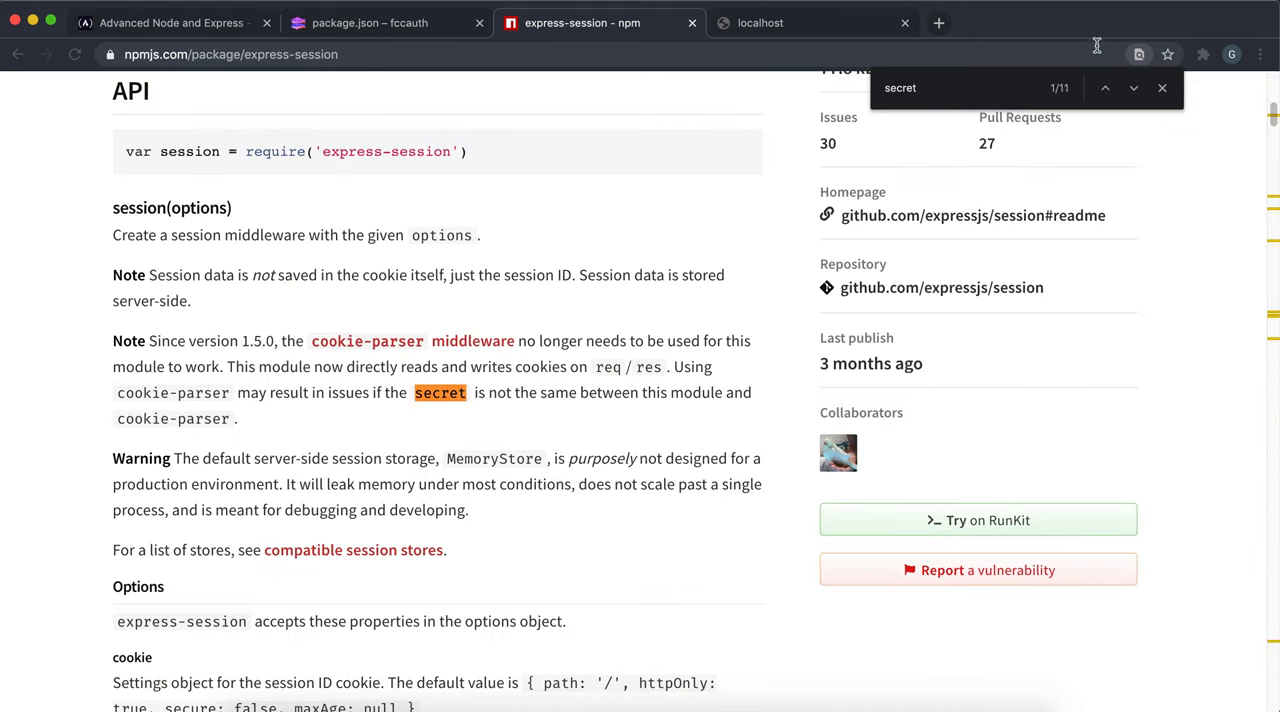
{"action": "left_click", "coordinate": [1132, 88]}
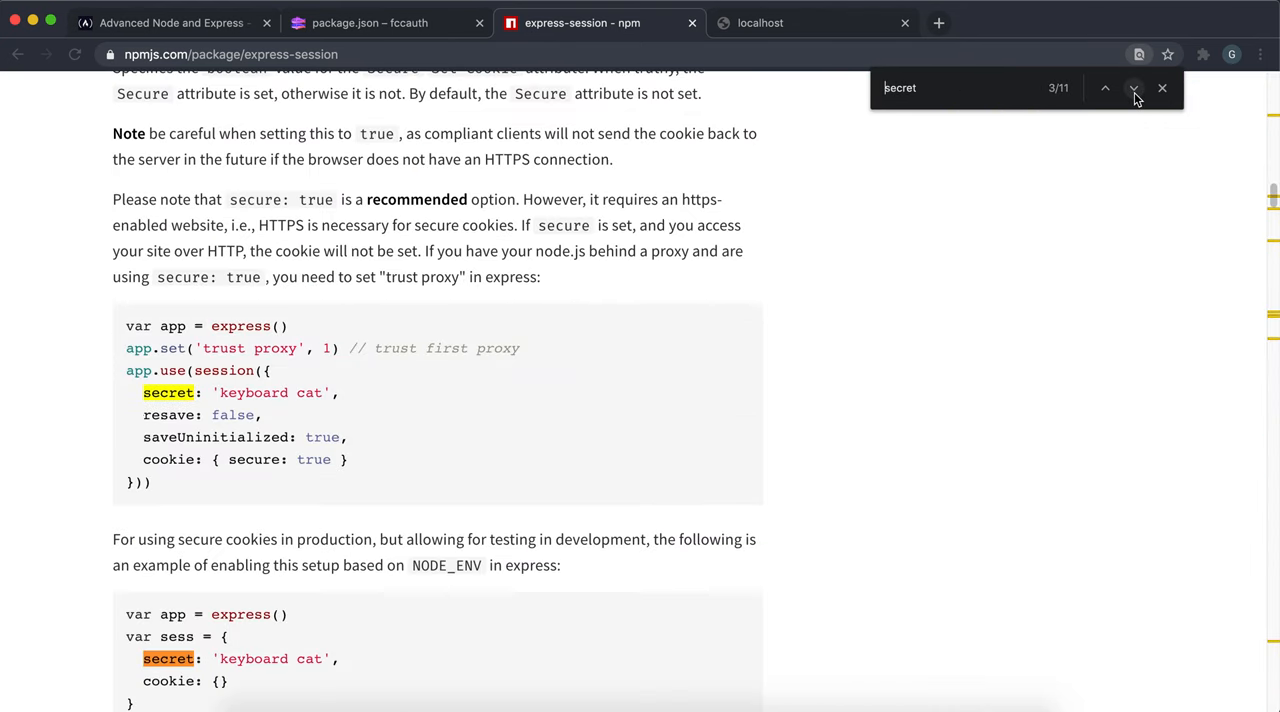
{"action": "left_click", "coordinate": [1132, 88]}
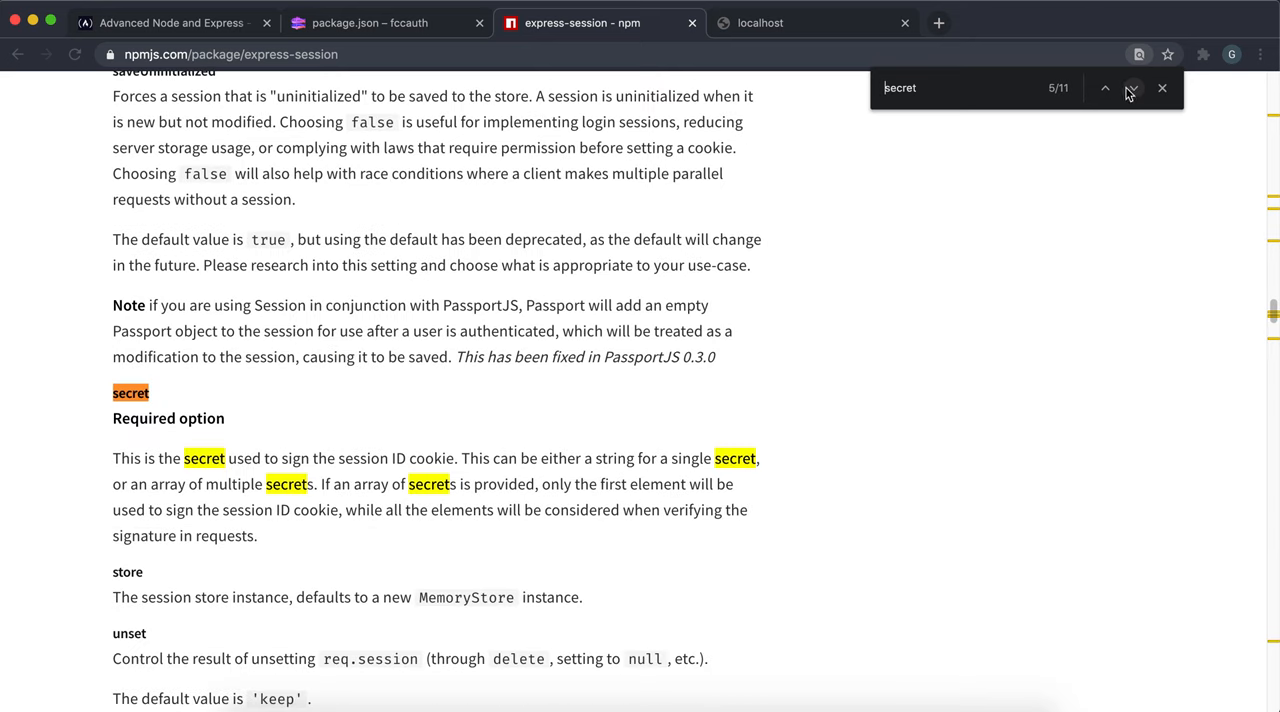
{"action": "mouse_move", "coordinate": [164, 468]}
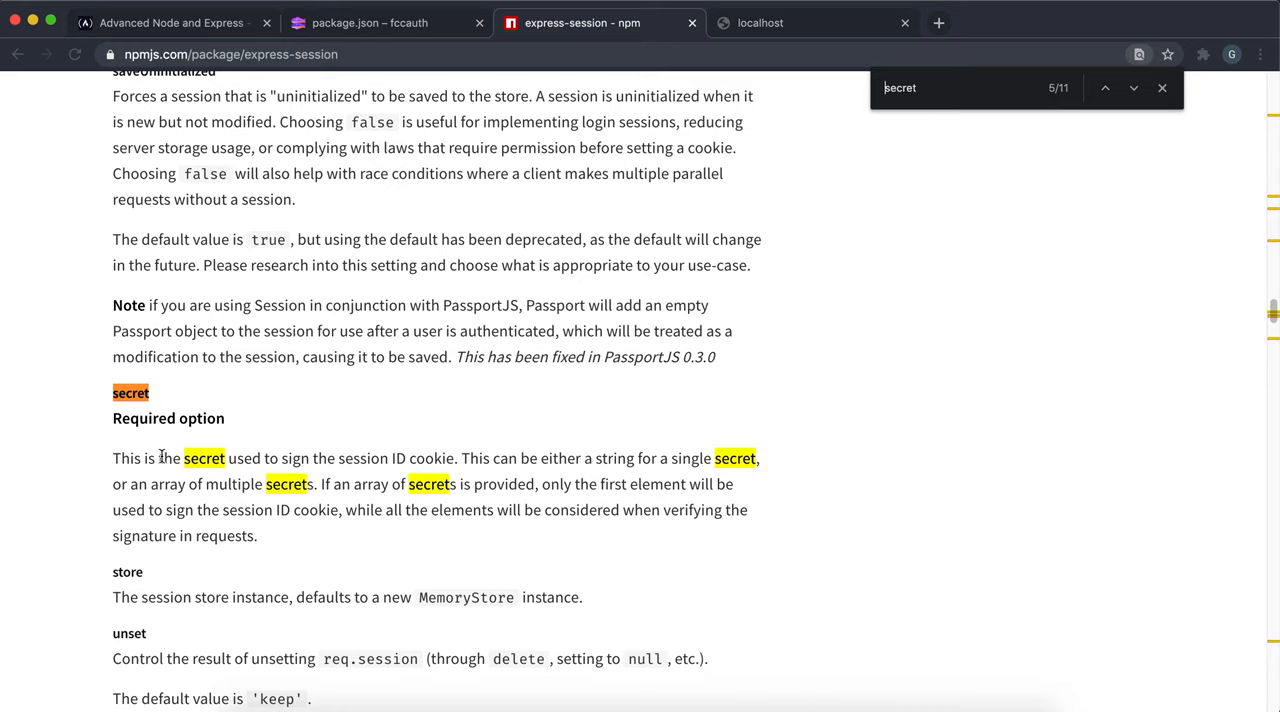
{"action": "mouse_move", "coordinate": [180, 578]}
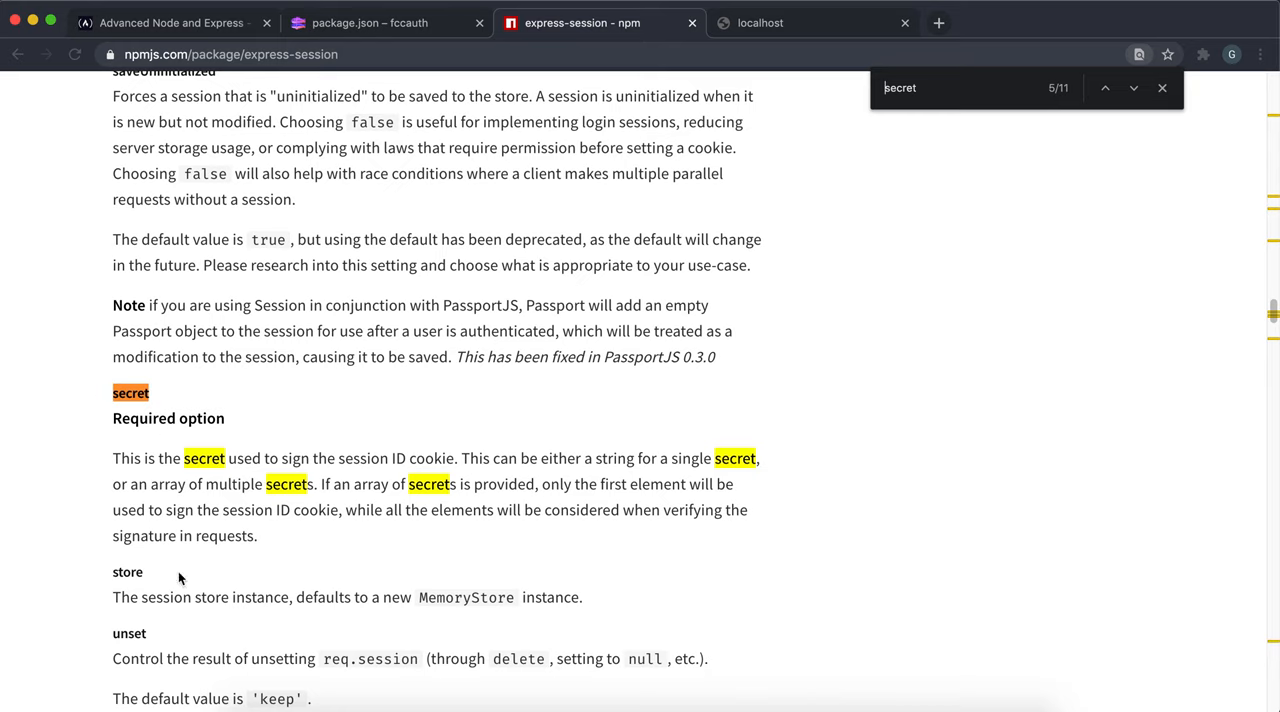
{"action": "mouse_move", "coordinate": [208, 472]}
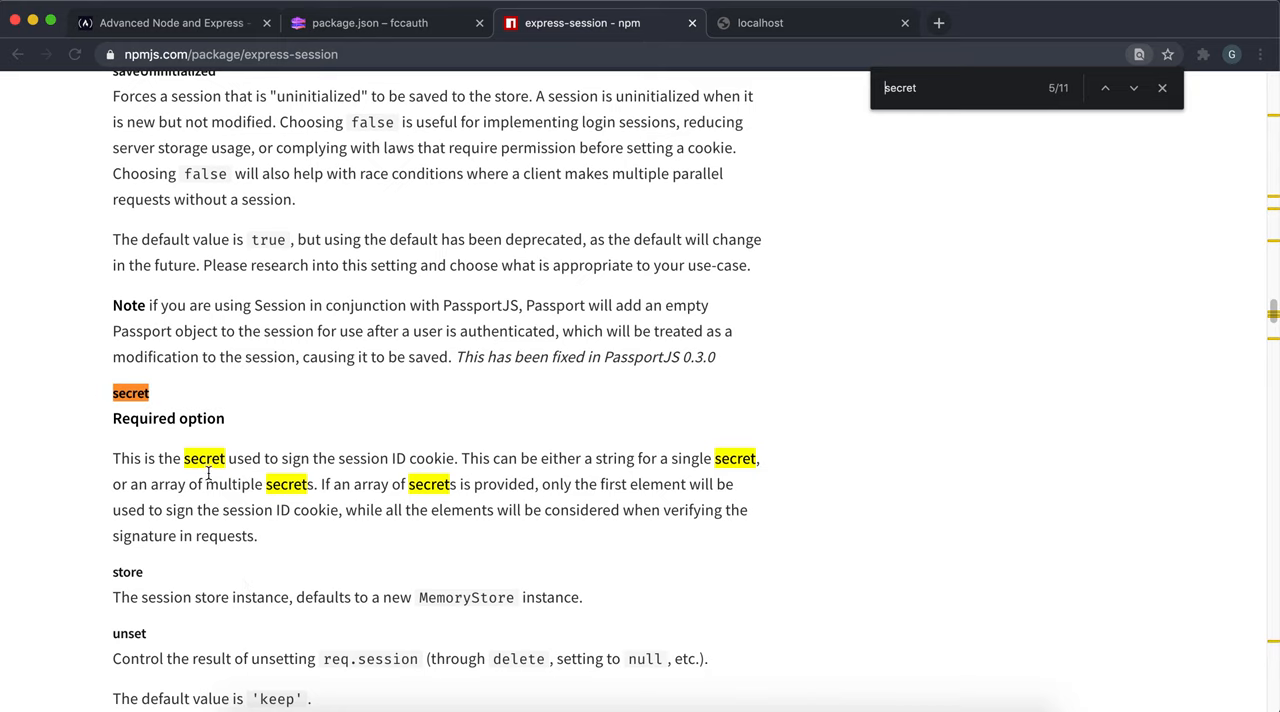
{"action": "mouse_move", "coordinate": [722, 496]}
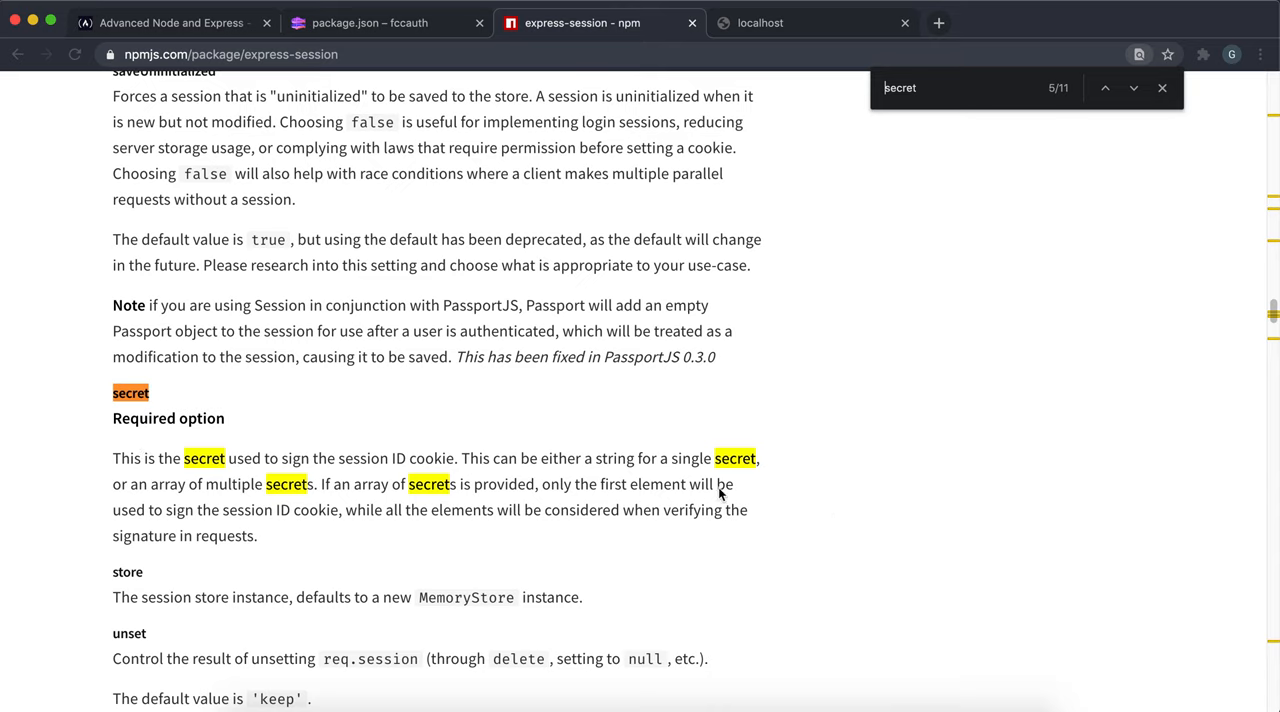
{"action": "mouse_move", "coordinate": [538, 458]}
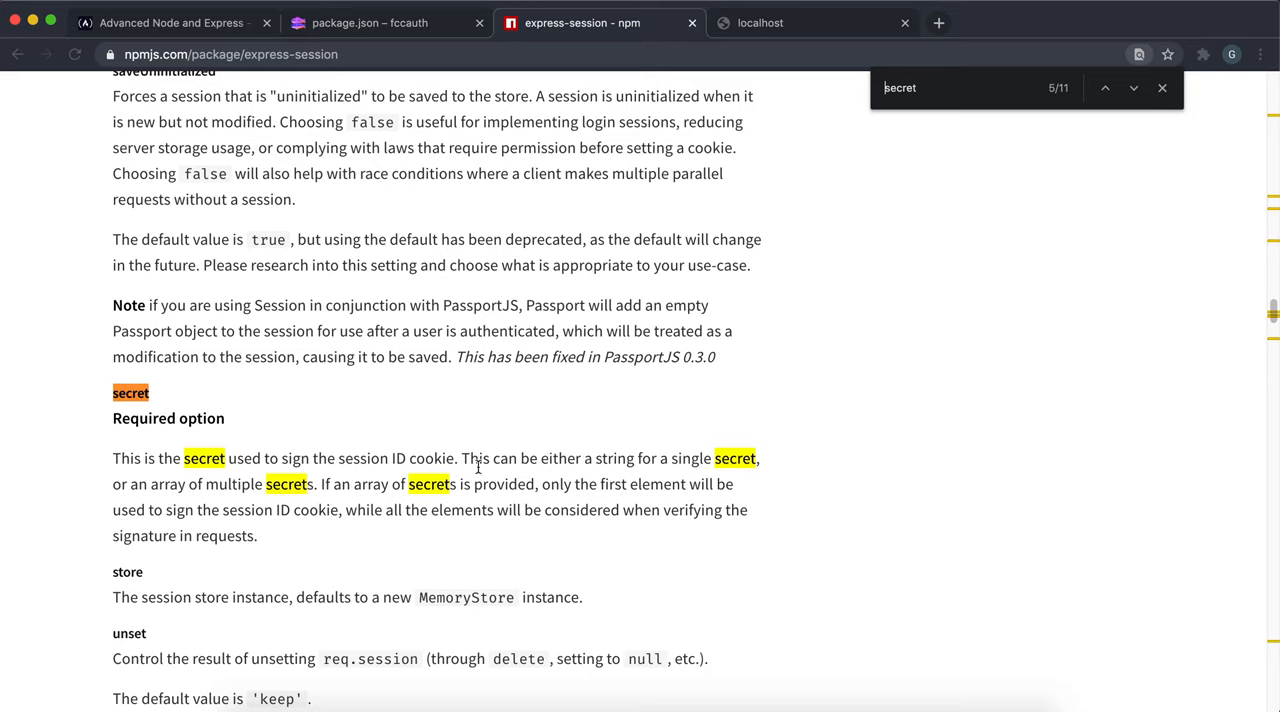
{"action": "mouse_move", "coordinate": [538, 450]}
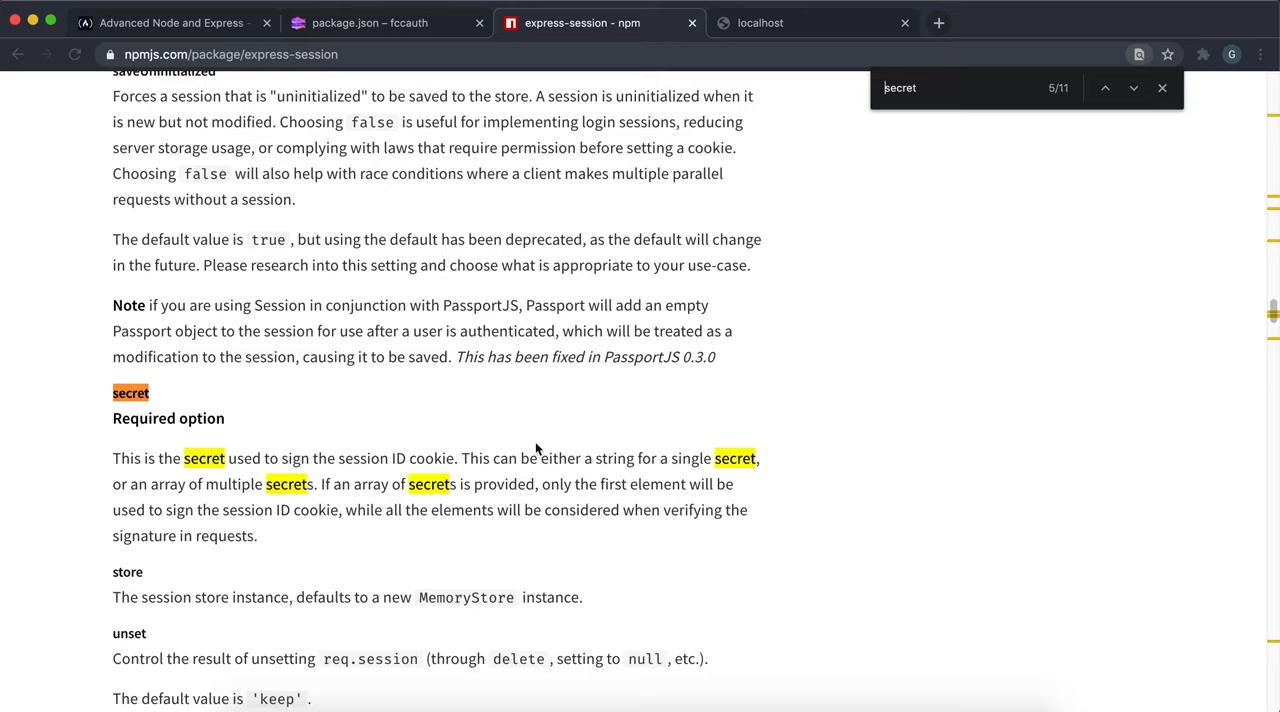
{"action": "mouse_move", "coordinate": [964, 116]}
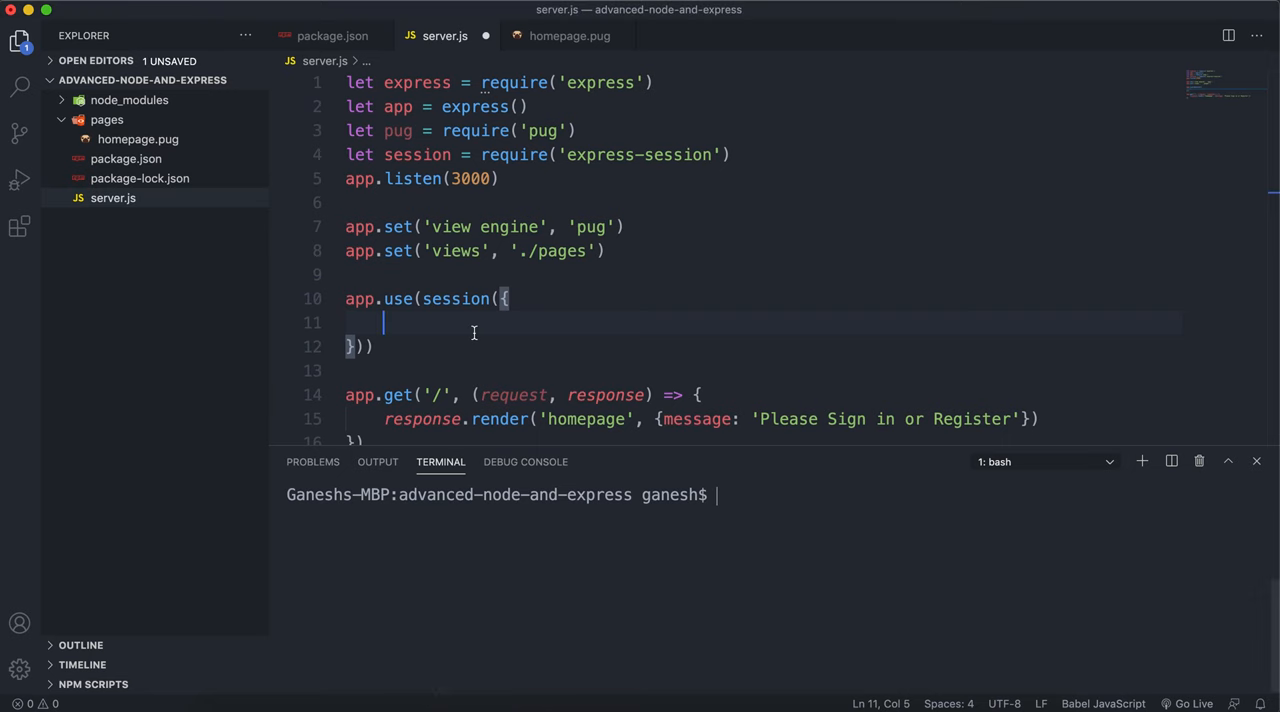
{"action": "mouse_move", "coordinate": [488, 332]}
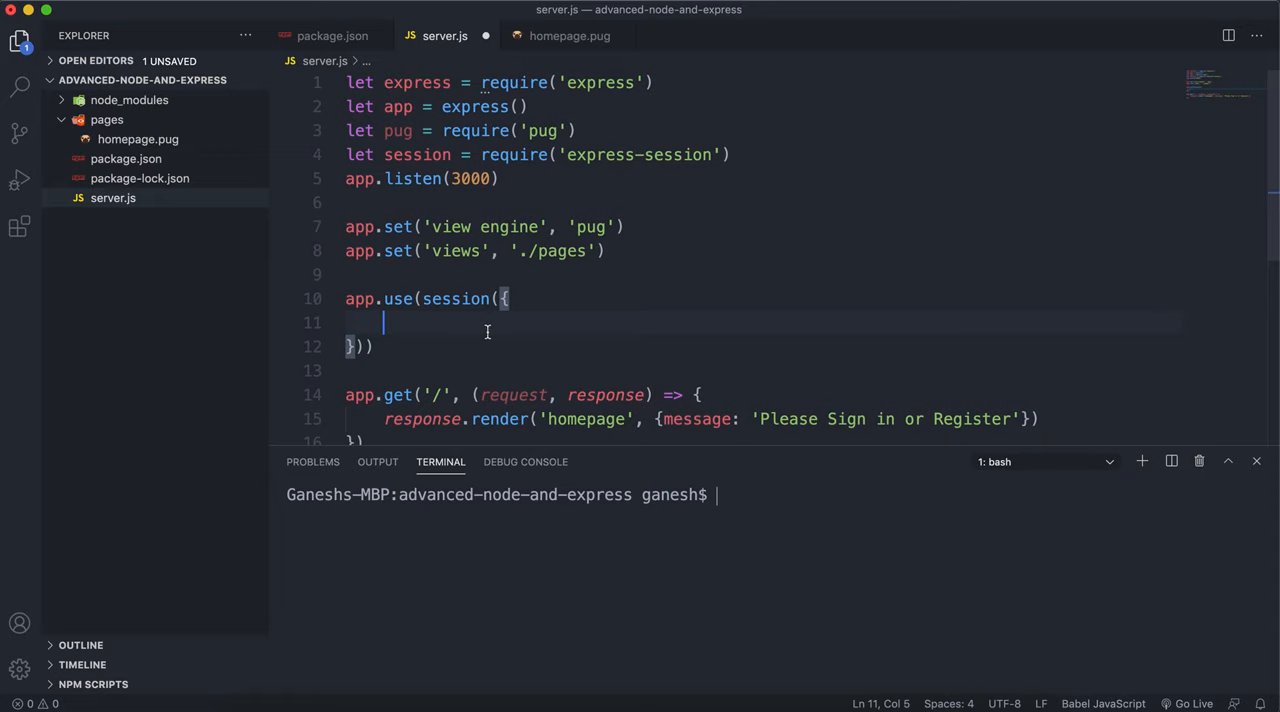
{"action": "mouse_move", "coordinate": [520, 314]}
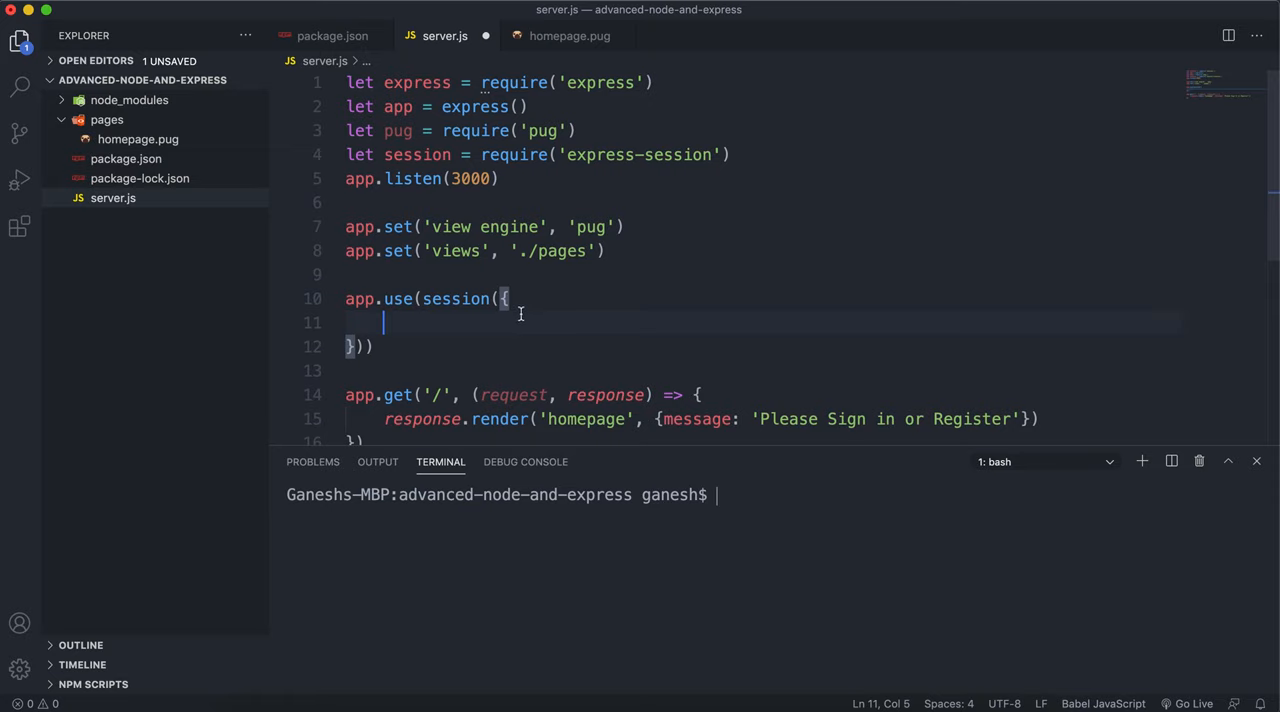
{"action": "mouse_move", "coordinate": [498, 322]}
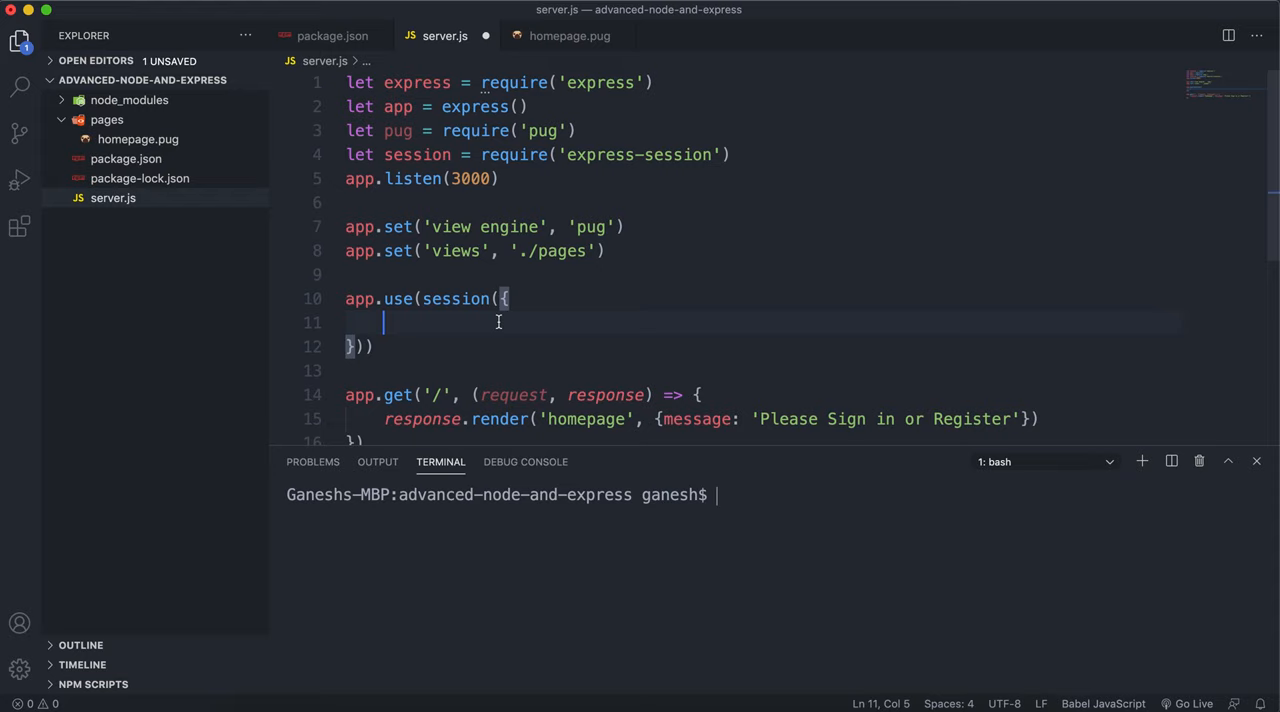
{"action": "mouse_move", "coordinate": [488, 326]}
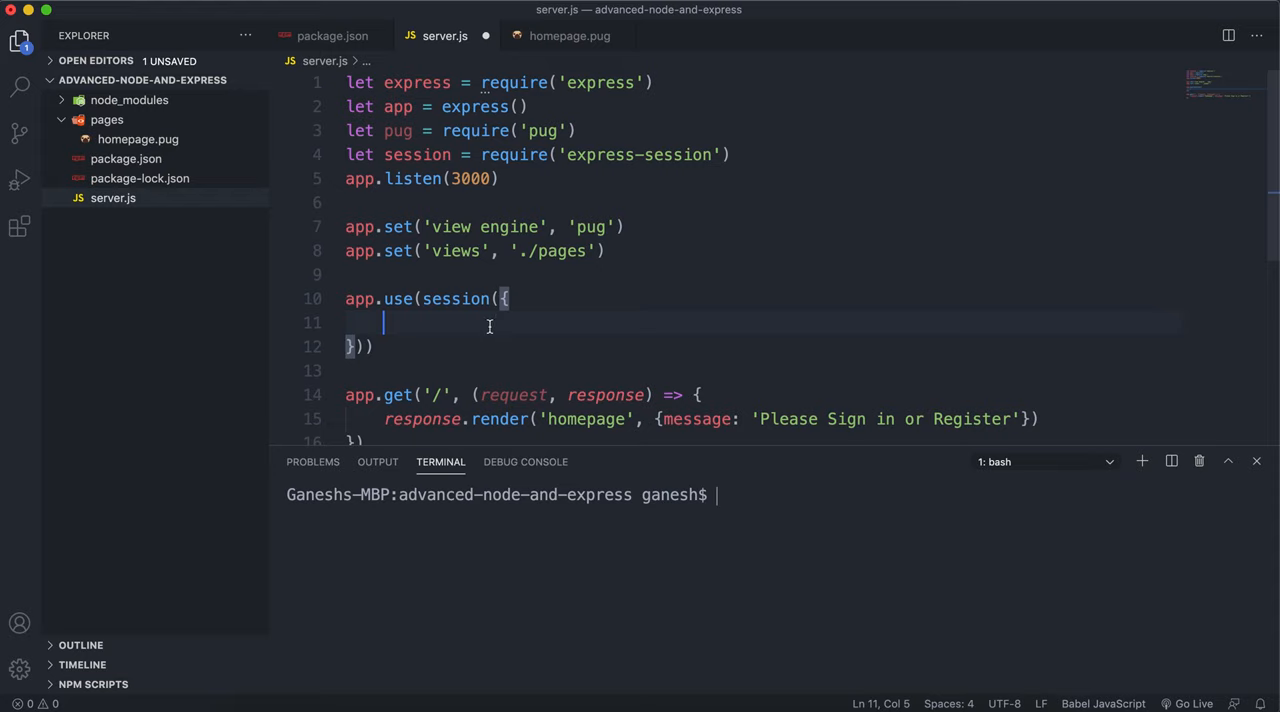
{"action": "mouse_move", "coordinate": [530, 362]}
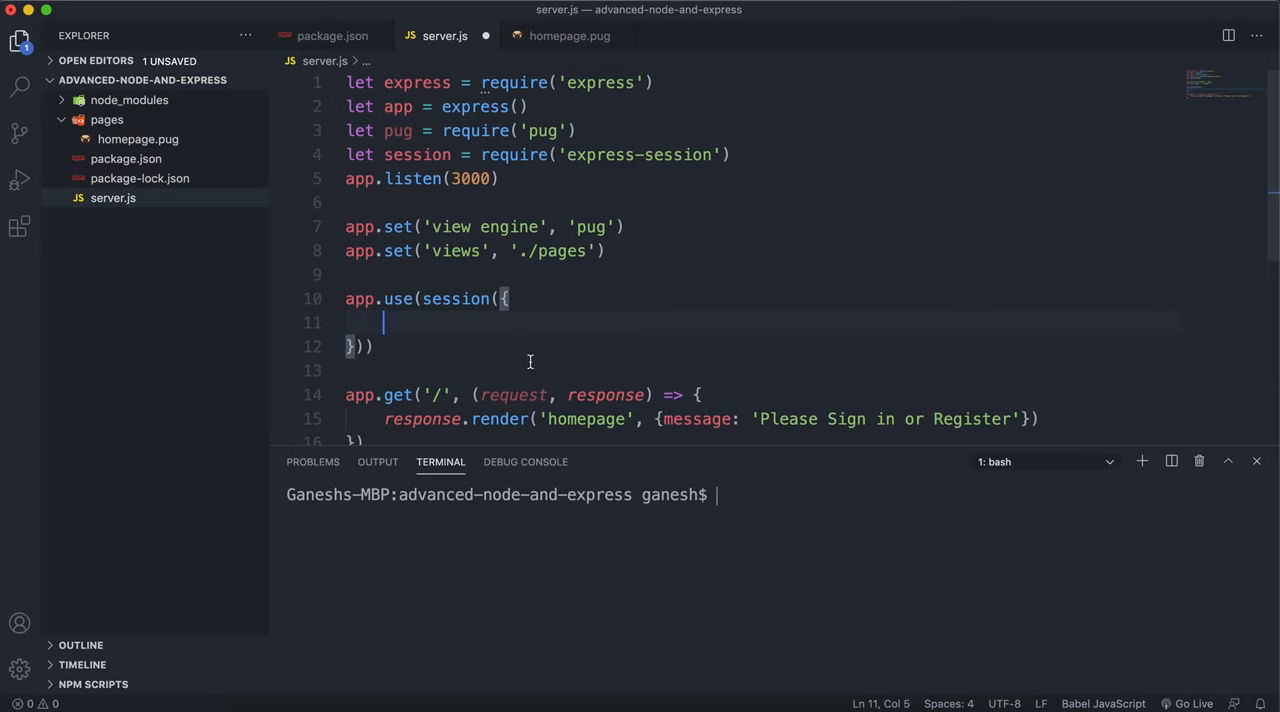
{"action": "mouse_move", "coordinate": [650, 352]}
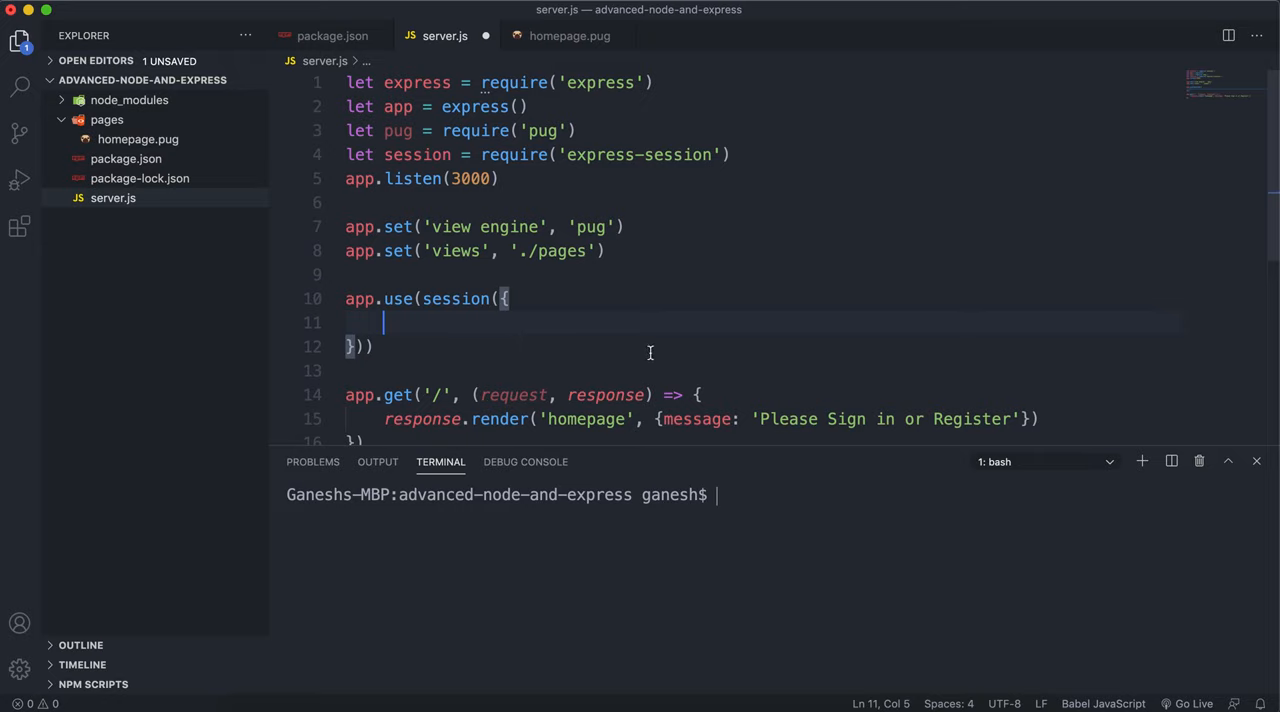
{"action": "type", "text": "secret:"}
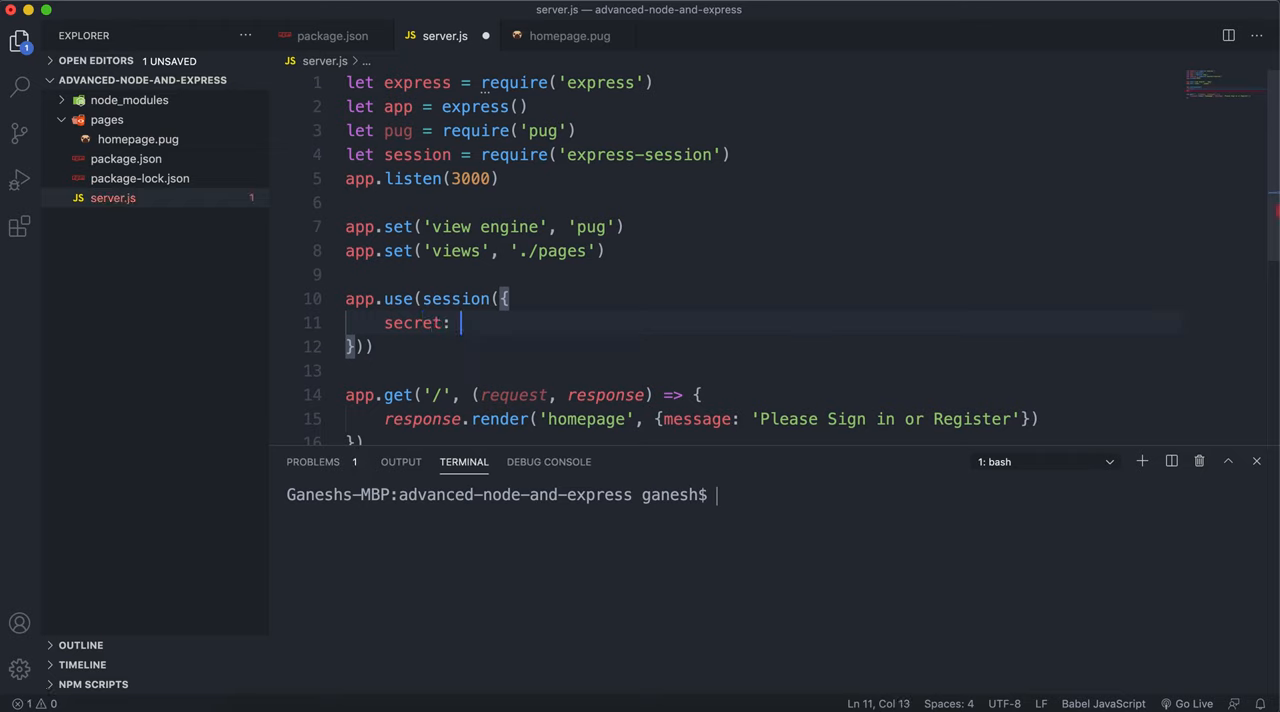
{"action": "type", "text": "''"}
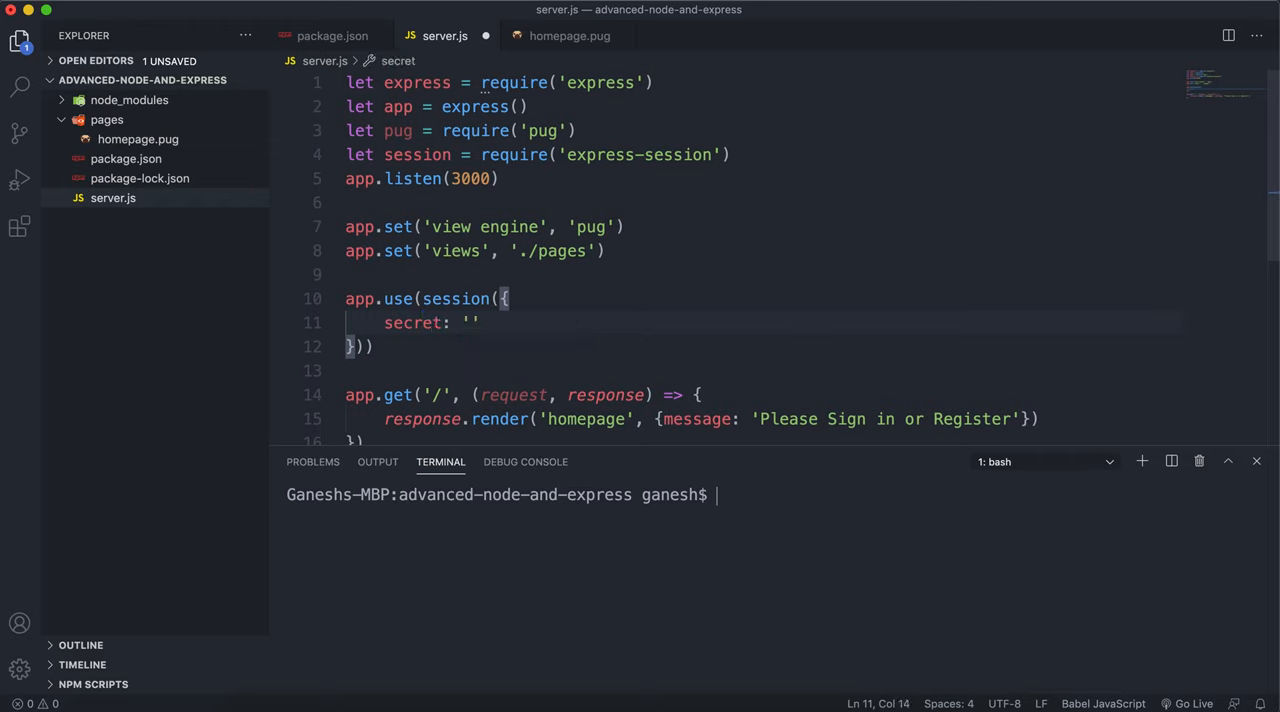
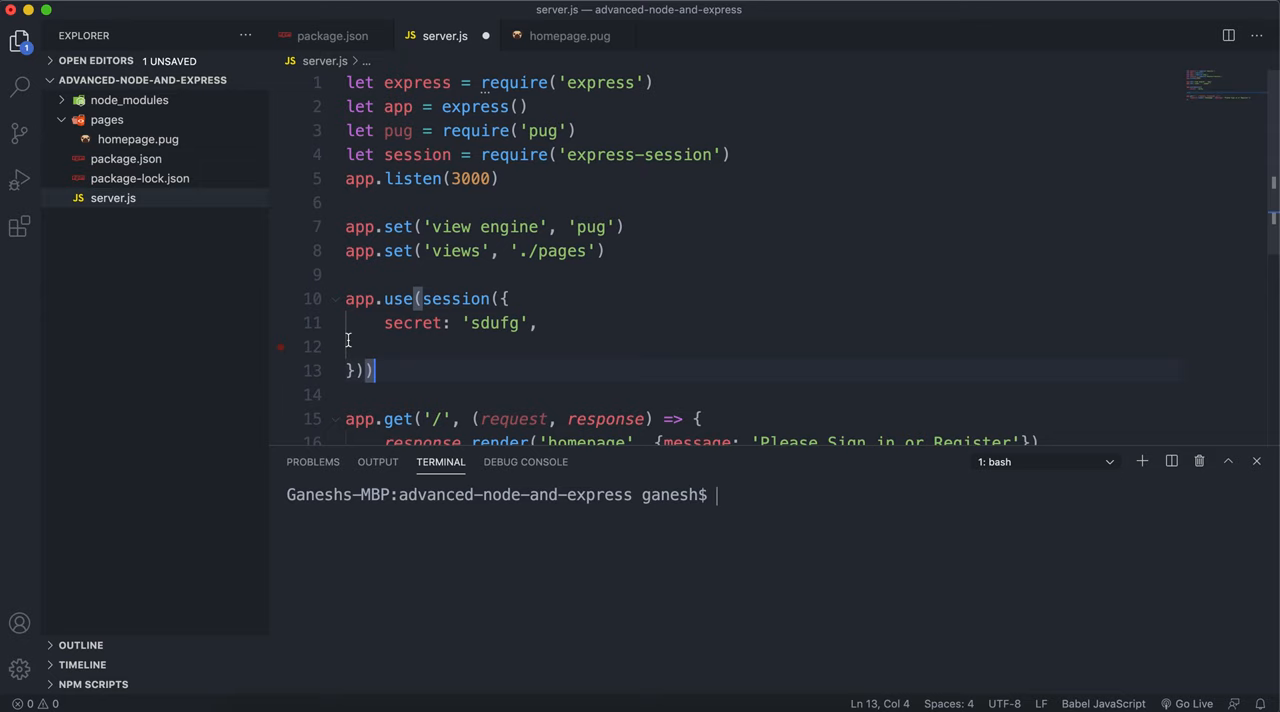
Look up the resave option in the express-session docs, then return to the editor
{"action": "left_click", "coordinate": [472, 344]}
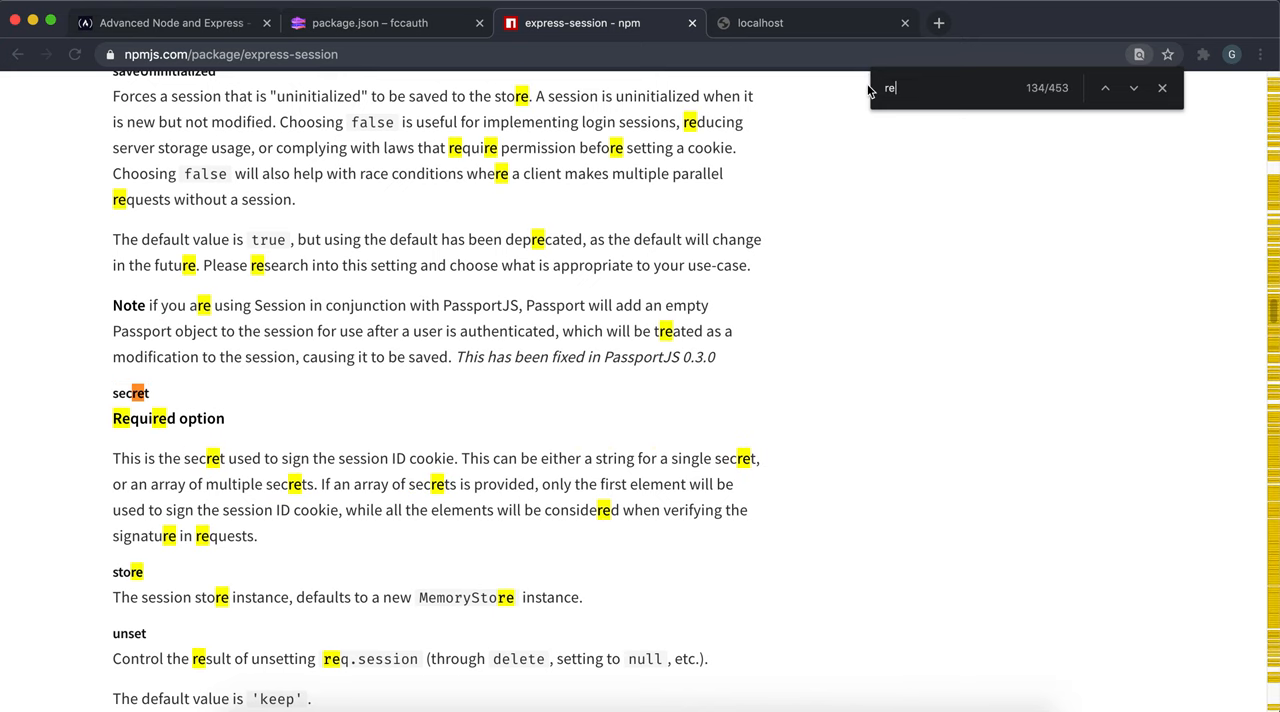
{"action": "type", "text": "sav"}
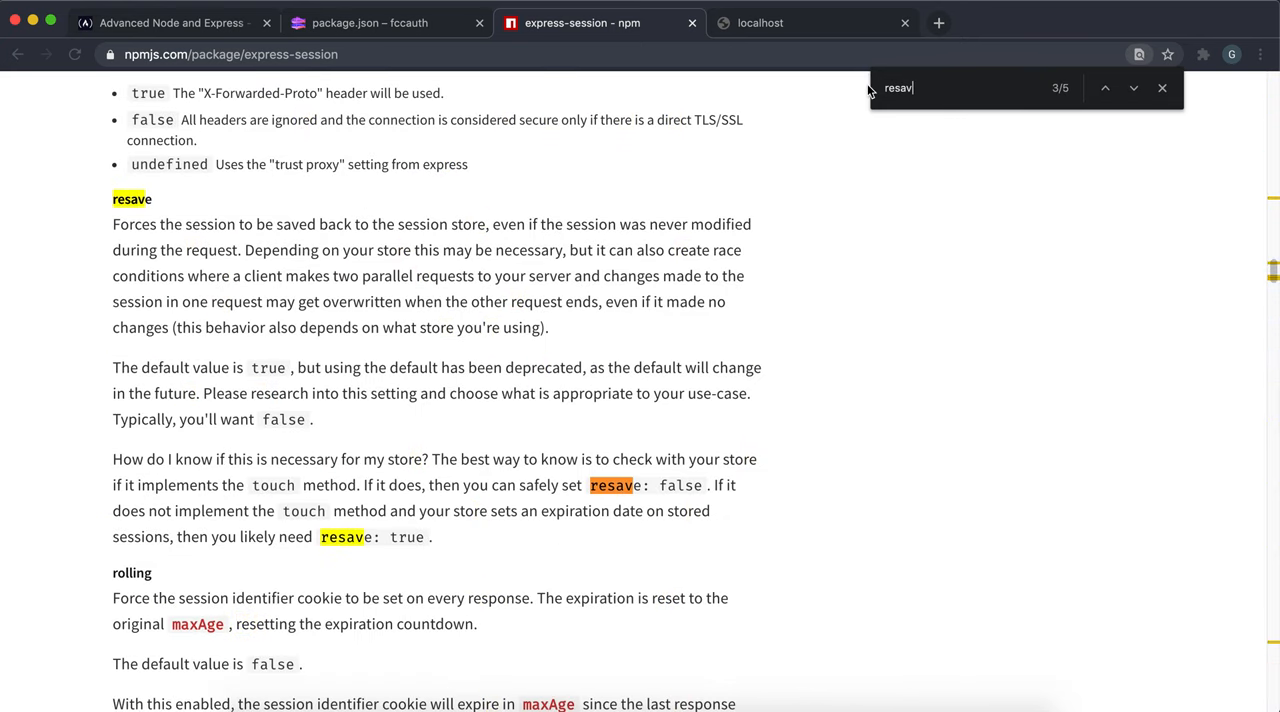
{"action": "left_click", "coordinate": [1132, 88]}
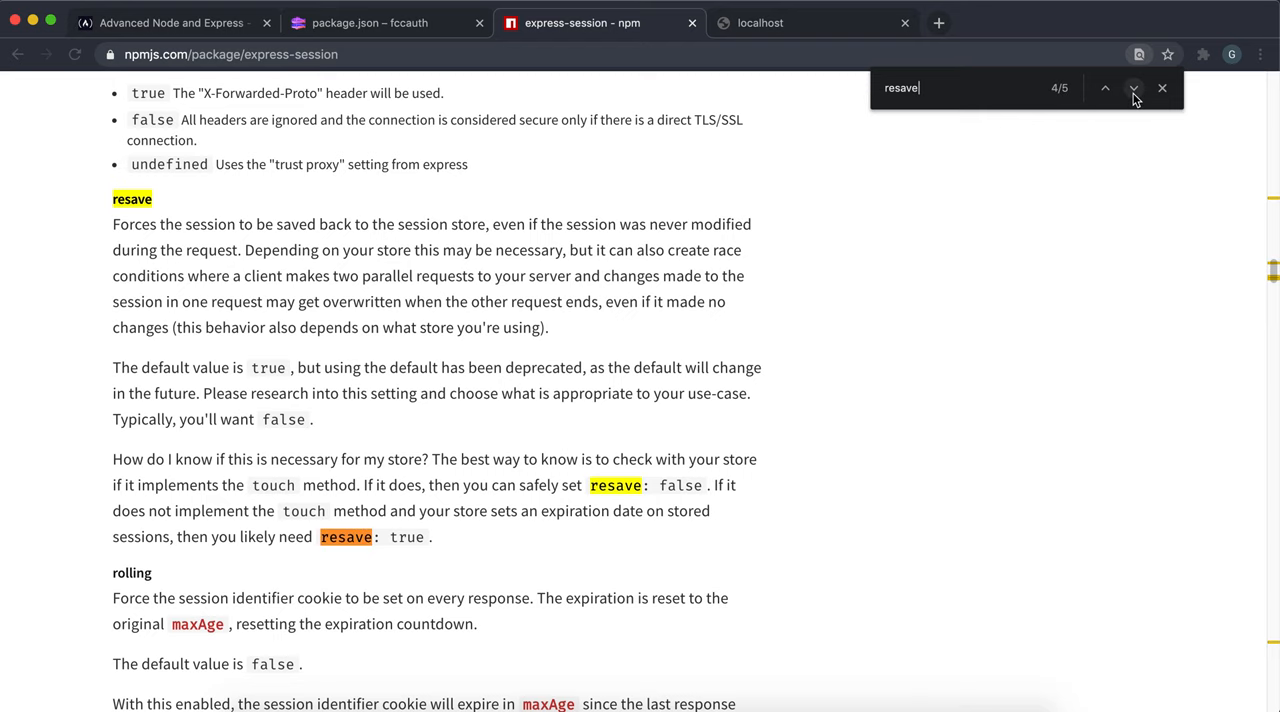
{"action": "left_click", "coordinate": [1132, 88]}
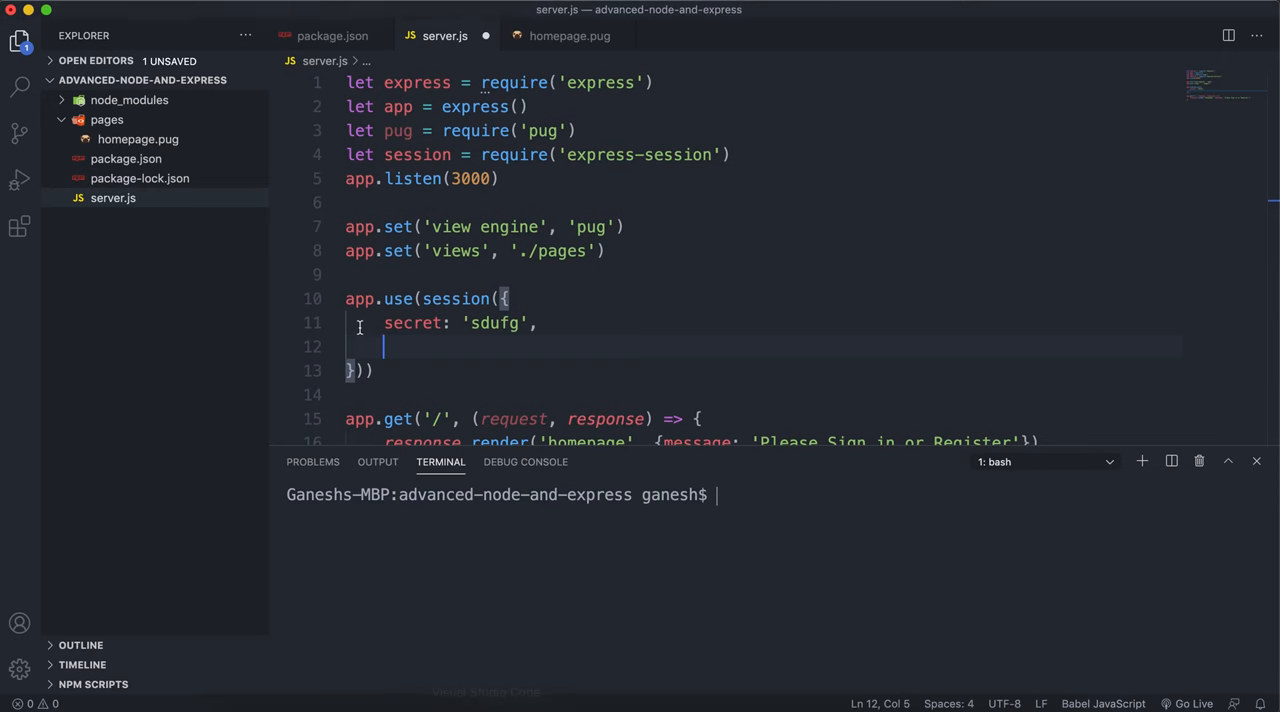
{"action": "left_click", "coordinate": [548, 680]}
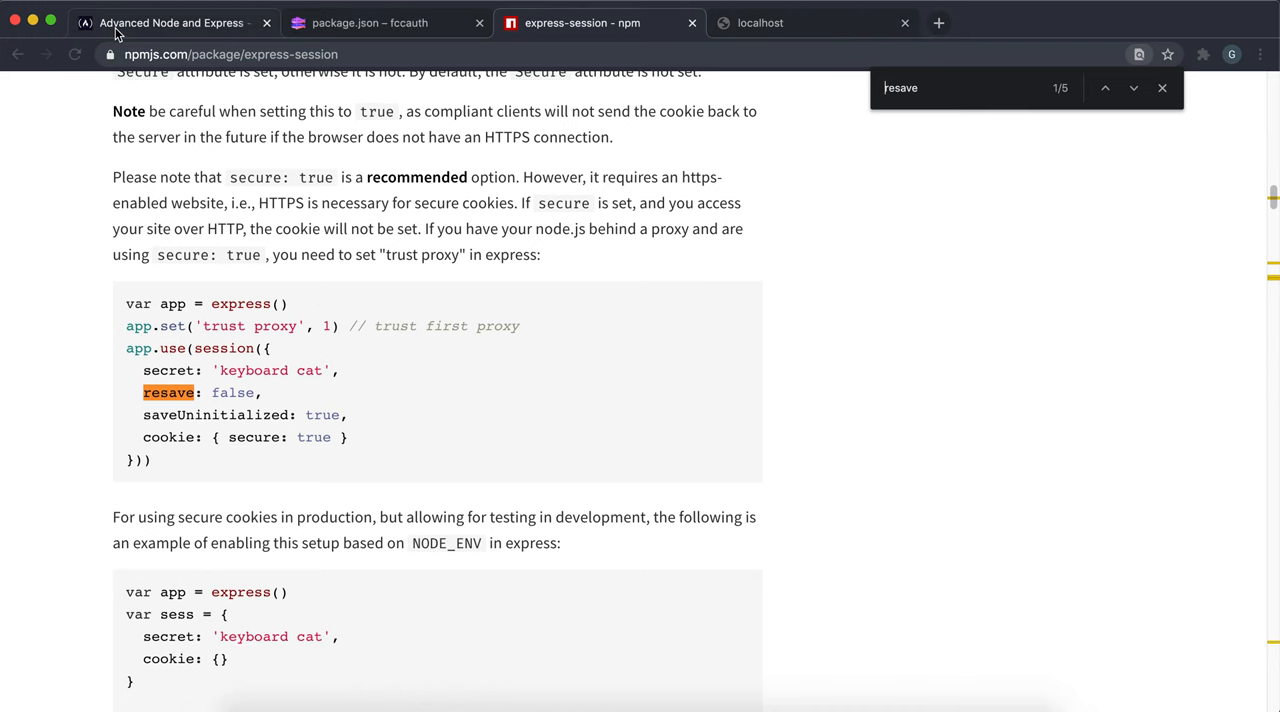
Select saveUninitialized on the freeCodeCamp challenge, find it in the npm docs, and return to the editor
{"action": "left_click", "coordinate": [170, 22]}
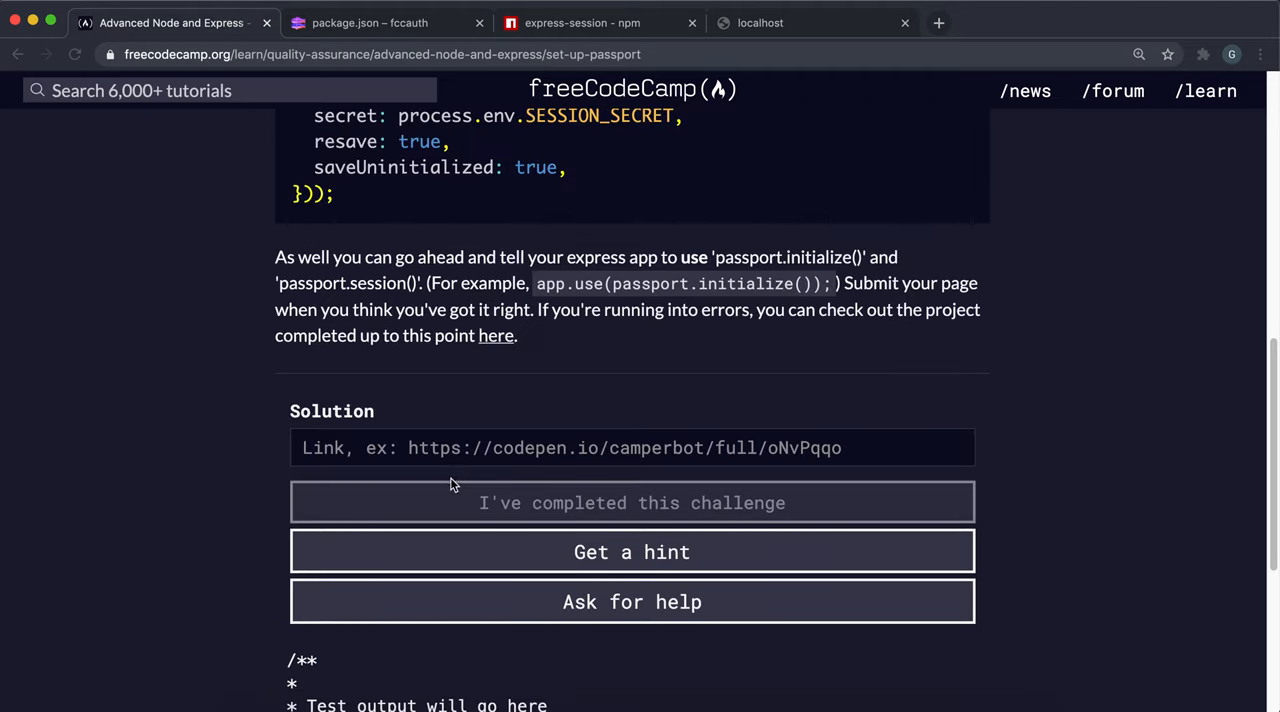
{"action": "scroll", "scroll_direction": "up", "scroll_amount": 3}
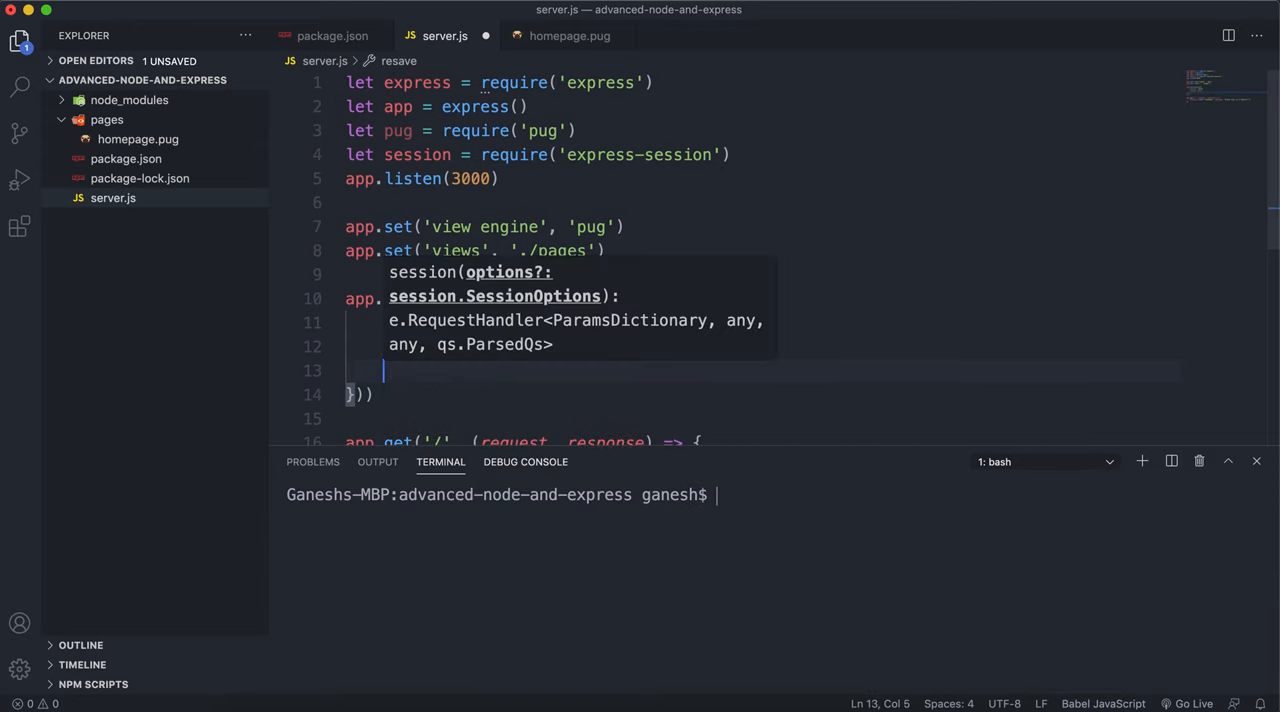
{"action": "left_click", "coordinate": [170, 22]}
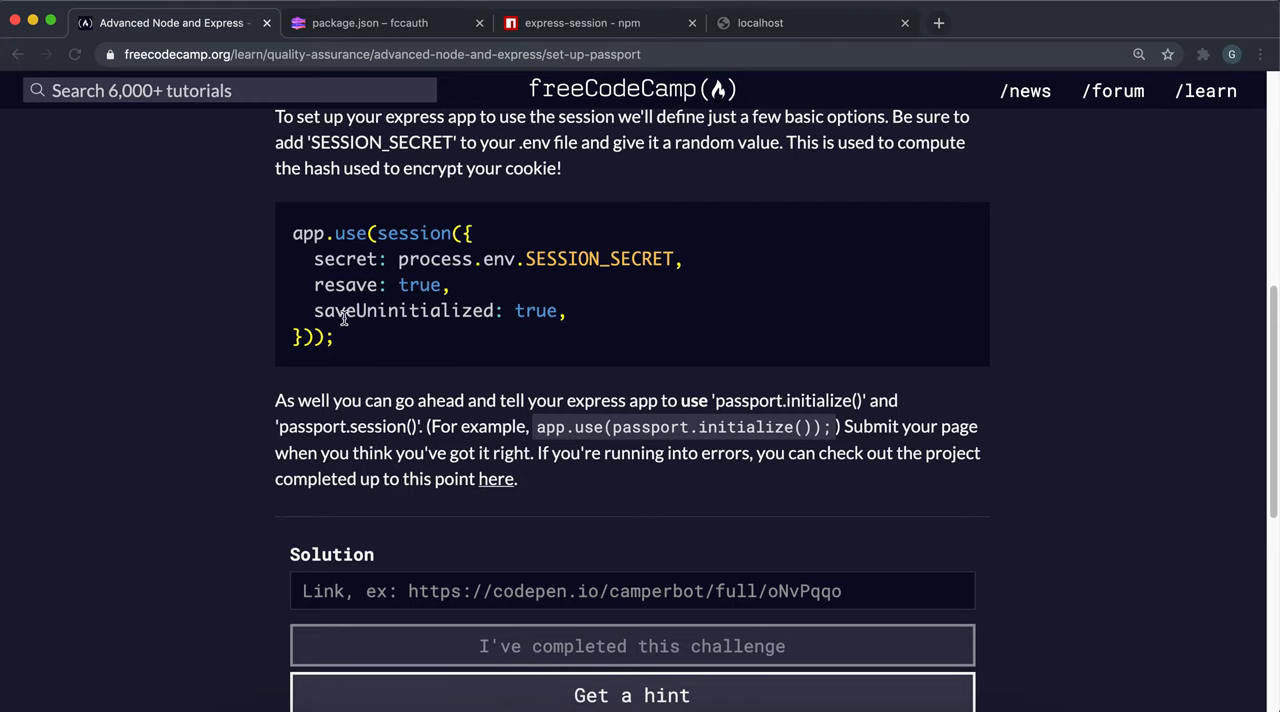
{"action": "double_click", "coordinate": [404, 310]}
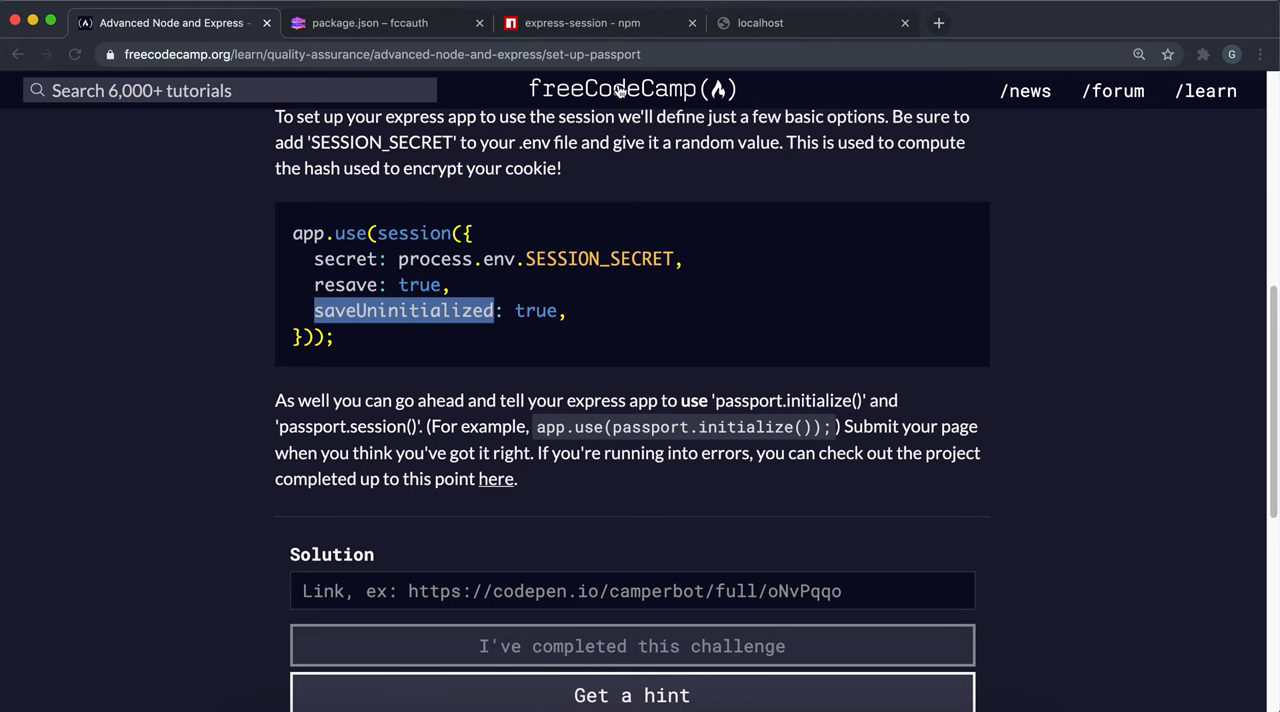
{"action": "left_click", "coordinate": [582, 22]}
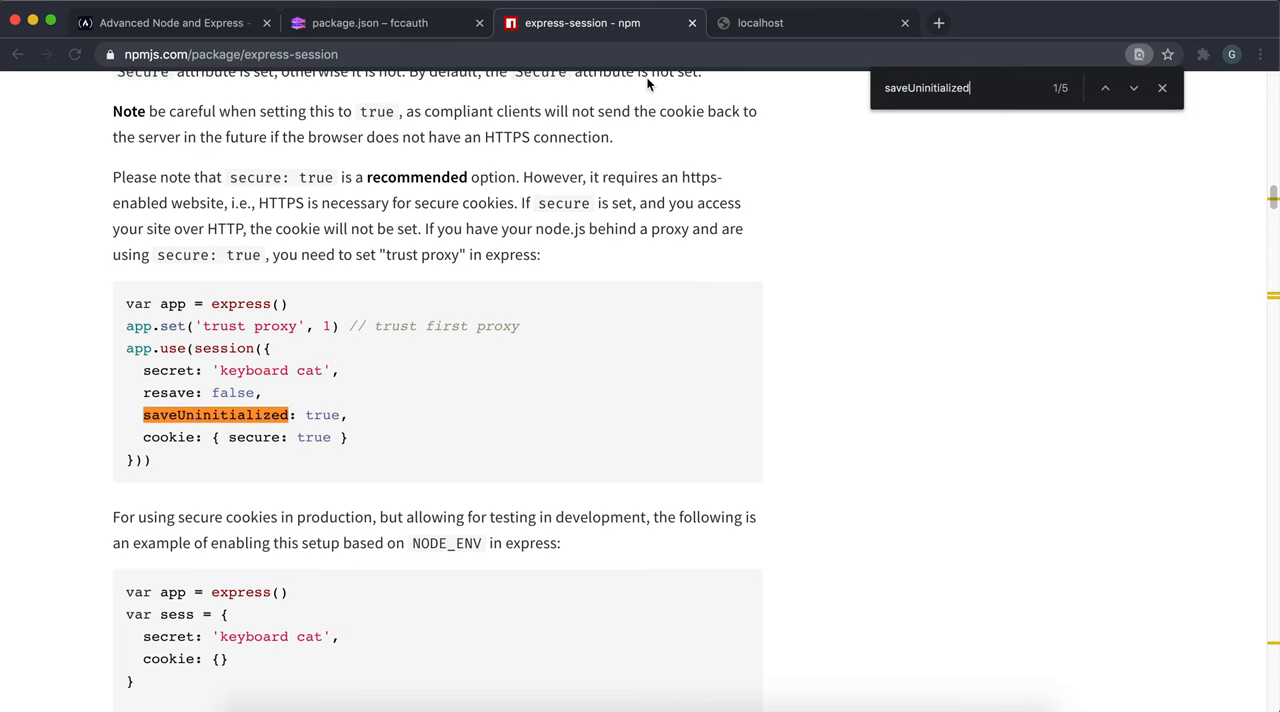
{"action": "left_click", "coordinate": [1132, 88]}
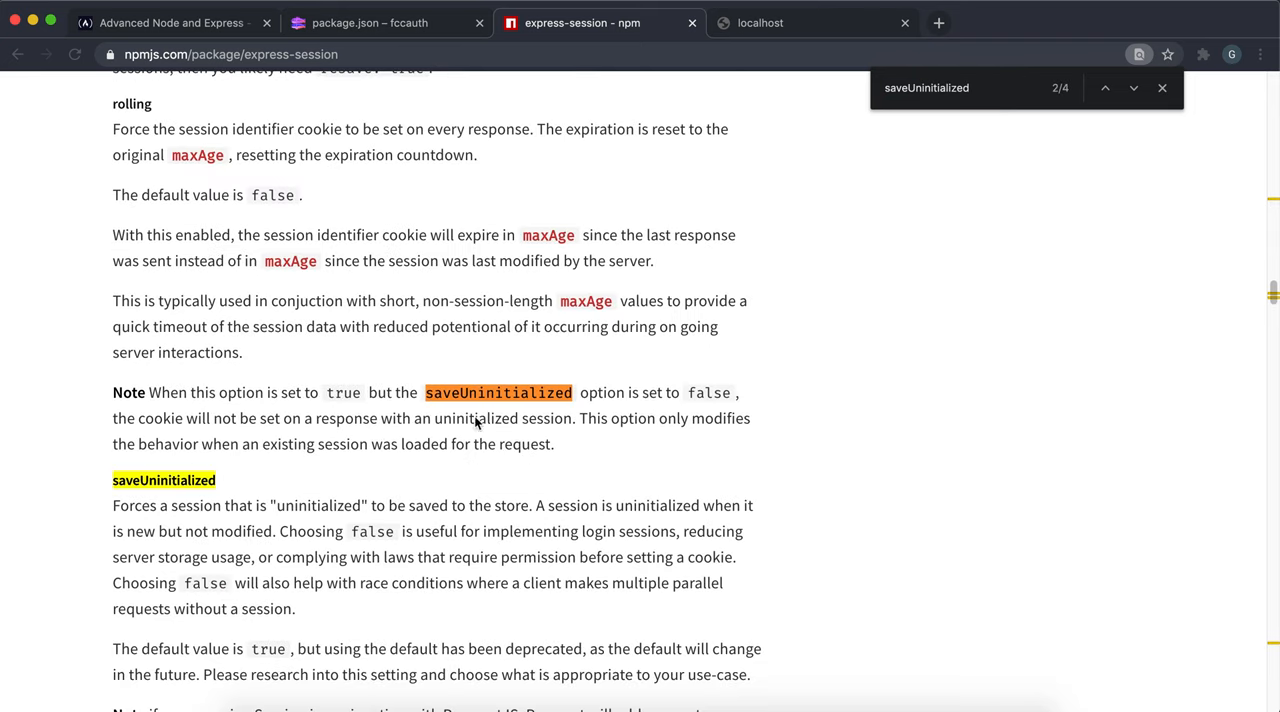
{"action": "mouse_move", "coordinate": [456, 548]}
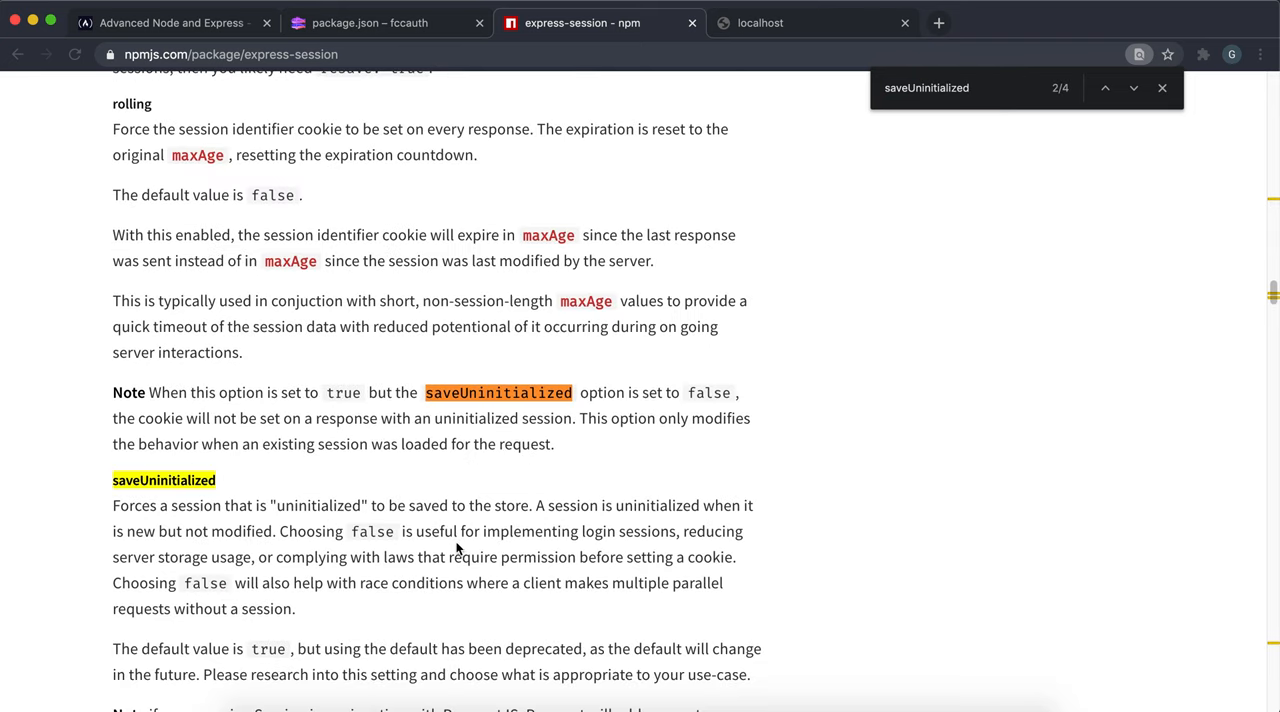
{"action": "mouse_move", "coordinate": [536, 536]}
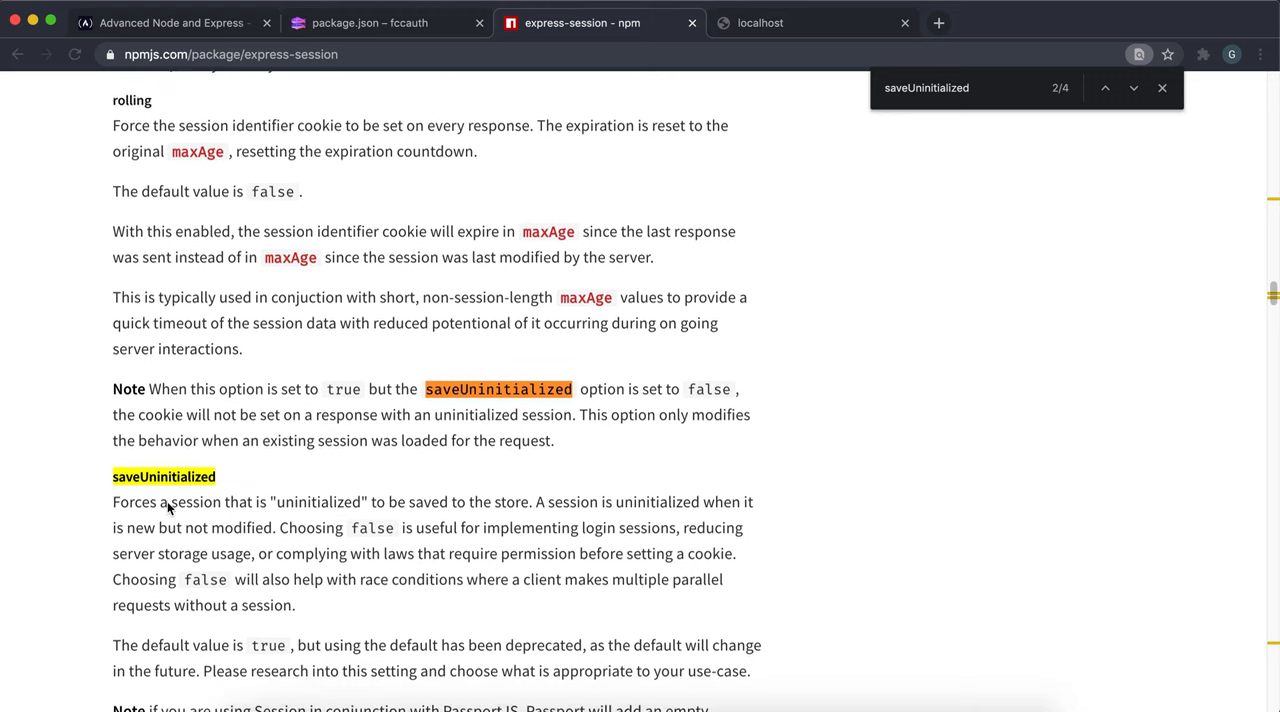
{"action": "scroll", "scroll_direction": "down", "scroll_amount": 3}
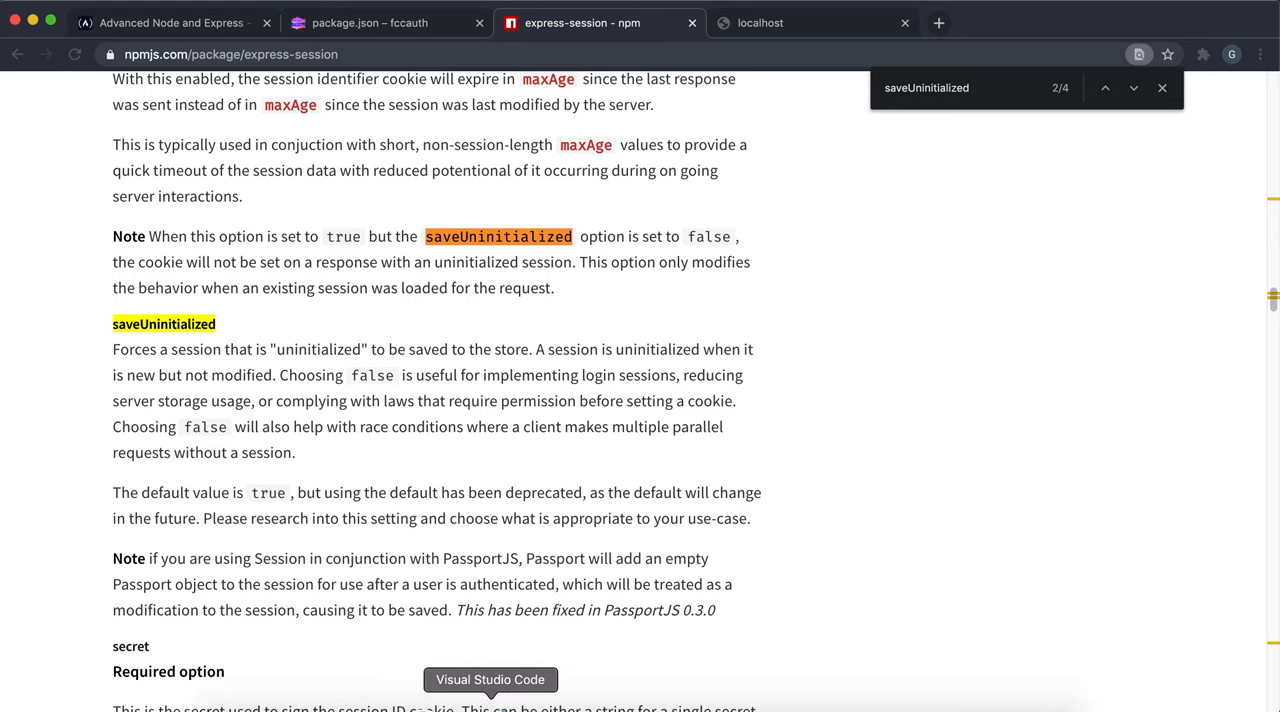
{"action": "left_click", "coordinate": [490, 680]}
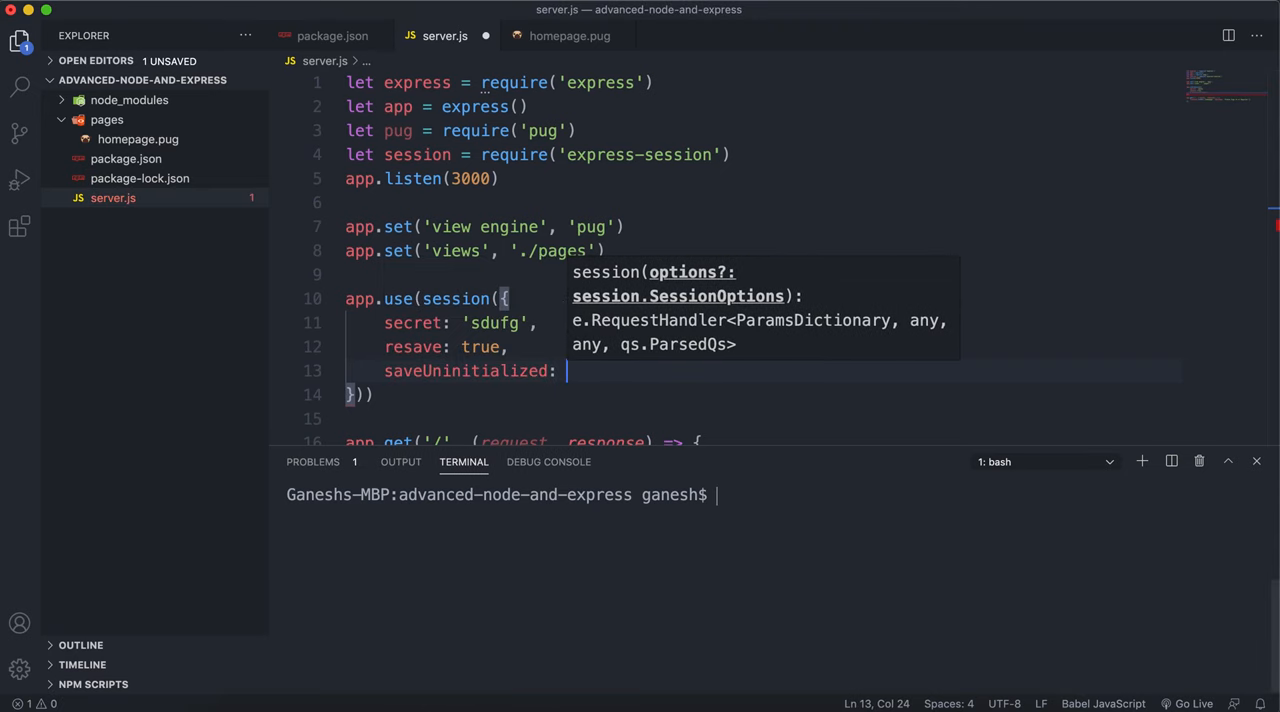
Set saveUninitialized to true and open a blank line inside the app.get('/') handler
{"action": "type", "text": "true"}
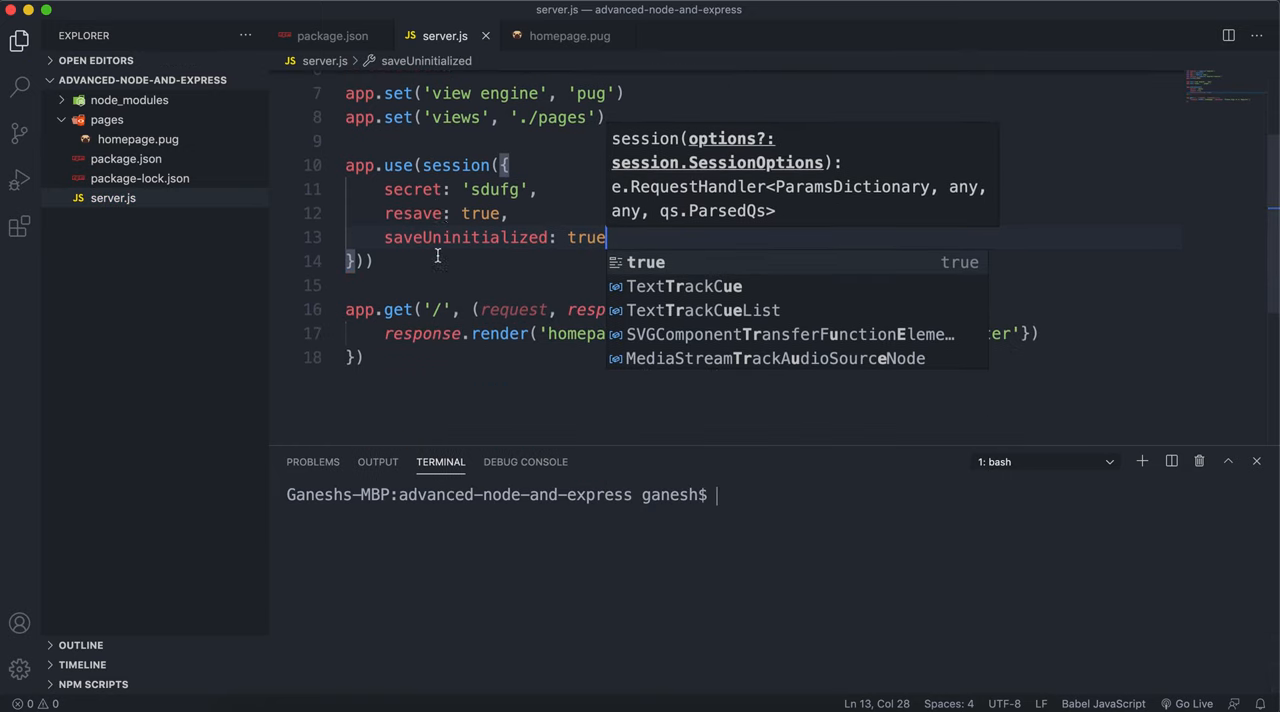
{"action": "mouse_move", "coordinate": [432, 208]}
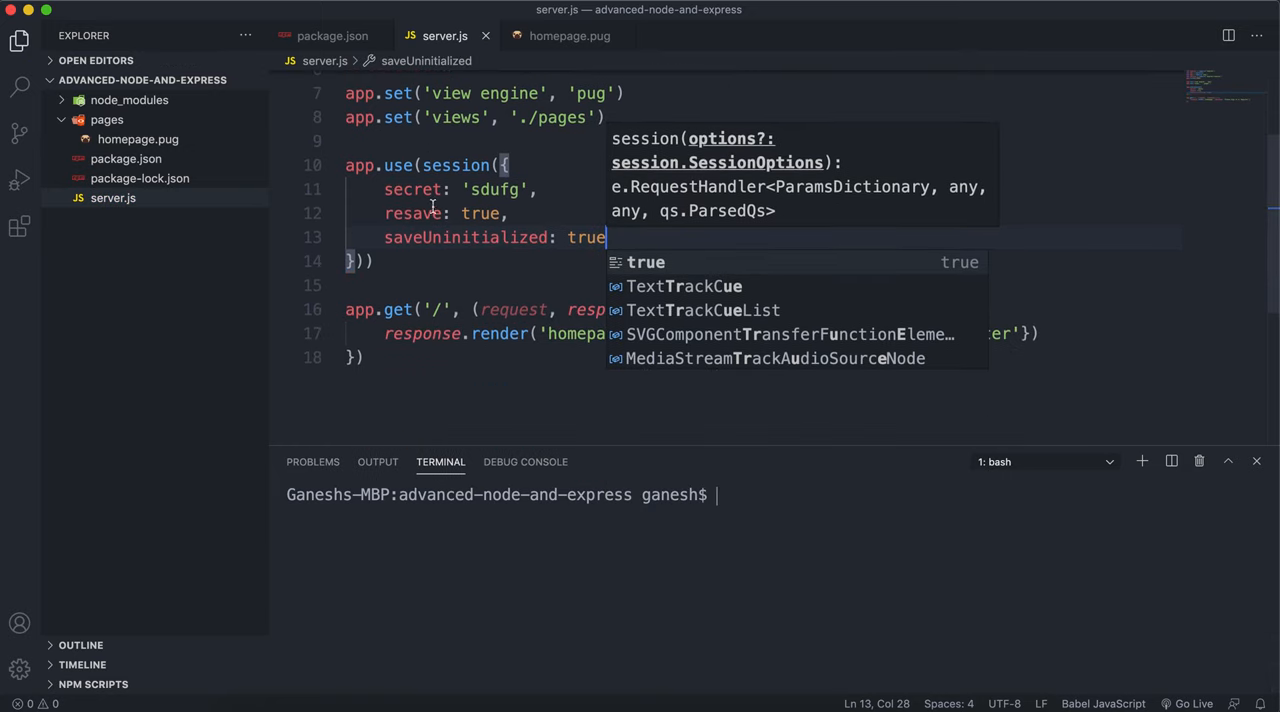
{"action": "mouse_move", "coordinate": [494, 136]}
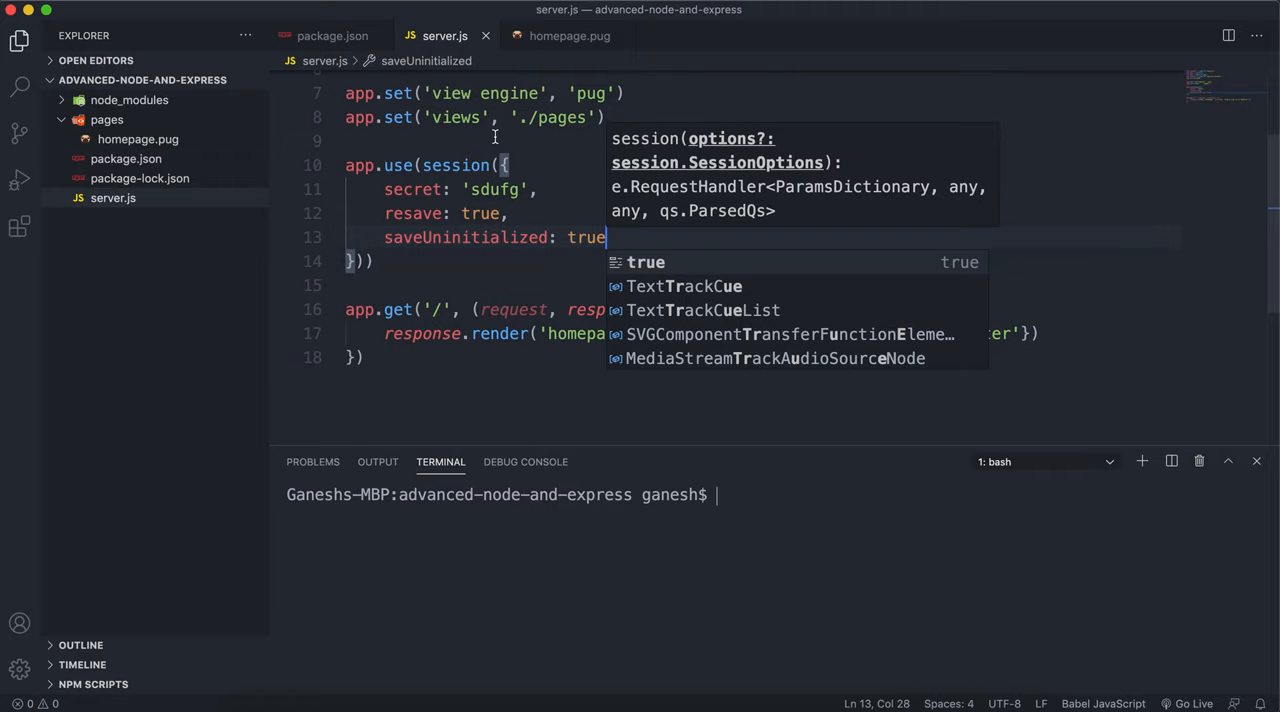
{"action": "mouse_move", "coordinate": [356, 294]}
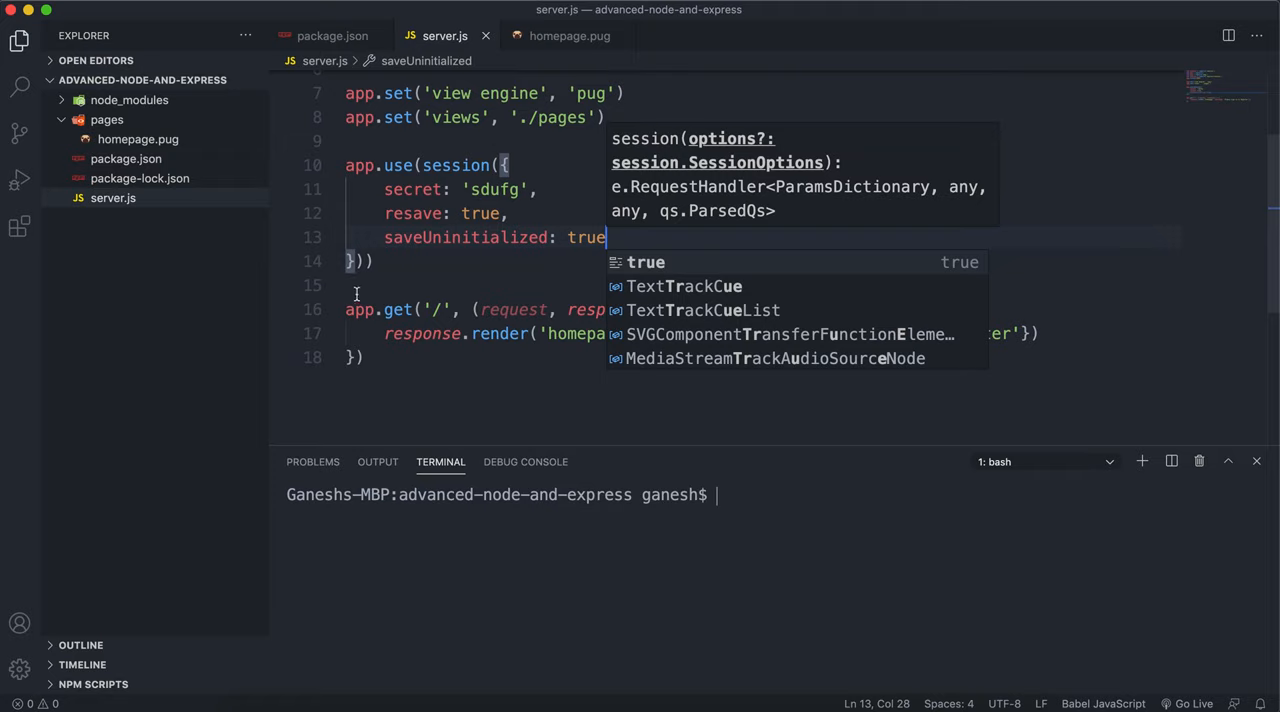
{"action": "left_click", "coordinate": [696, 308]}
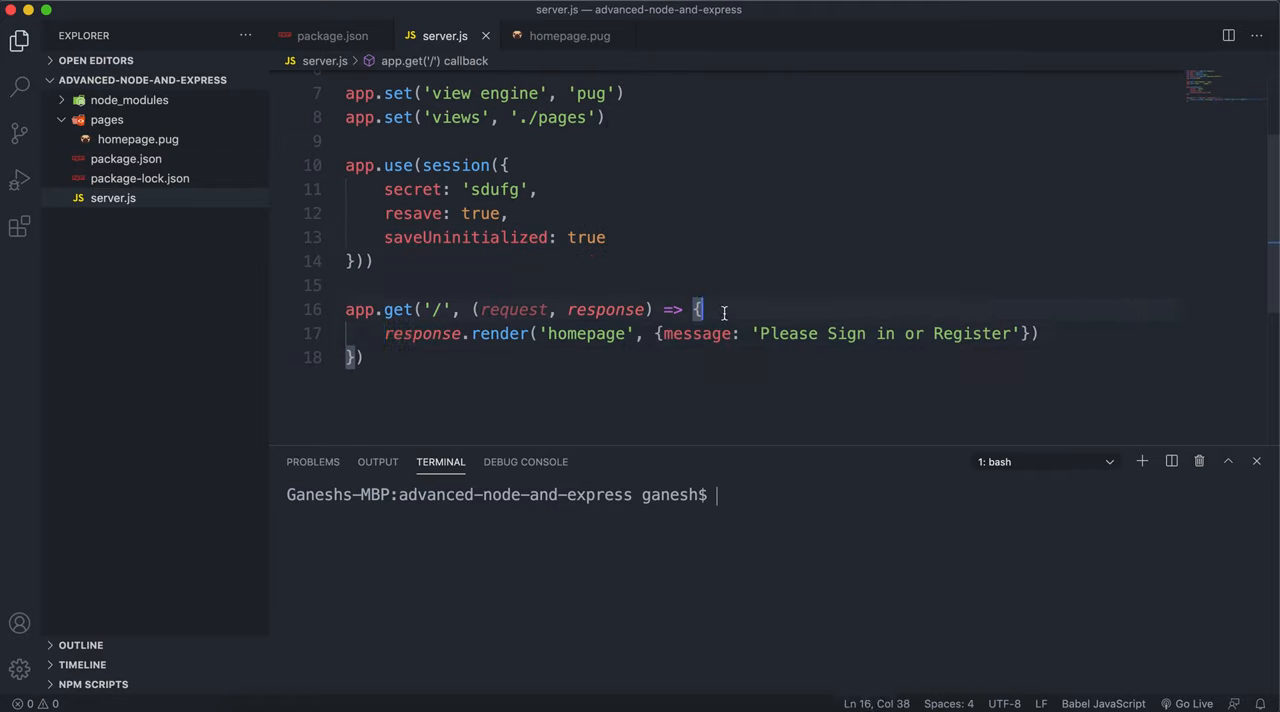
{"action": "key", "text": "Return"}
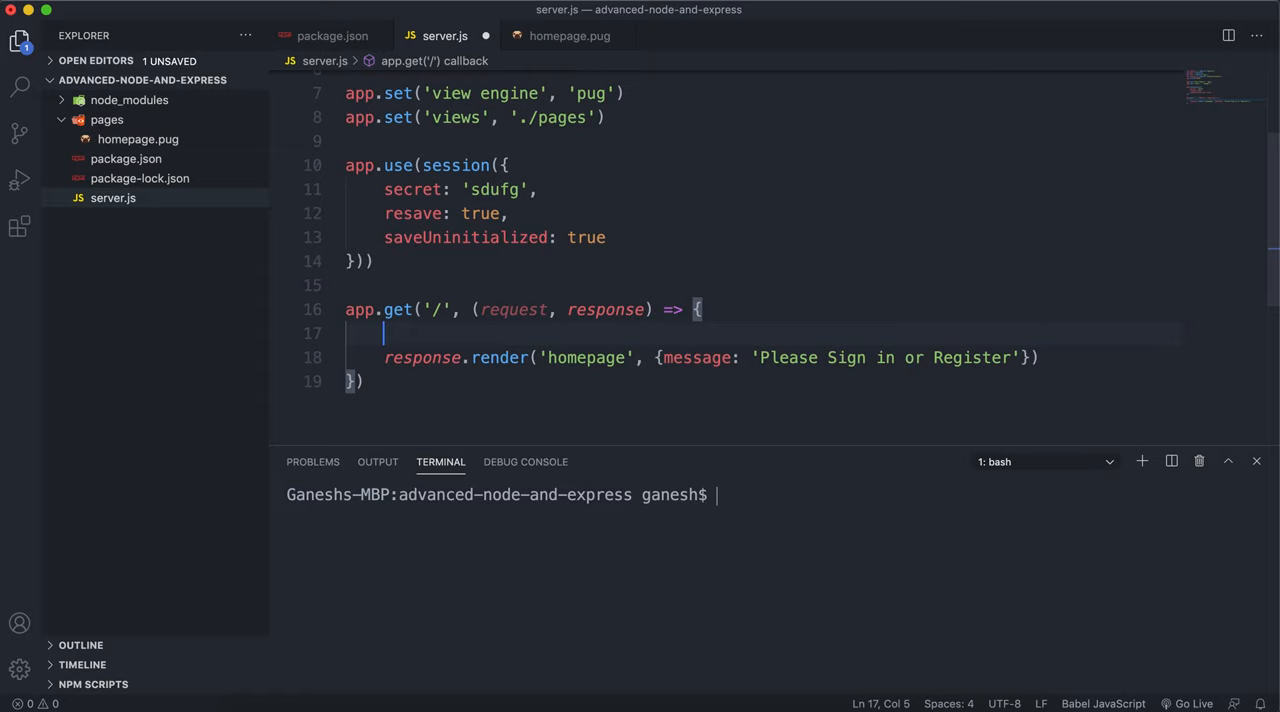
{"action": "mouse_move", "coordinate": [492, 292]}
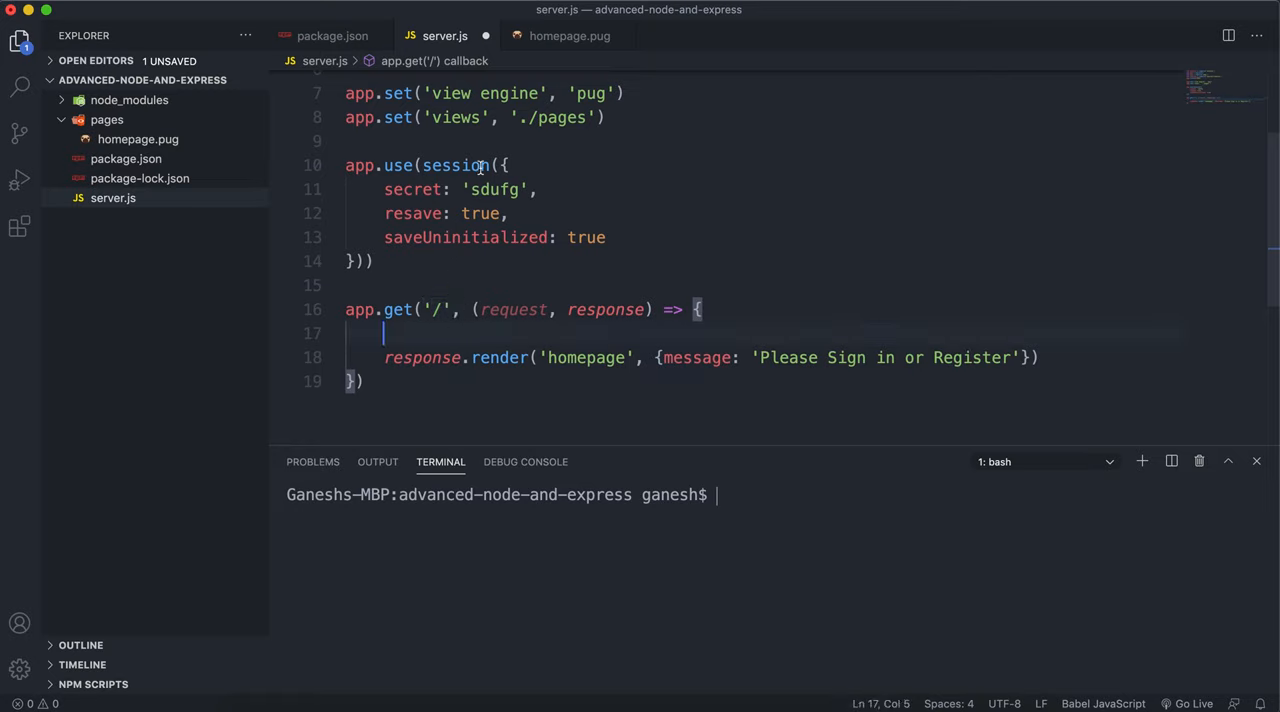
{"action": "mouse_move", "coordinate": [446, 284]}
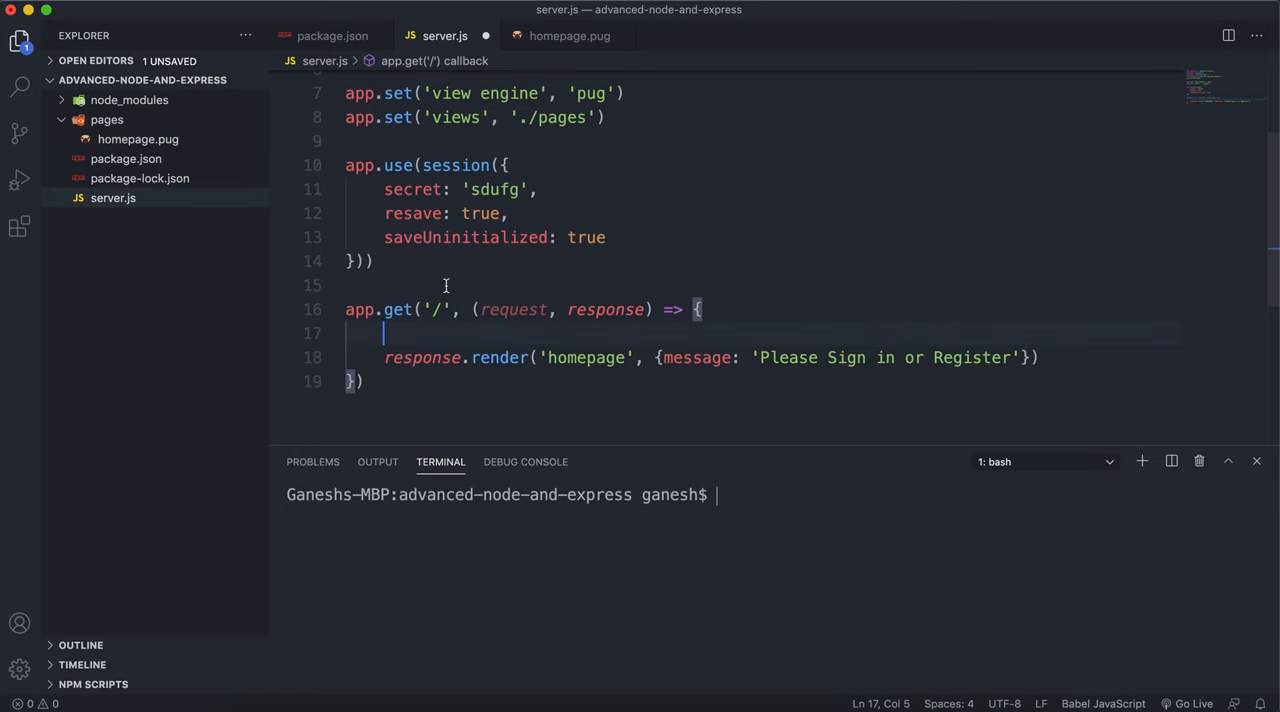
{"action": "mouse_move", "coordinate": [438, 352]}
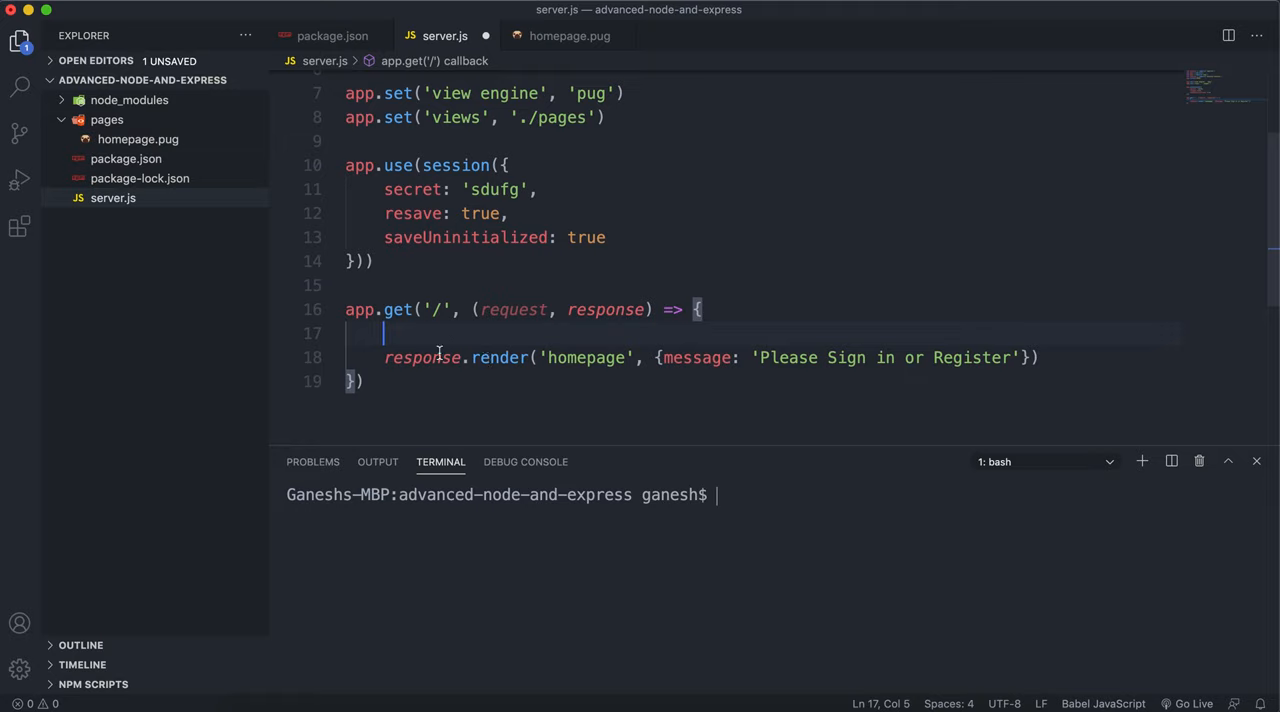
{"action": "mouse_move", "coordinate": [608, 520]}
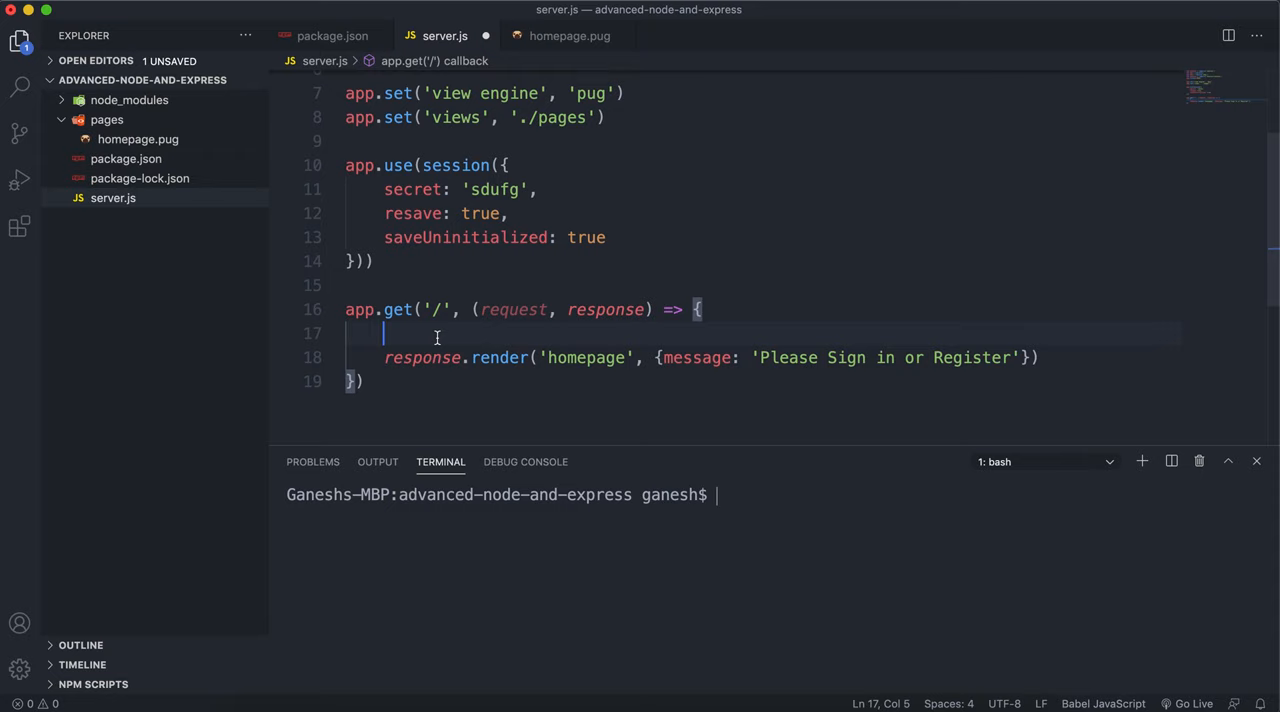
Log request.session in the home route and reload localhost:3000 to print the Session object
{"action": "type", "text": "console.log"}
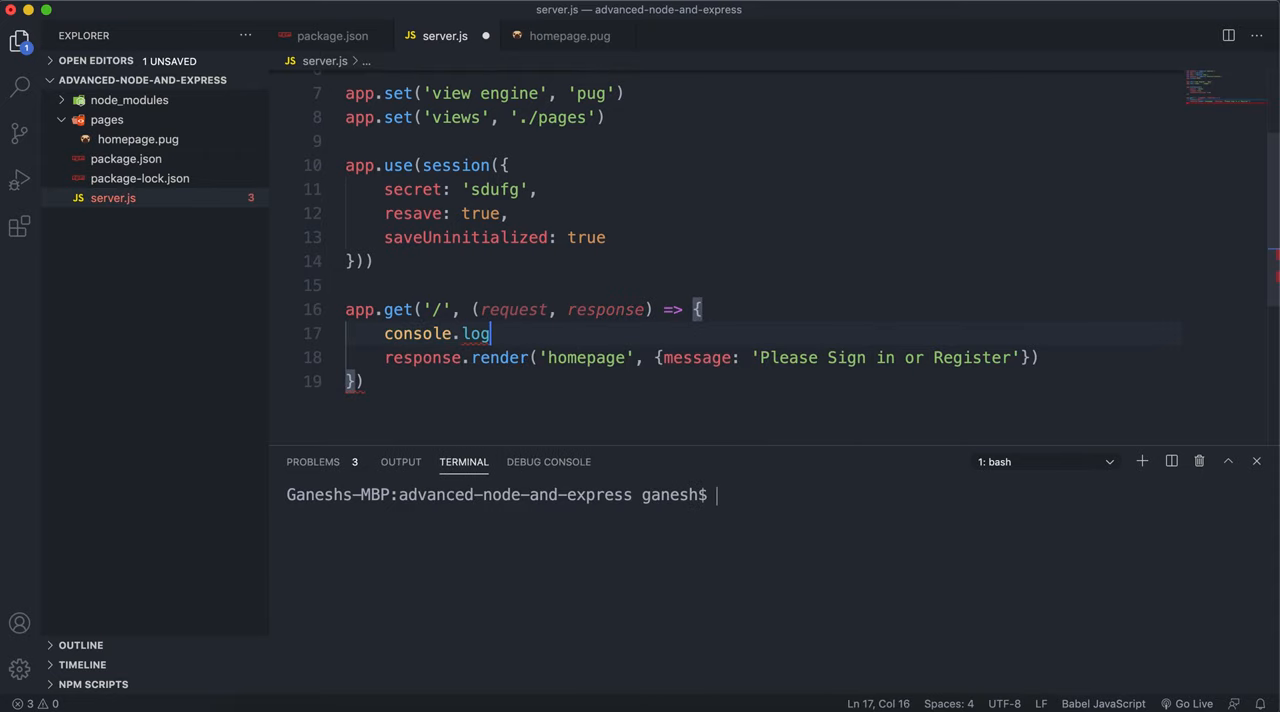
{"action": "type", "text": "(reques"}
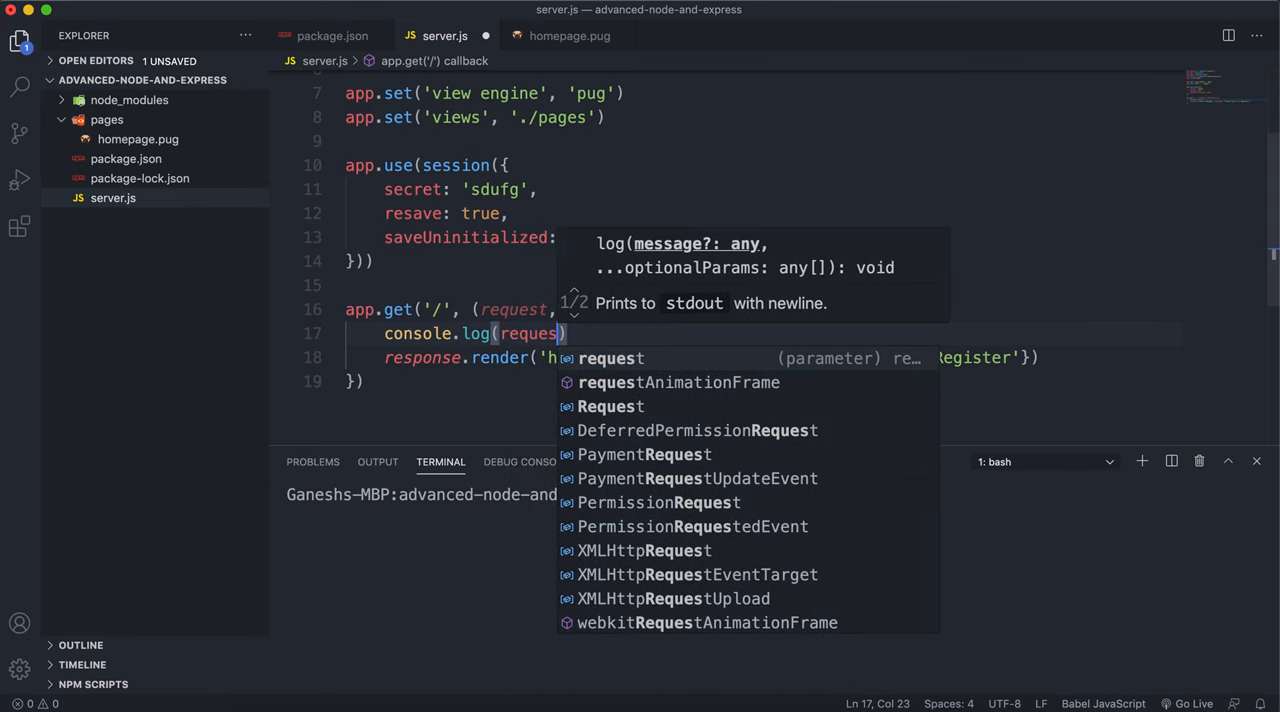
{"action": "type", "text": ".session"}
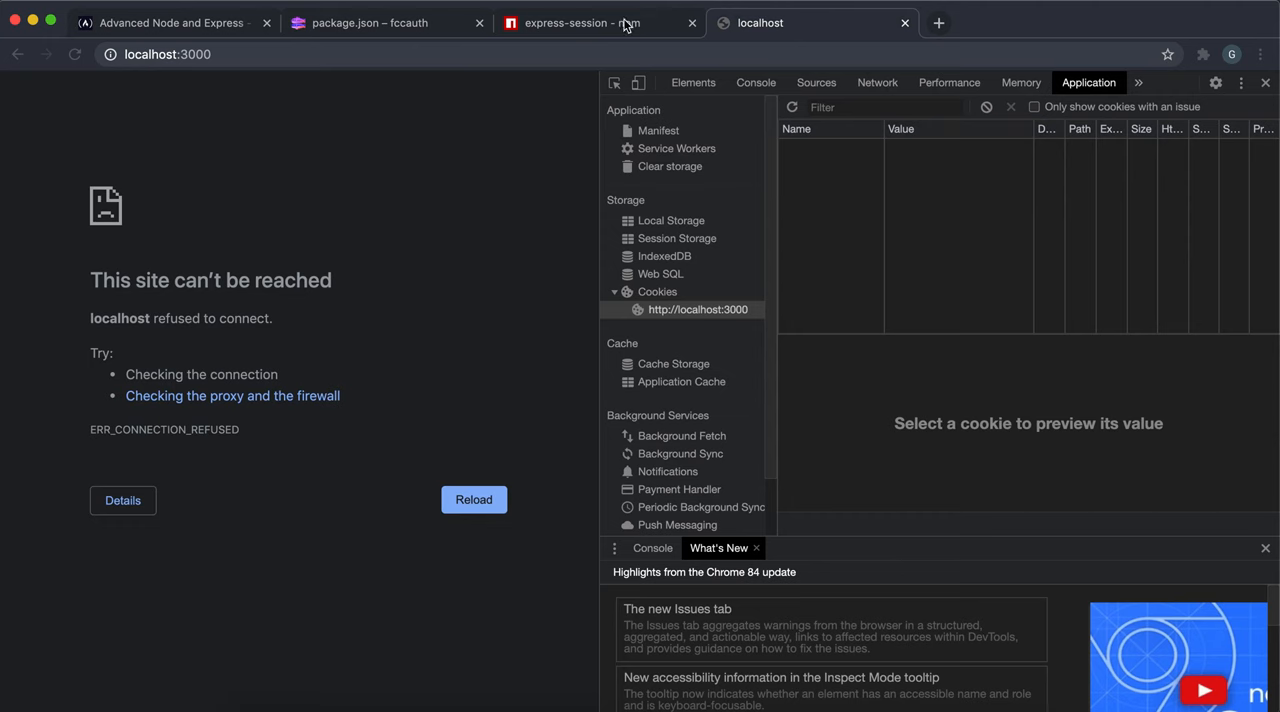
{"action": "left_click", "coordinate": [472, 500]}
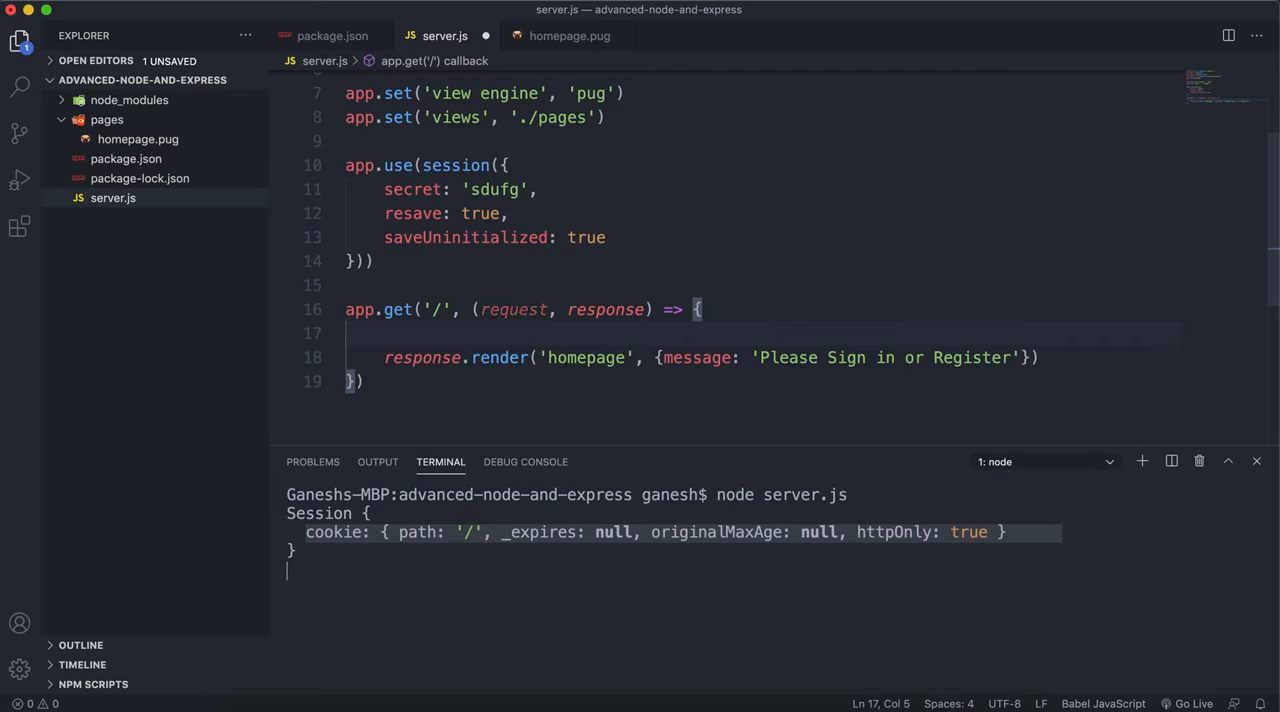
Add request.session++ above the log, then change it to request.session.count++
{"action": "type", "text": "console.log(request.session)"}
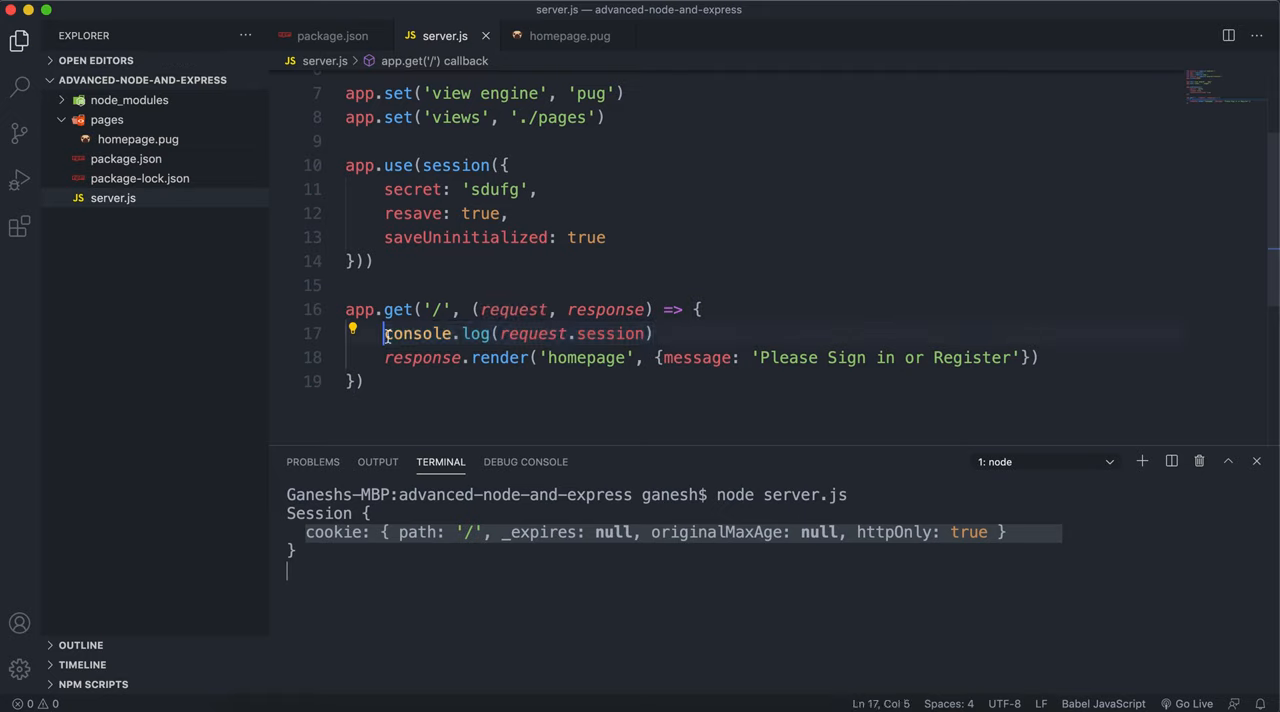
{"action": "key", "text": "Enter"}
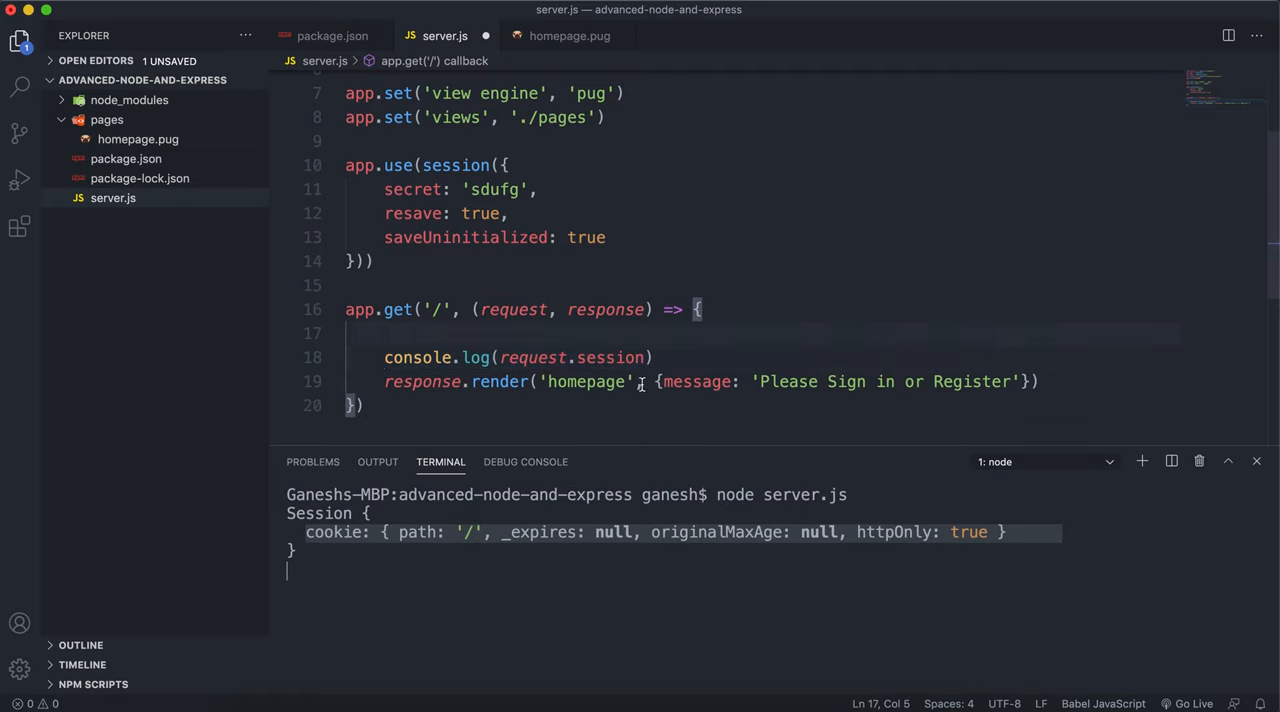
{"action": "type", "text": "request.session"}
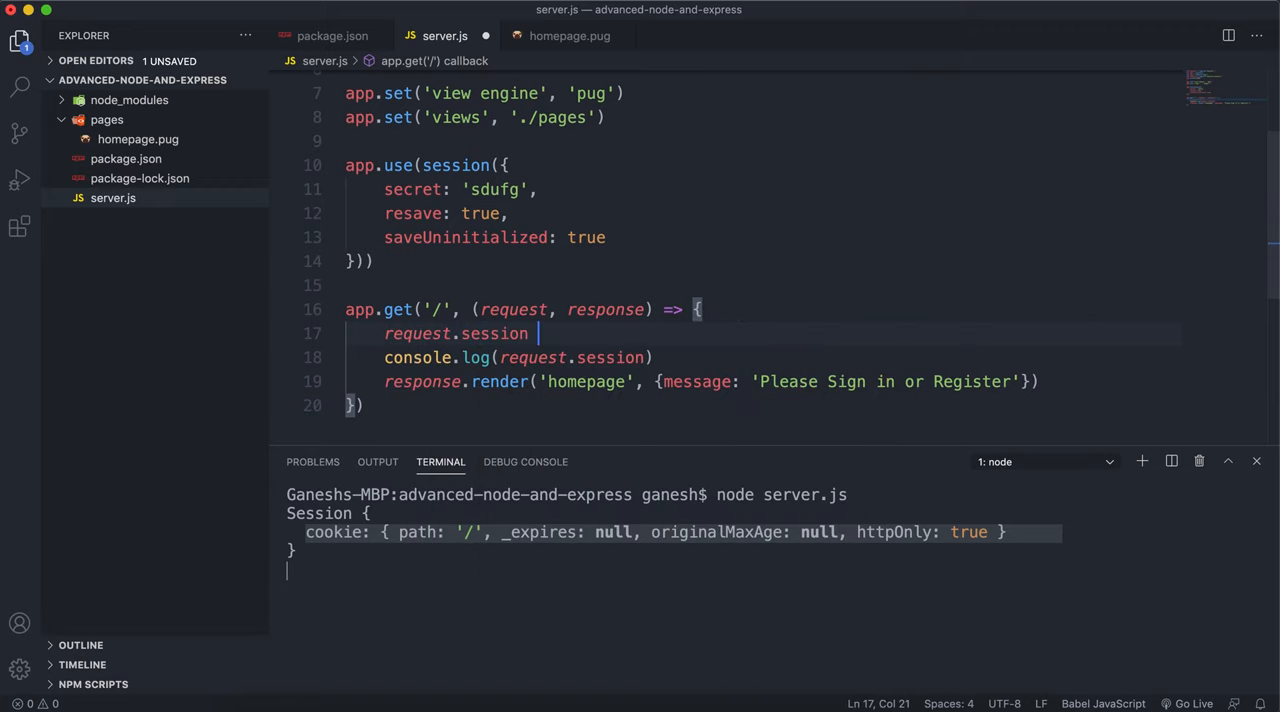
{"action": "type", "text": "++"}
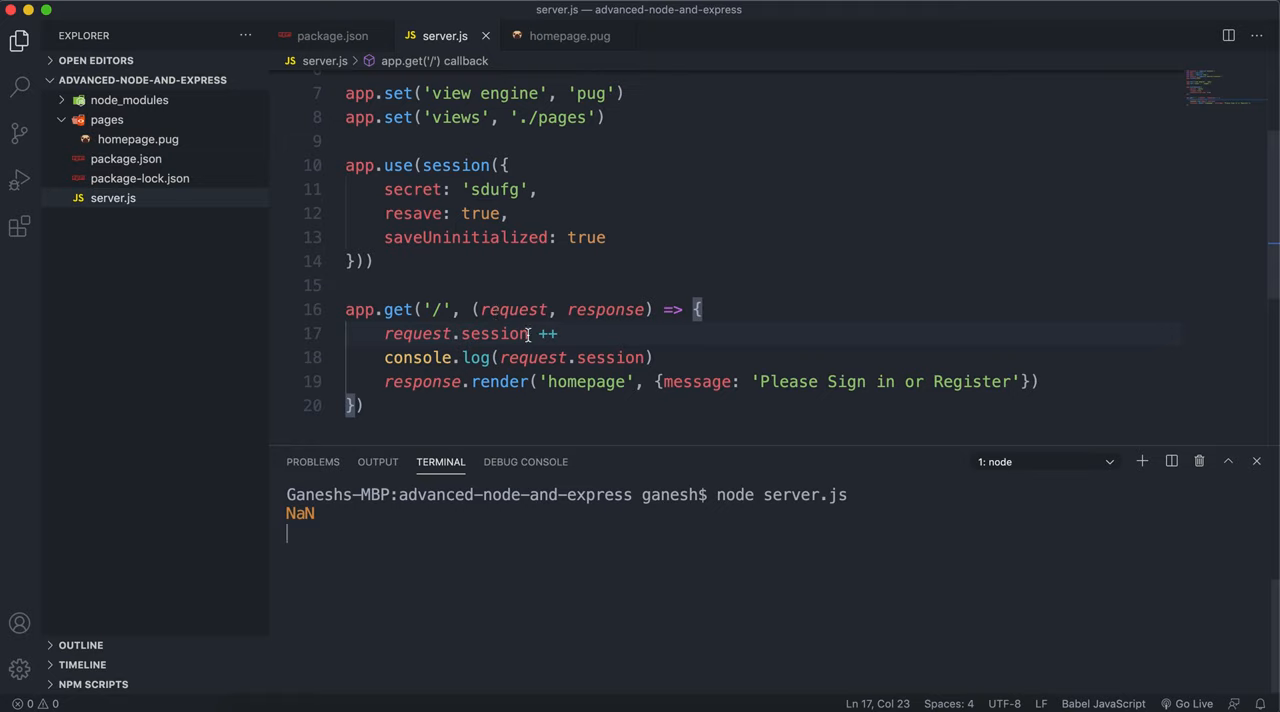
{"action": "double_click", "coordinate": [494, 332]}
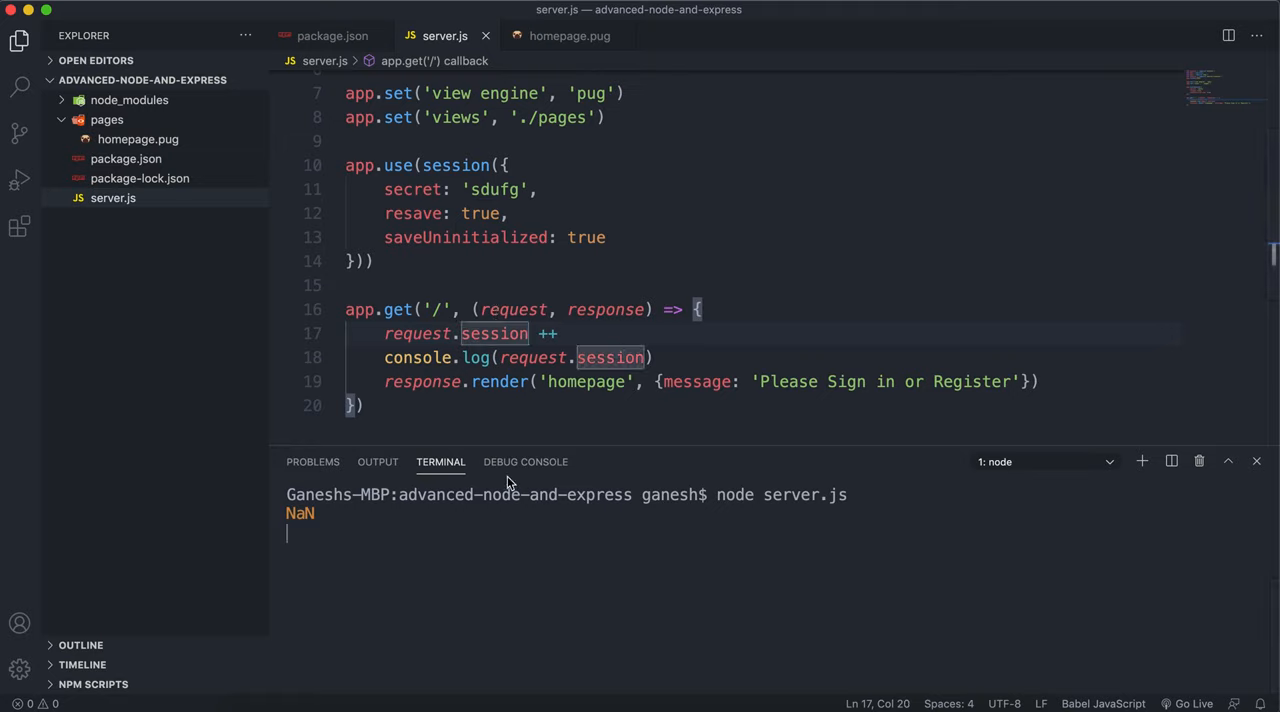
{"action": "type", "text": ".count"}
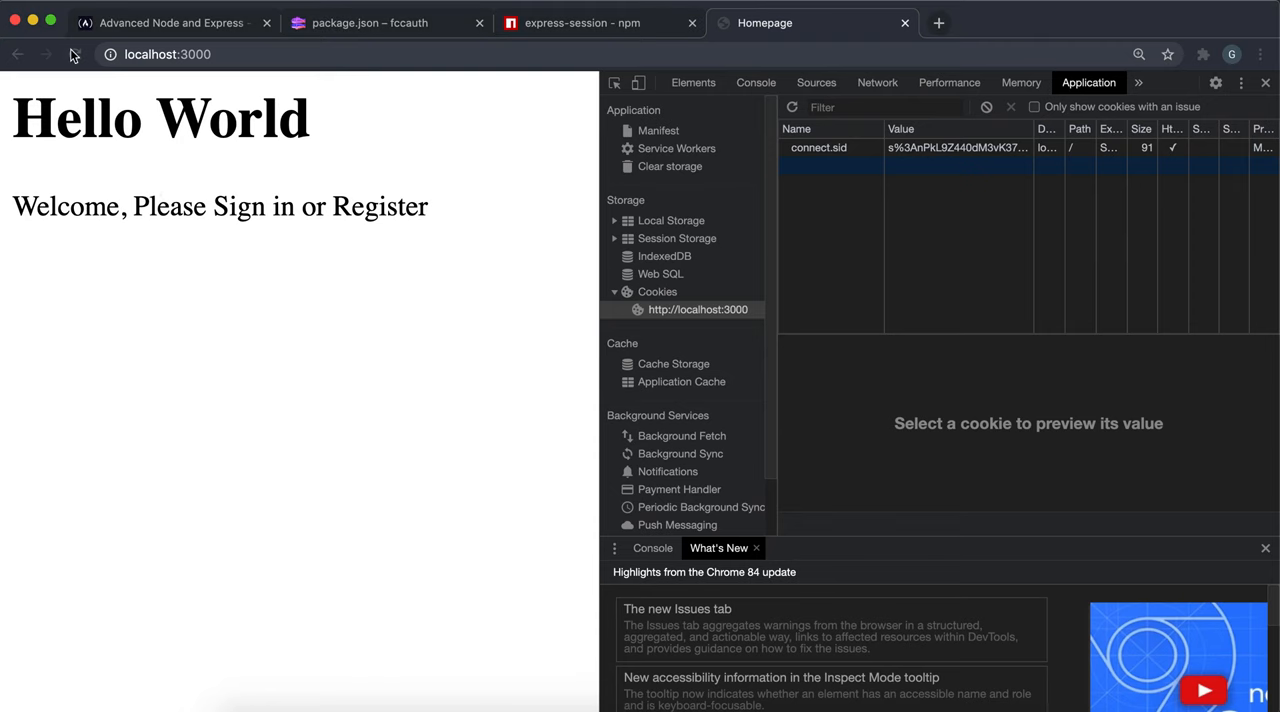
Reload localhost:3000 to check the connect.sid session cookie
{"action": "left_click", "coordinate": [484, 692]}
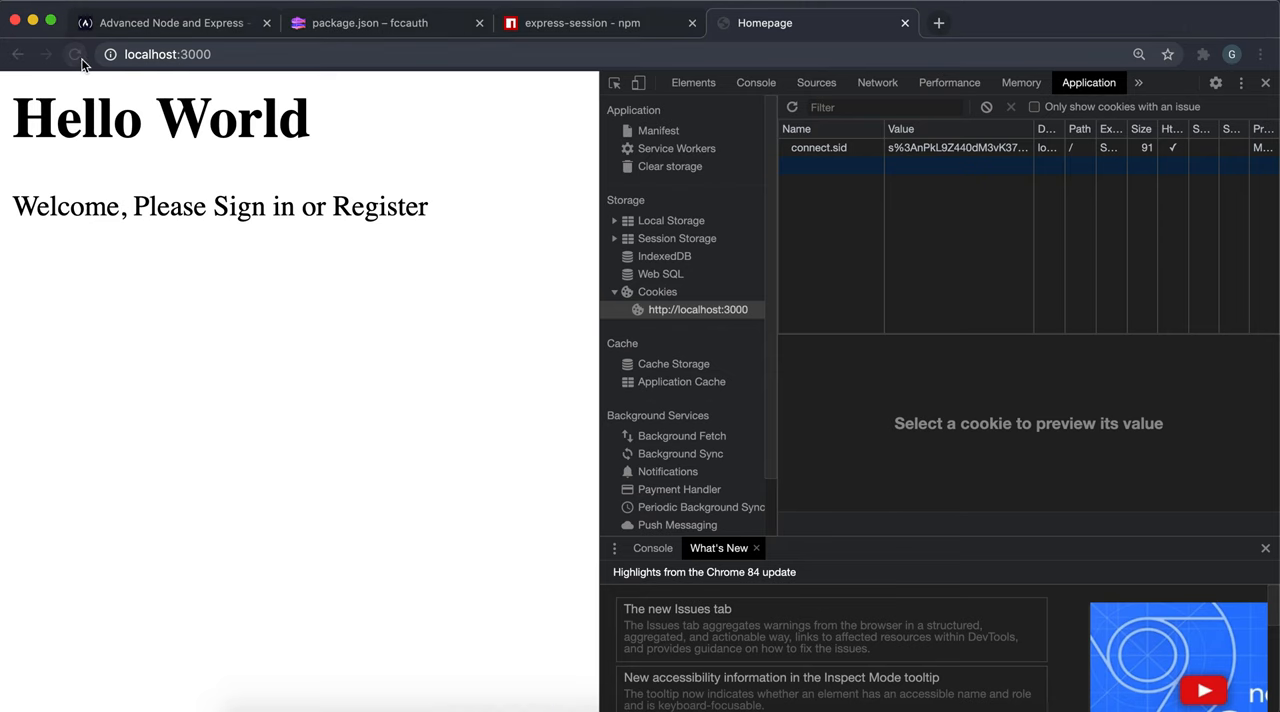
{"action": "mouse_move", "coordinate": [544, 700]}
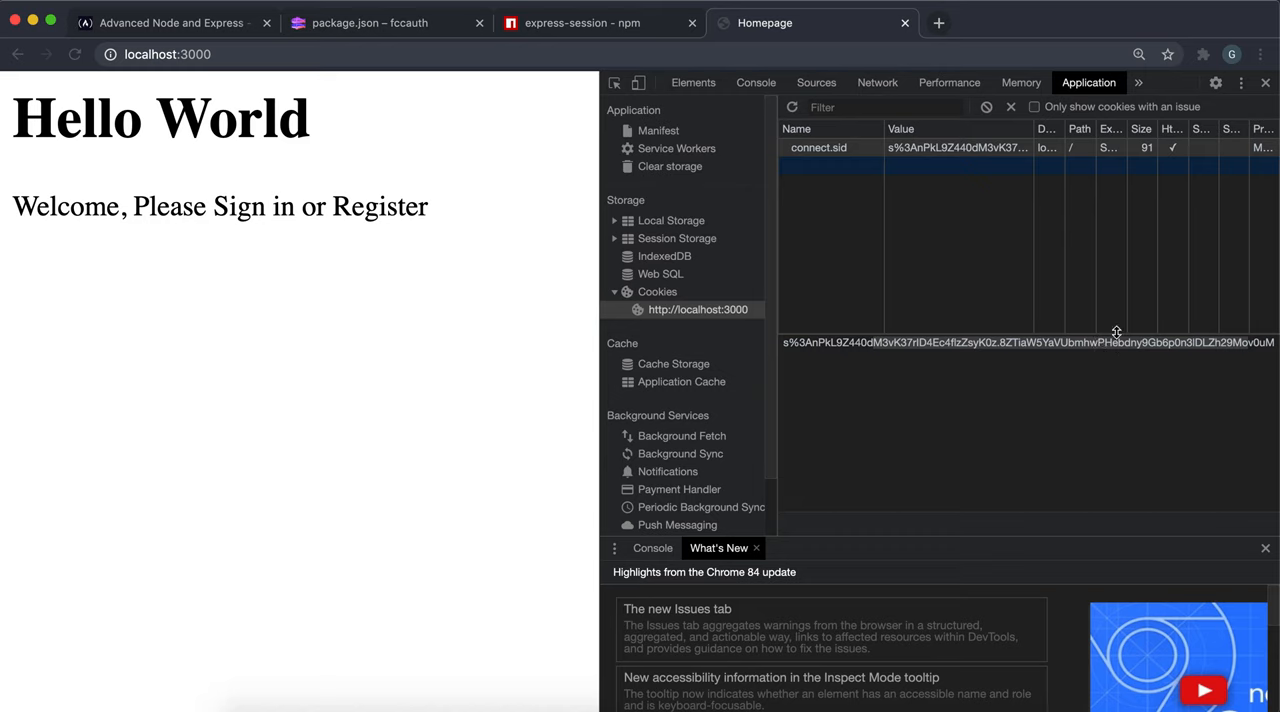
{"action": "mouse_move", "coordinate": [1040, 404]}
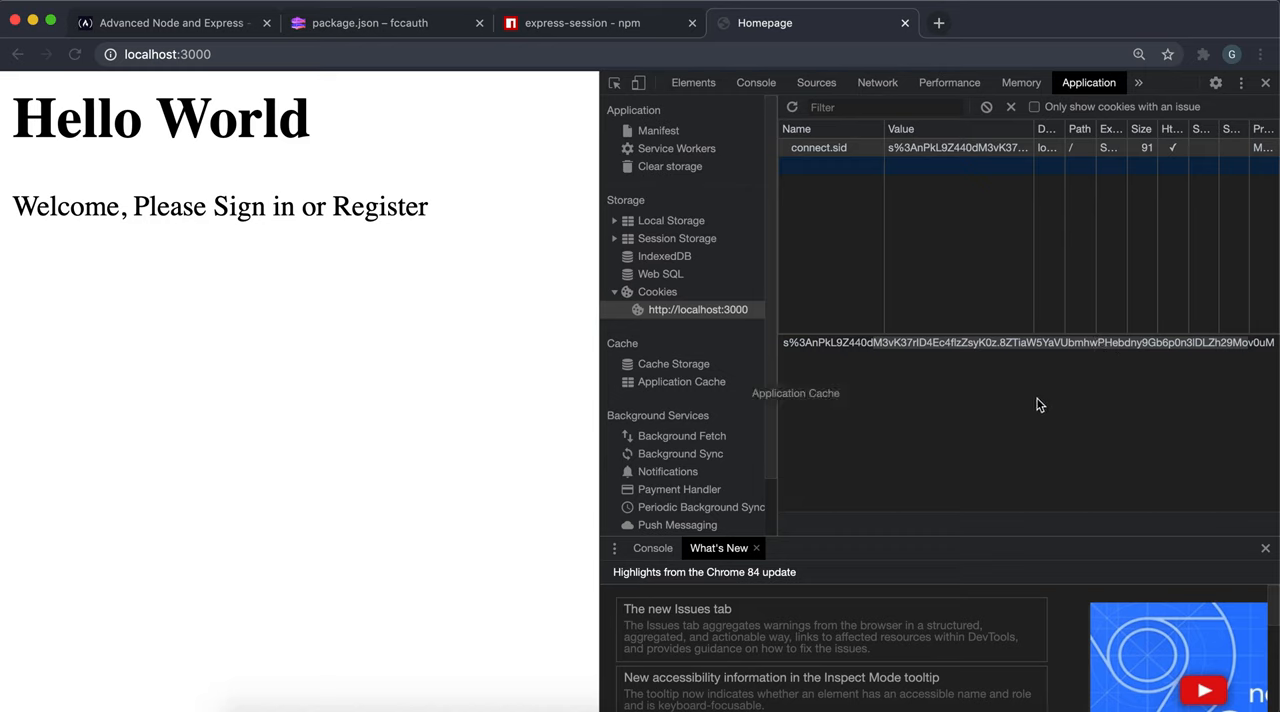
{"action": "mouse_move", "coordinate": [544, 704]}
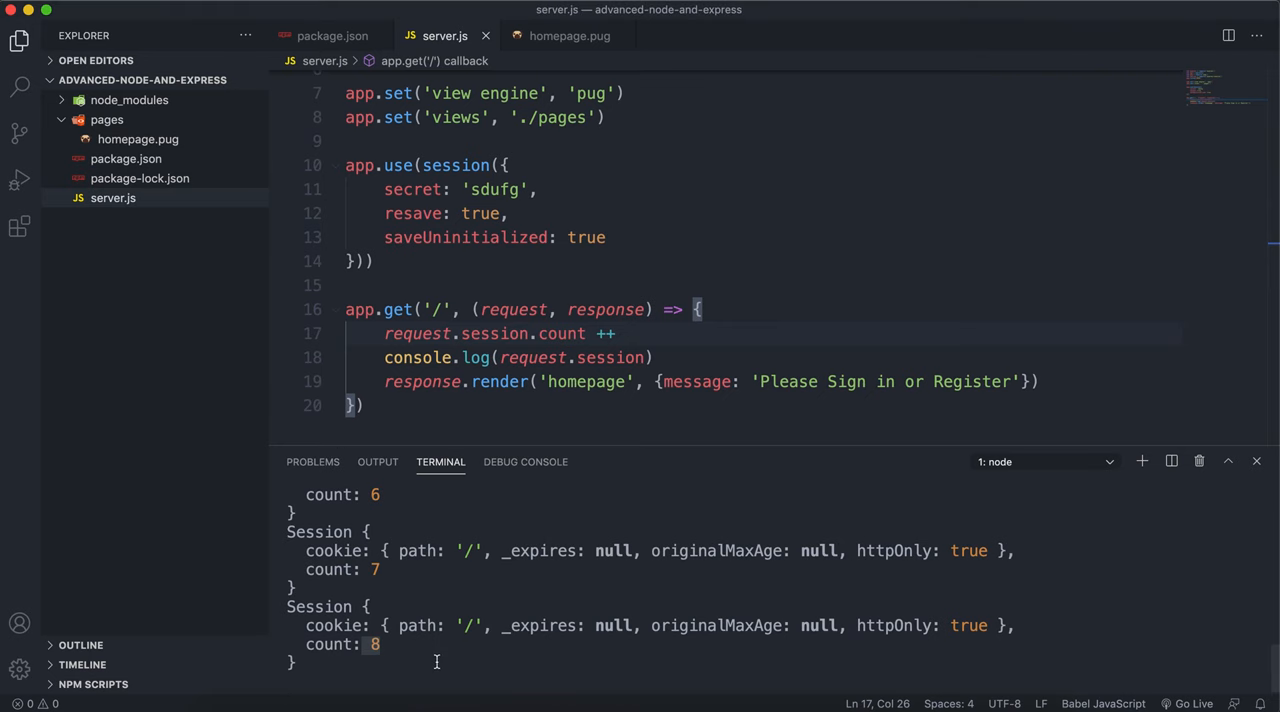
{"action": "mouse_move", "coordinate": [932, 700]}
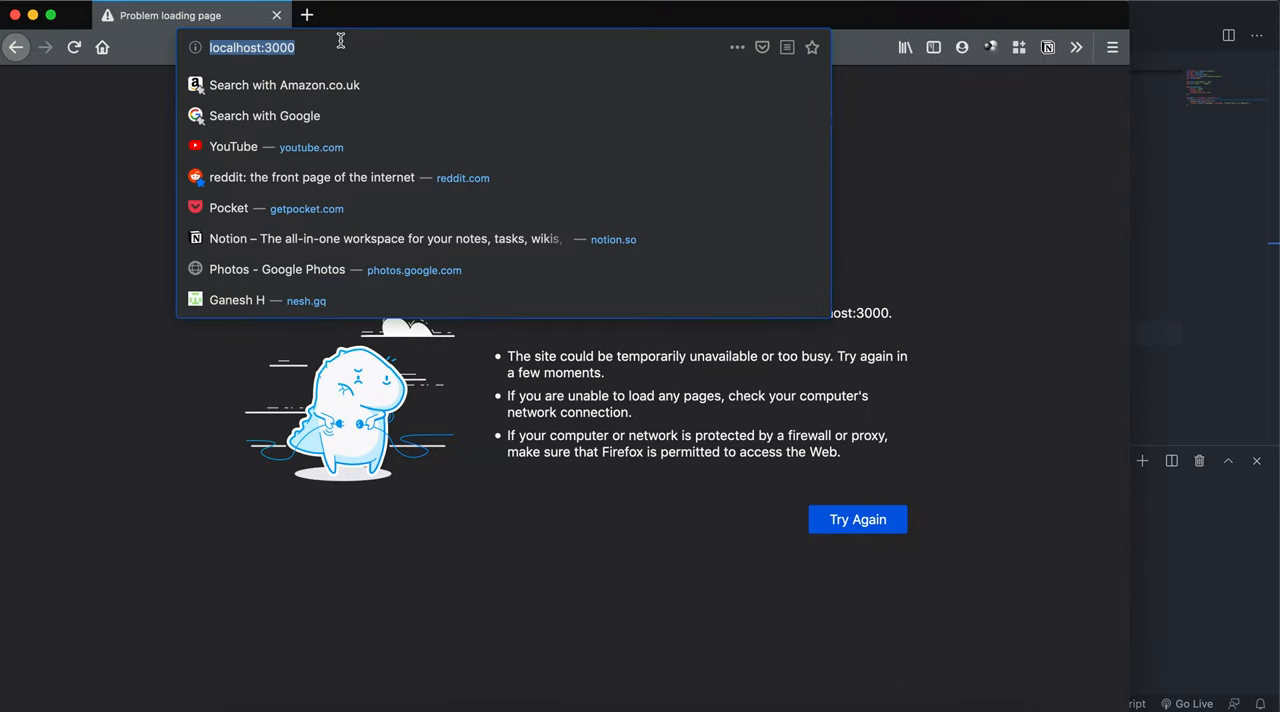
Load localhost:3000 in Firefox and reload it so the new session's count reaches 2
{"action": "key", "text": "Return"}
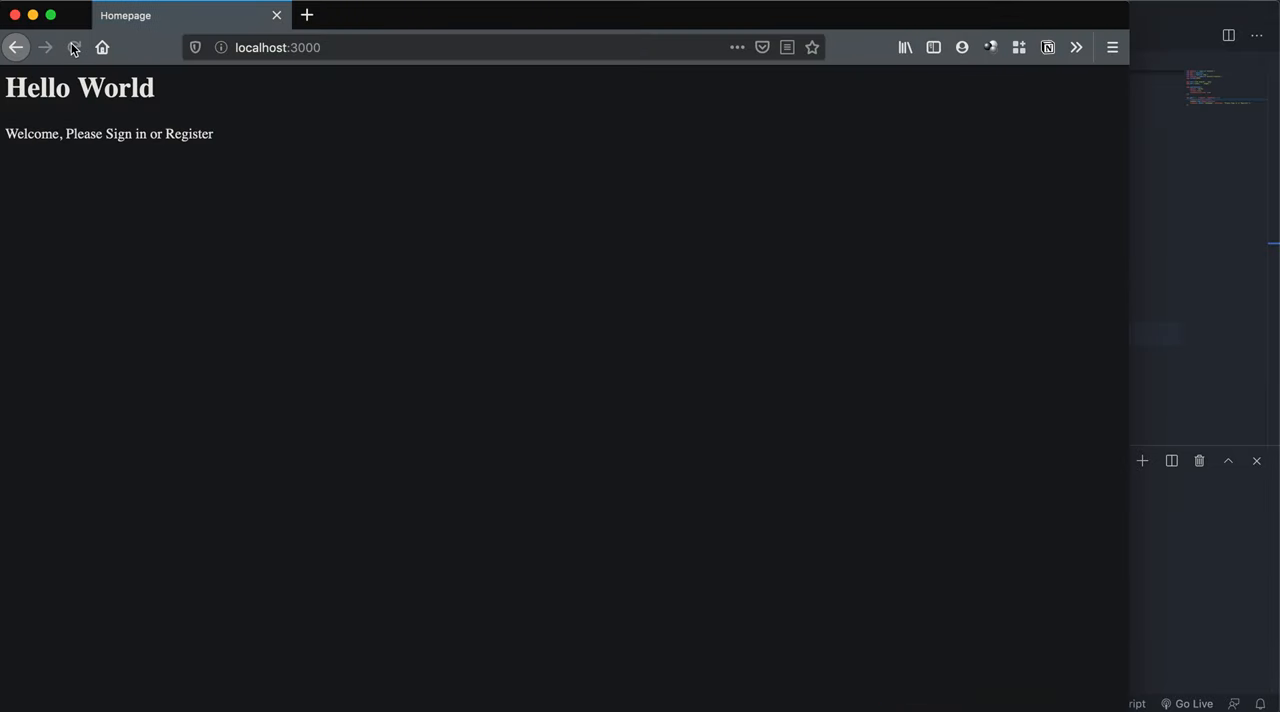
{"action": "left_click", "coordinate": [74, 46]}
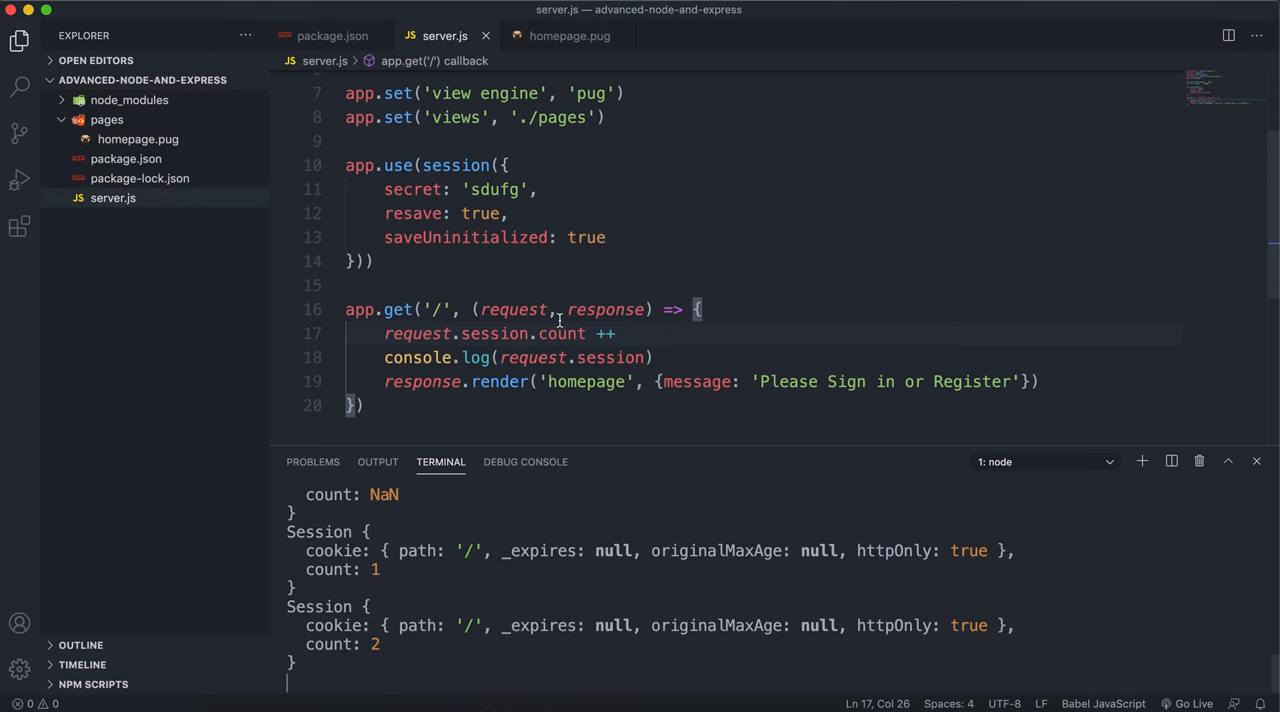
{"action": "mouse_move", "coordinate": [540, 340]}
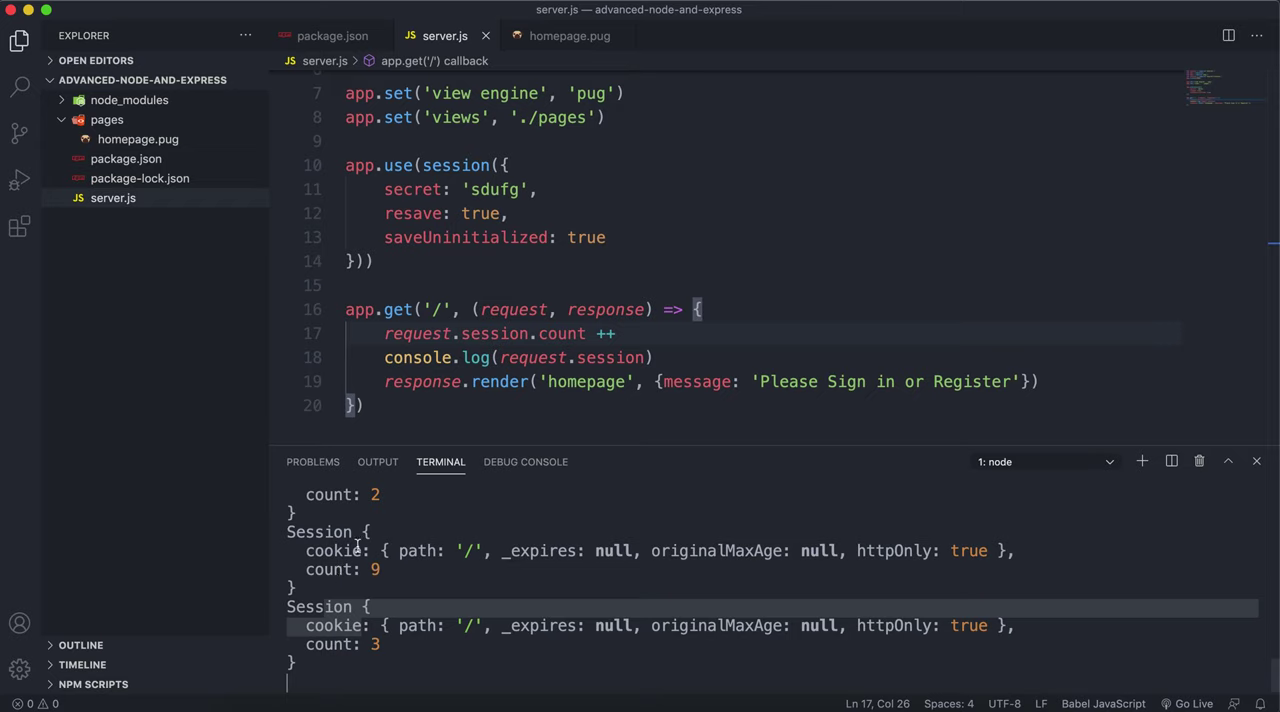
{"action": "mouse_move", "coordinate": [542, 710]}
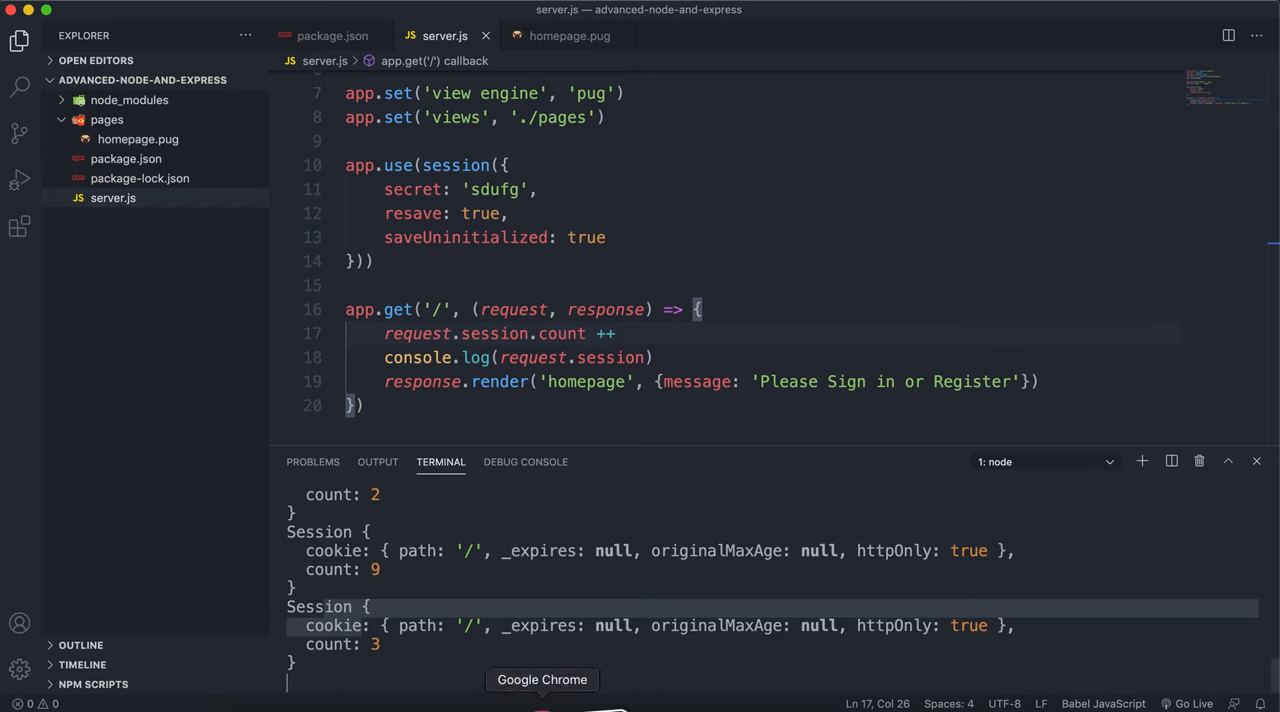
{"action": "mouse_move", "coordinate": [396, 428]}
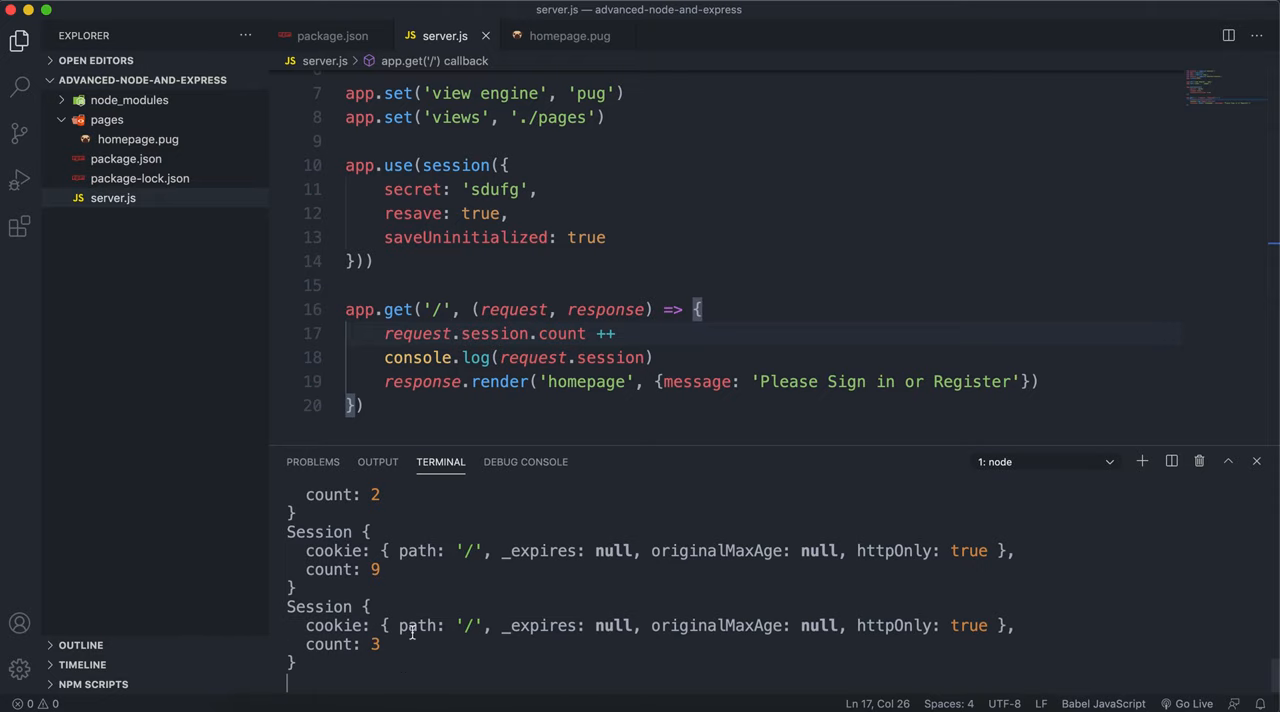
Review the logged session counts (9 and 3) and return to the editor to stop the node server
{"action": "left_click", "coordinate": [544, 688]}
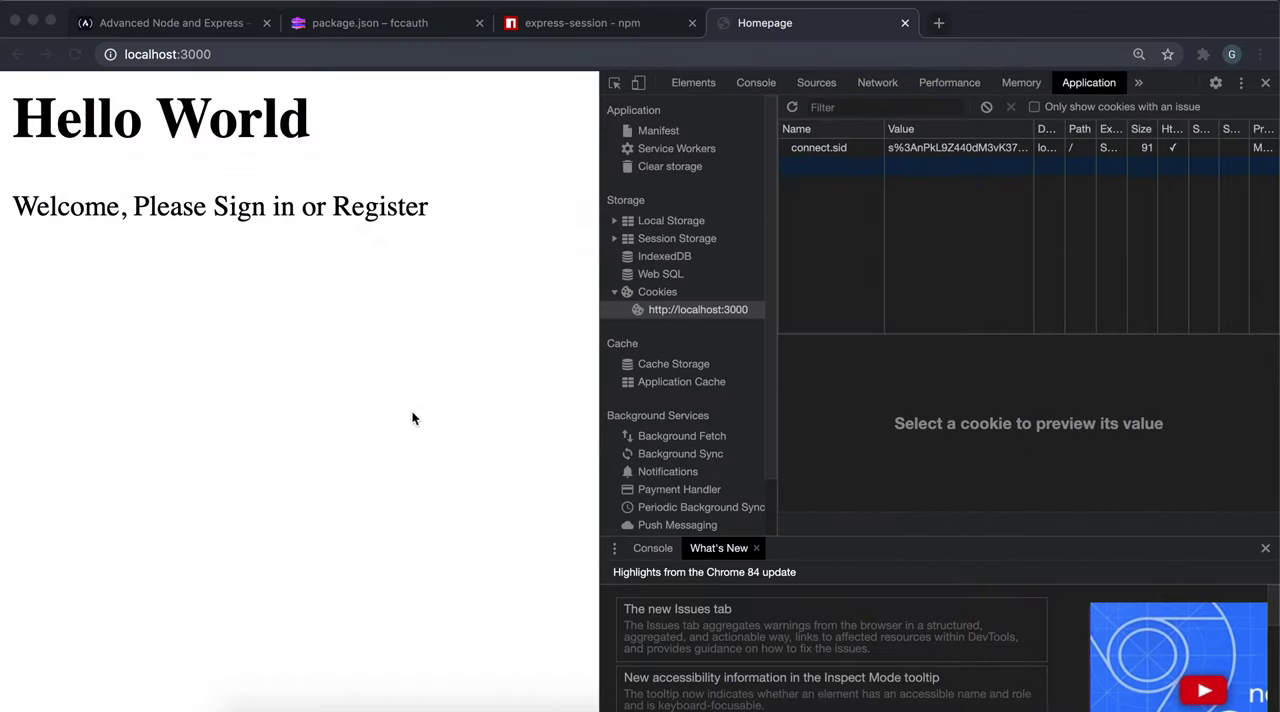
{"action": "mouse_move", "coordinate": [424, 704]}
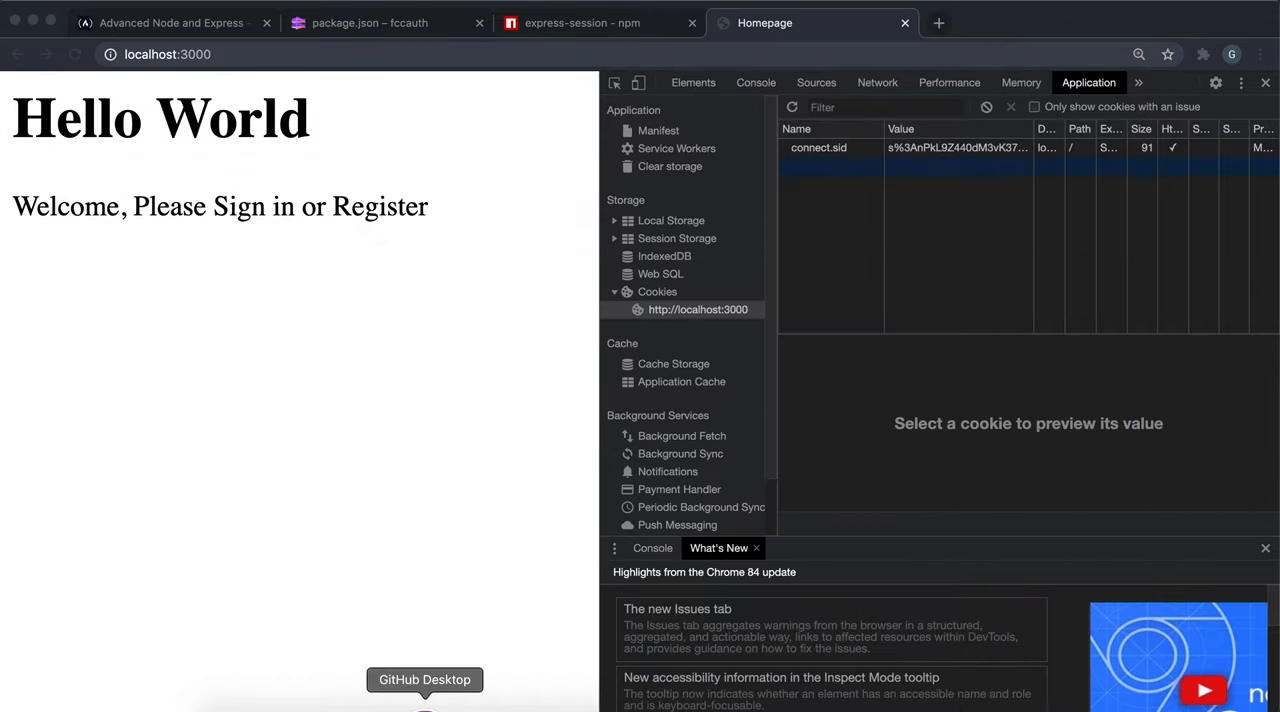
{"action": "left_click", "coordinate": [424, 680]}
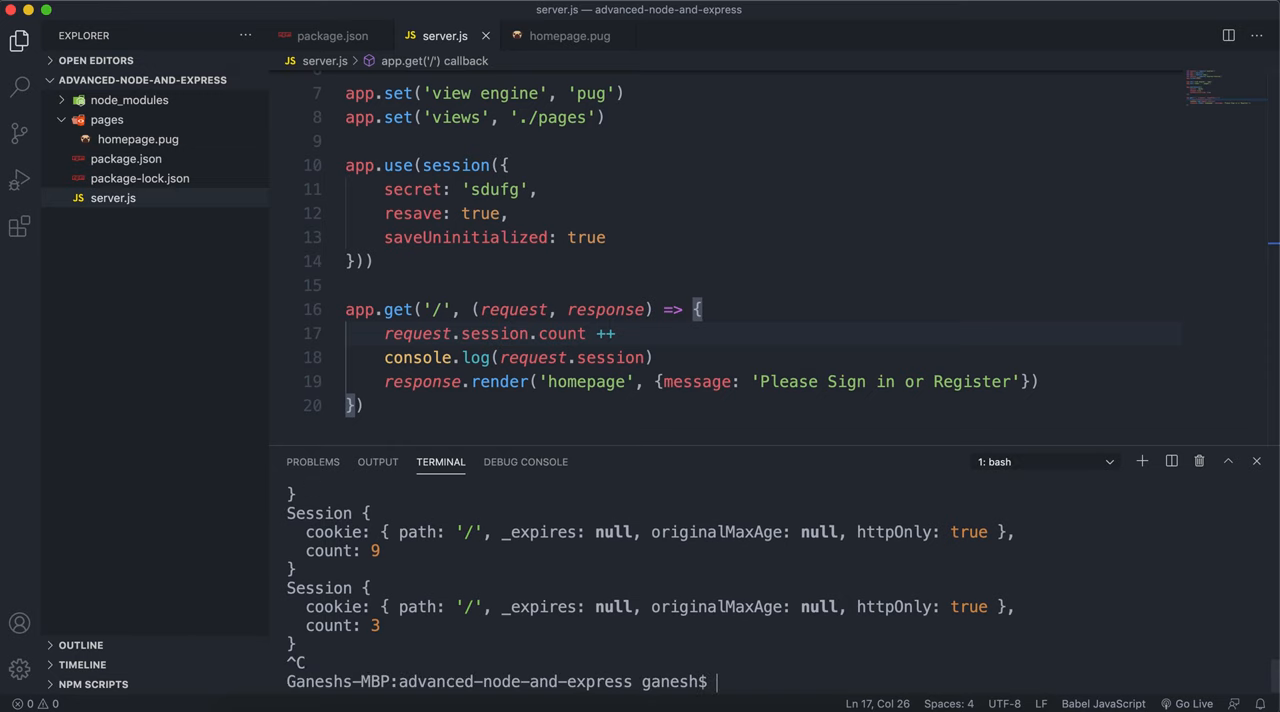
Search npm for 'password' and view the password package page
{"action": "left_click", "coordinate": [764, 22]}
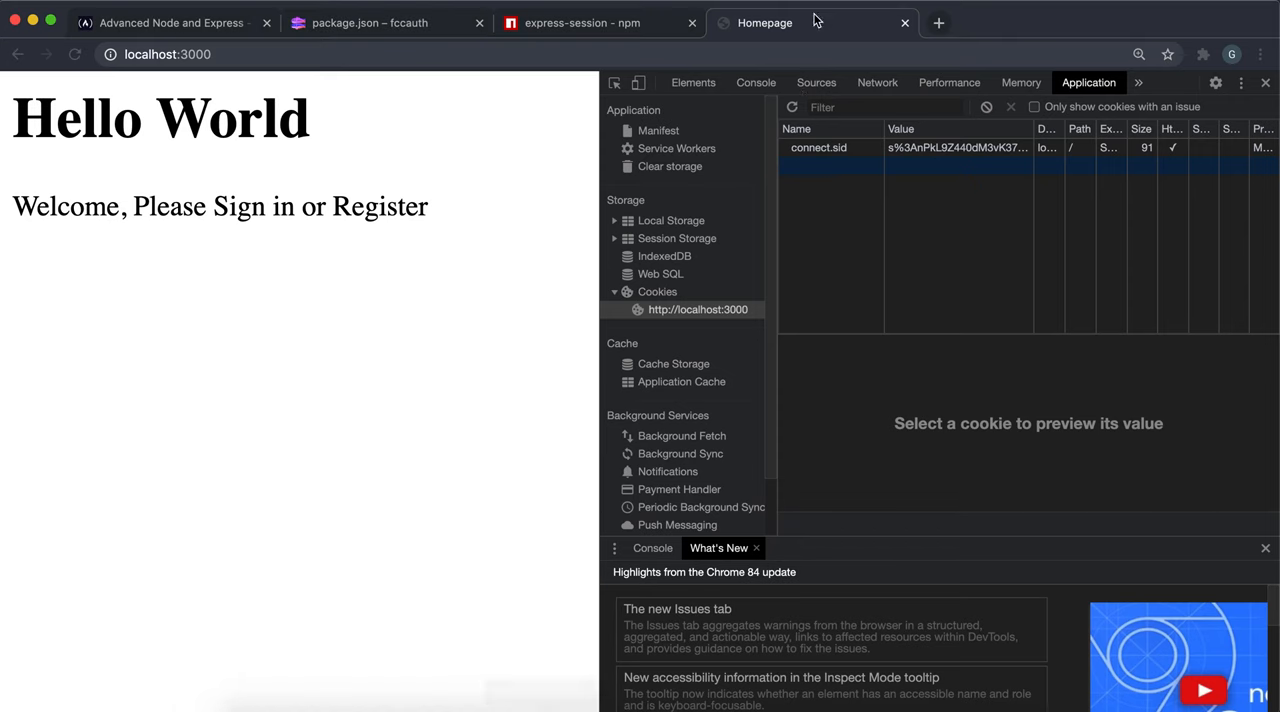
{"action": "left_click", "coordinate": [582, 22]}
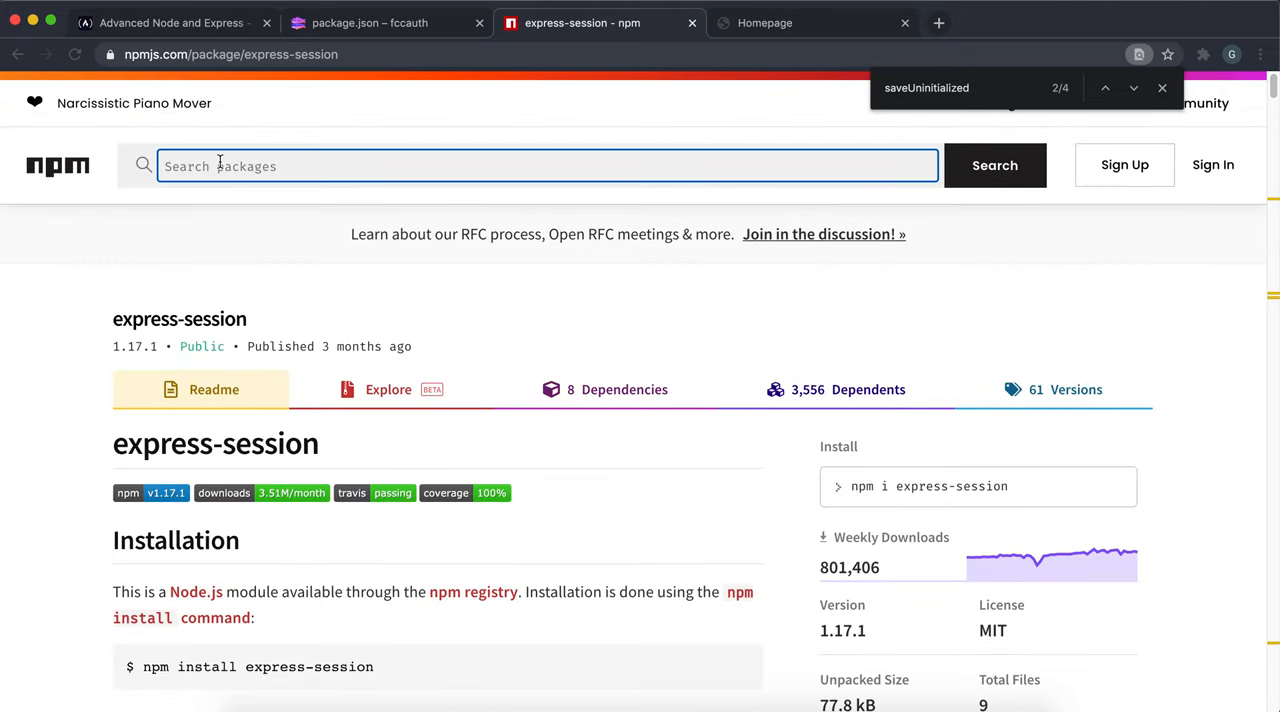
{"action": "type", "text": "passwo"}
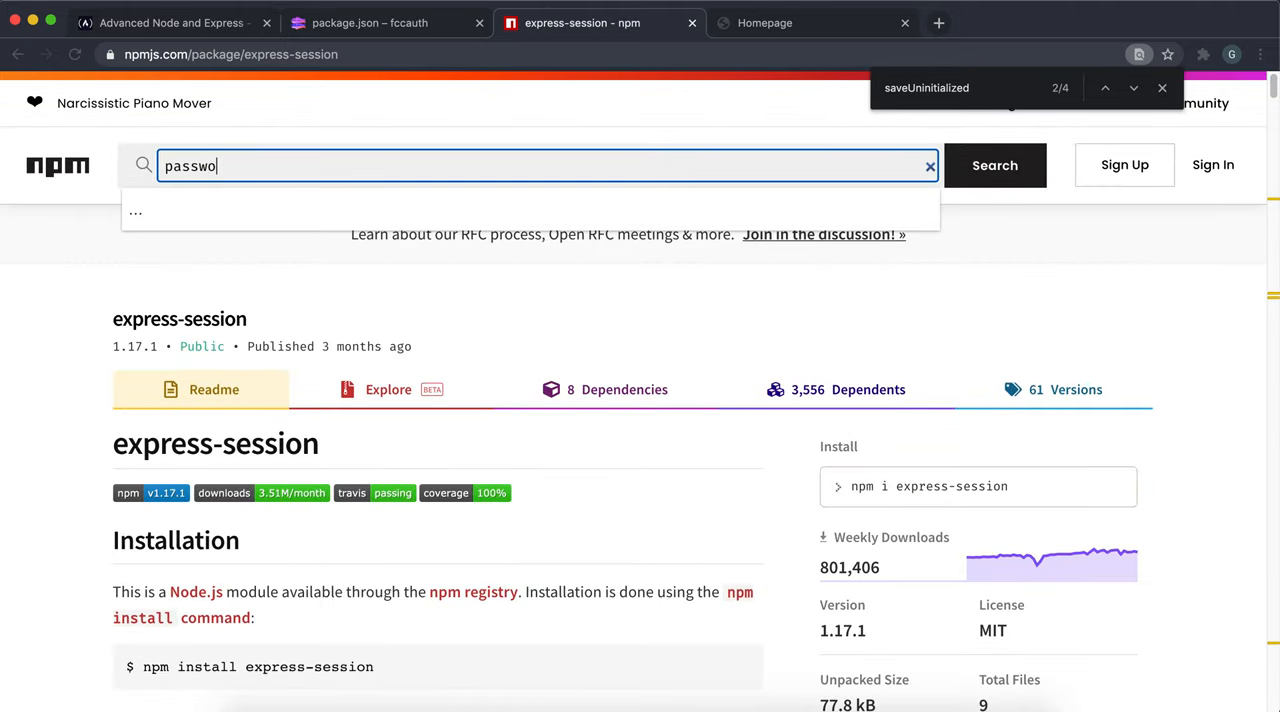
{"action": "type", "text": "rd"}
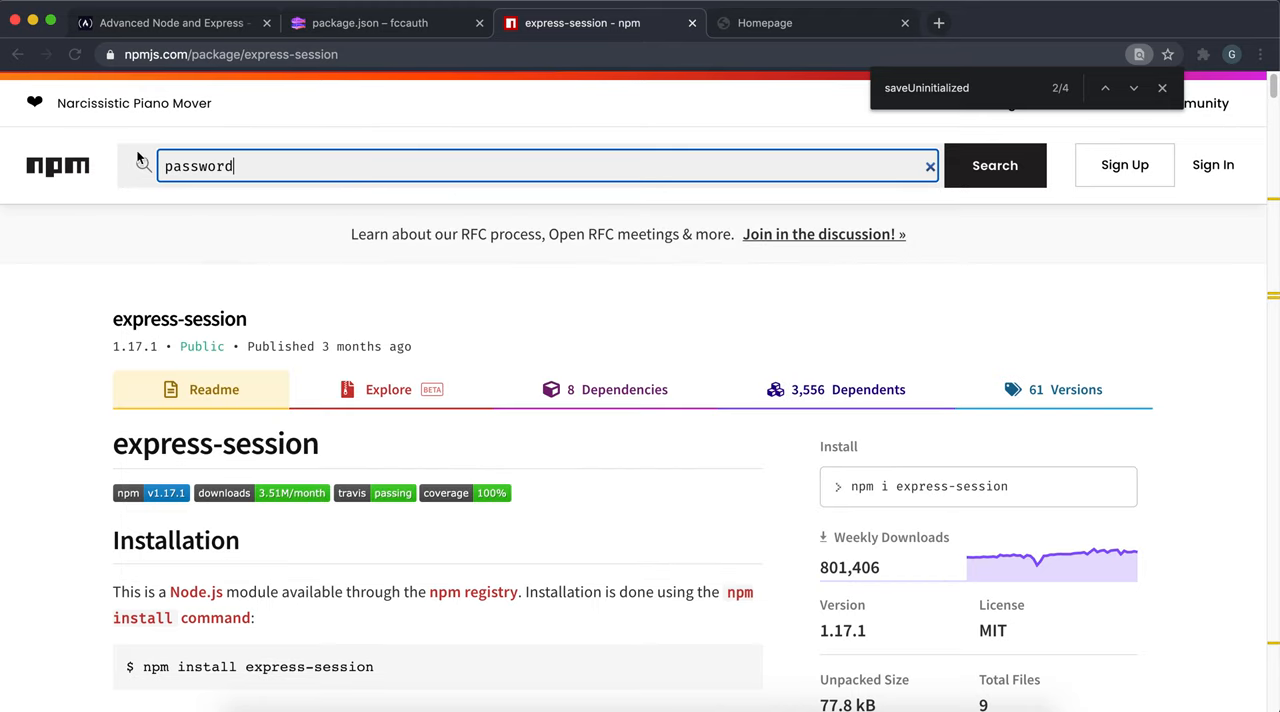
{"action": "left_click", "coordinate": [994, 164]}
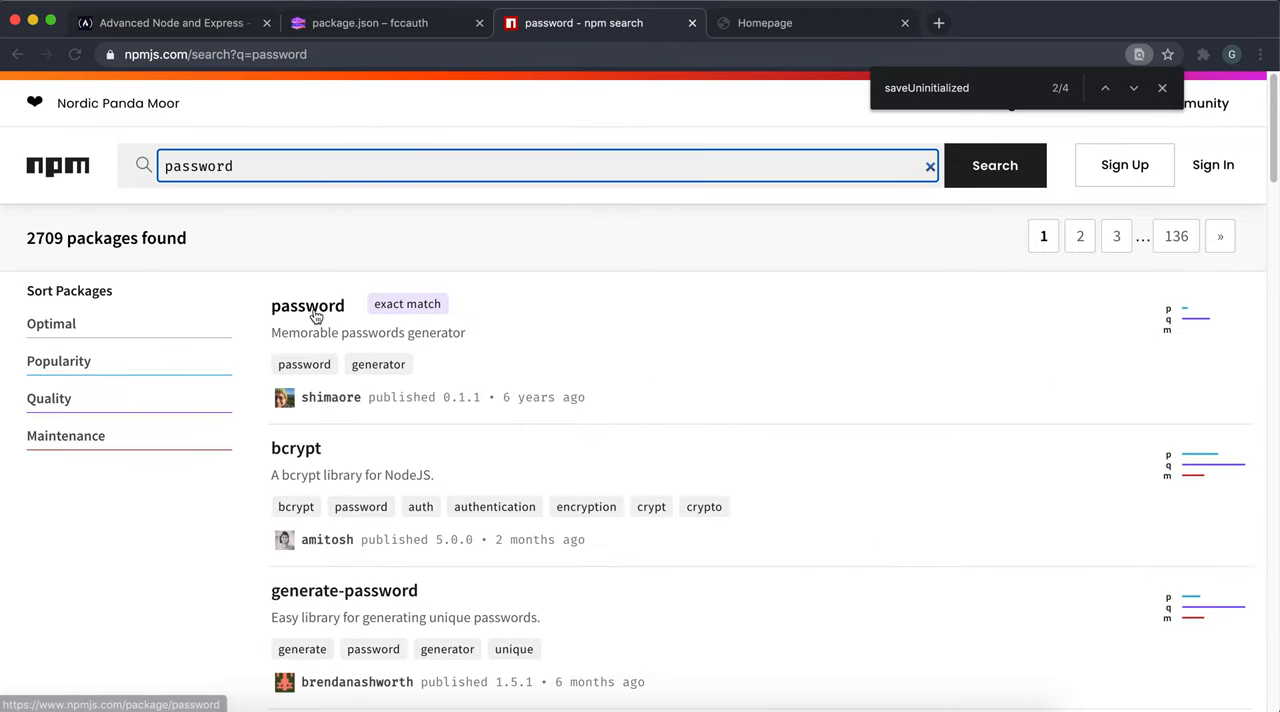
{"action": "left_click", "coordinate": [56, 164]}
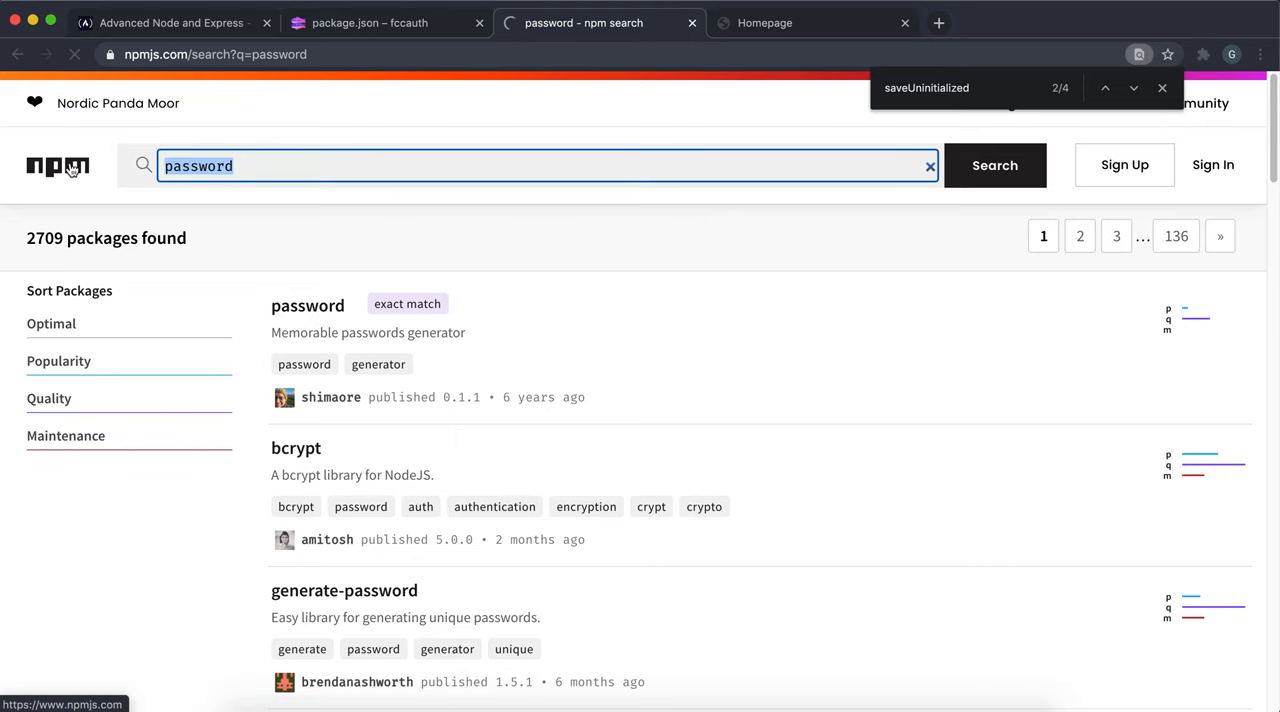
Search npm for 'passport', finding passport as the exact match, then return to the editor
{"action": "left_click", "coordinate": [308, 304]}
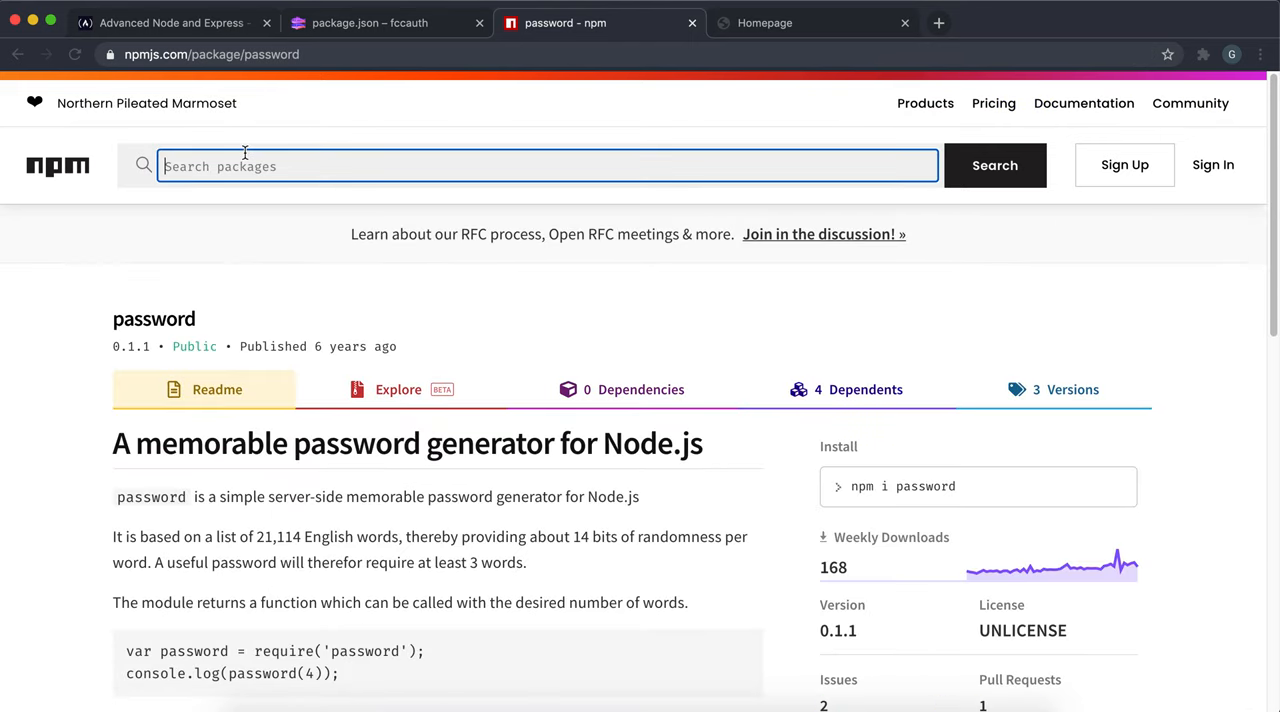
{"action": "type", "text": "passport"}
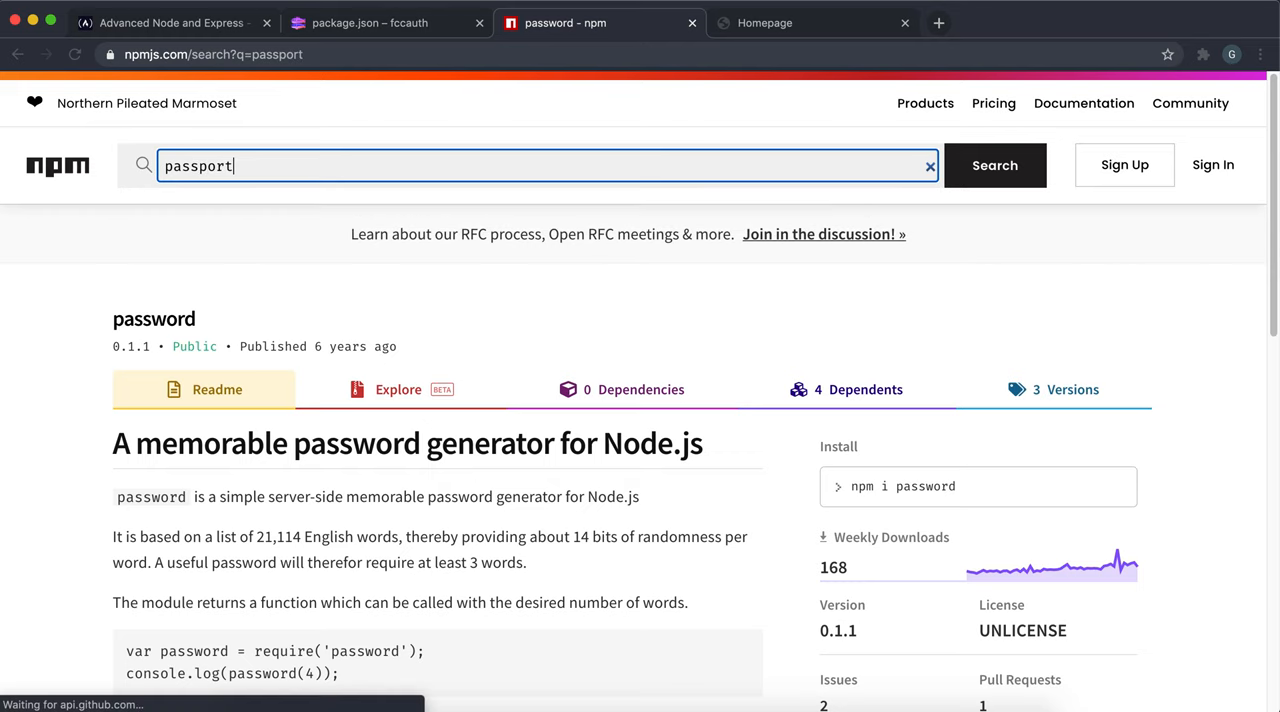
{"action": "left_click", "coordinate": [992, 164]}
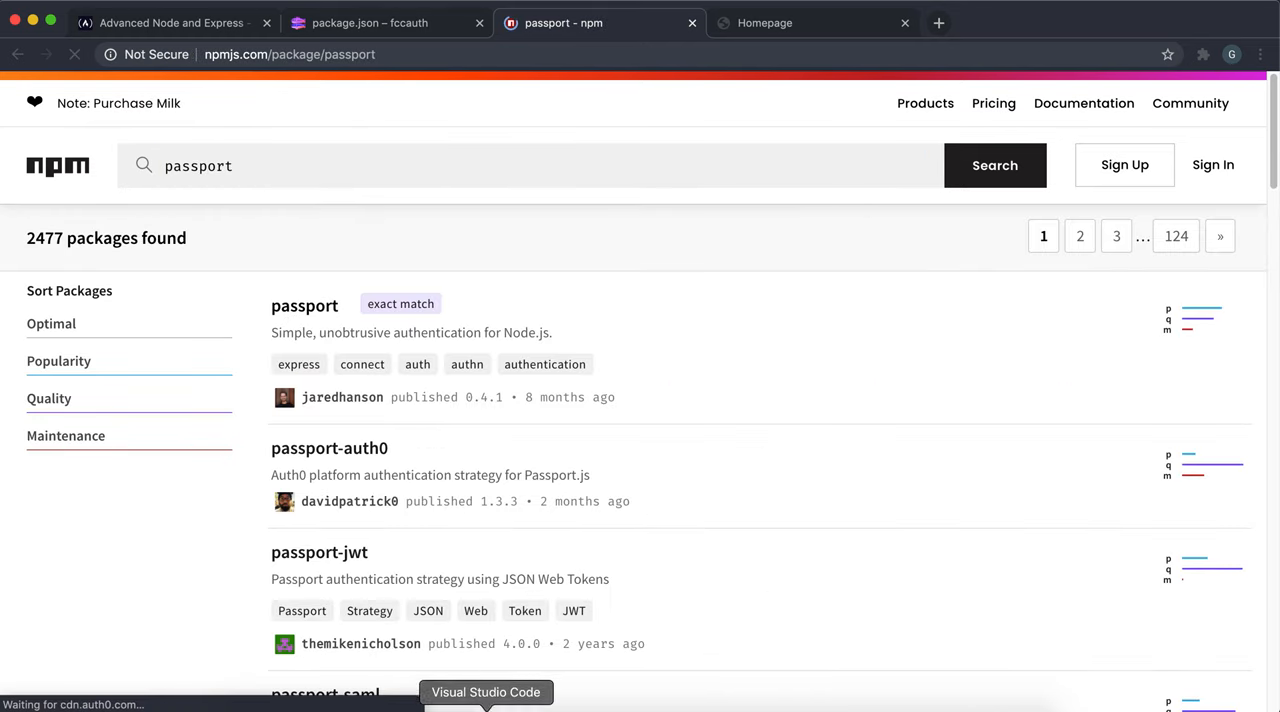
{"action": "left_click", "coordinate": [486, 704]}
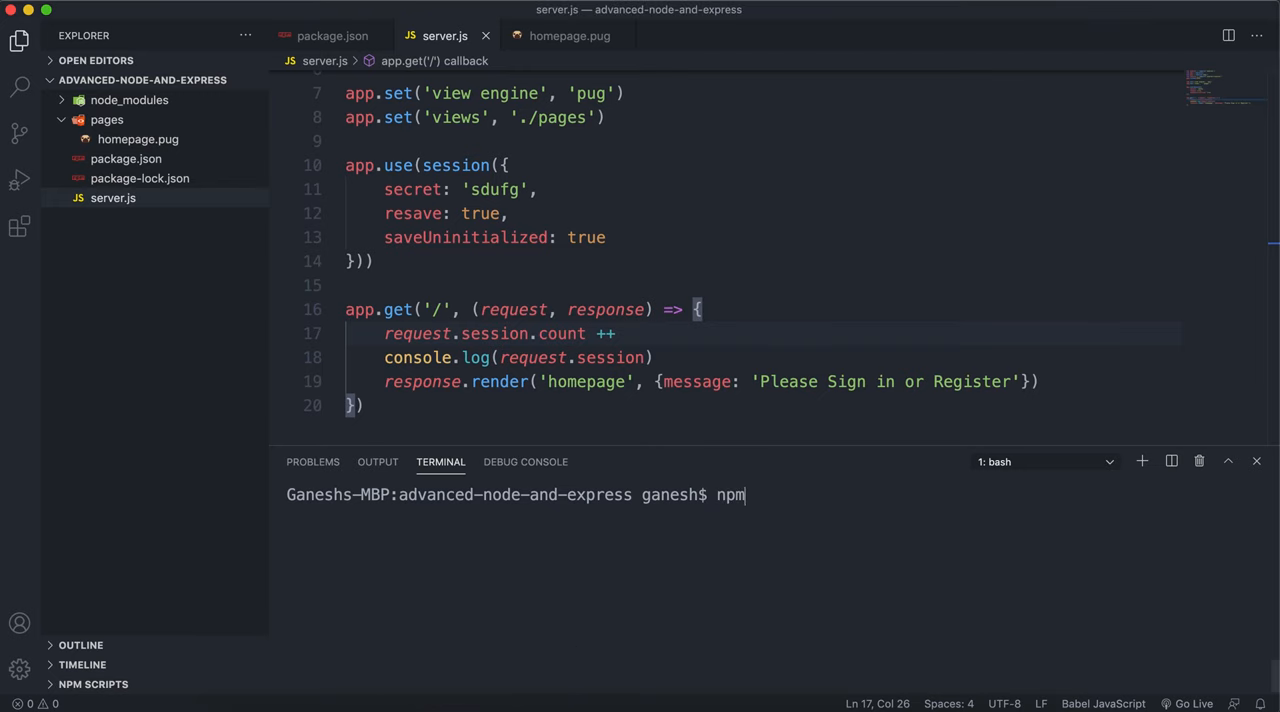
Run npm install passport in the integrated terminal
{"action": "type", "text": "install pass"}
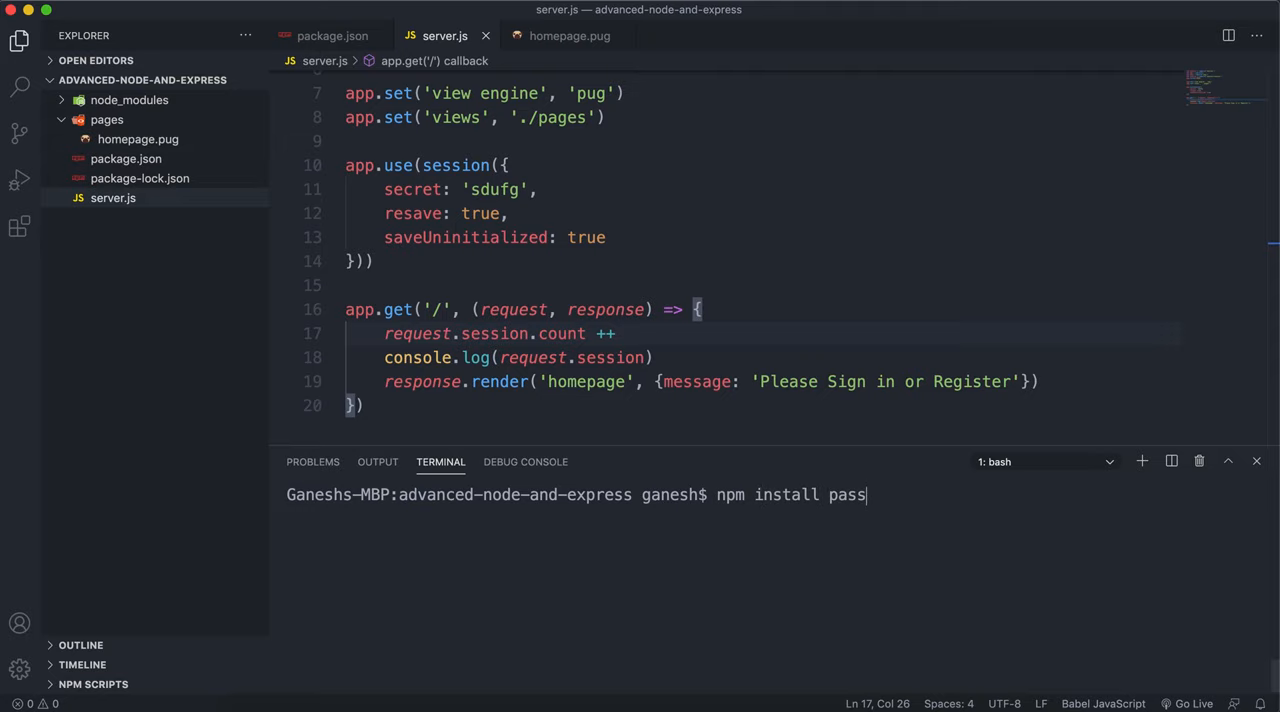
{"action": "key", "text": "Return"}
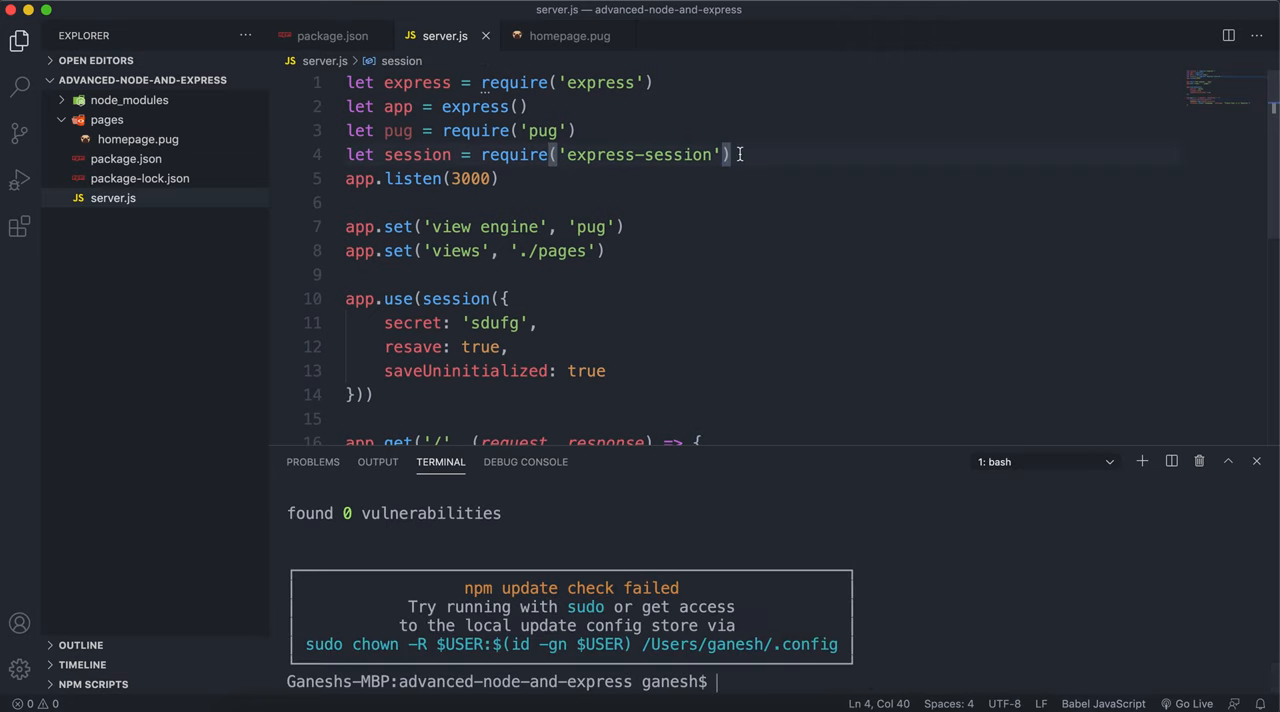
Add let passport = require('passport') on line 5 below the express-session require
{"action": "type", "text": "le"}
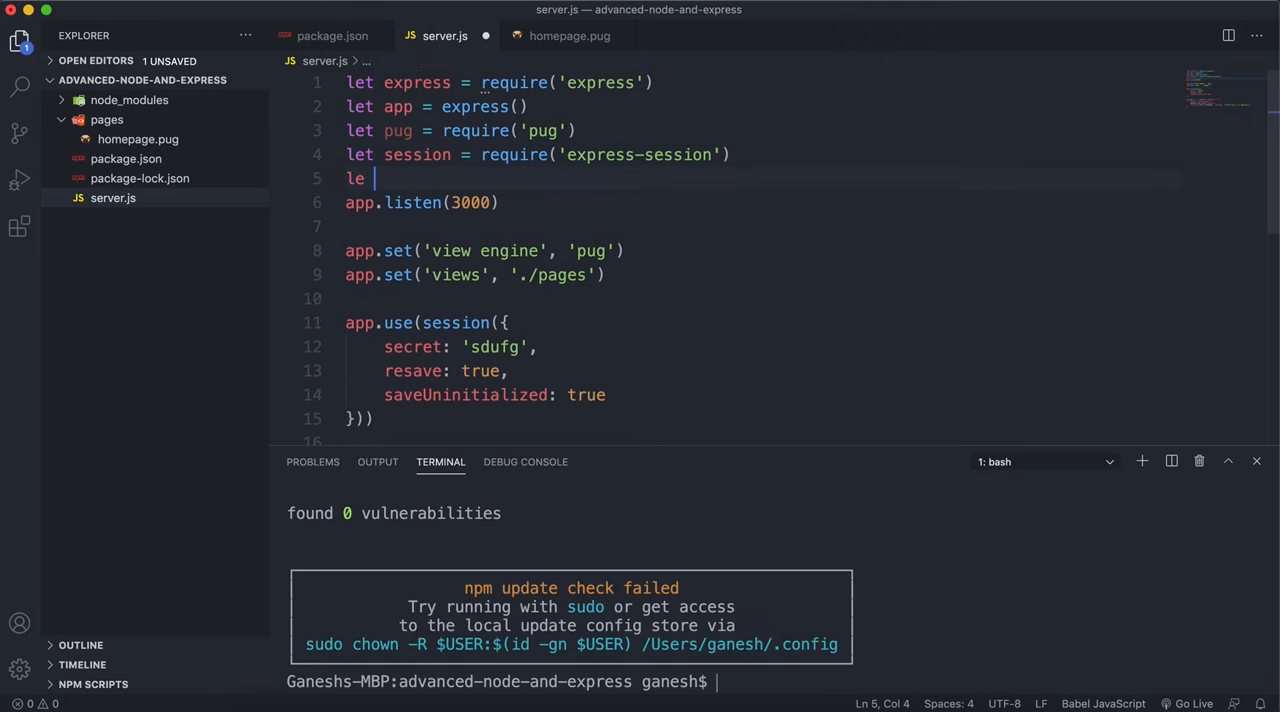
{"action": "type", "text": "passport"}
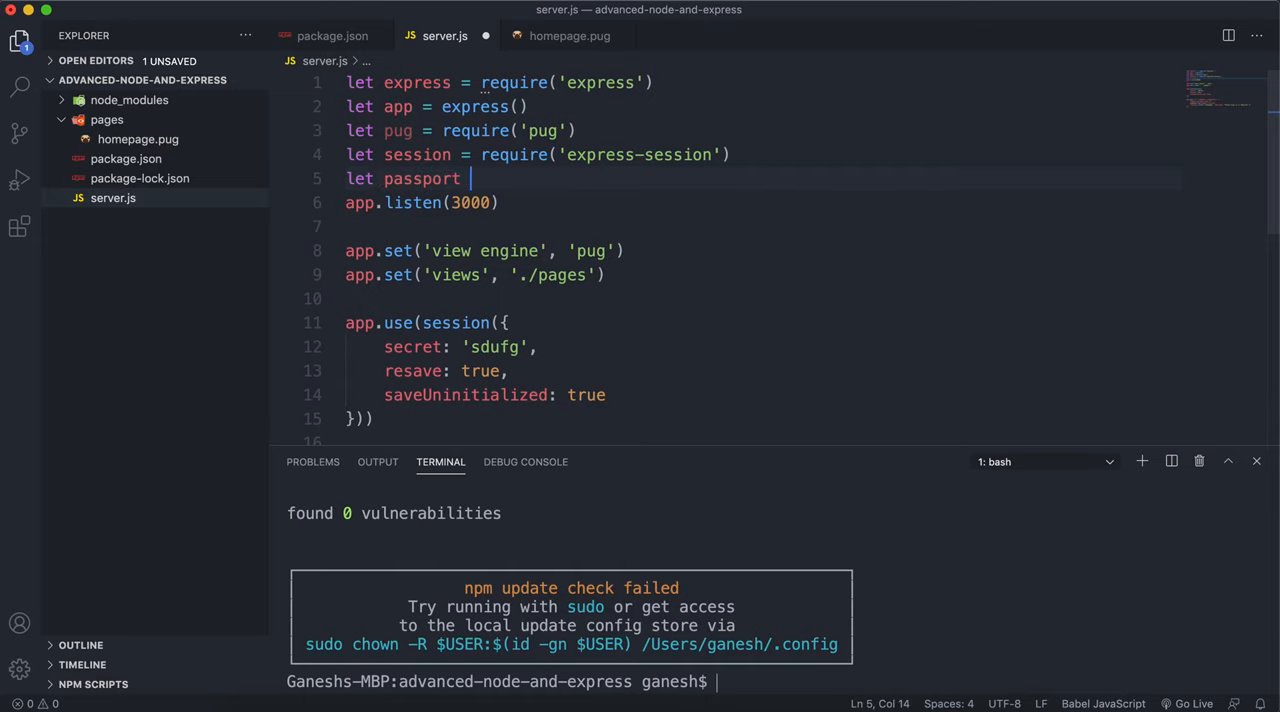
{"action": "type", "text": "= require"}
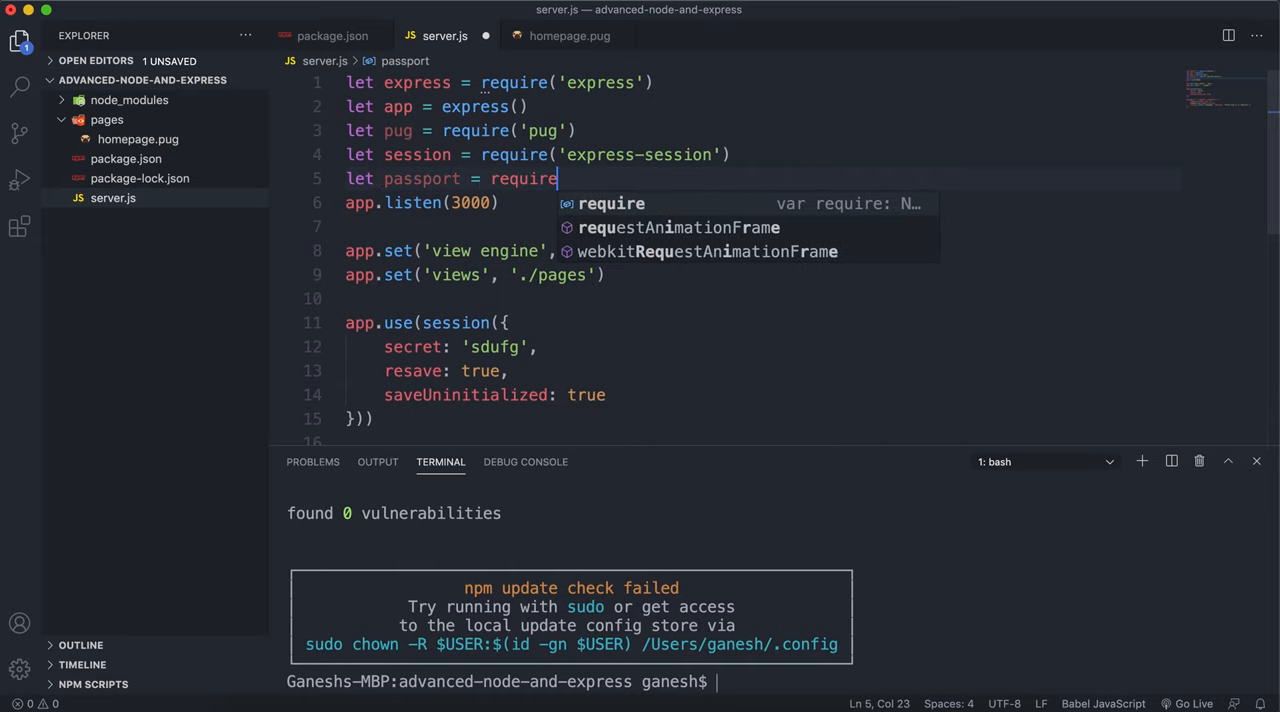
{"action": "type", "text": "('passport'"}
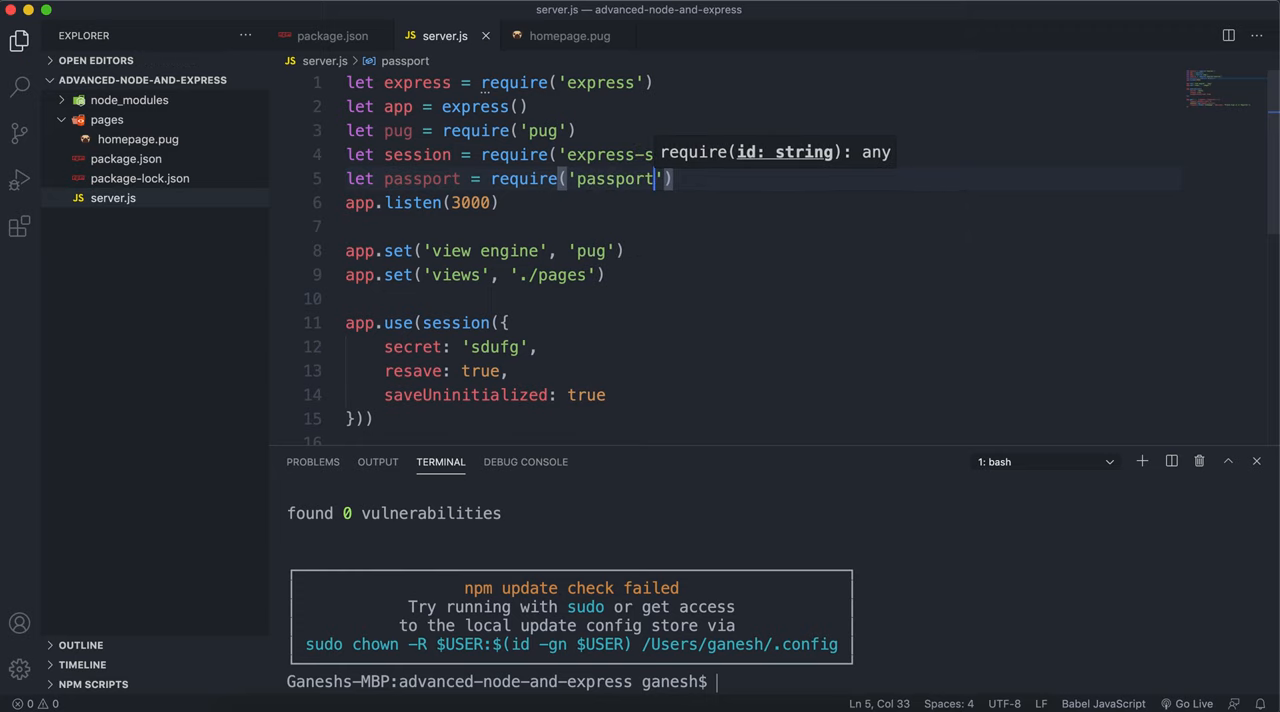
{"action": "scroll", "scroll_direction": "down", "scroll_amount": 3}
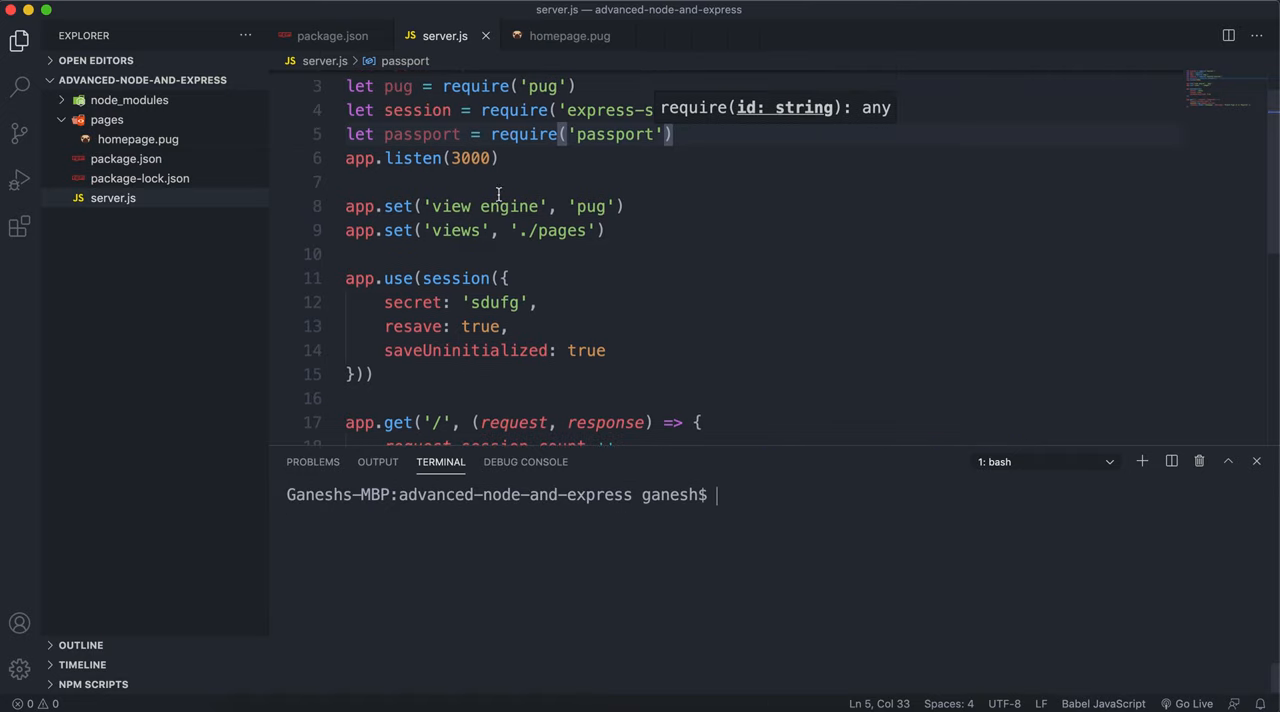
{"action": "mouse_move", "coordinate": [372, 350]}
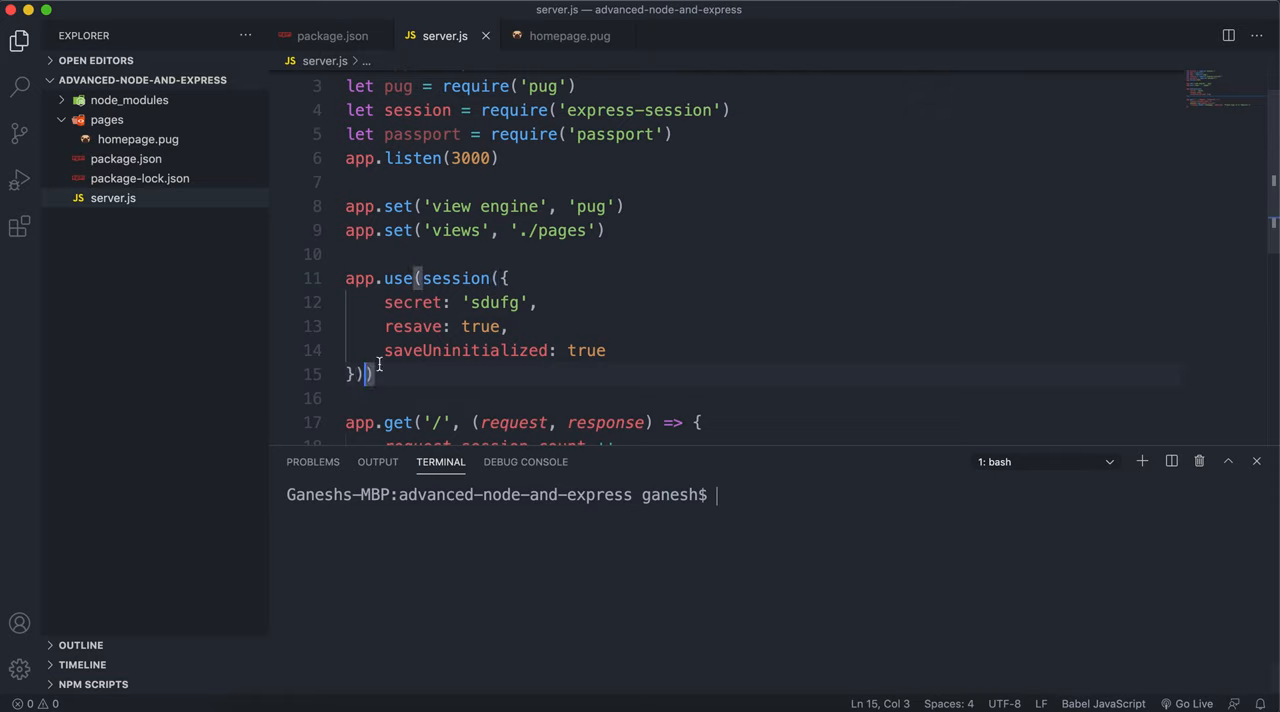
{"action": "mouse_move", "coordinate": [396, 374]}
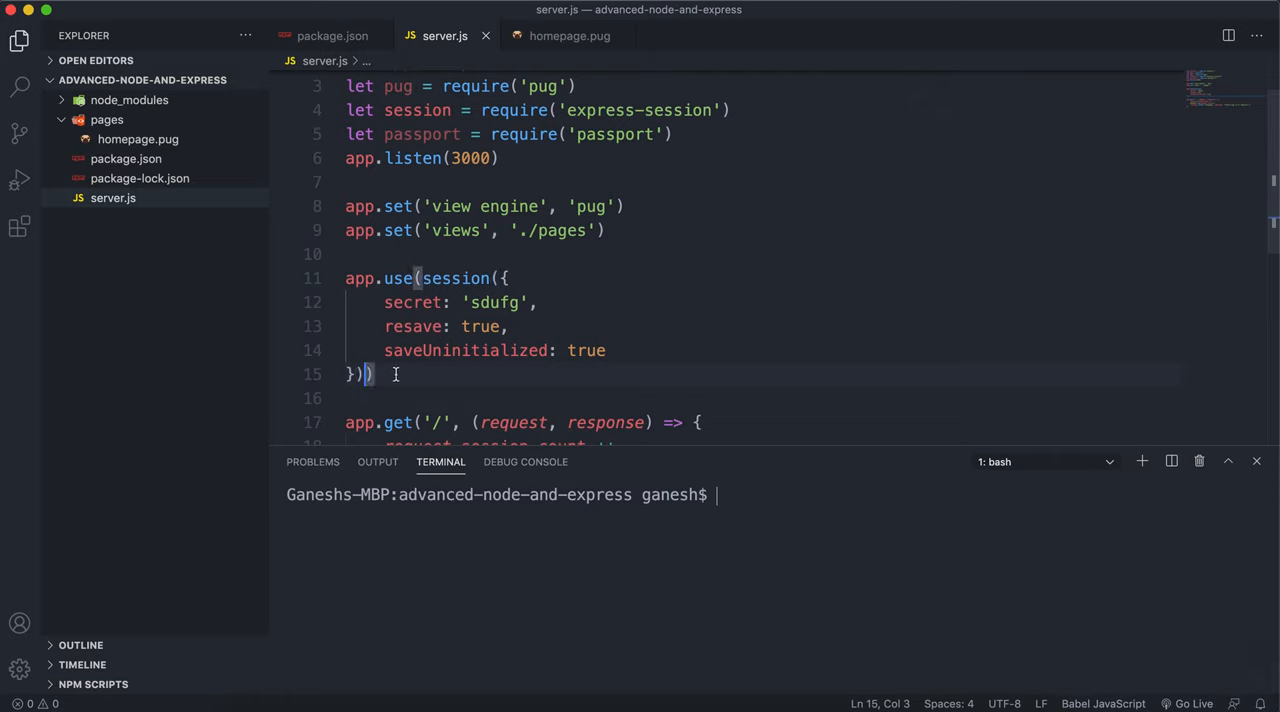
Append , passport.initialize(), passport.session() to the app.use session call
{"action": "type", "text": ", passport.initialize"}
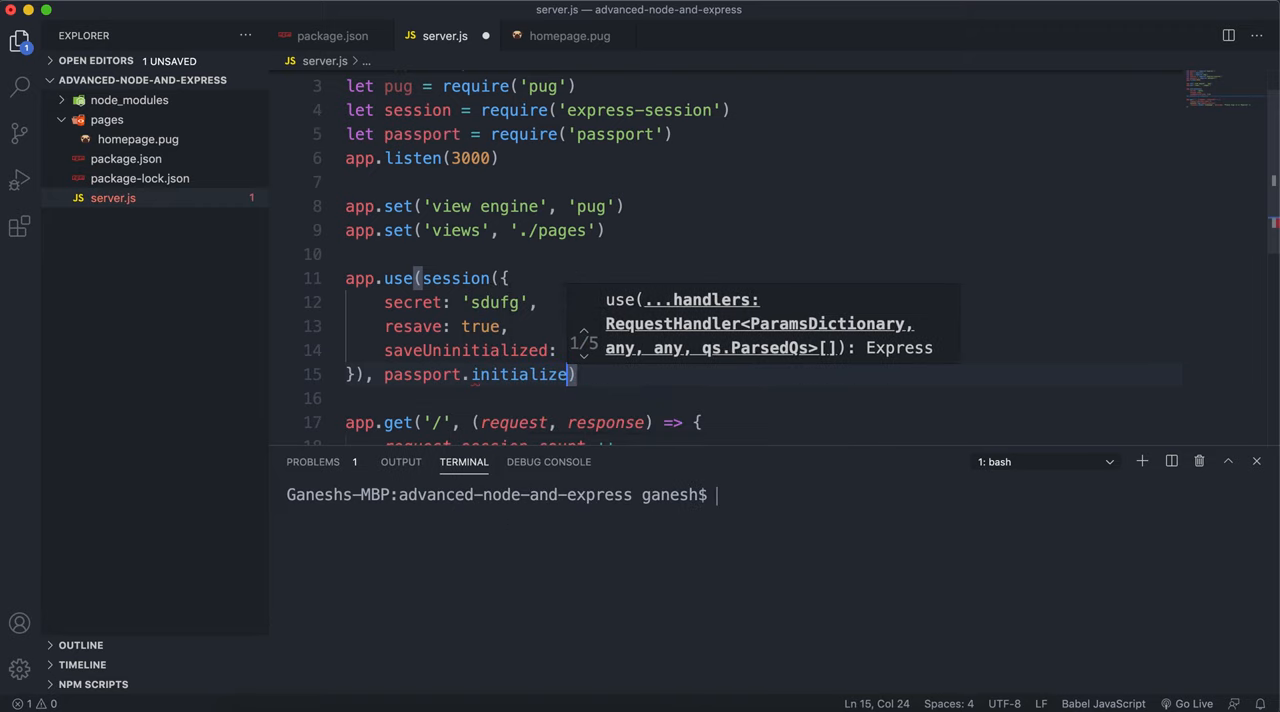
{"action": "type", "text": "()"}
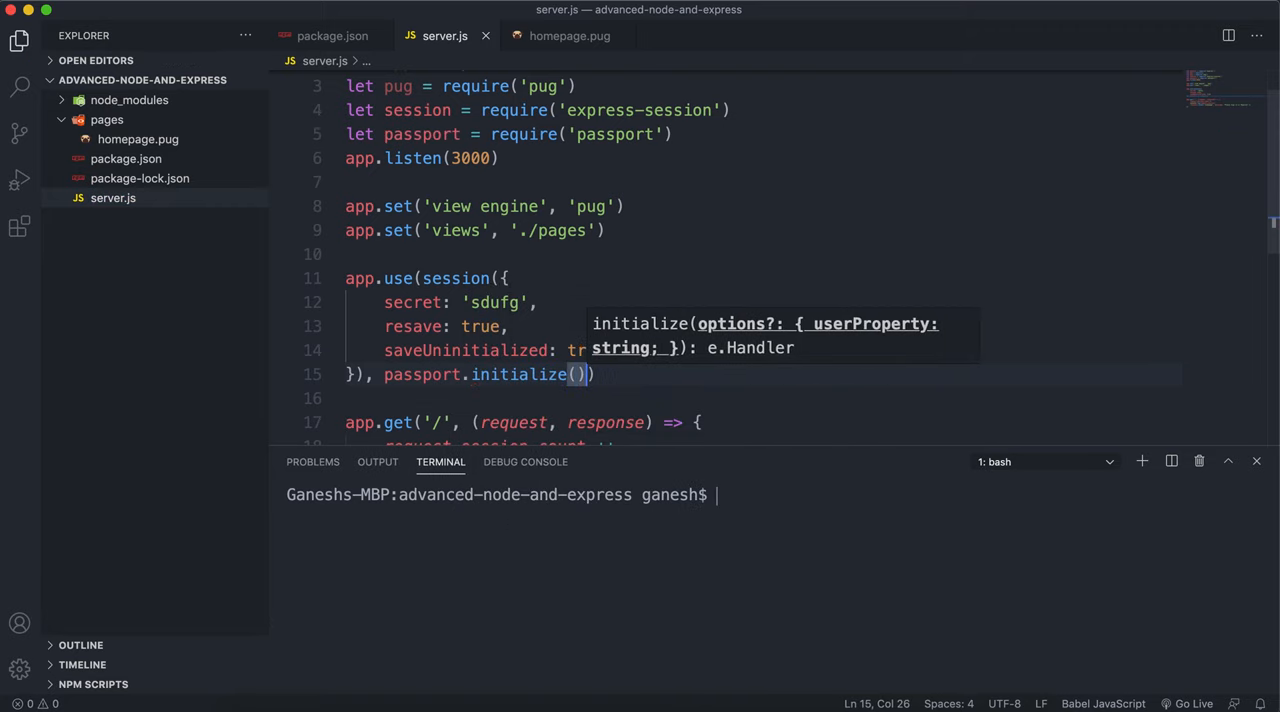
{"action": "type", "text": ","}
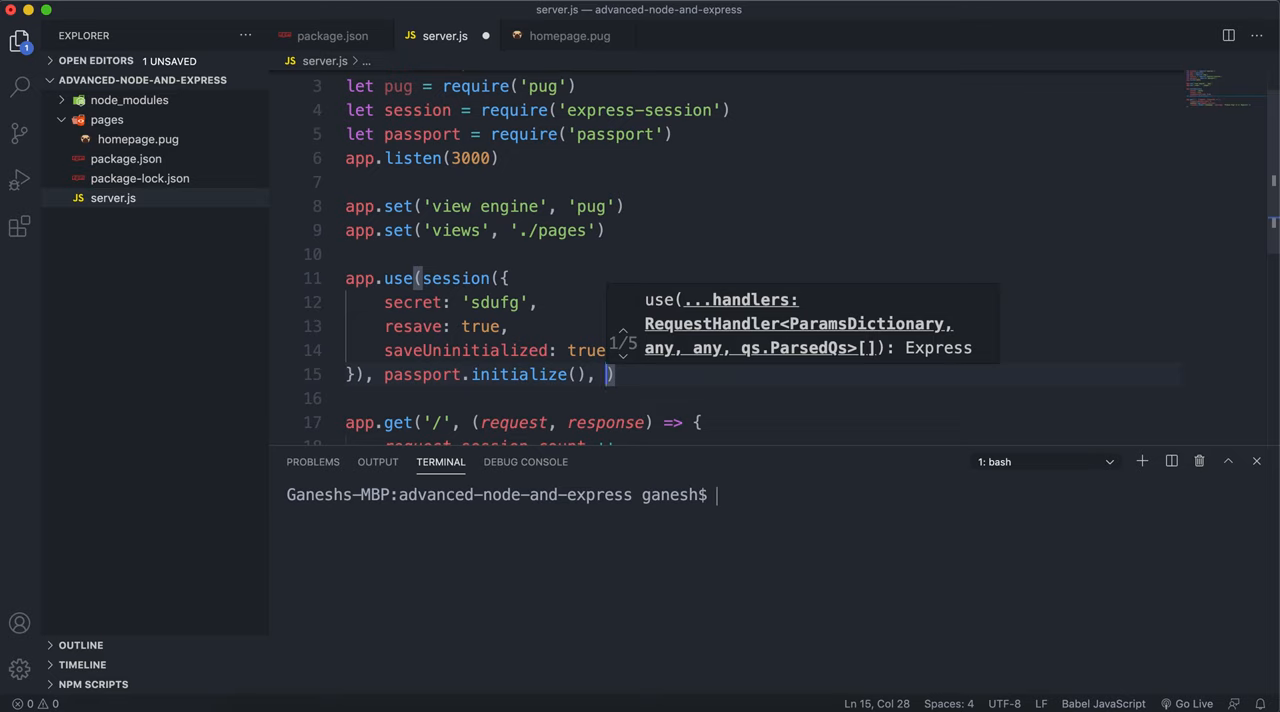
{"action": "type", "text": "passport.session("}
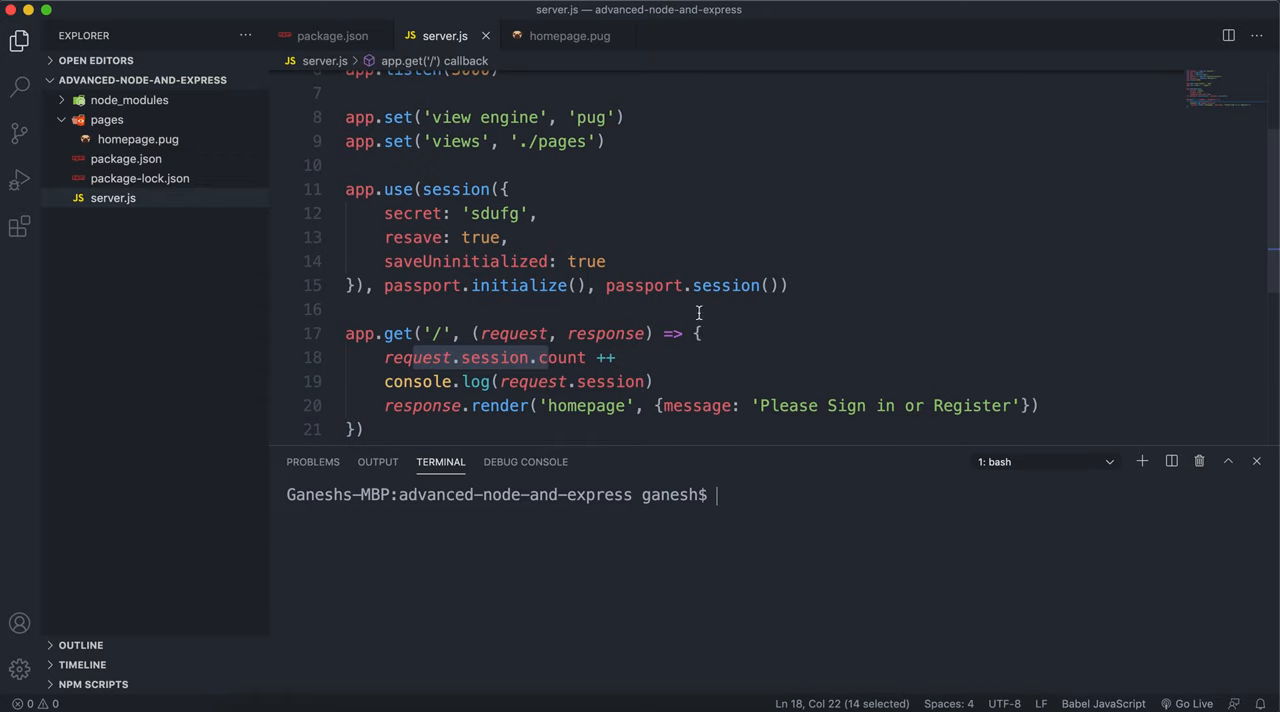
{"action": "scroll", "scroll_direction": "up", "scroll_amount": 3}
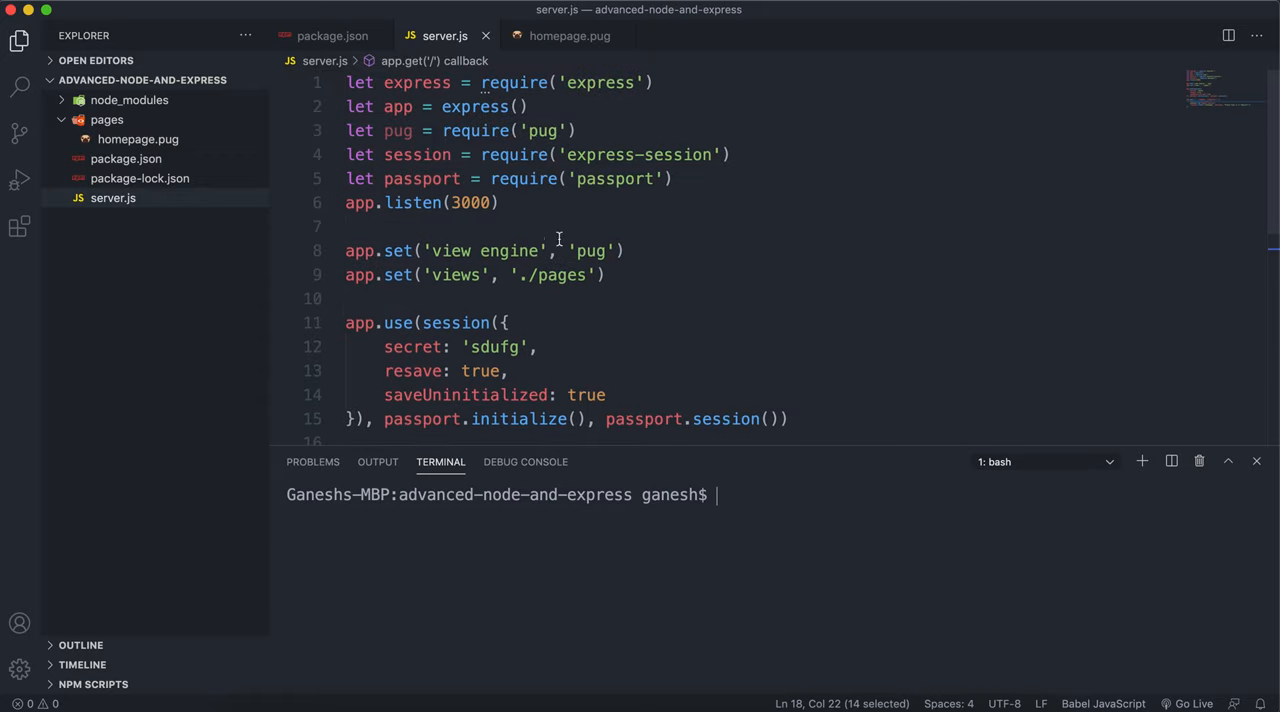
{"action": "mouse_move", "coordinate": [612, 226]}
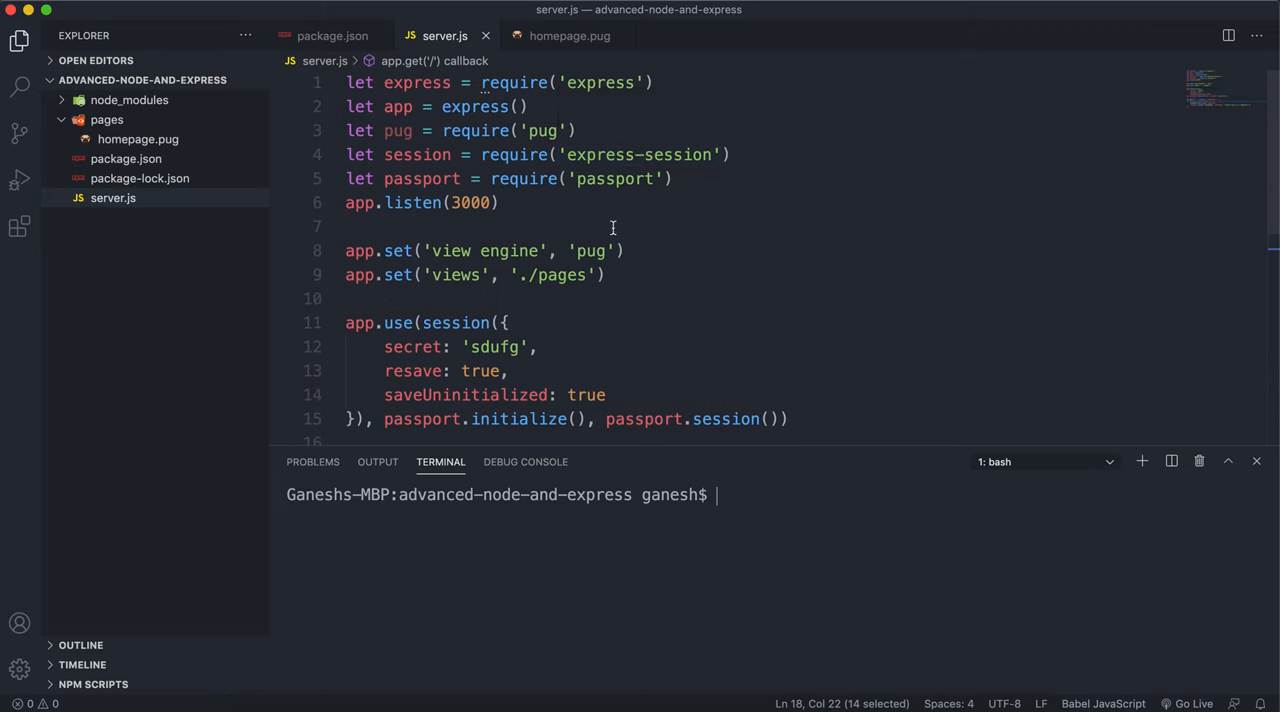
{"action": "scroll", "scroll_direction": "down", "scroll_amount": 3}
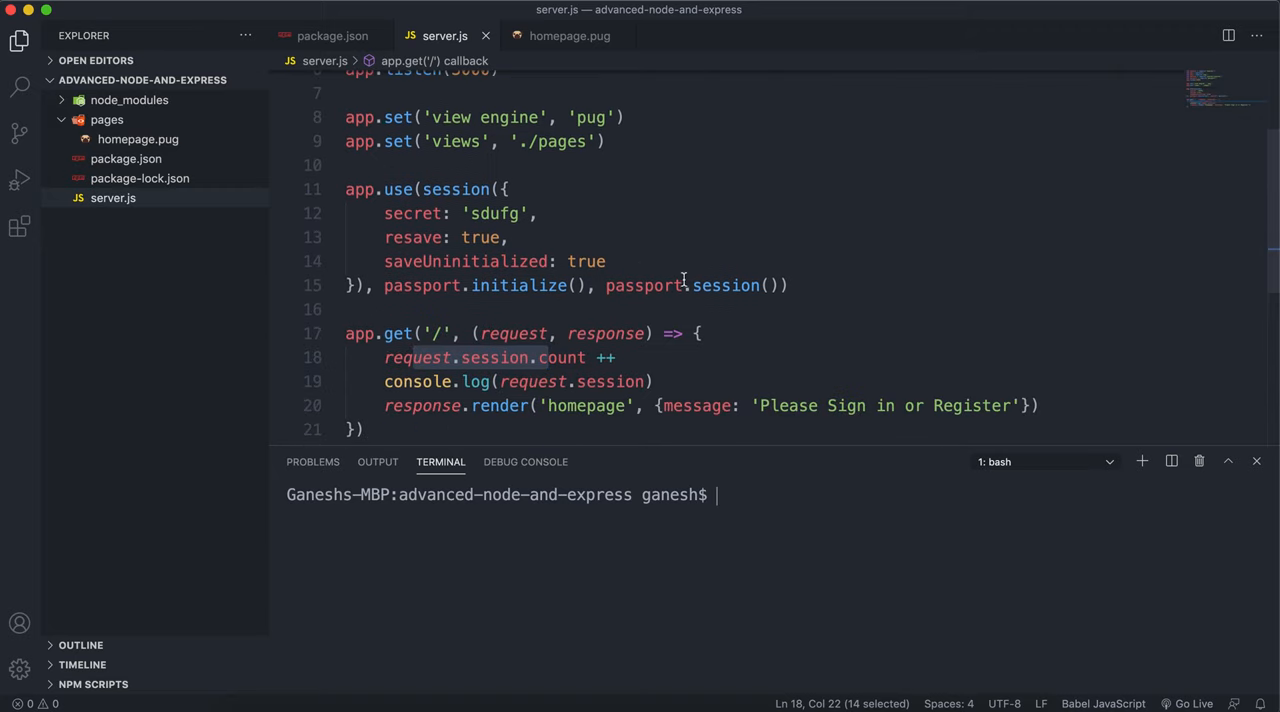
{"action": "mouse_move", "coordinate": [654, 308]}
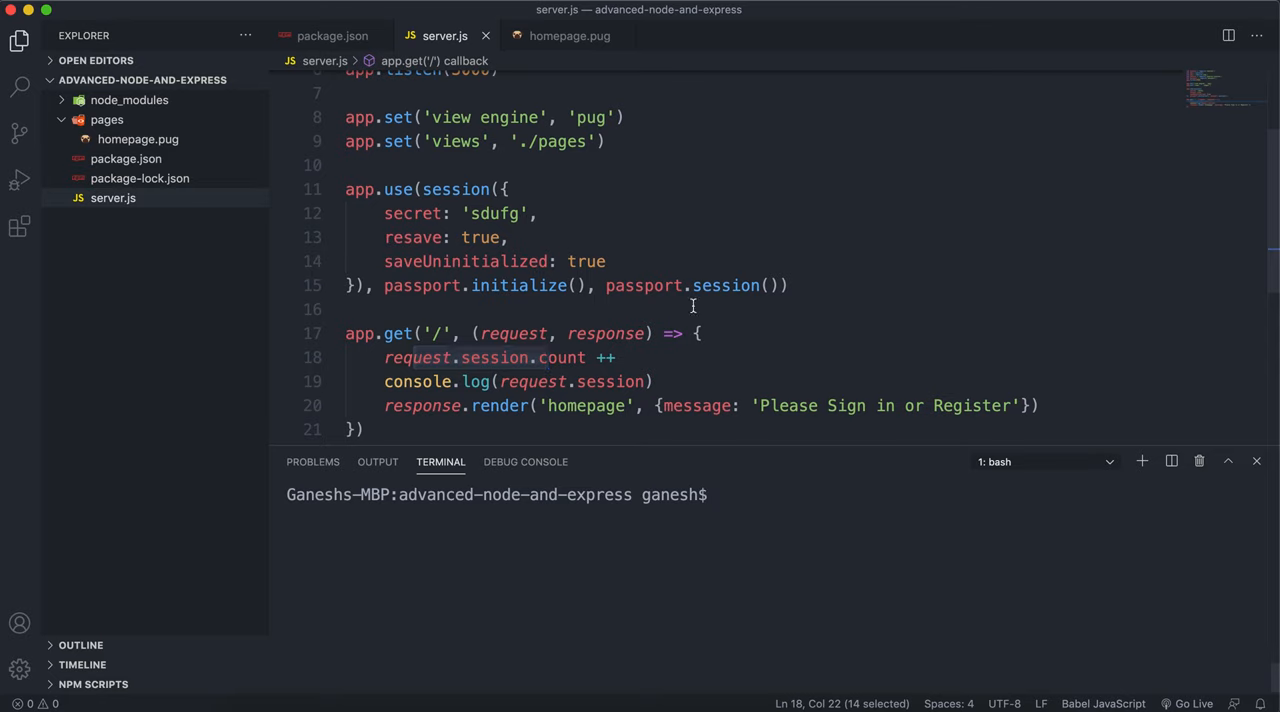
Review the edited middleware and switch back to the web browser
{"action": "left_click", "coordinate": [568, 590]}
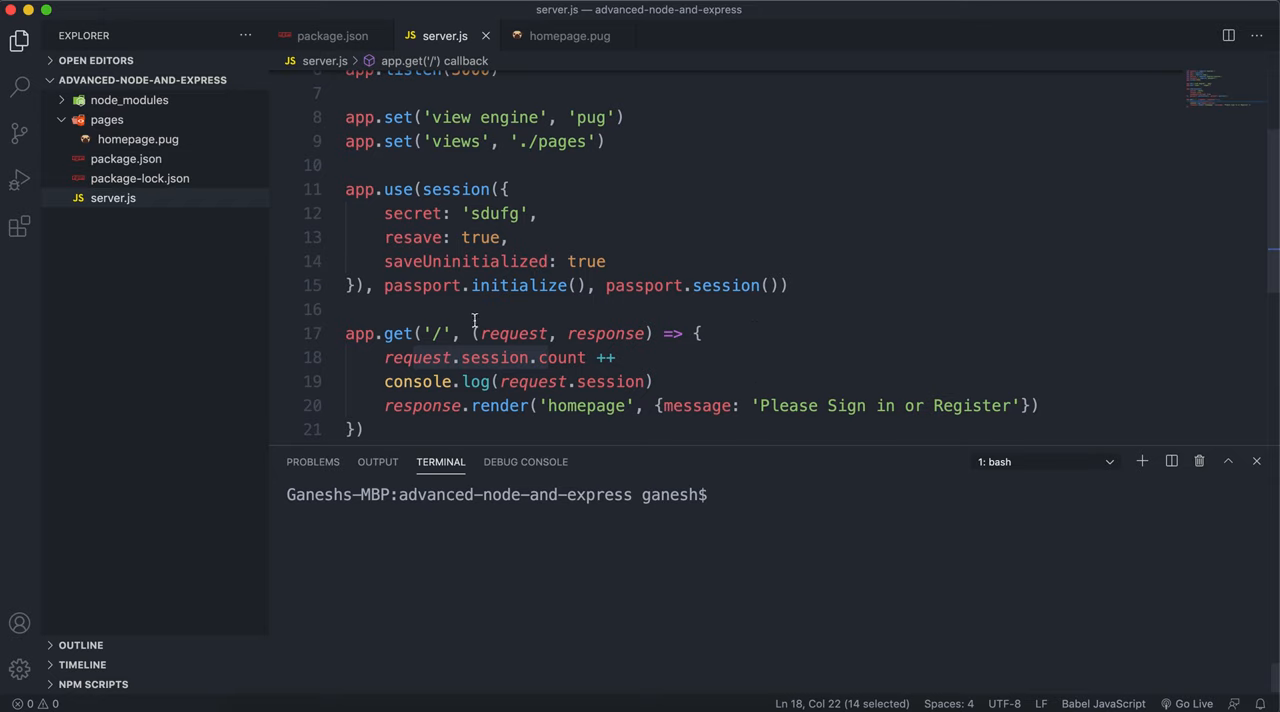
{"action": "left_click", "coordinate": [720, 494]}
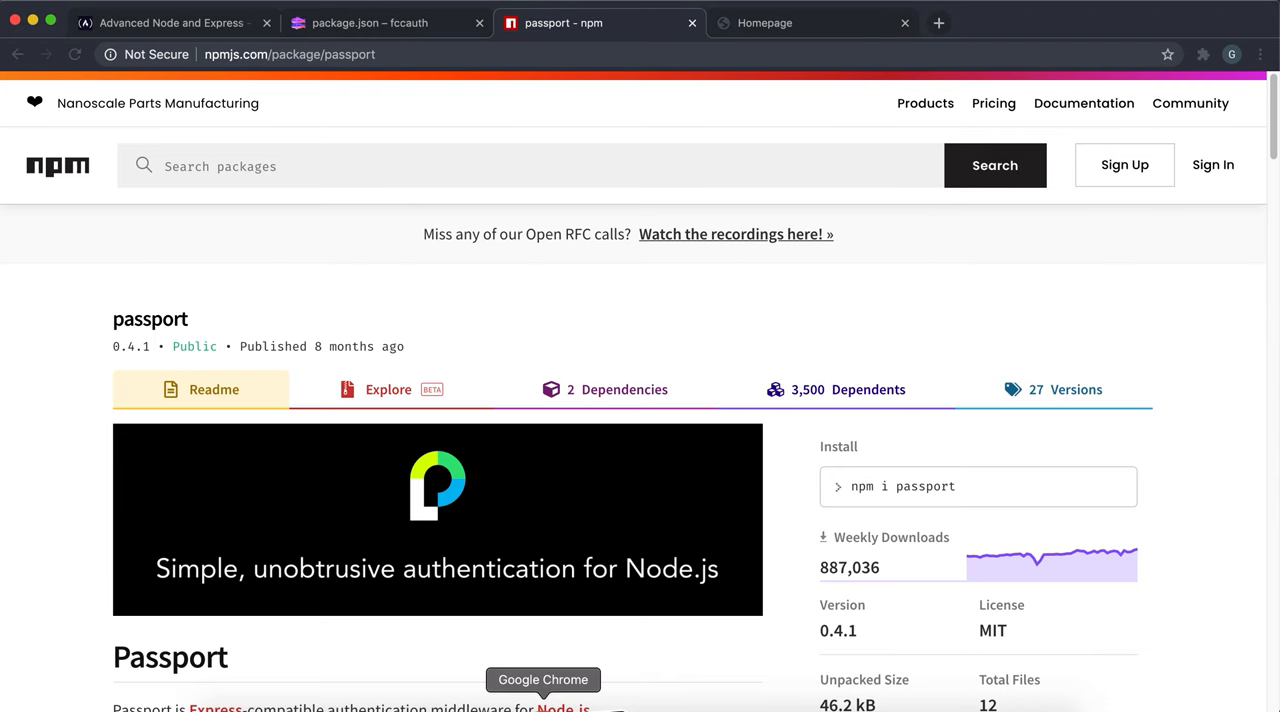
View the Glitch fccauth package.json dependencies (express-session, passport ^0.4.1) with the terminal panel opened
{"action": "left_click", "coordinate": [384, 22]}
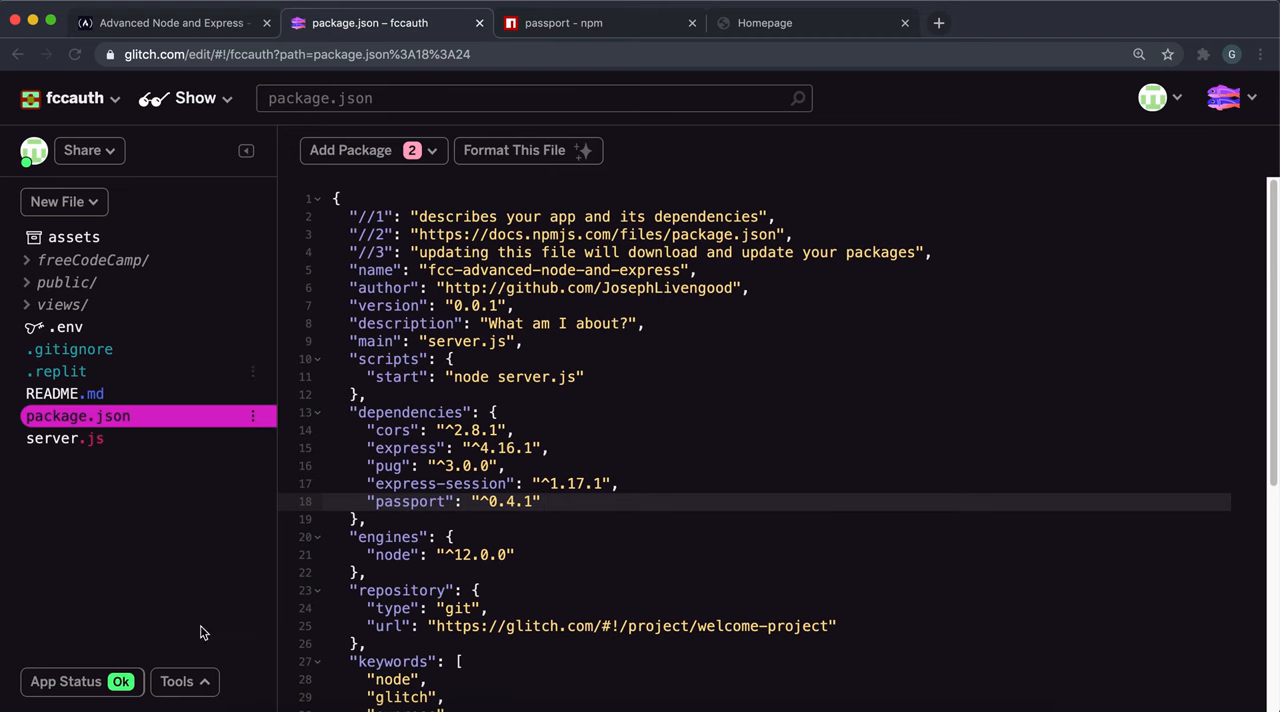
{"action": "left_click", "coordinate": [176, 680]}
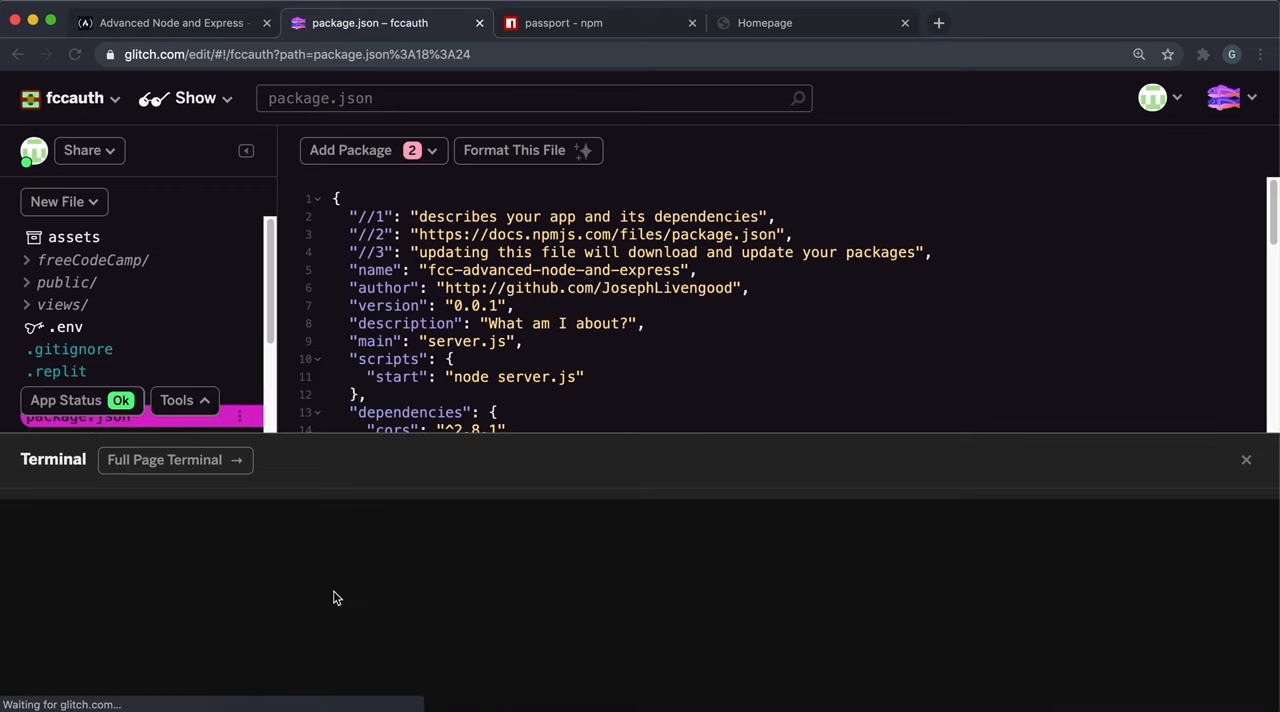
{"action": "mouse_move", "coordinate": [136, 502]}
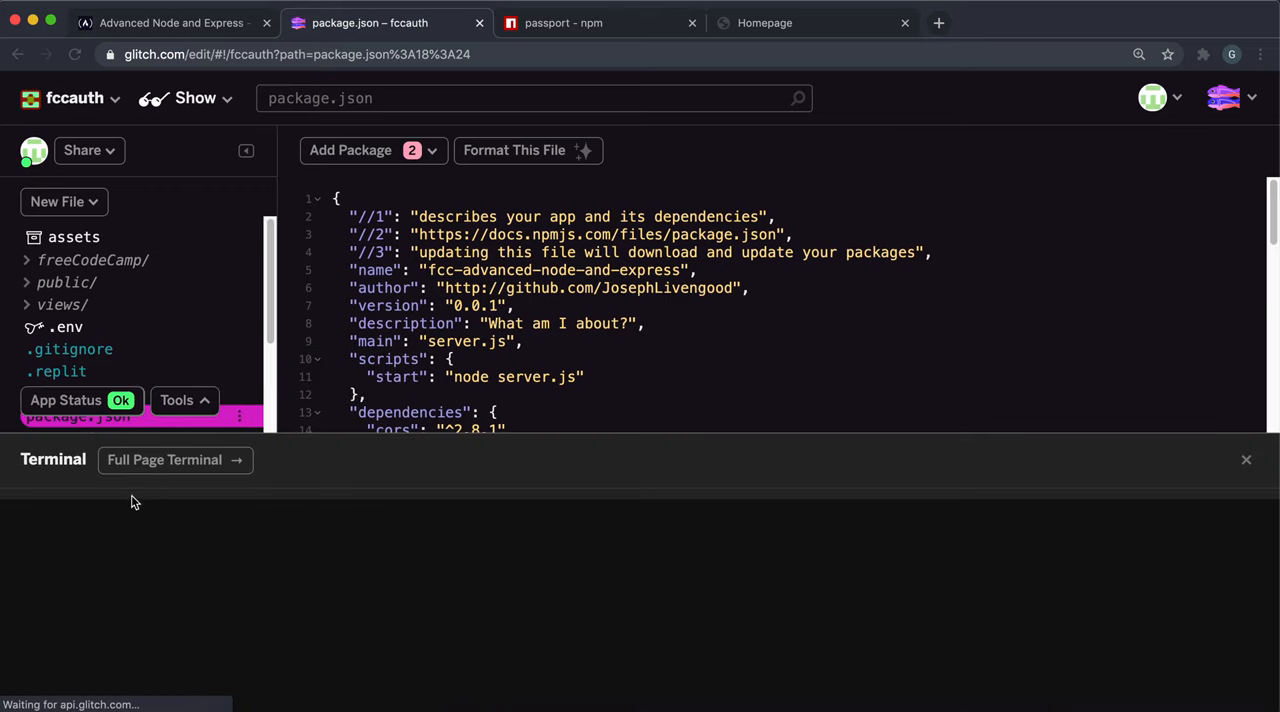
{"action": "scroll", "scroll_direction": "down", "scroll_amount": 3}
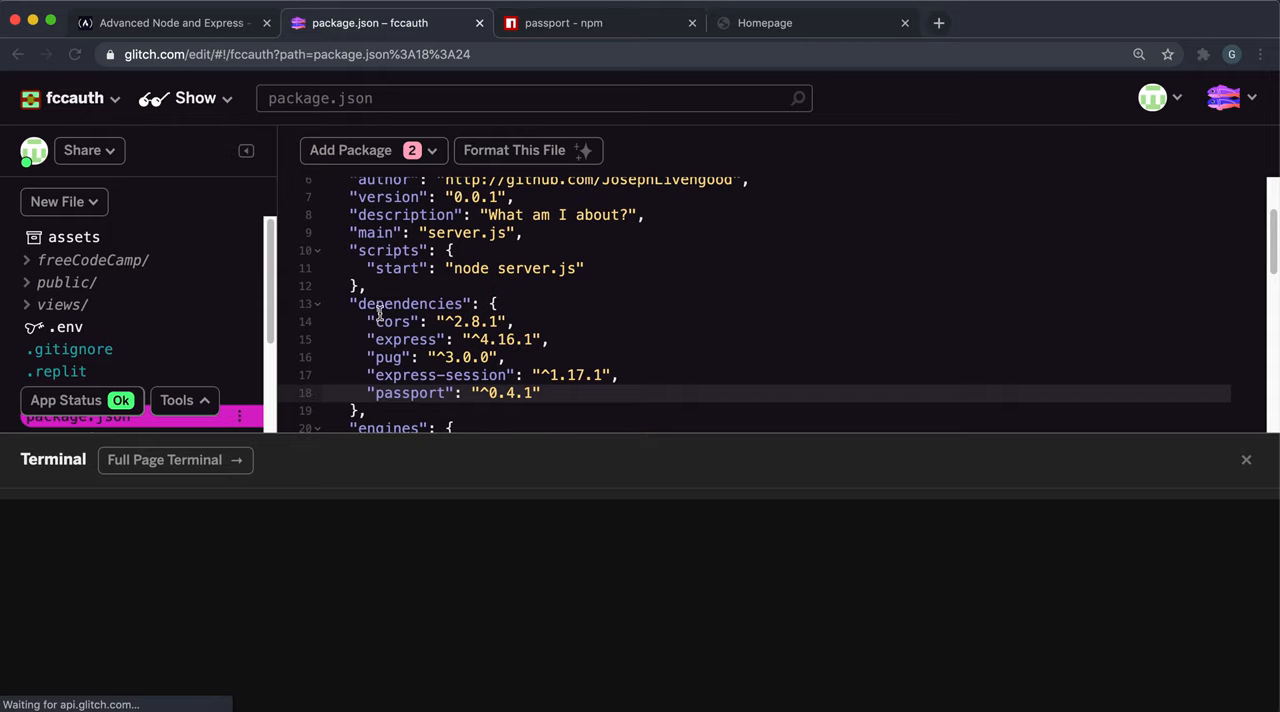
{"action": "left_click", "coordinate": [350, 150]}
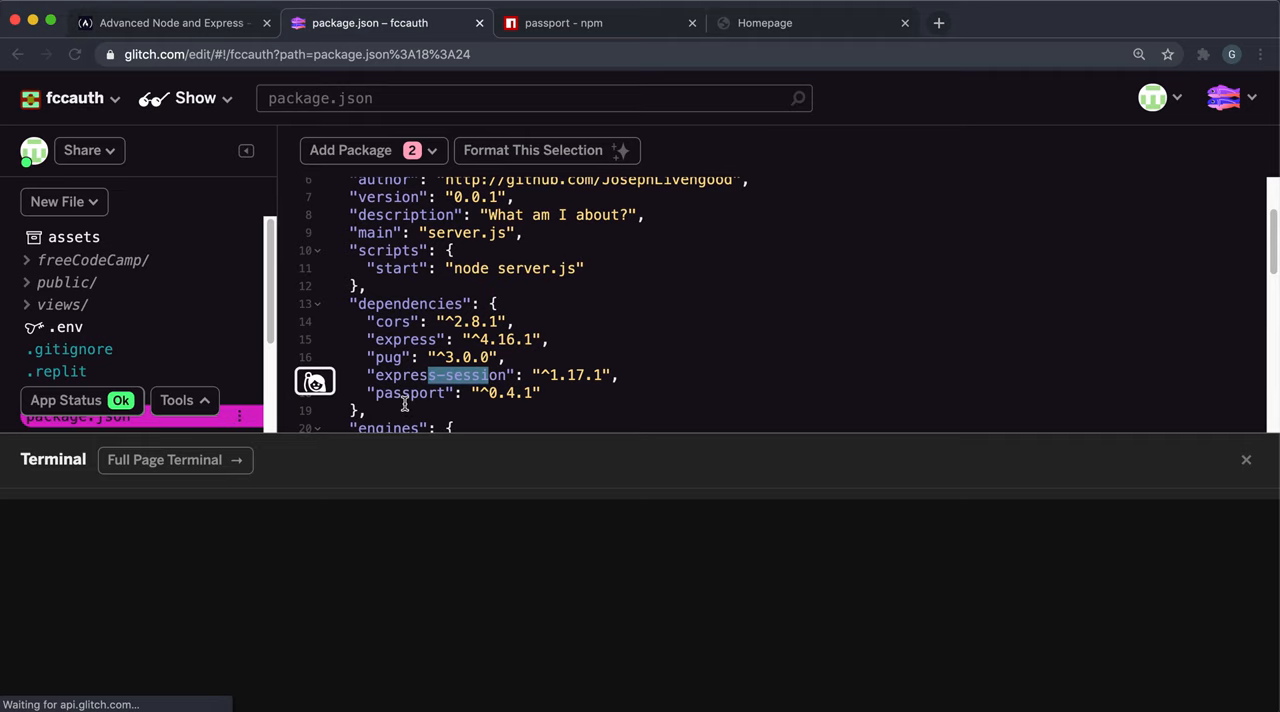
{"action": "mouse_move", "coordinate": [520, 434]}
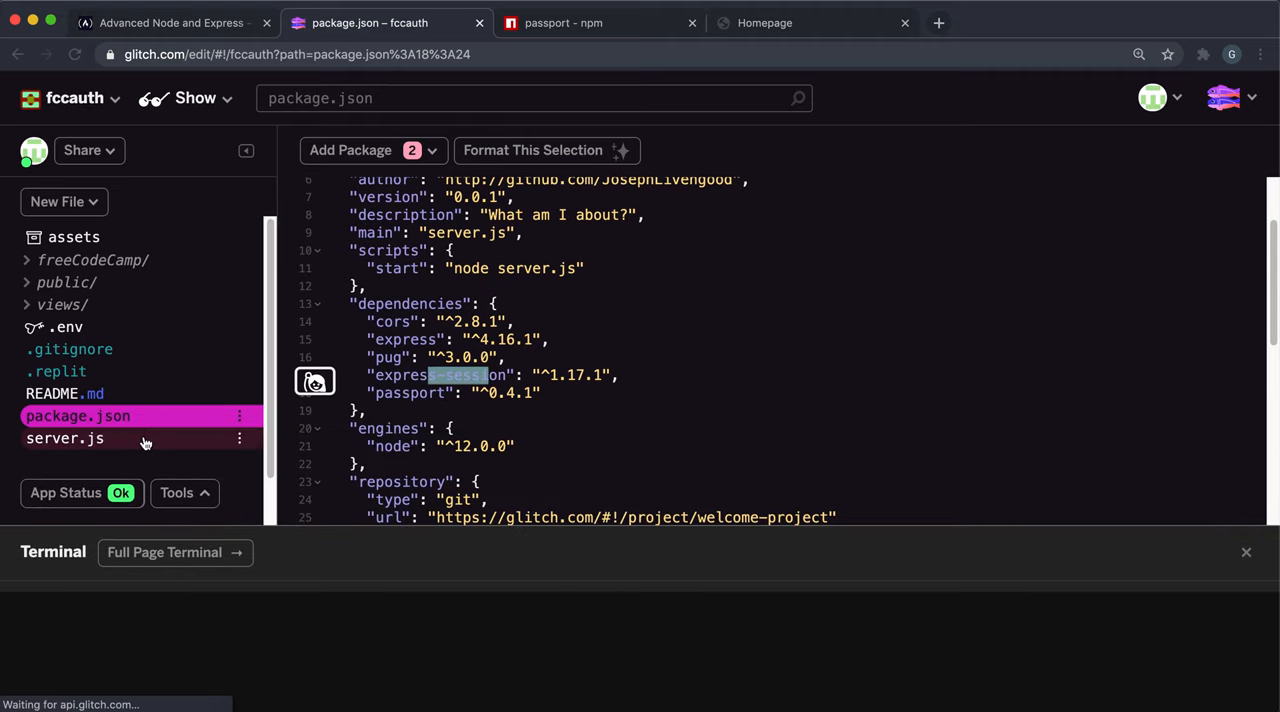
{"action": "left_click", "coordinate": [64, 438]}
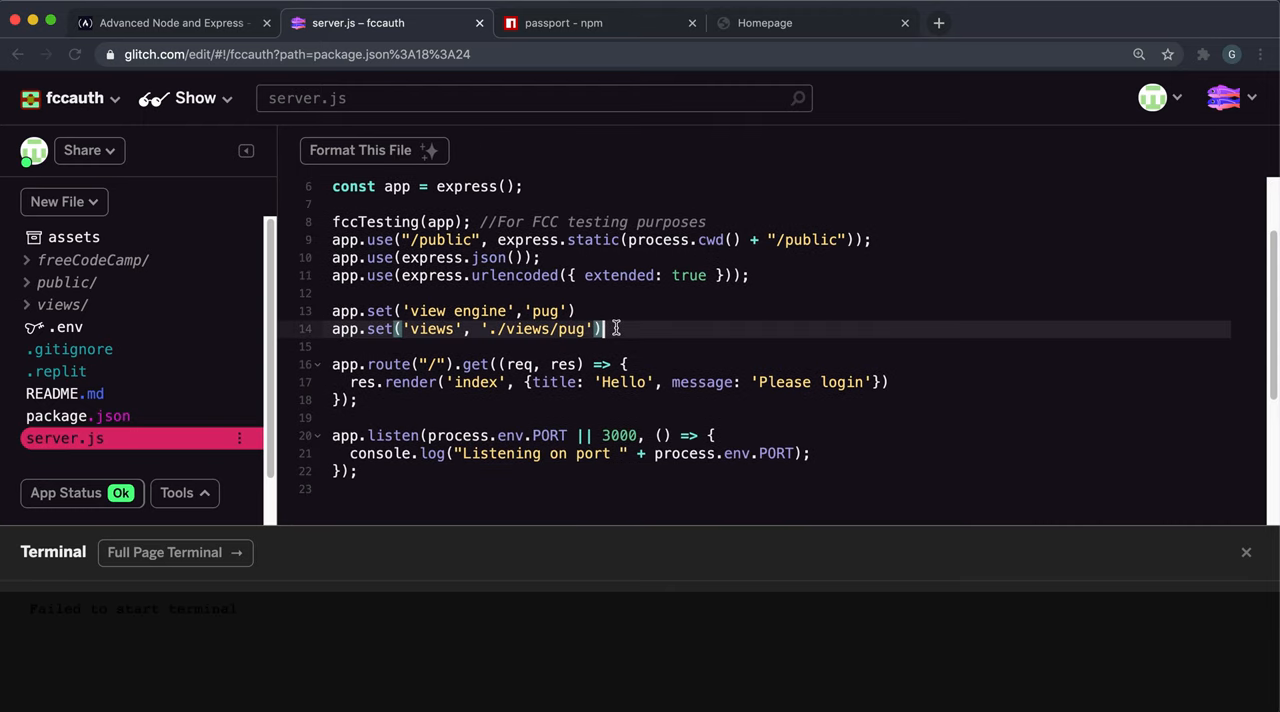
{"action": "scroll", "scroll_direction": "up", "scroll_amount": 3}
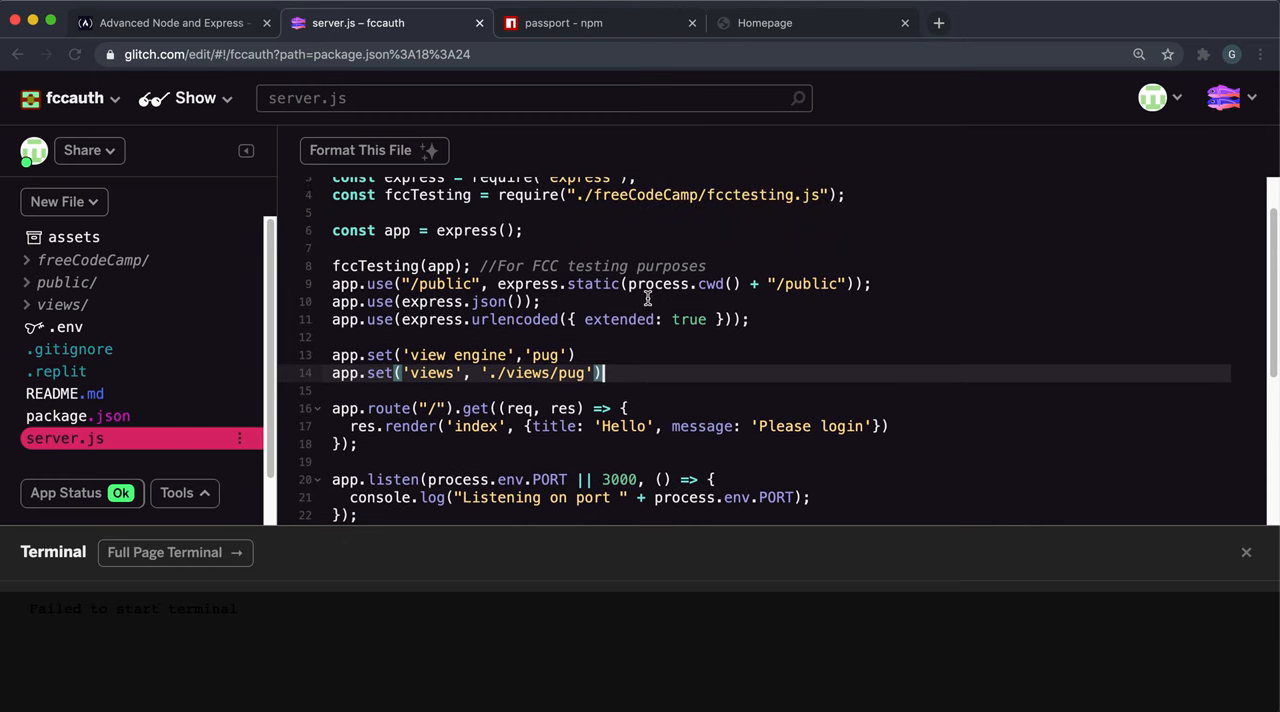
{"action": "scroll", "scroll_direction": "up", "scroll_amount": 3}
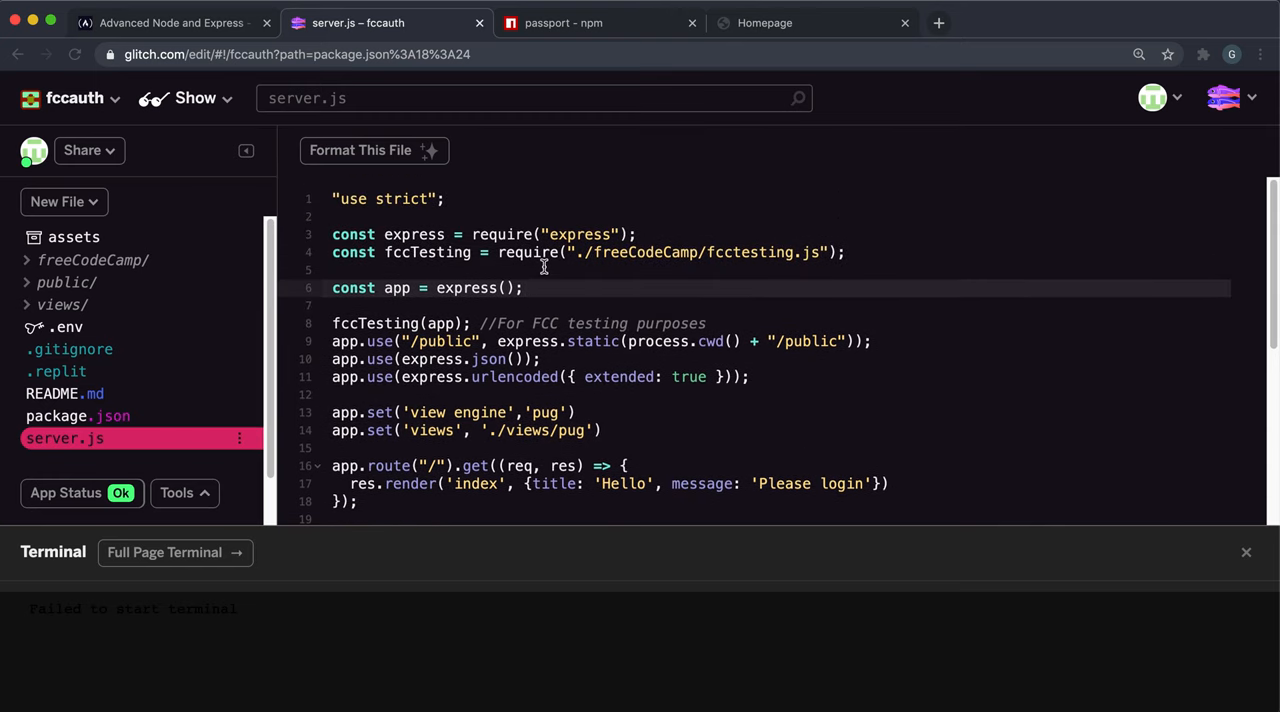
{"action": "scroll", "scroll_direction": "down", "scroll_amount": 3}
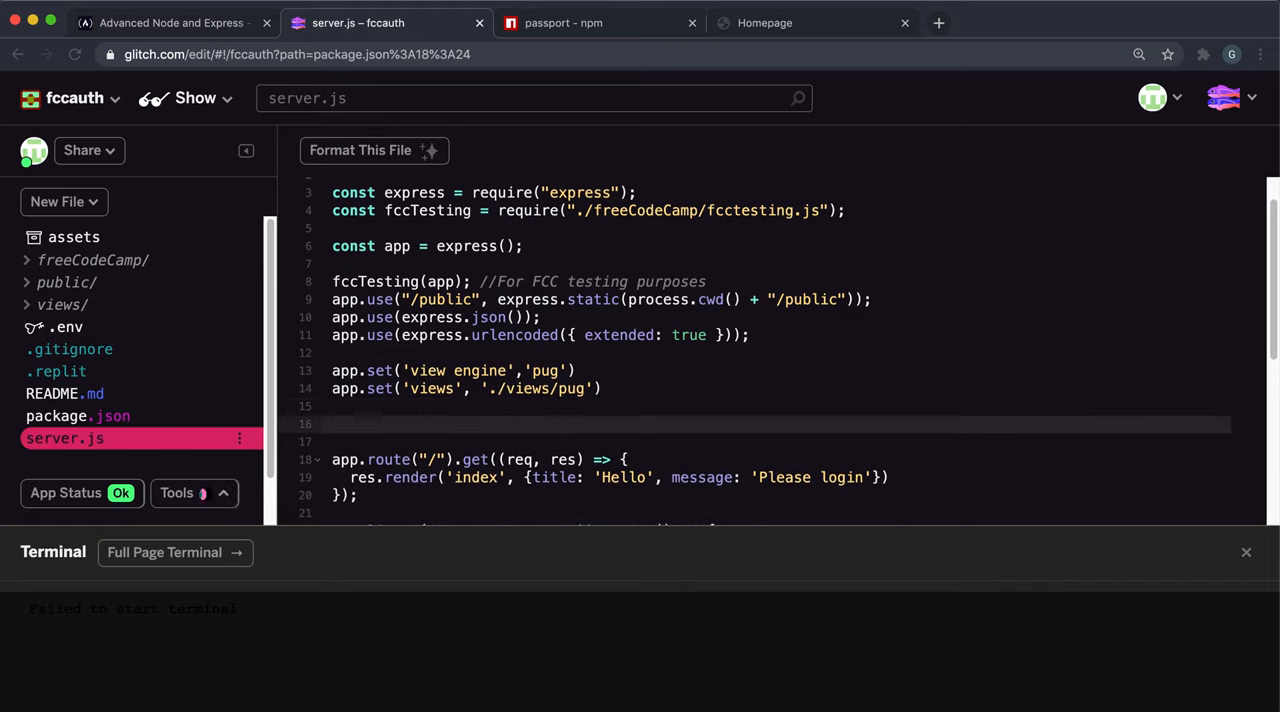
{"action": "type", "text": "let sessio"}
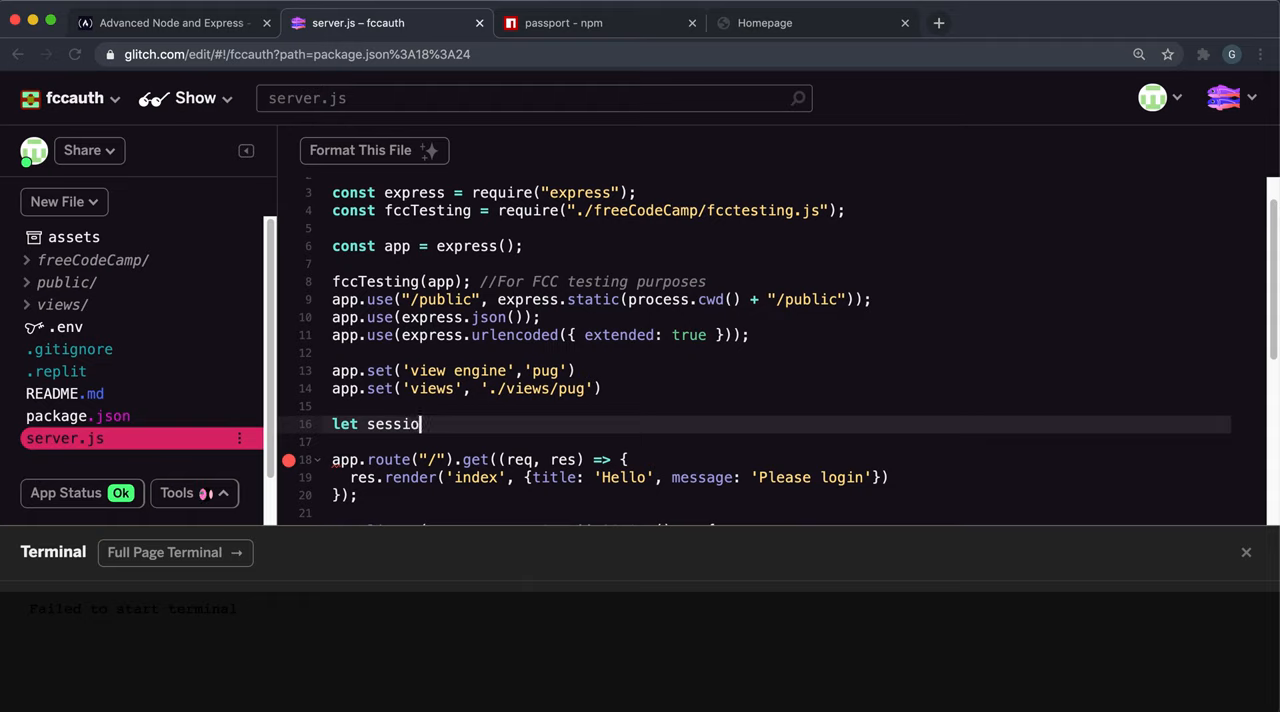
{"action": "type", "text": "n = require("}
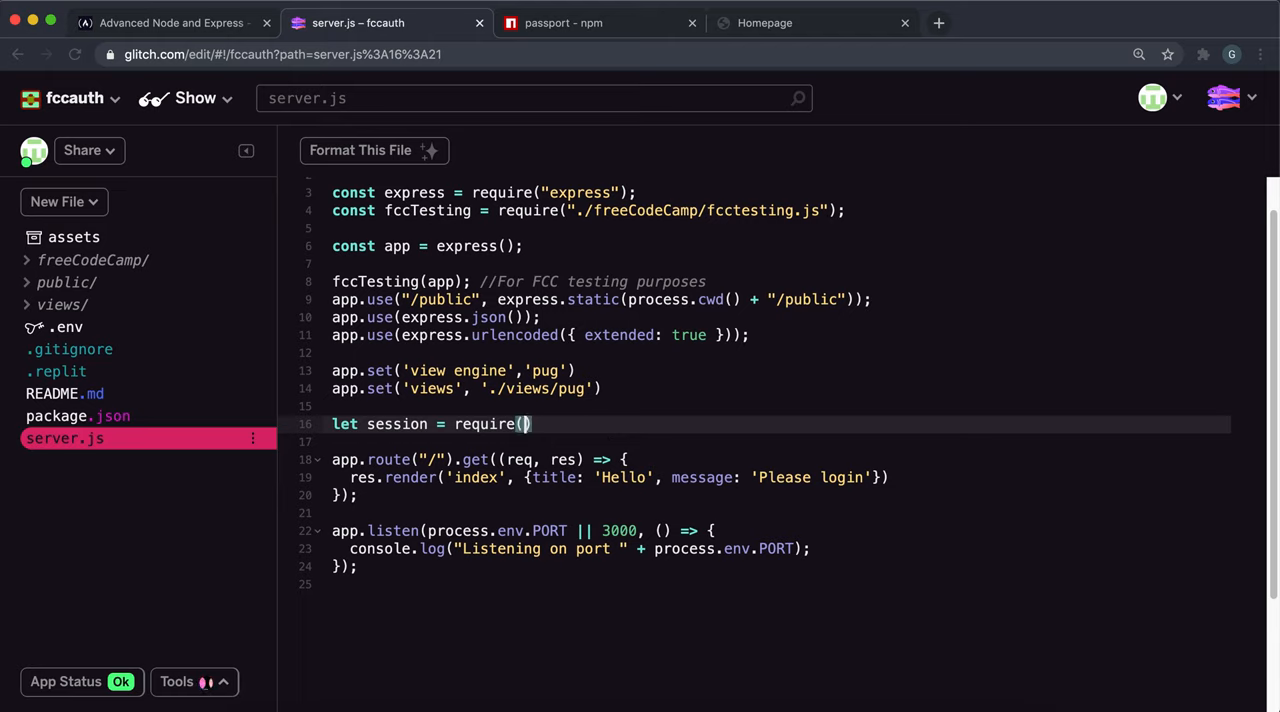
{"action": "type", "text": "expr'"}
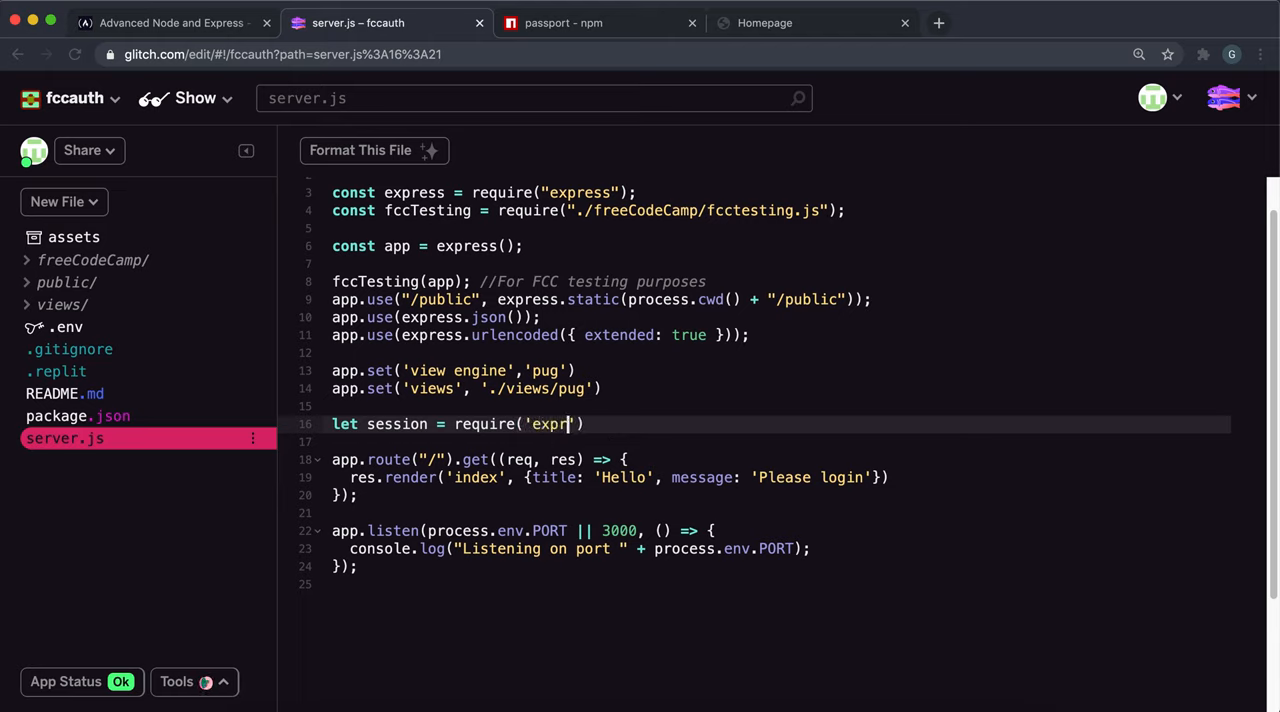
{"action": "type", "text": "ess_session"}
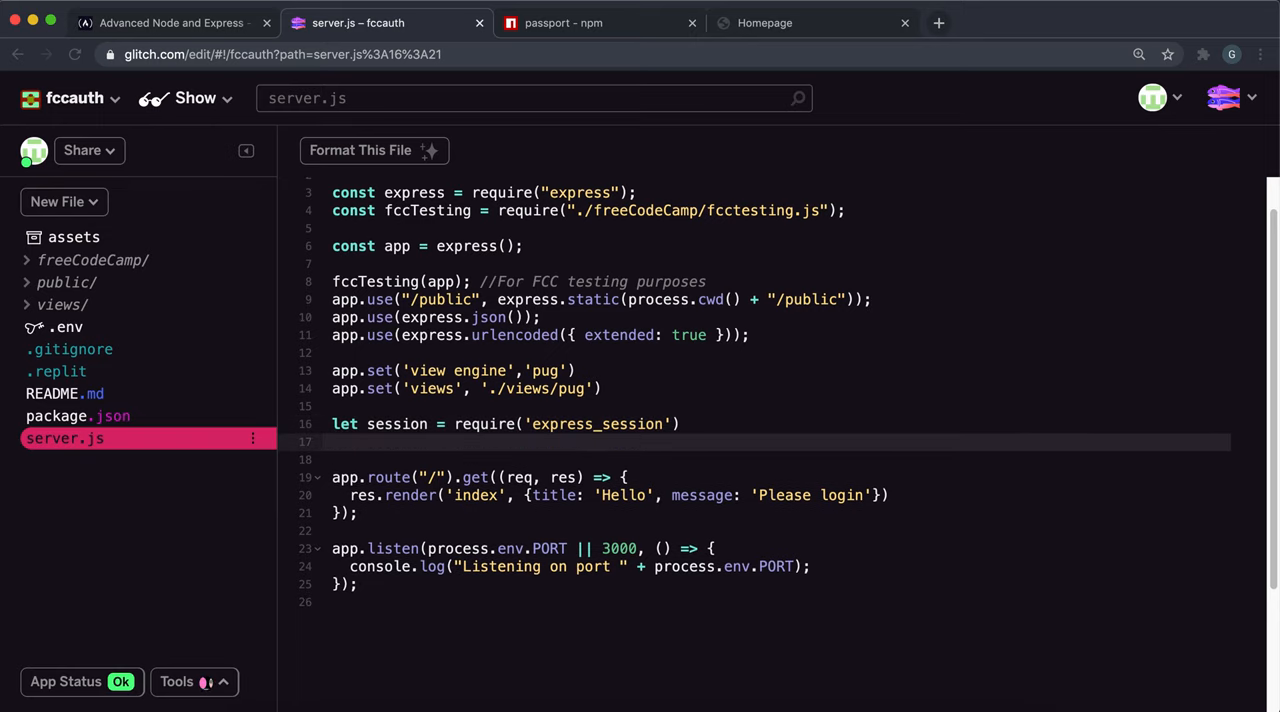
Add let passport = require('passport') on the next line
{"action": "type", "text": "let passport = require('passp"}
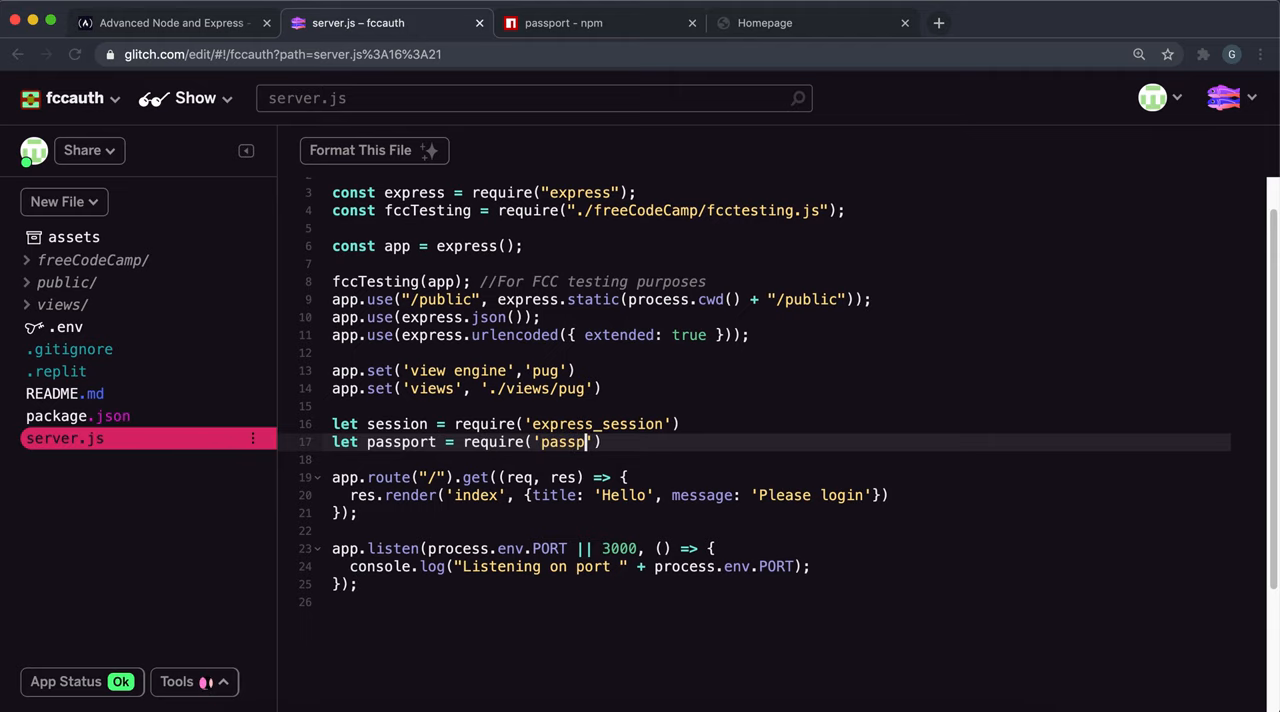
{"action": "type", "text": "ort"}
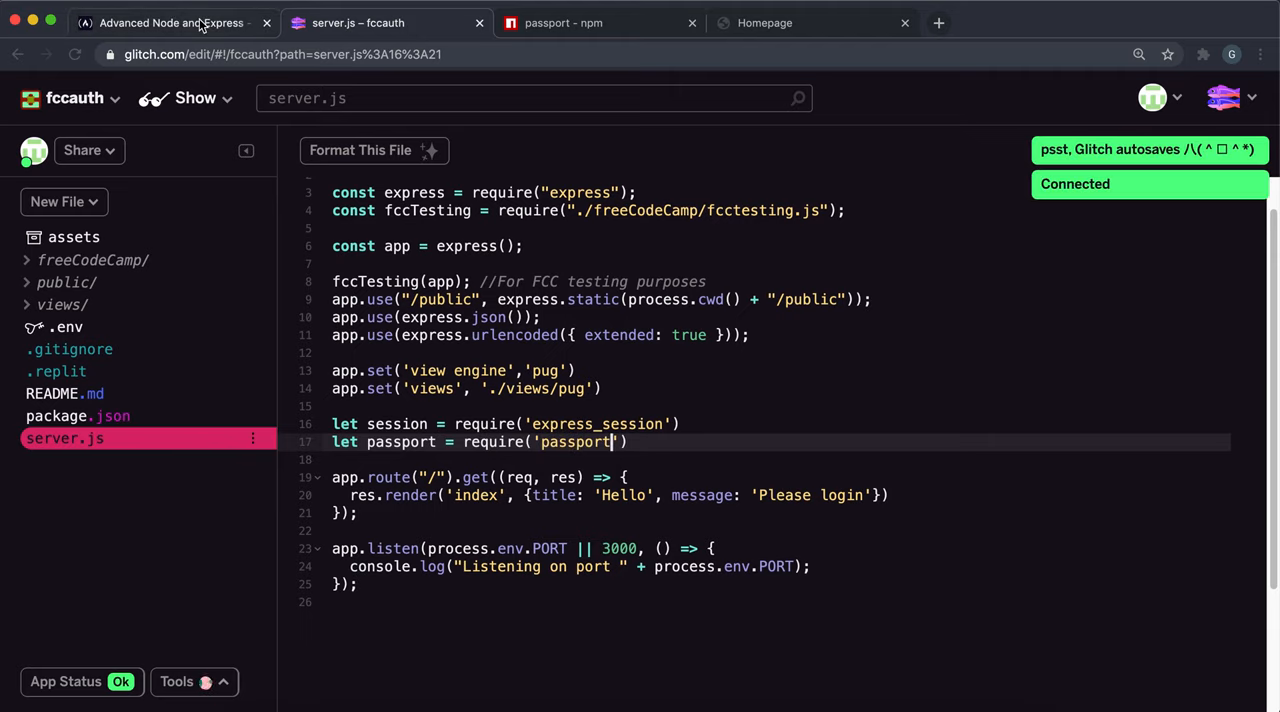
Paste the app.use(session({...})) snippet with SESSION_SECRET, resave and saveUninitialized true into server.js
{"action": "left_click", "coordinate": [170, 22]}
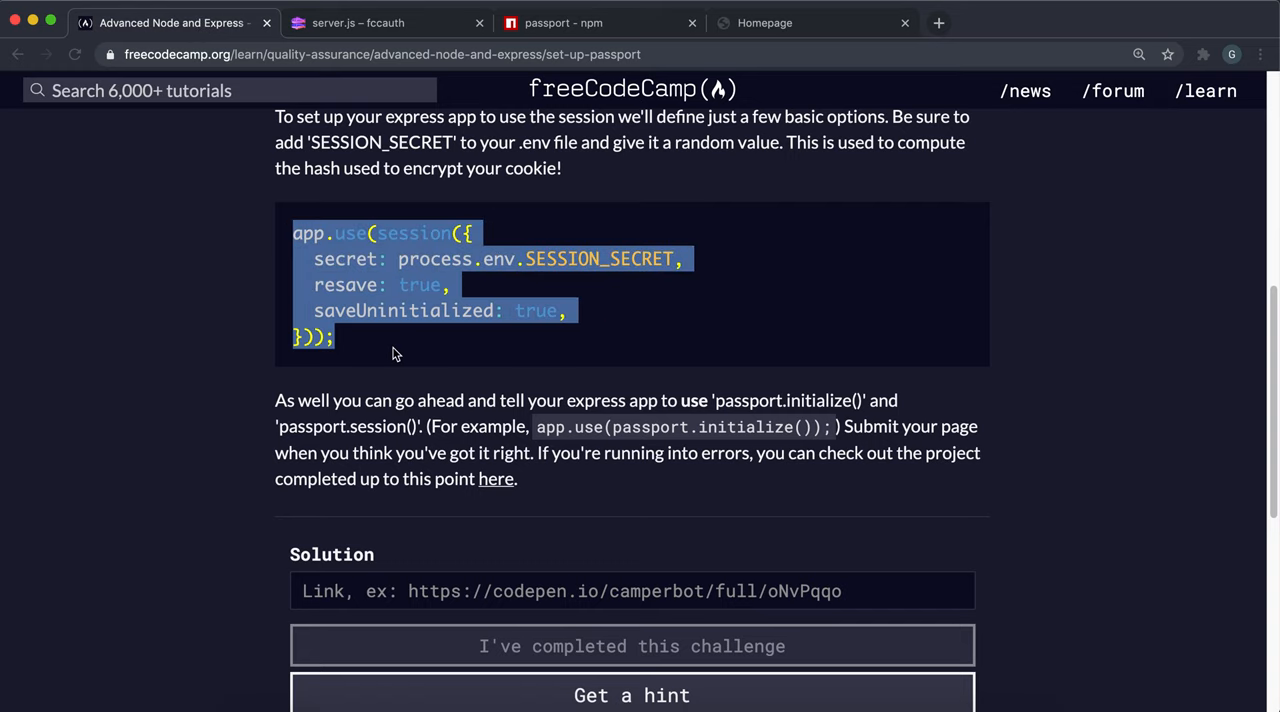
{"action": "left_click", "coordinate": [356, 22]}
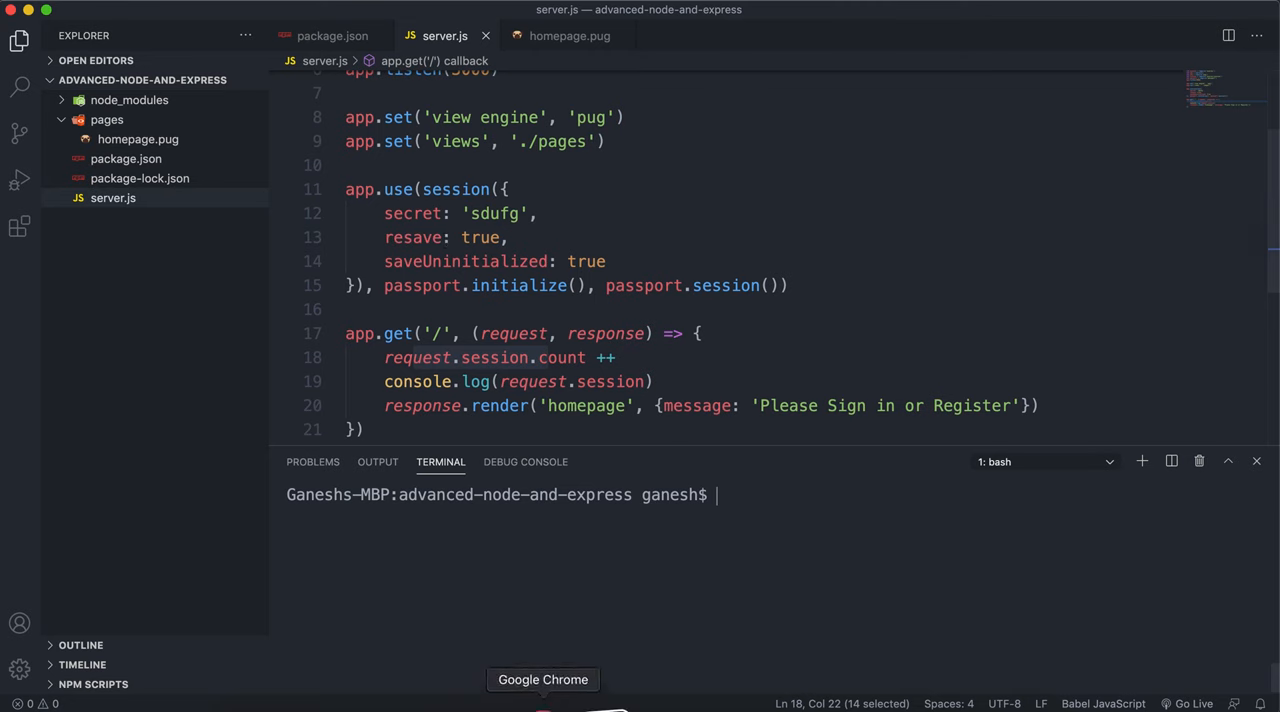
{"action": "left_click", "coordinate": [544, 680]}
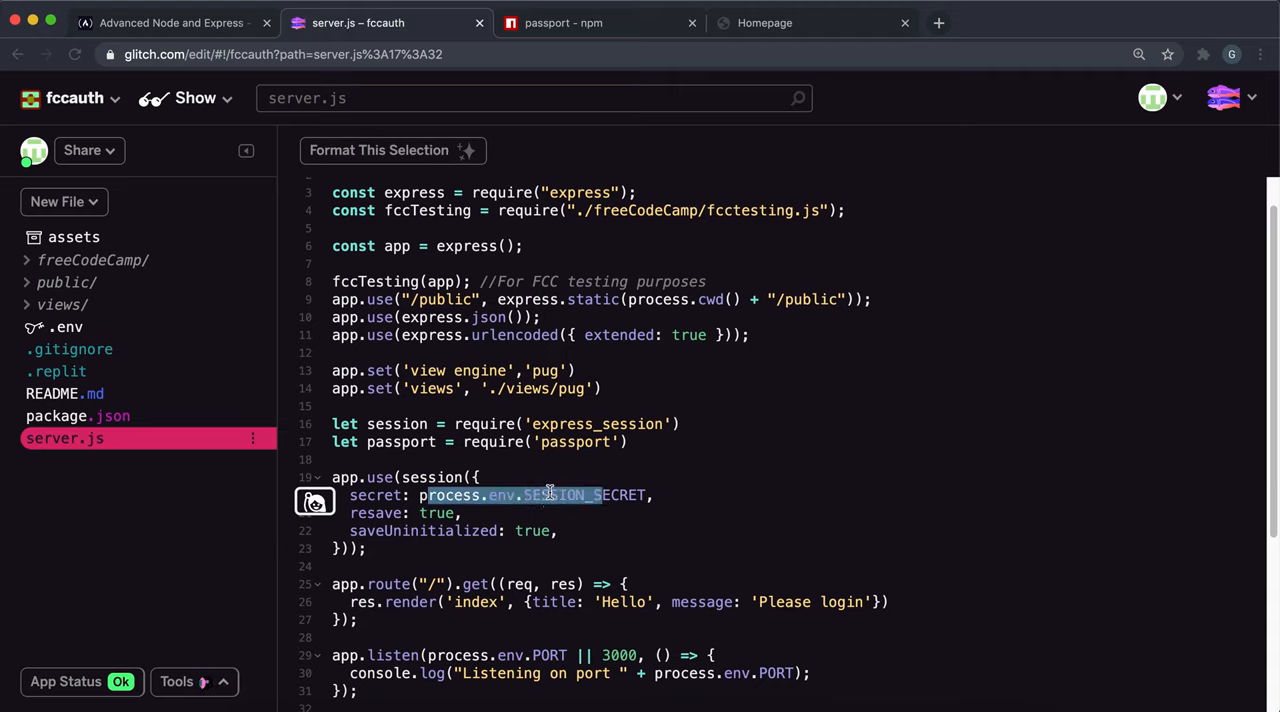
{"action": "mouse_move", "coordinate": [430, 496]}
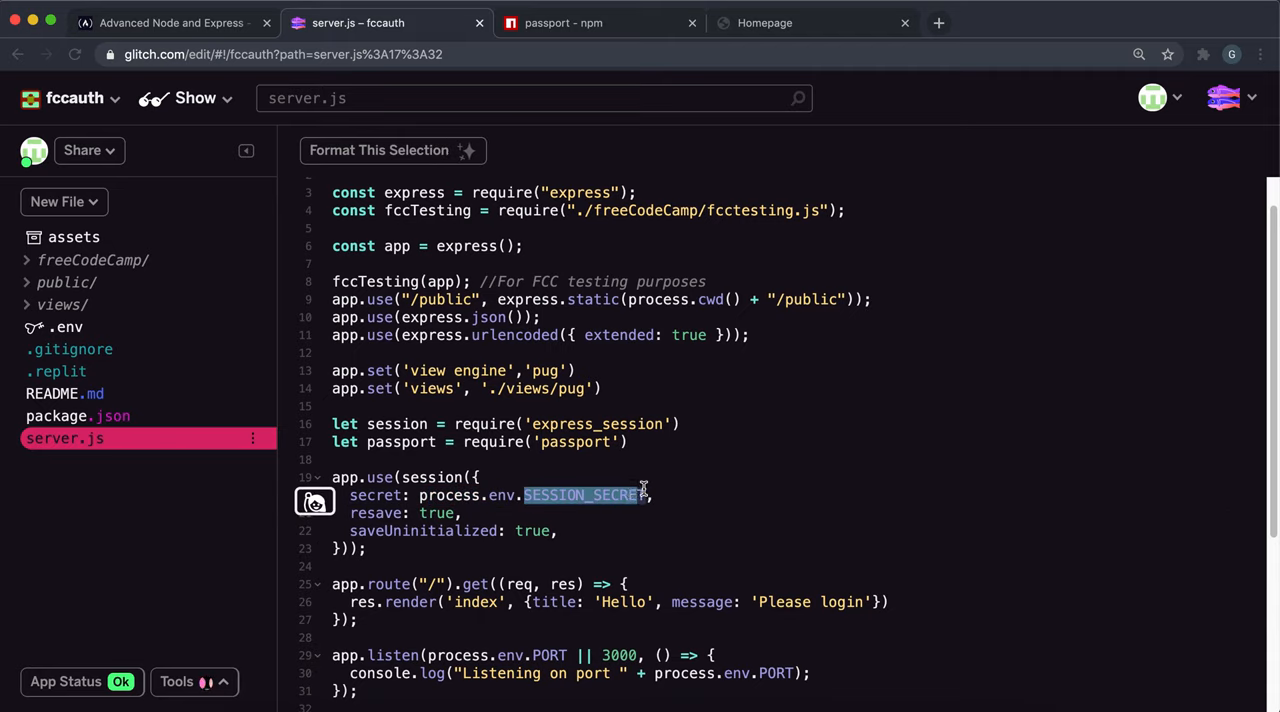
{"action": "mouse_move", "coordinate": [408, 564]}
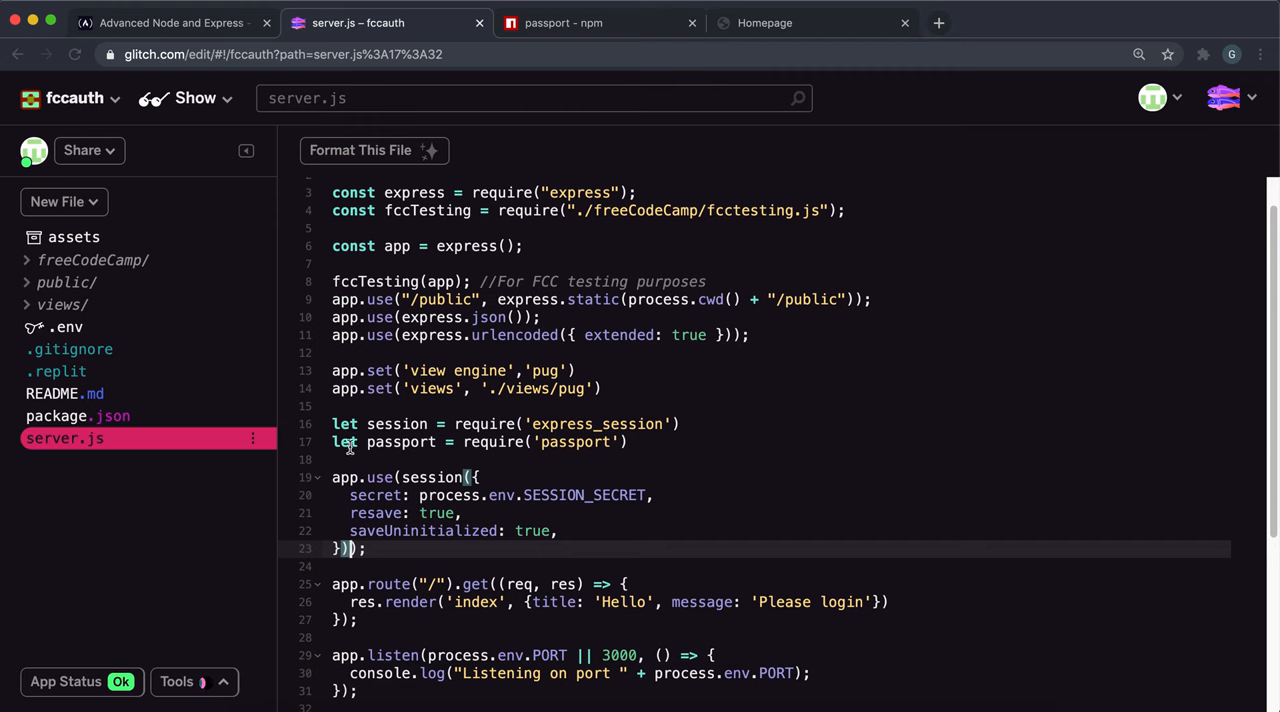
{"action": "left_click", "coordinate": [170, 22]}
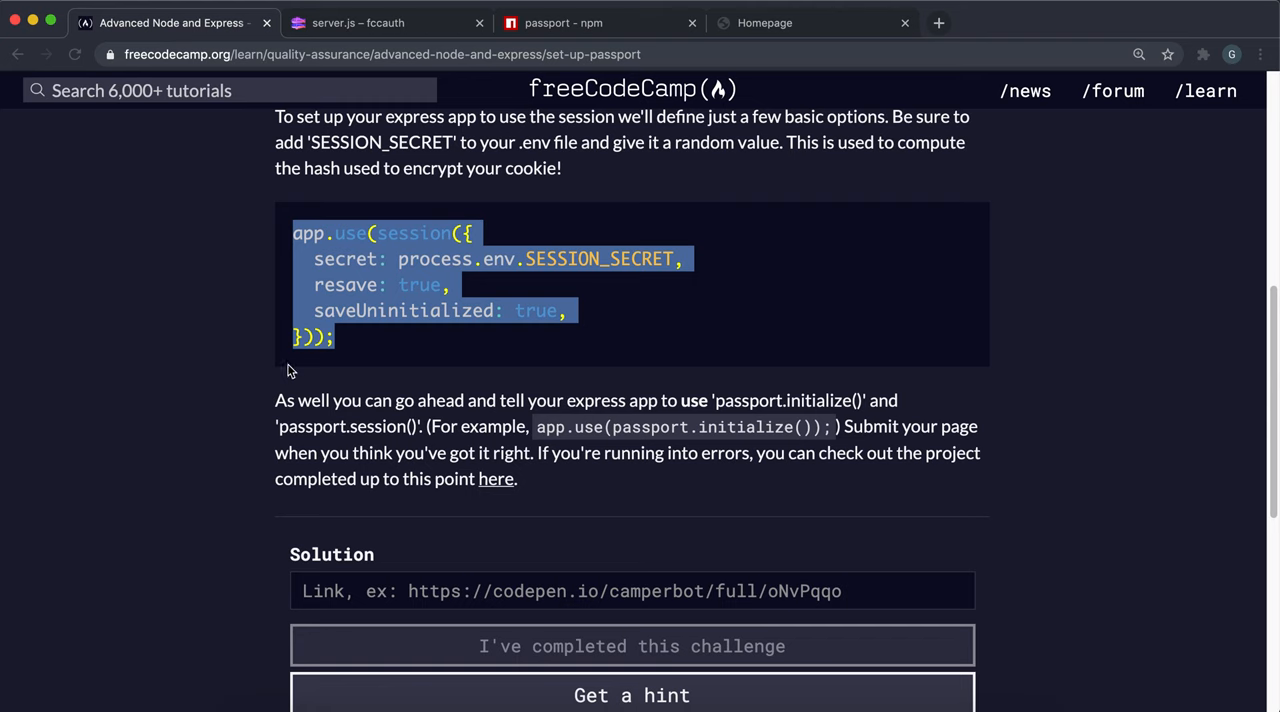
{"action": "mouse_move", "coordinate": [720, 400]}
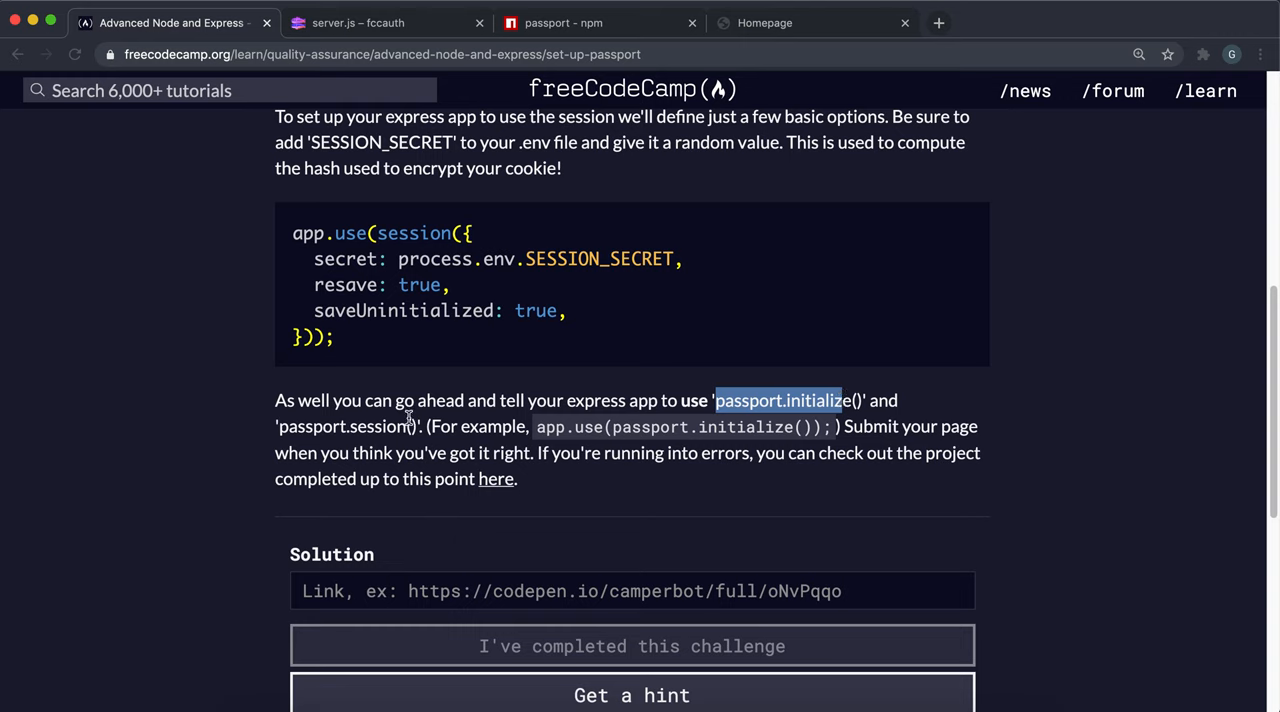
{"action": "left_click", "coordinate": [388, 22]}
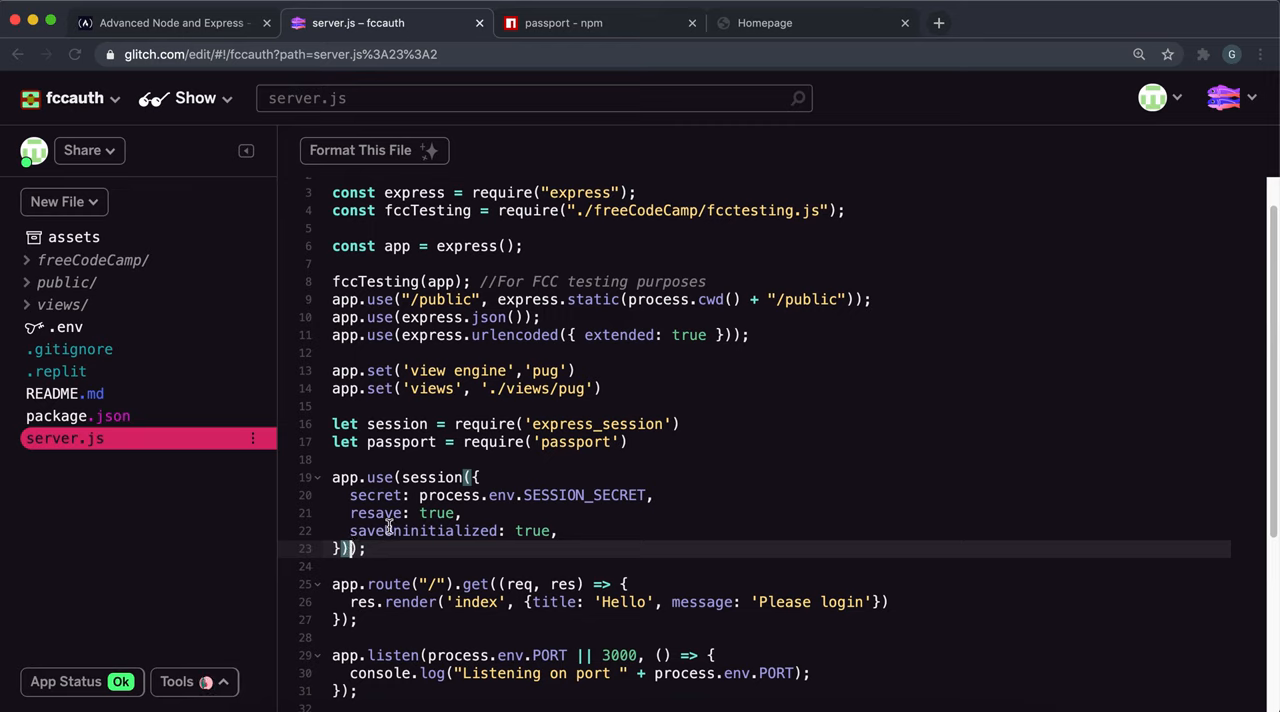
{"action": "type", "text": ", passport.initialize("}
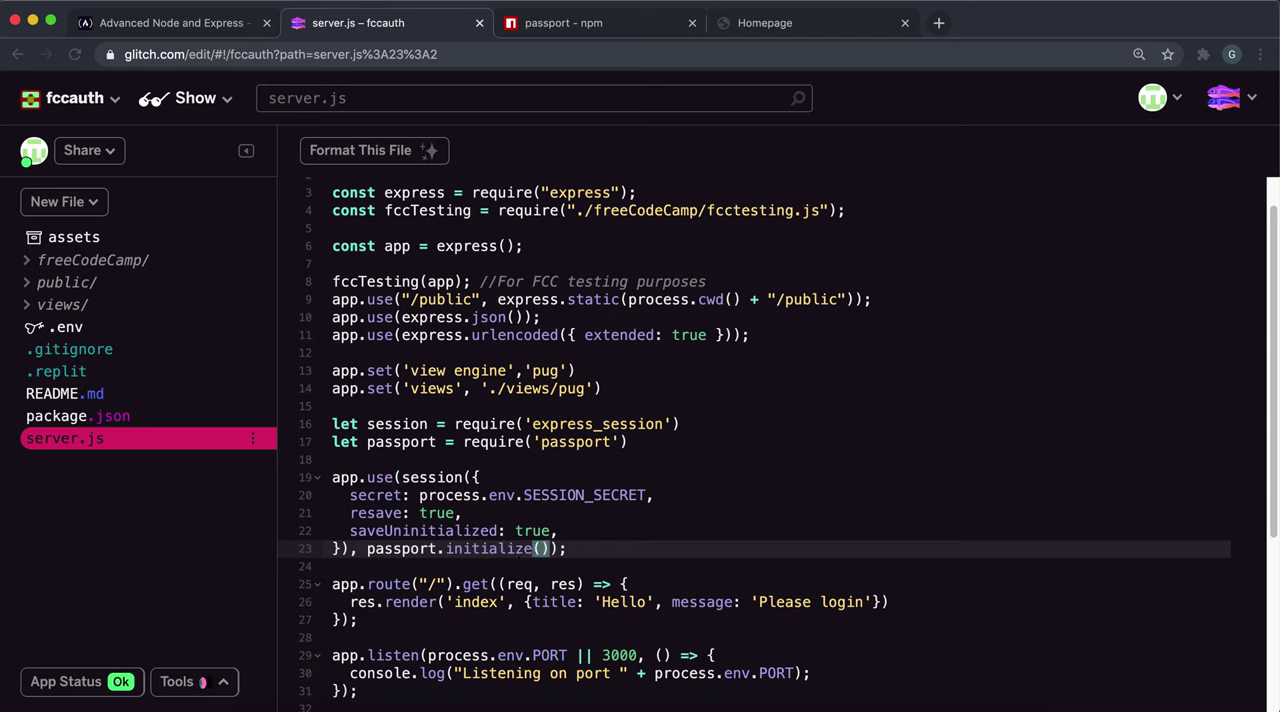
{"action": "left_click", "coordinate": [170, 22]}
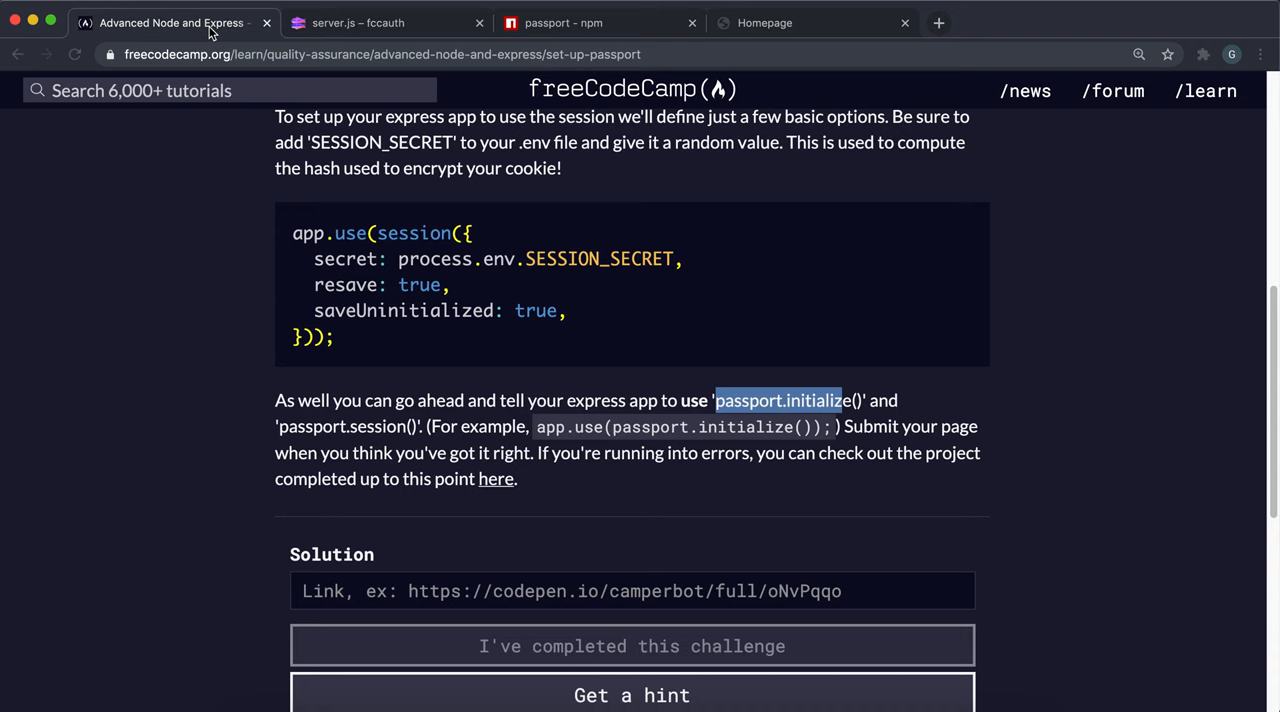
{"action": "mouse_move", "coordinate": [288, 432]}
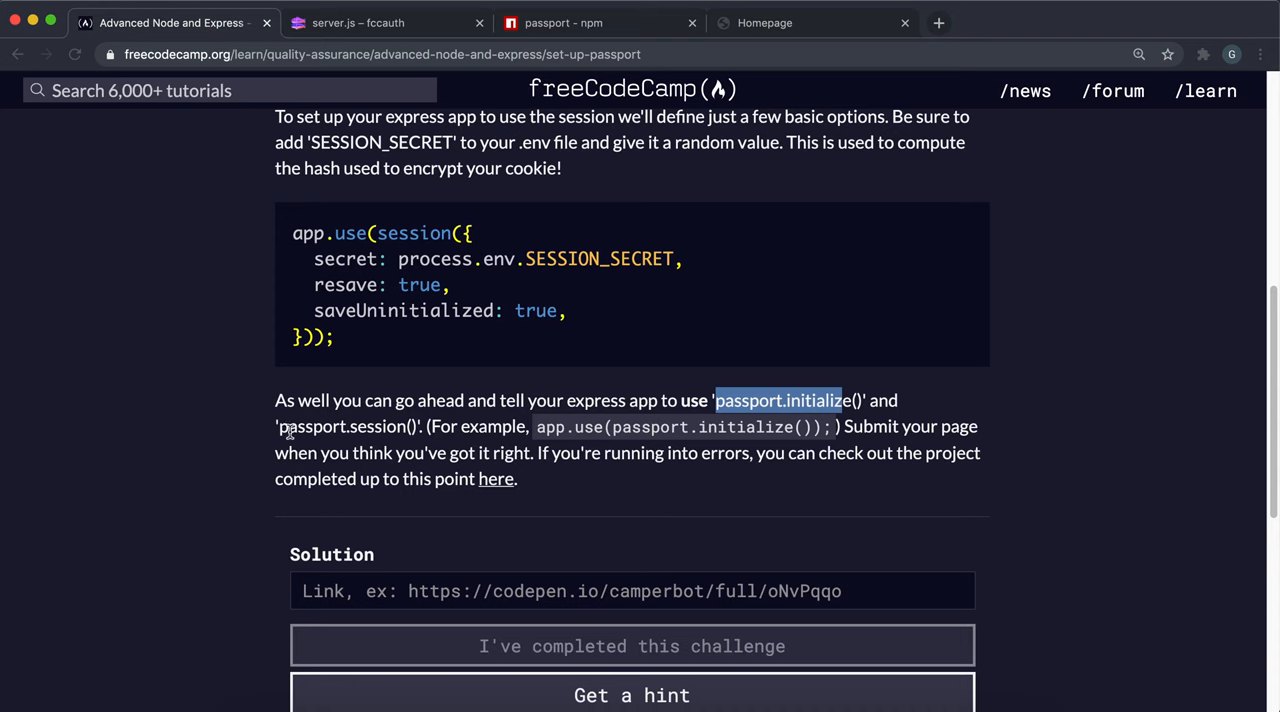
{"action": "double_click", "coordinate": [348, 426]}
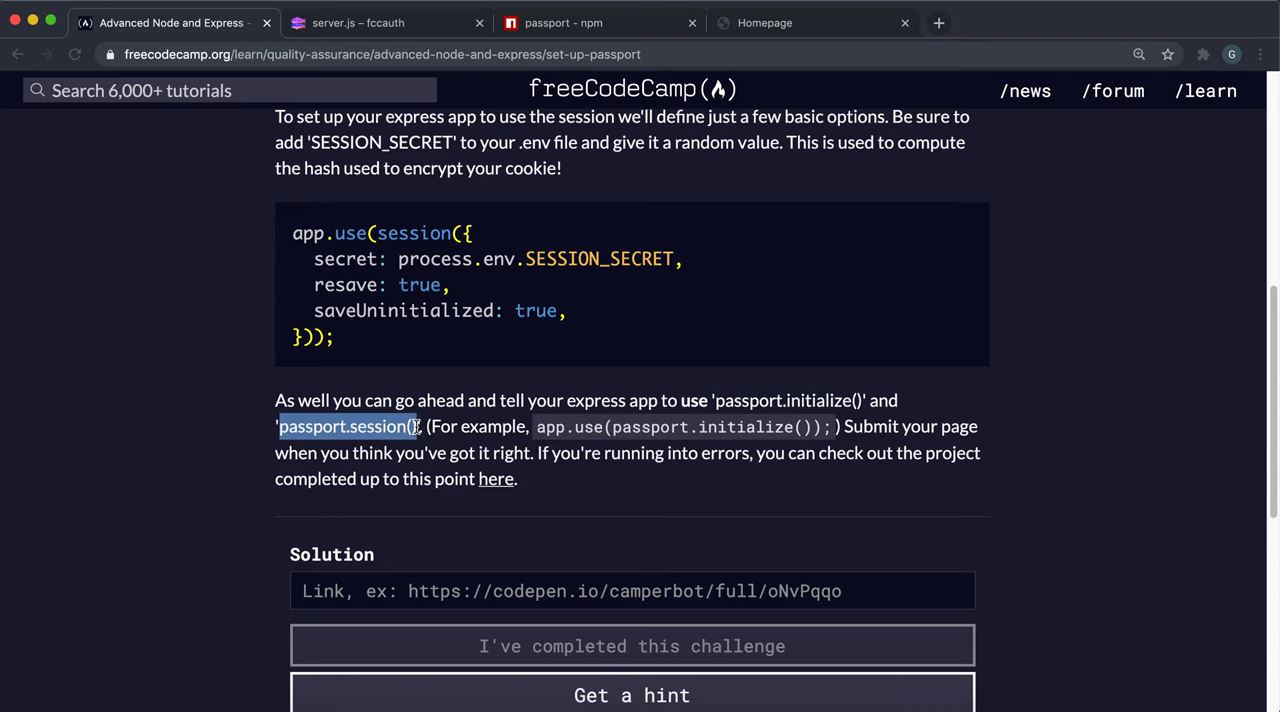
{"action": "left_click", "coordinate": [356, 22]}
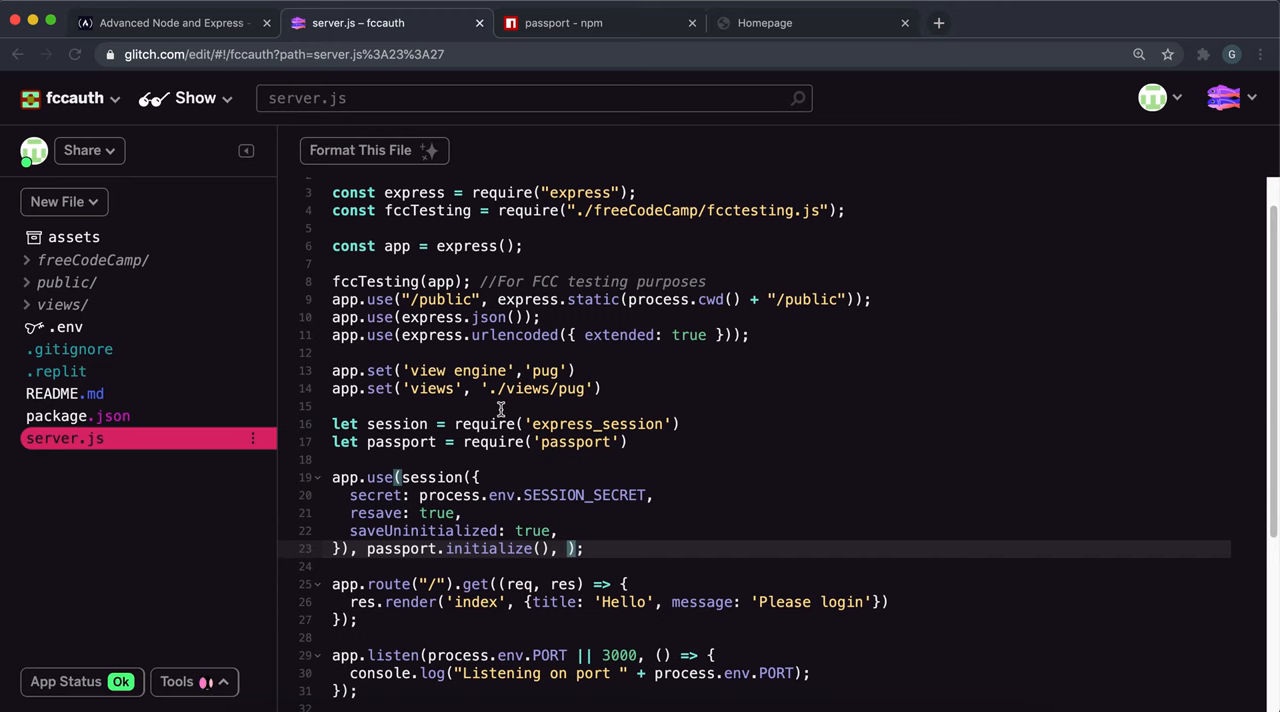
{"action": "type", "text": "passport.session());"}
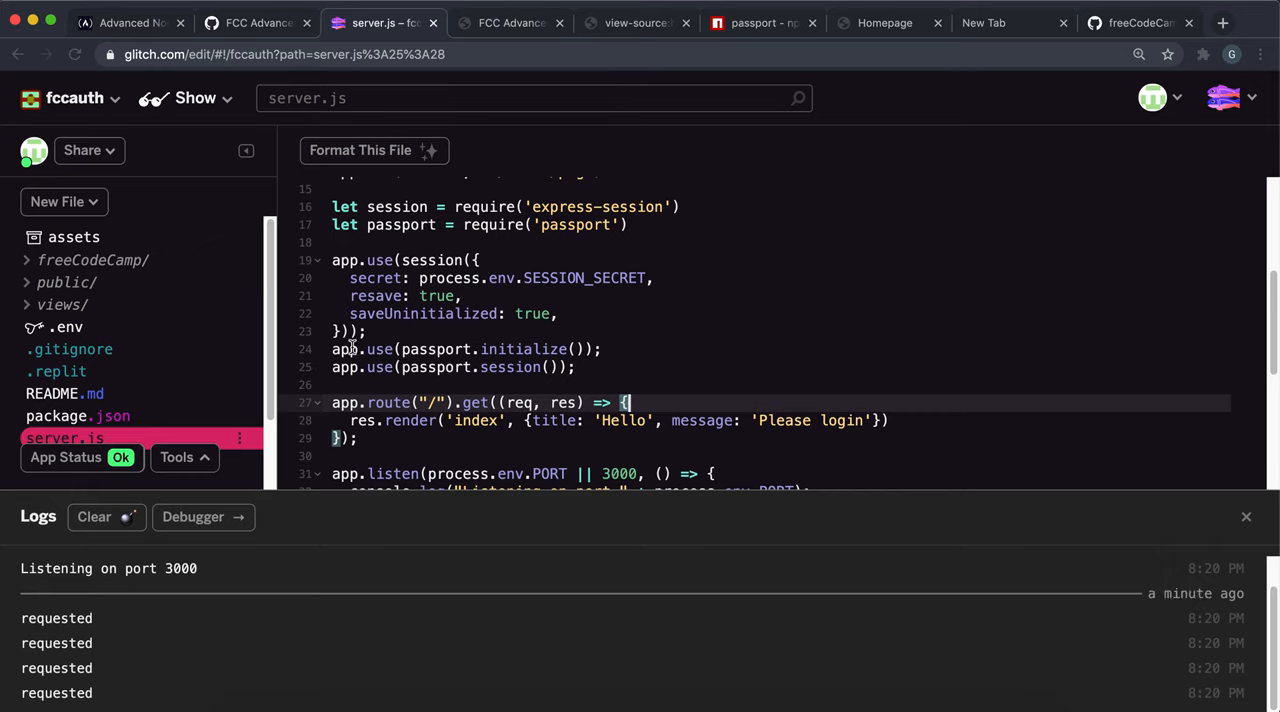
Select the start of the app.use(passport.initialize()) line in server.js
{"action": "left_click_drag", "start_coordinate": [332, 348], "coordinate": [576, 368]}
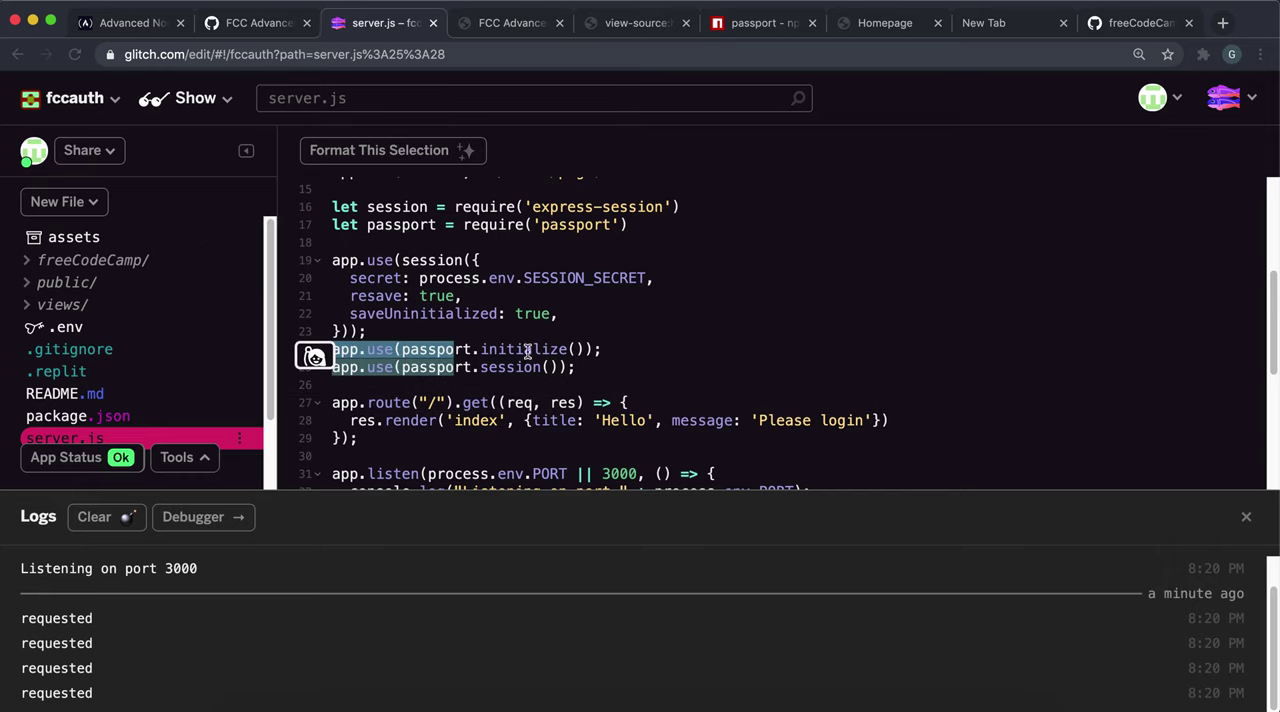
{"action": "mouse_move", "coordinate": [408, 248]}
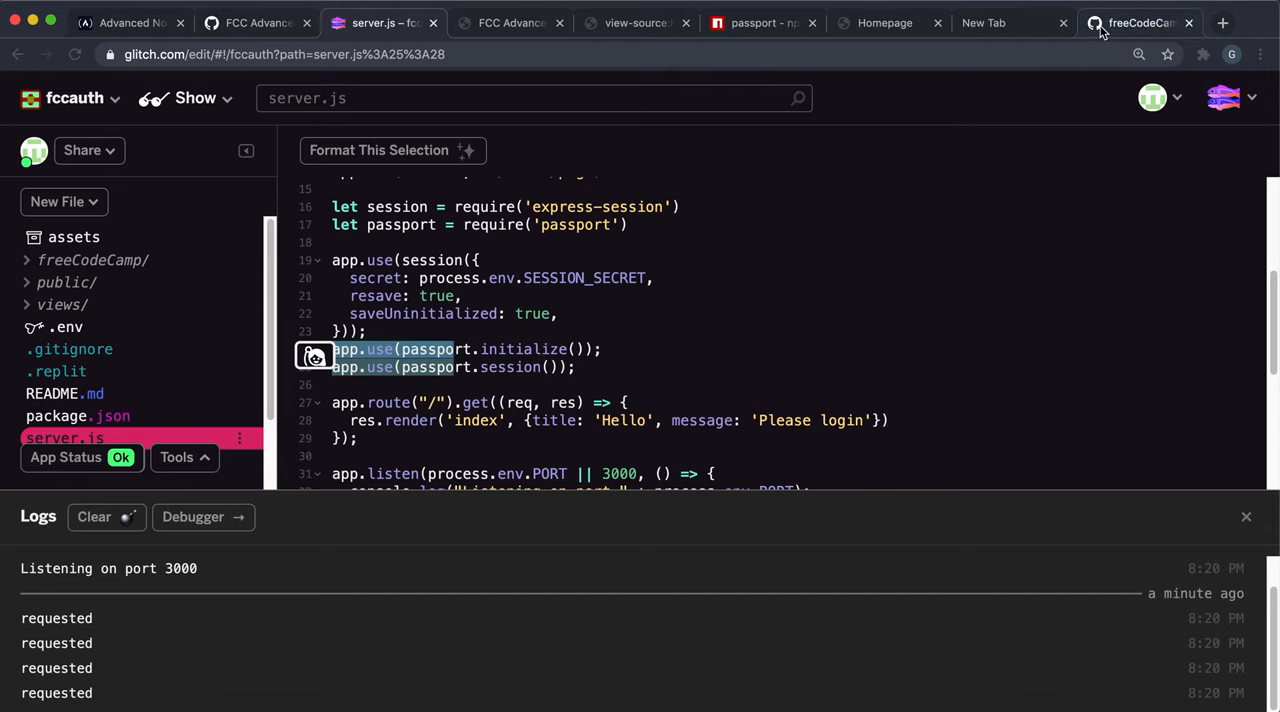
{"action": "left_click", "coordinate": [1140, 22]}
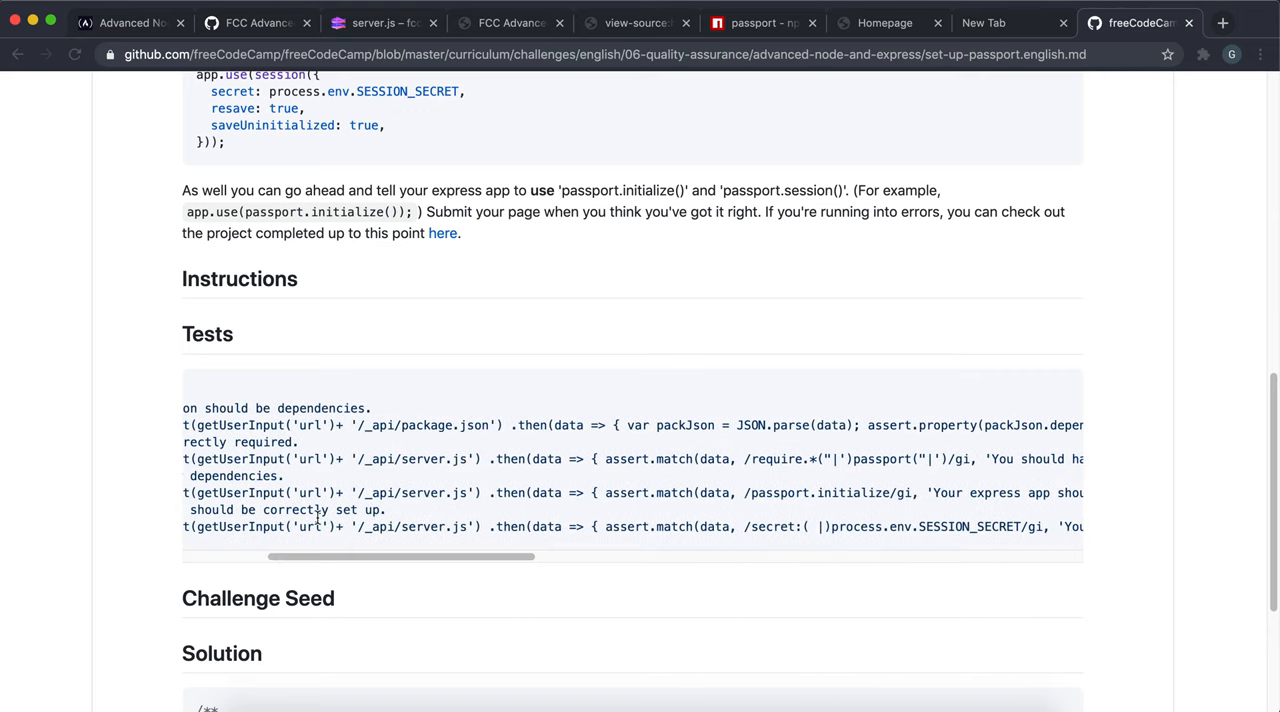
{"action": "left_click_drag", "start_coordinate": [400, 556], "coordinate": [340, 556]}
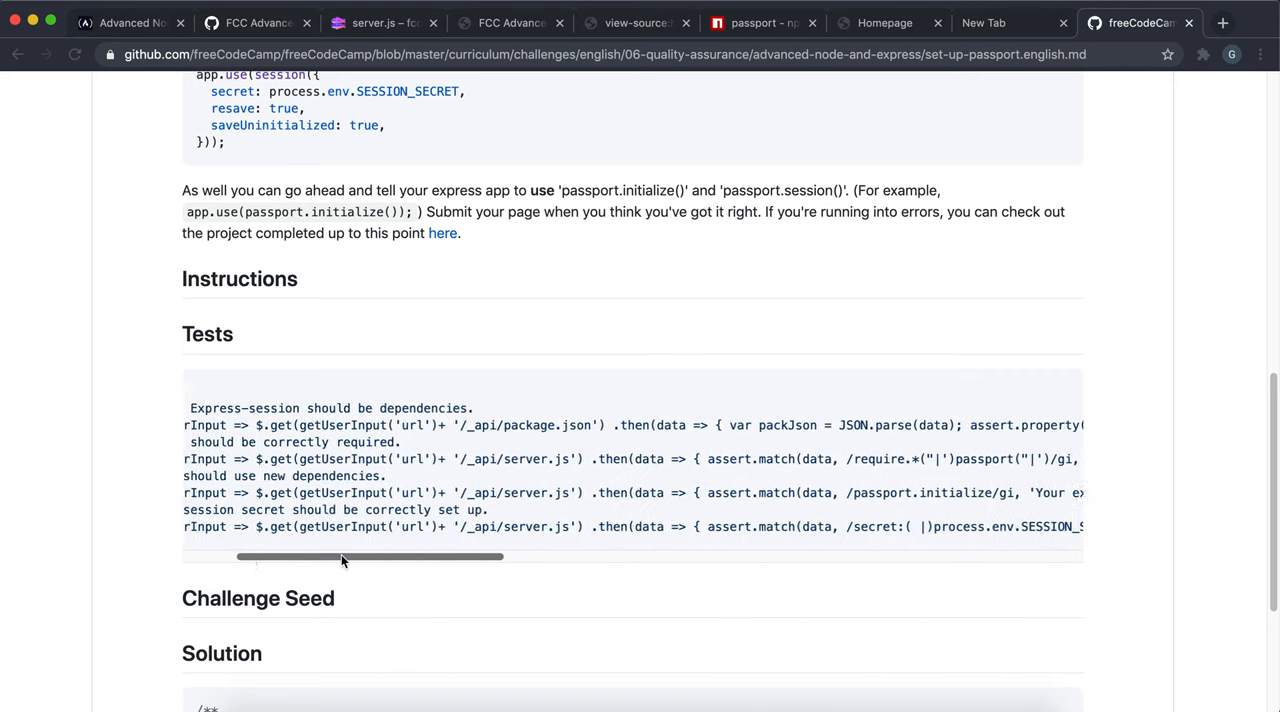
{"action": "left_click", "coordinate": [380, 22]}
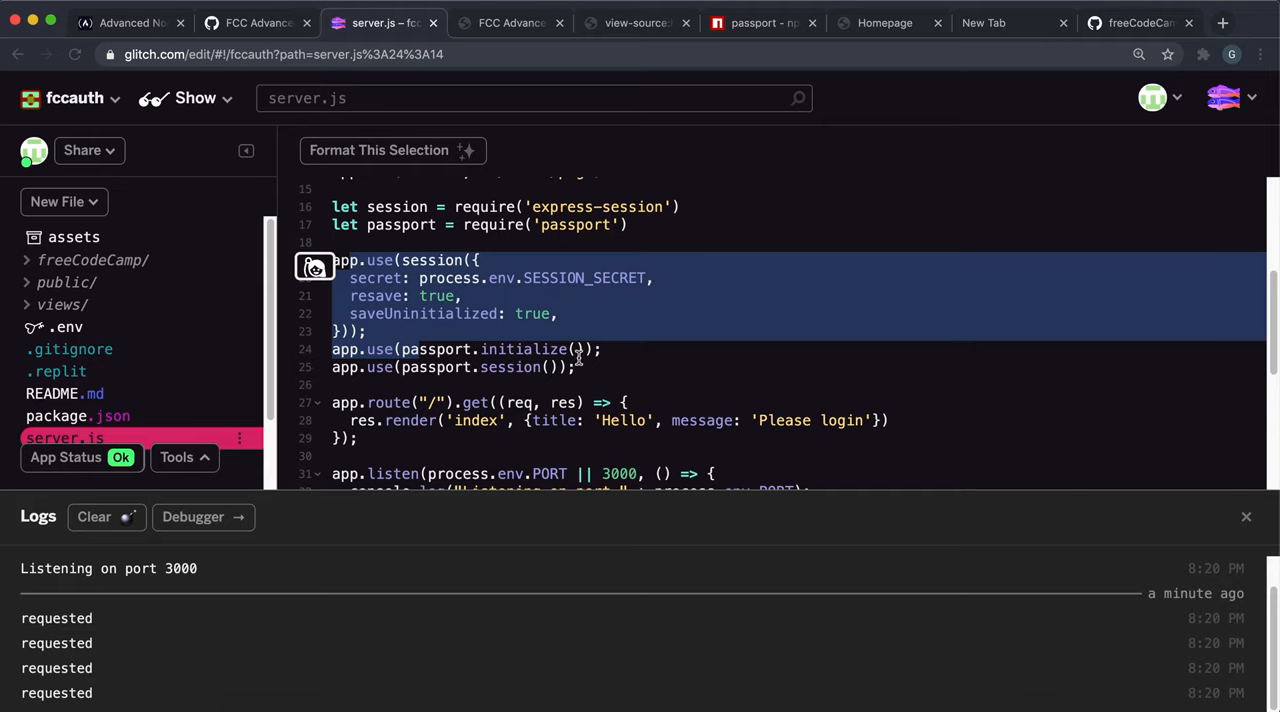
Submit the live fccauth.glitch.me URL as the challenge solution and run the tests
{"action": "left_click", "coordinate": [510, 22]}
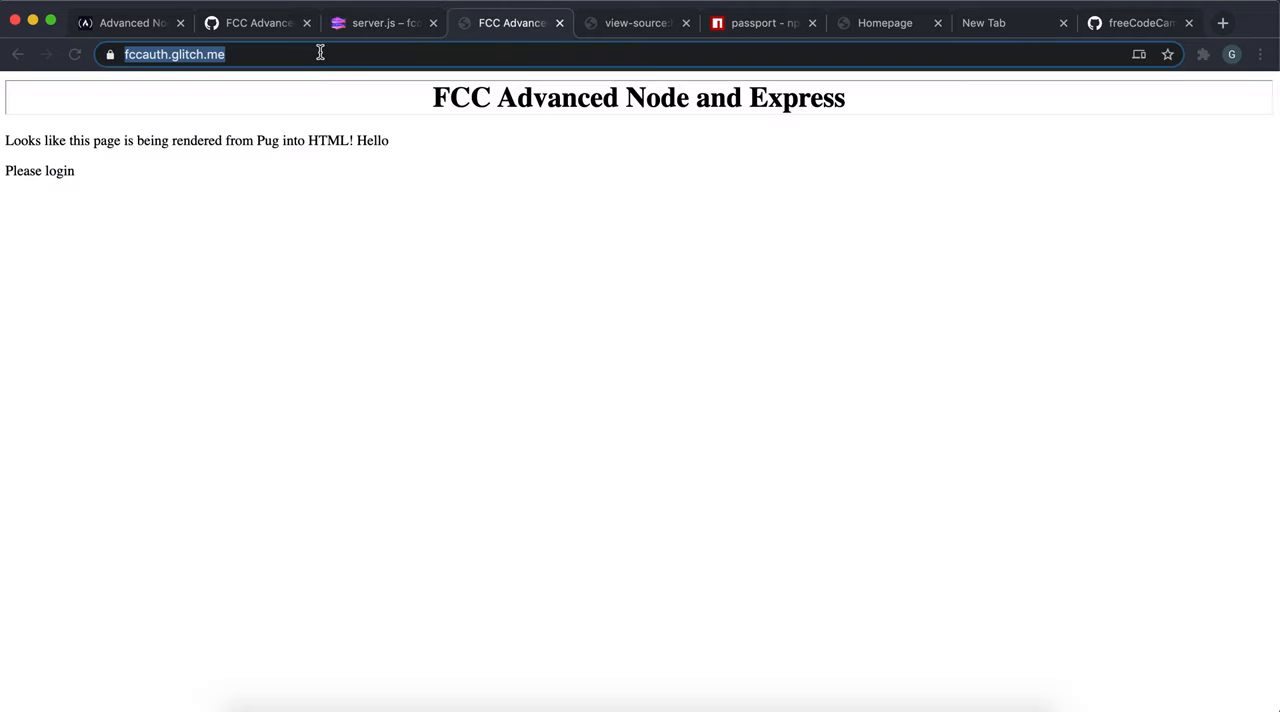
{"action": "left_click", "coordinate": [130, 22]}
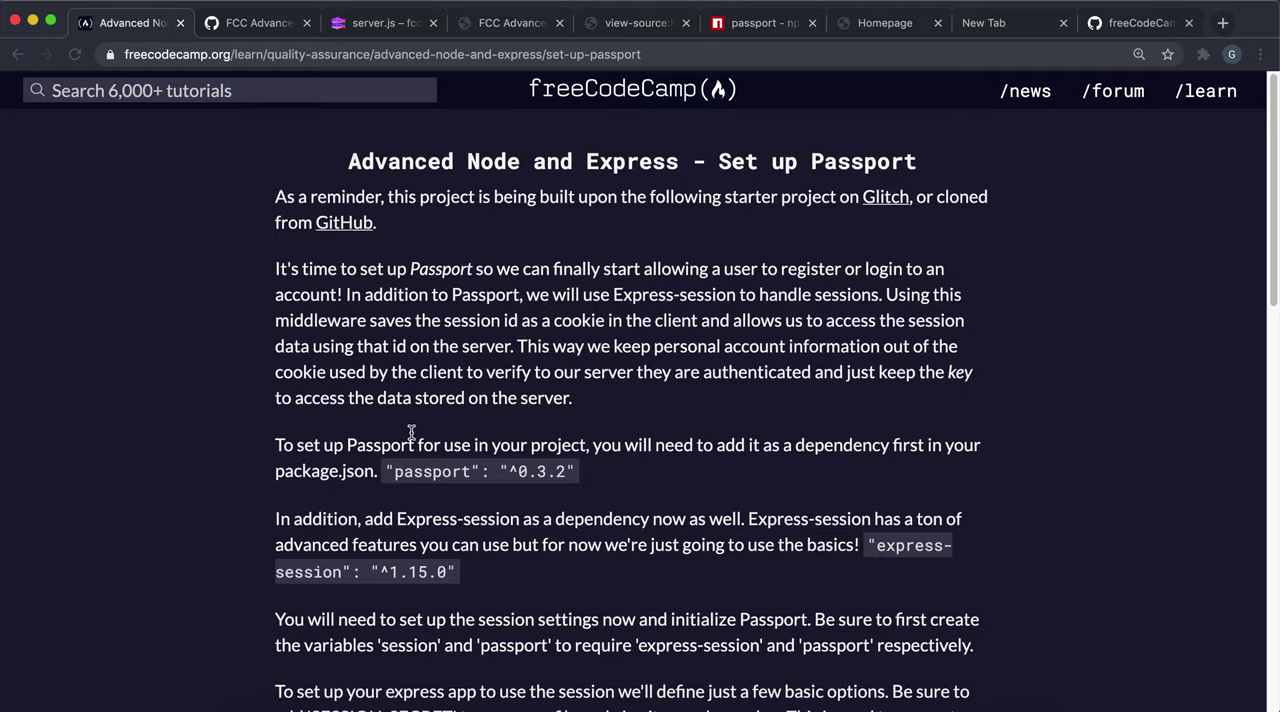
{"action": "scroll", "scroll_direction": "down", "scroll_amount": 3}
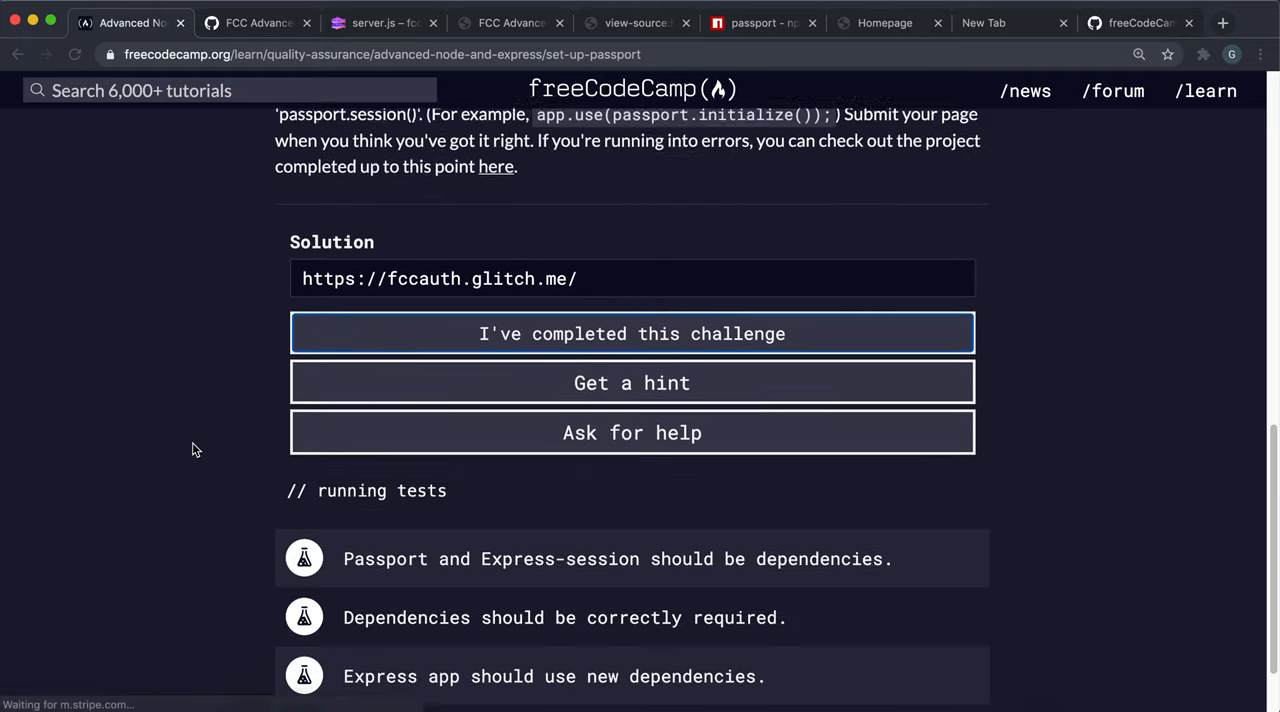
{"action": "left_click", "coordinate": [632, 332]}
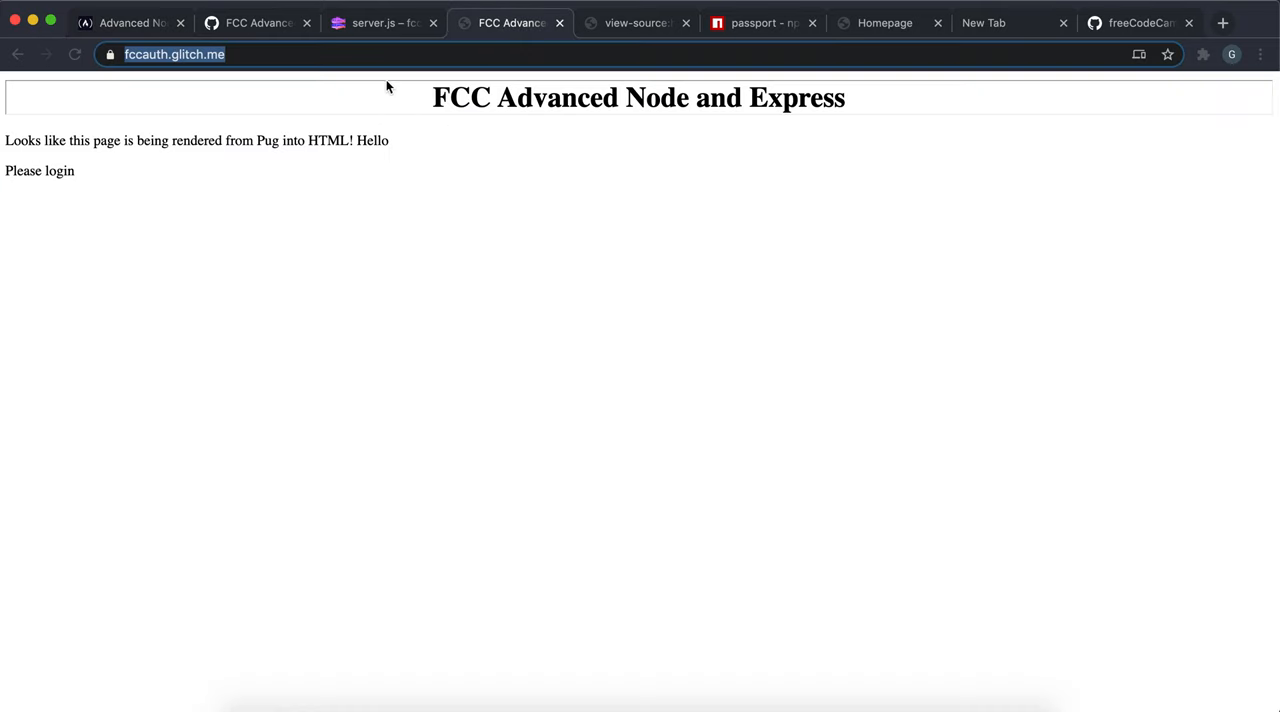
{"action": "left_click", "coordinate": [384, 22]}
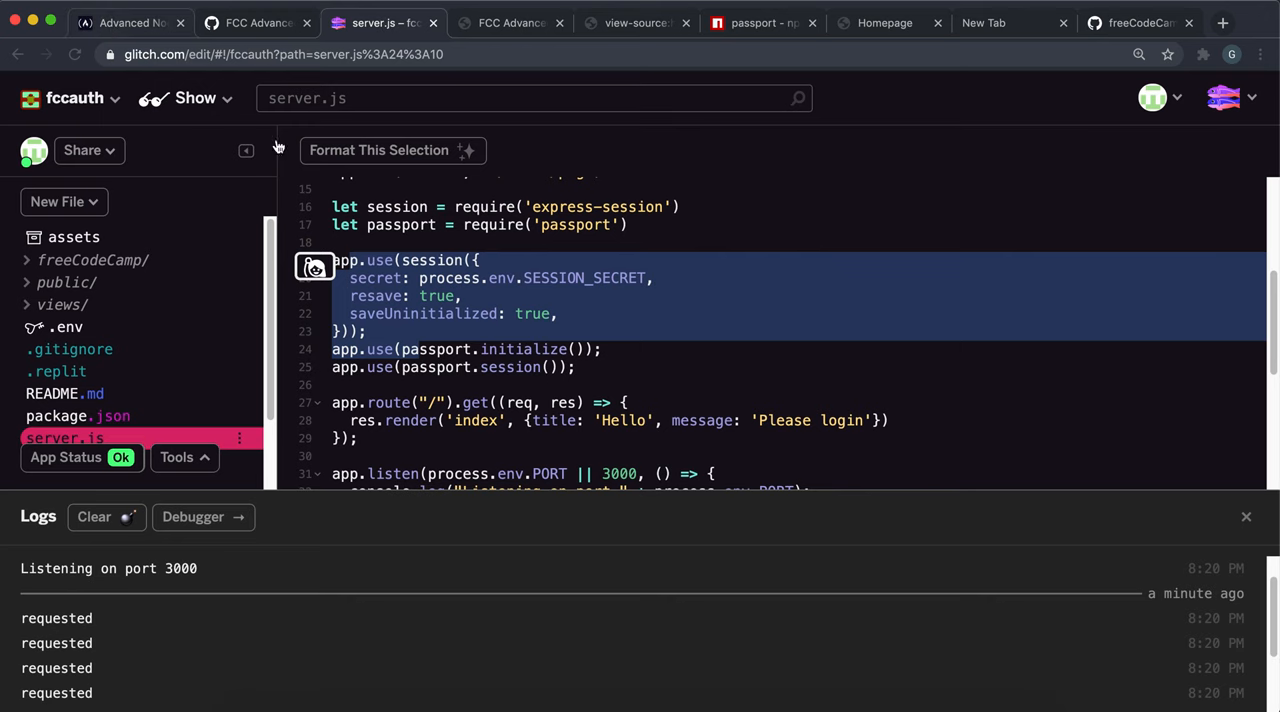